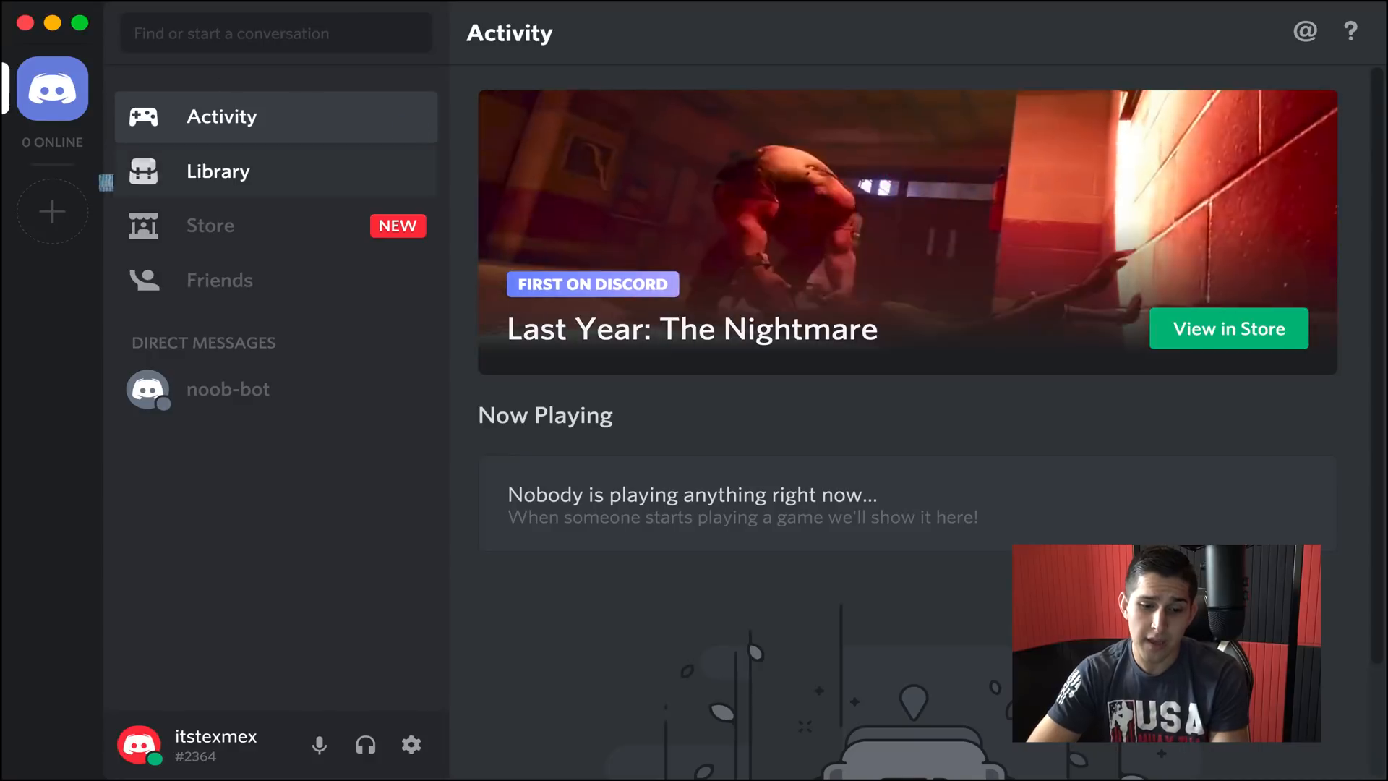
Create the test-server Discord server, dismiss the invite prompt, and add a 'test' text channel.
left_click(51, 212)
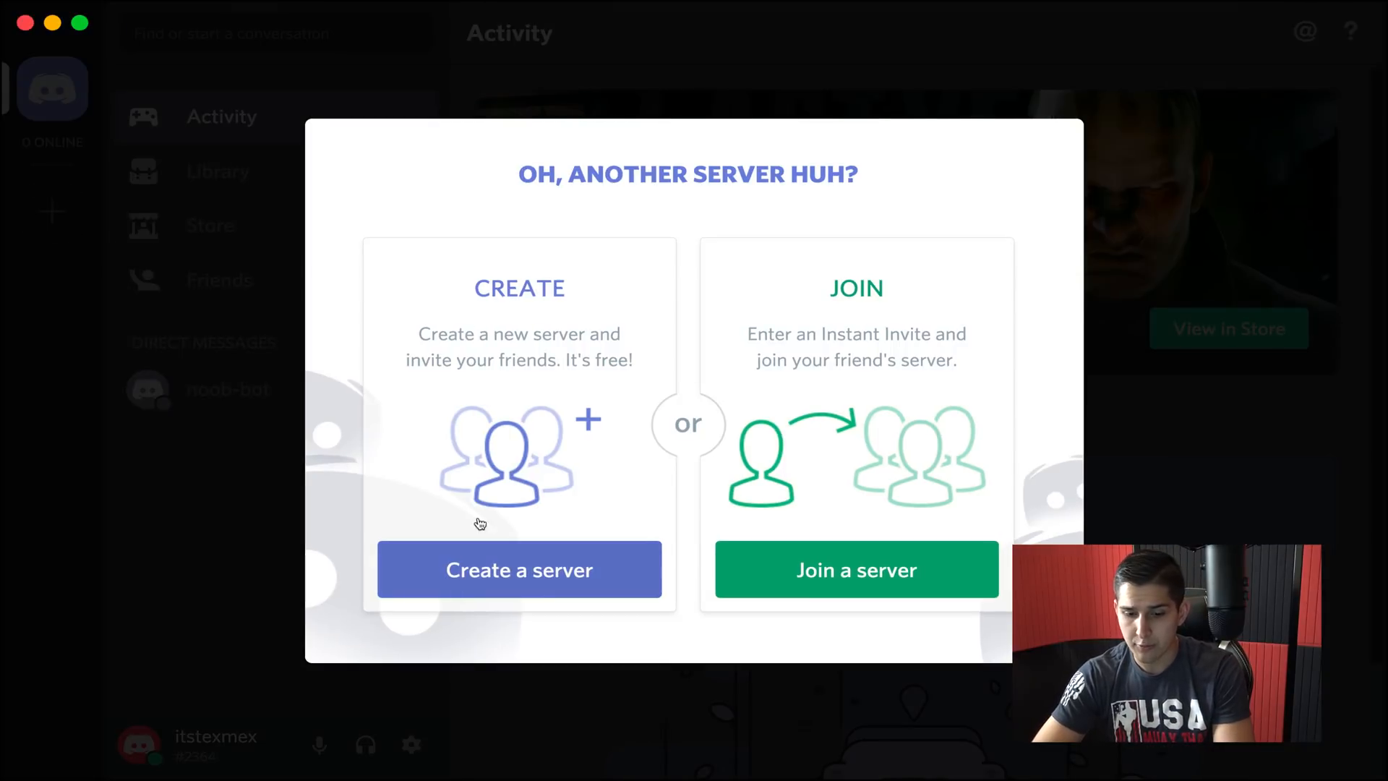
left_click(519, 569)
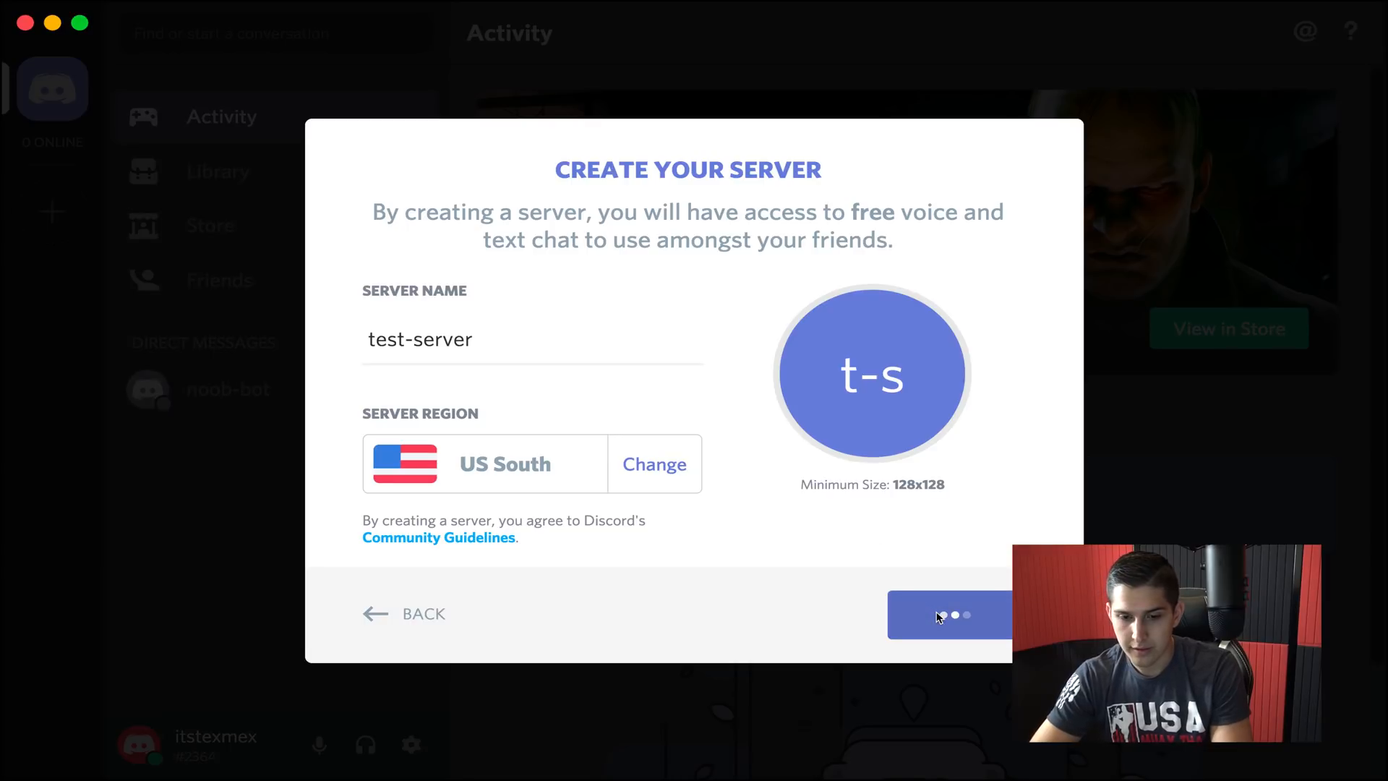
left_click(952, 615)
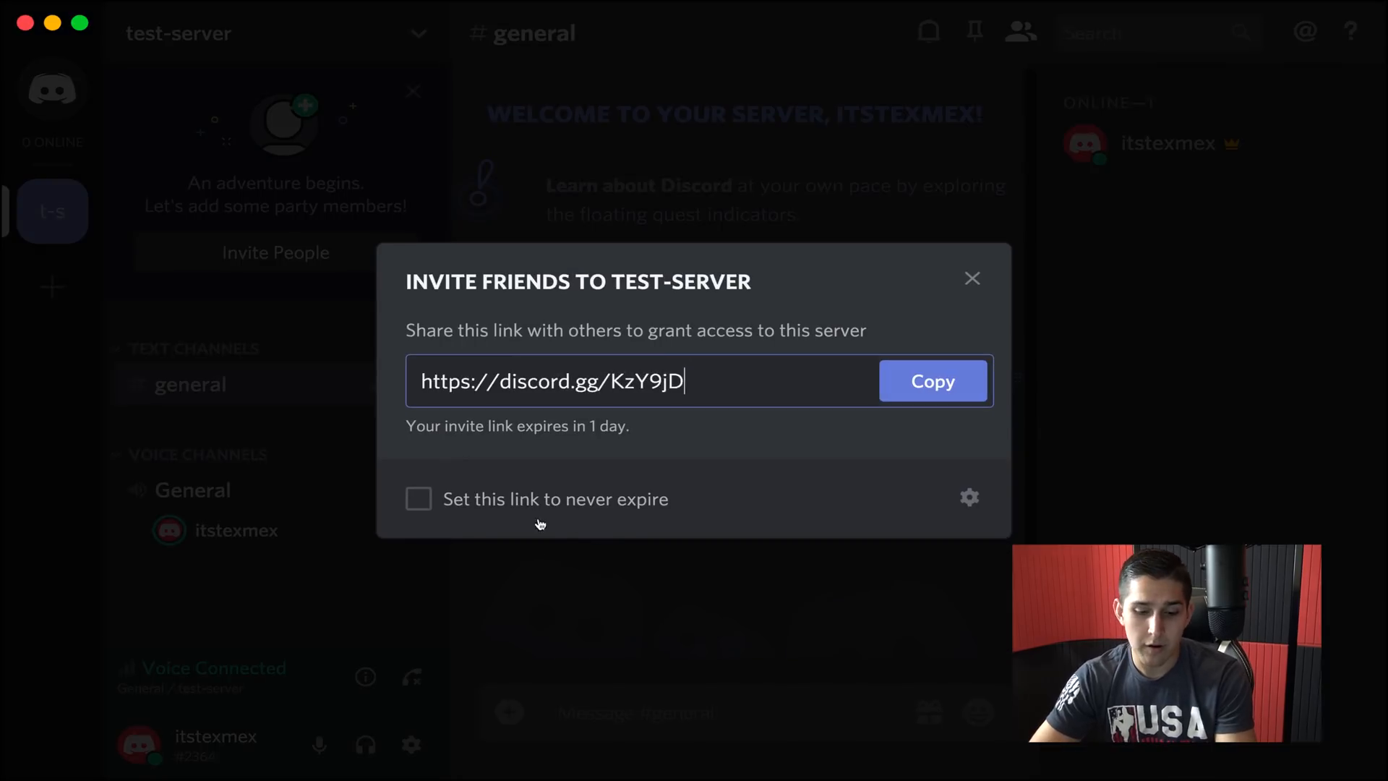
left_click(971, 278)
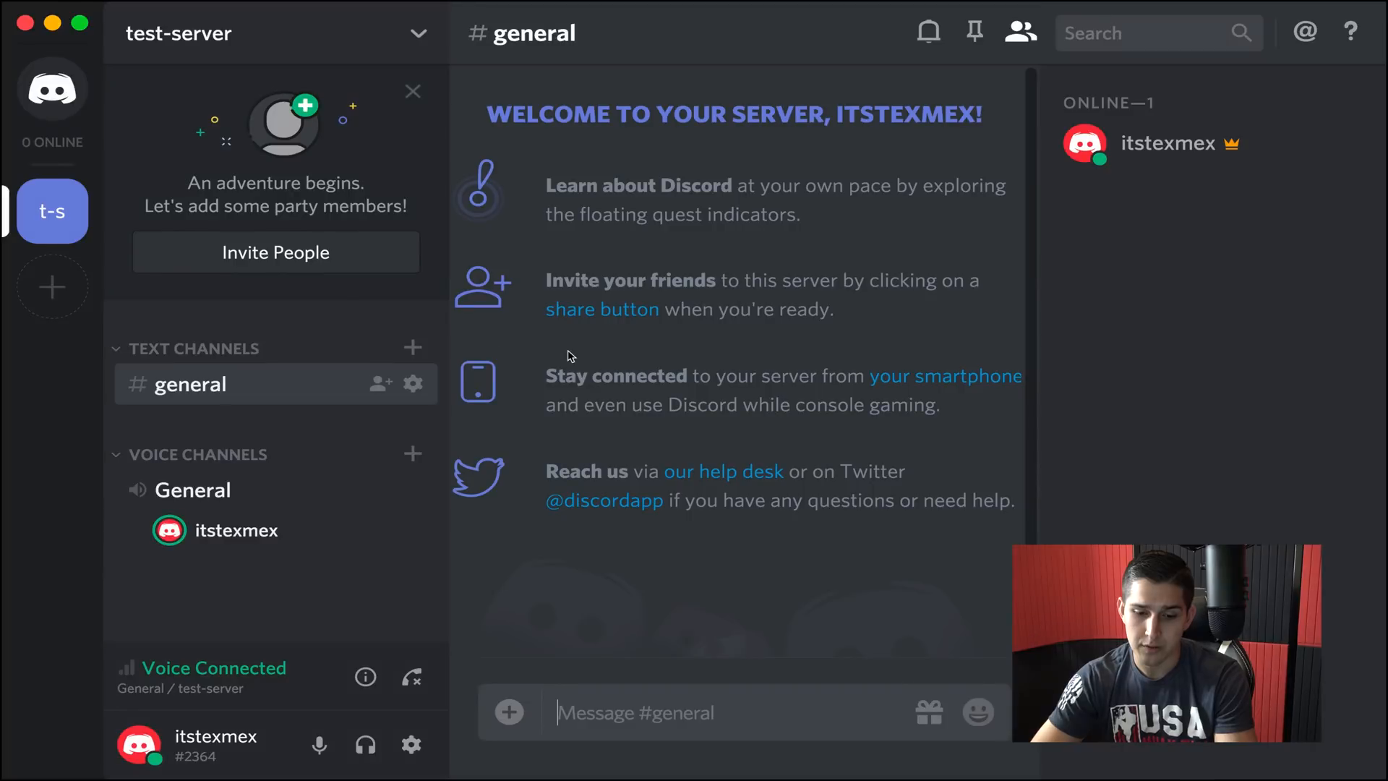
mouse_move(411, 347)
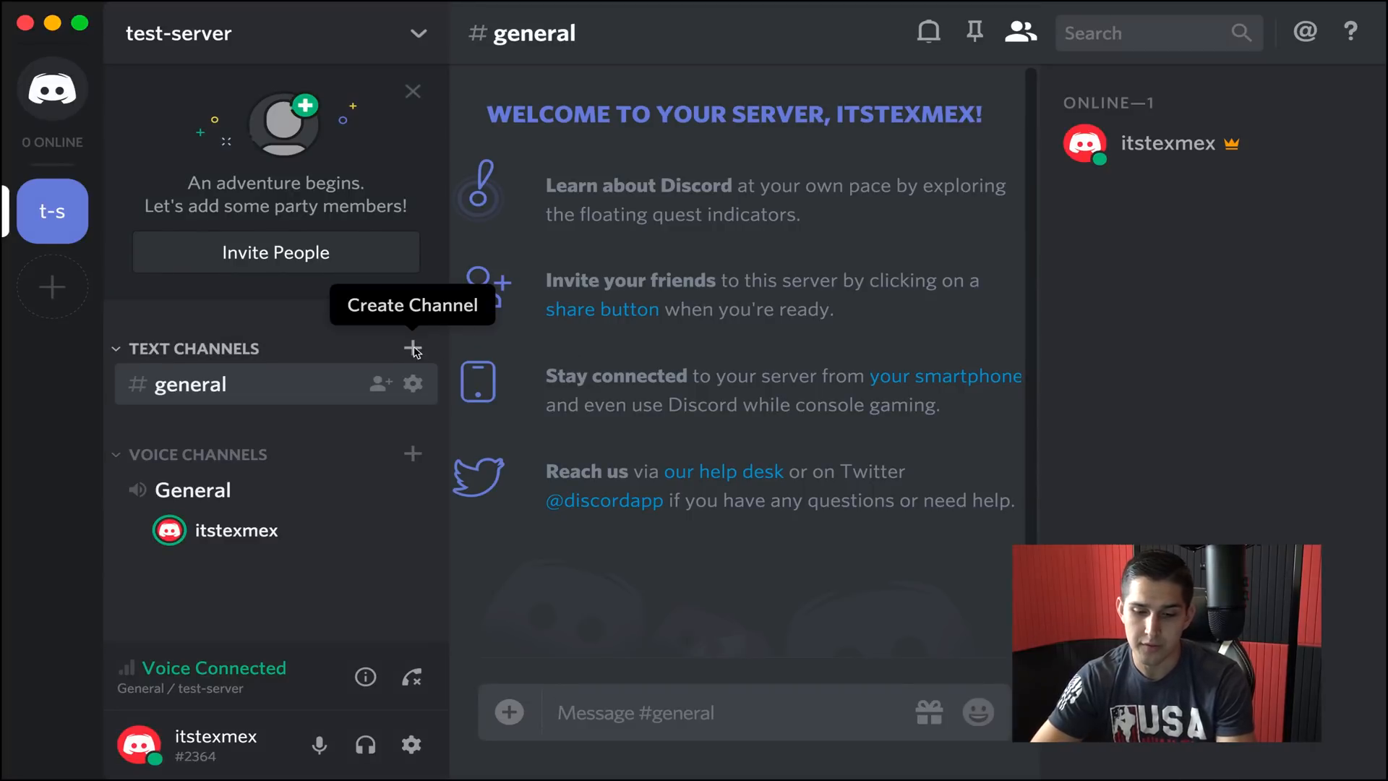
left_click(413, 348)
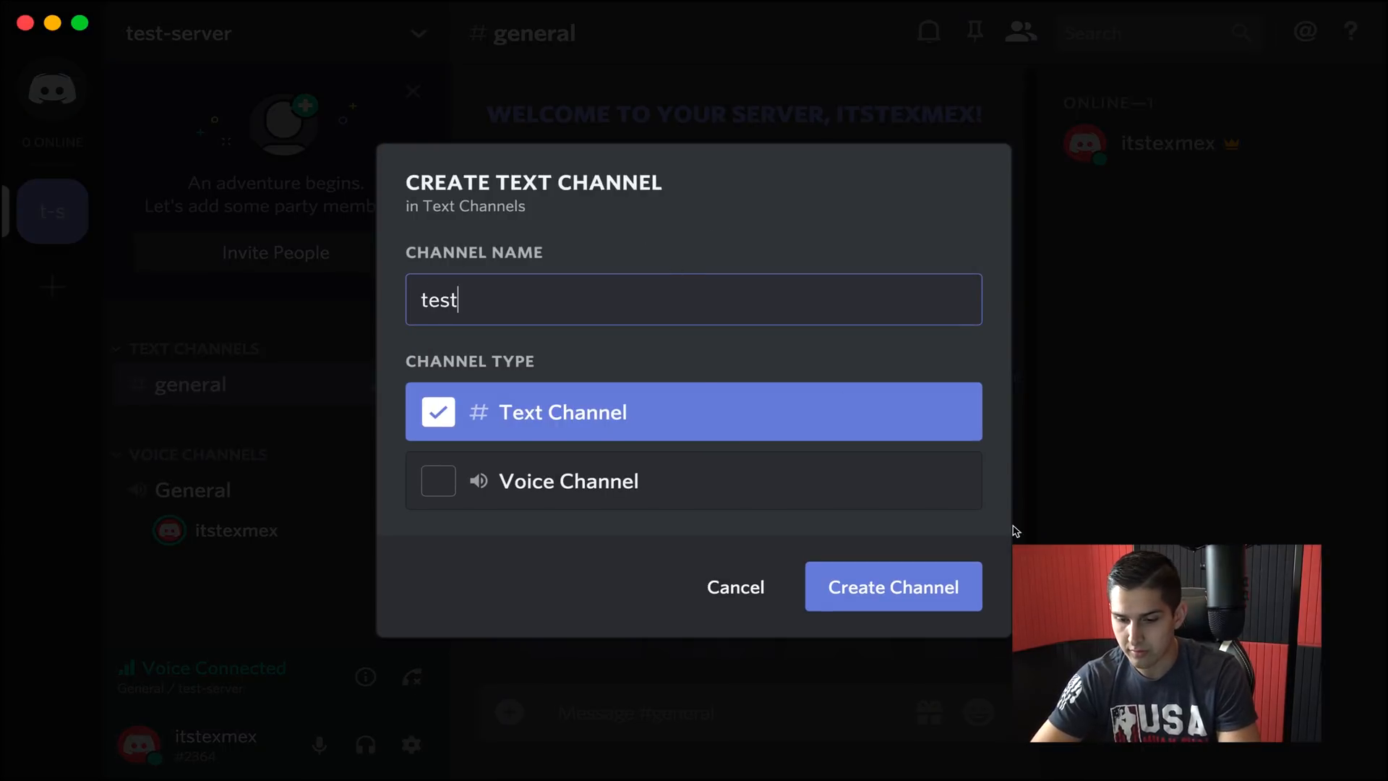
left_click(892, 587)
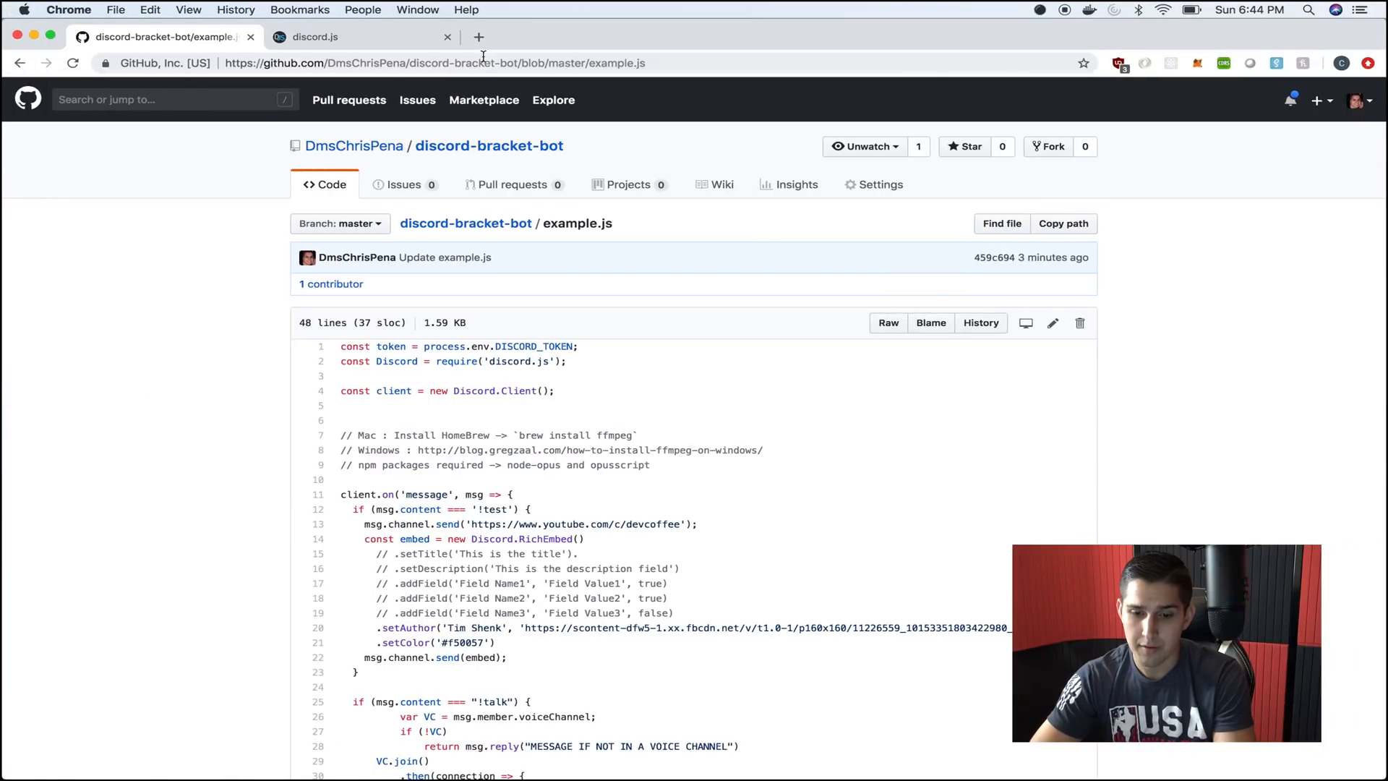
Go to discordapp.com/developers in a new tab and pick the applications page.
left_click(479, 36)
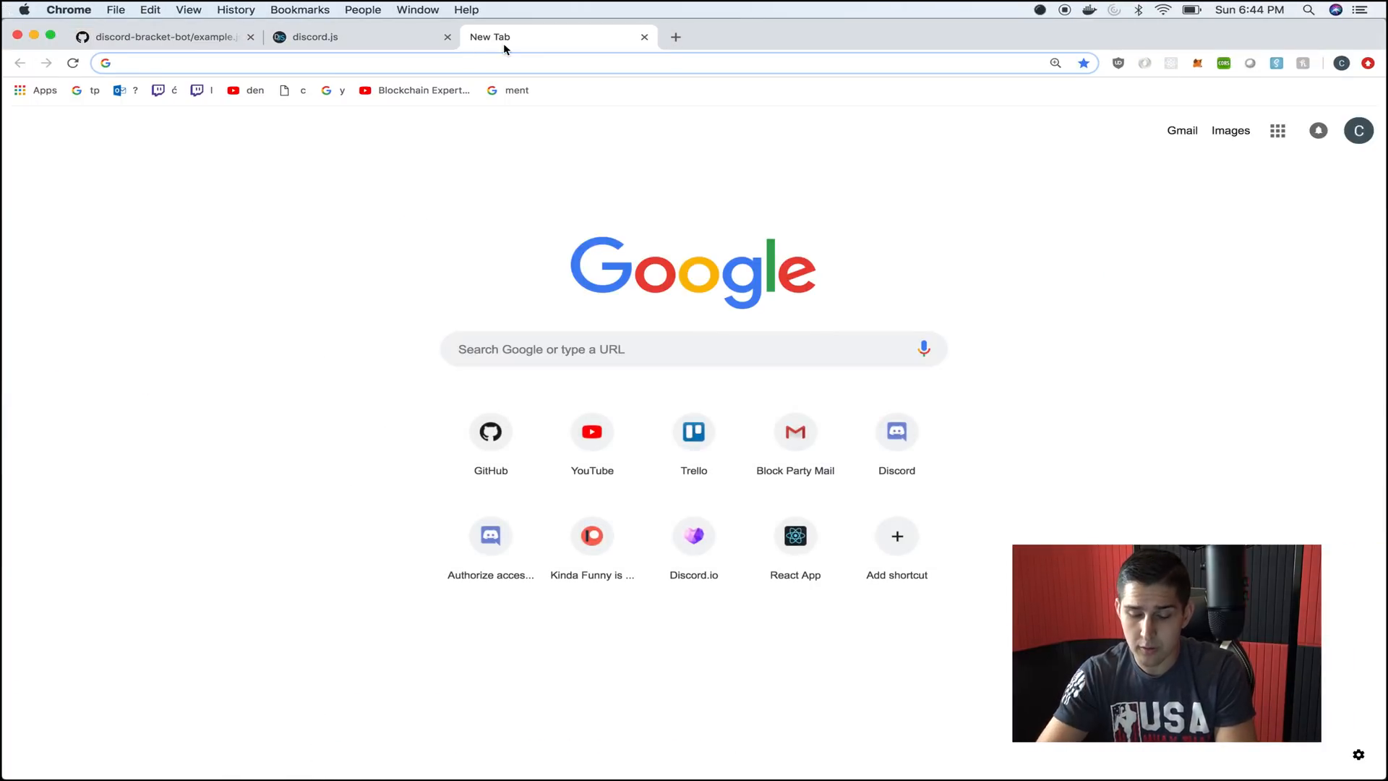
type("discord.io")
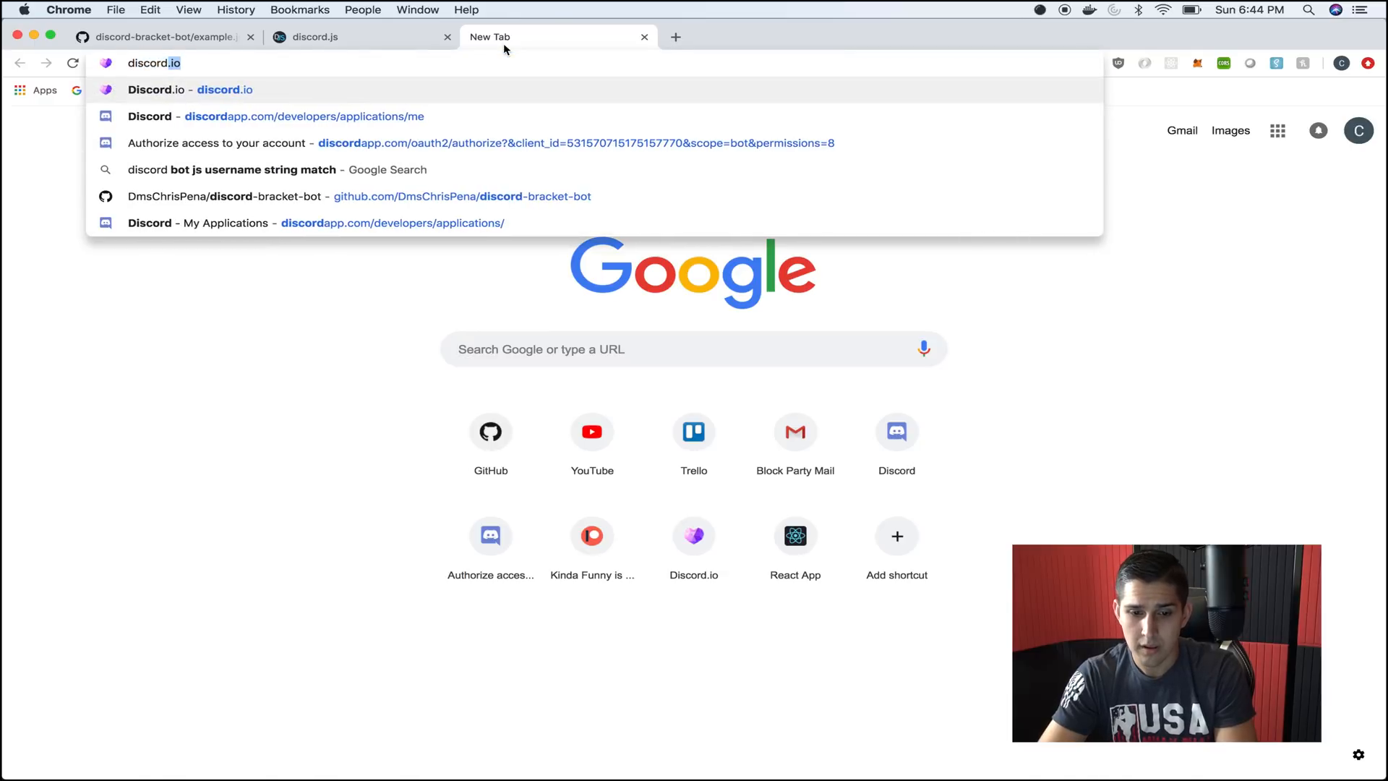
type("discordapp.com/developers/applications/me")
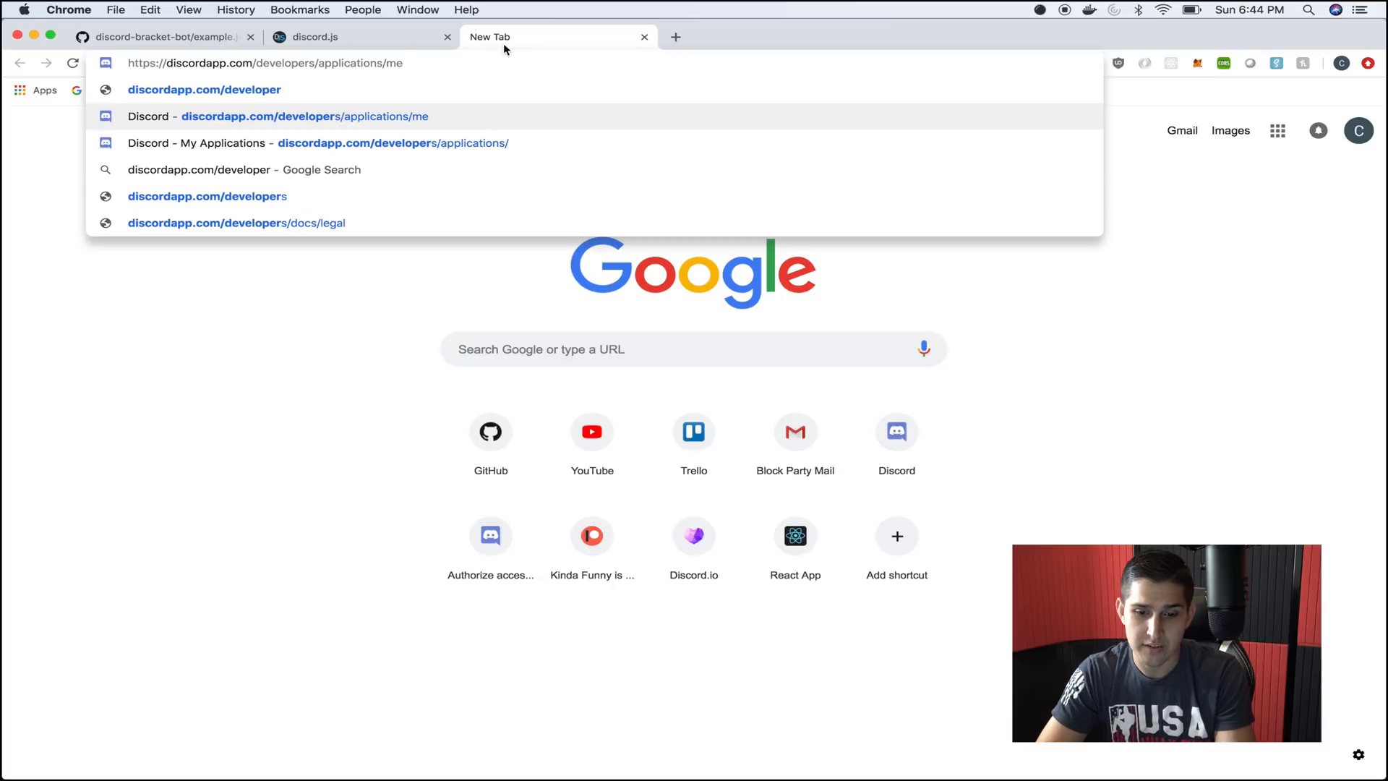
left_click(305, 116)
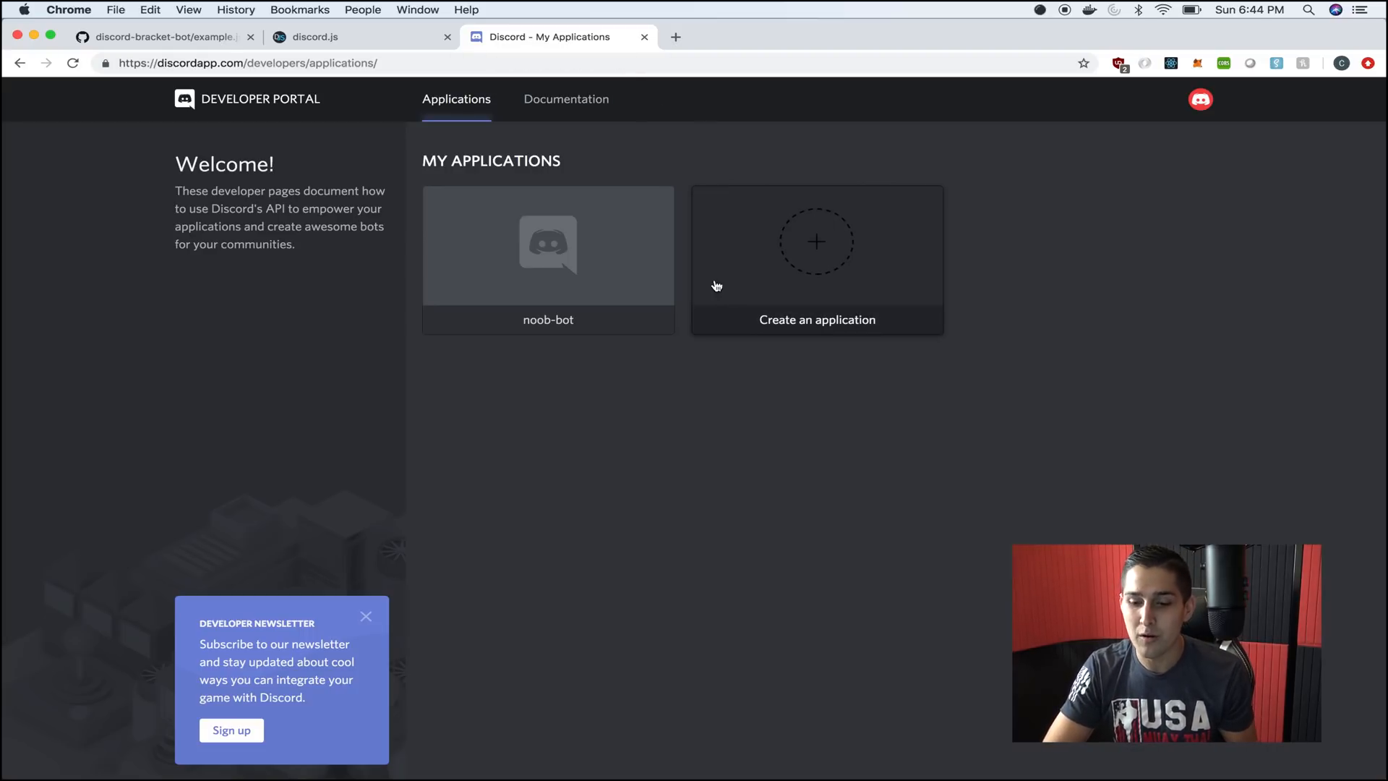
mouse_move(488, 214)
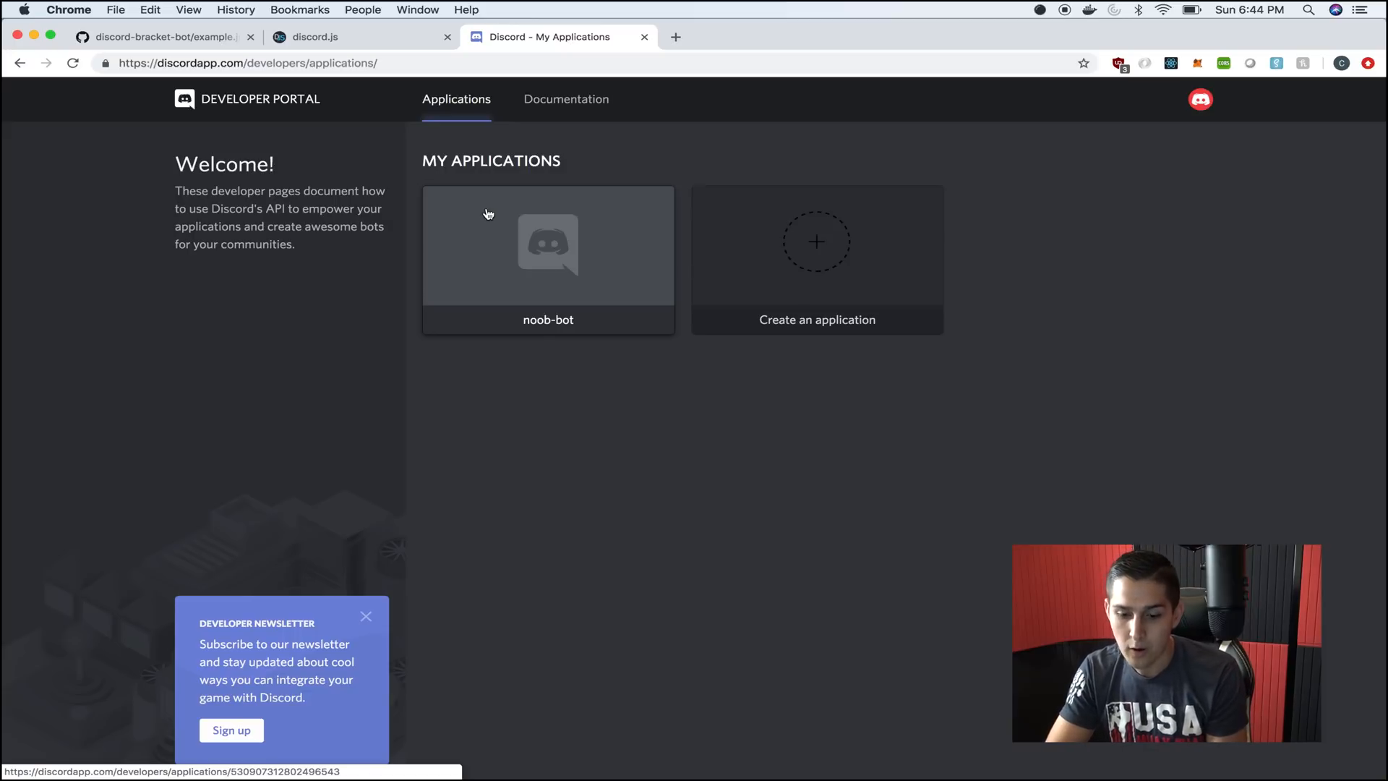
Create an application named dev-coffee-bot, save it, and go to its Bot settings.
left_click(547, 245)
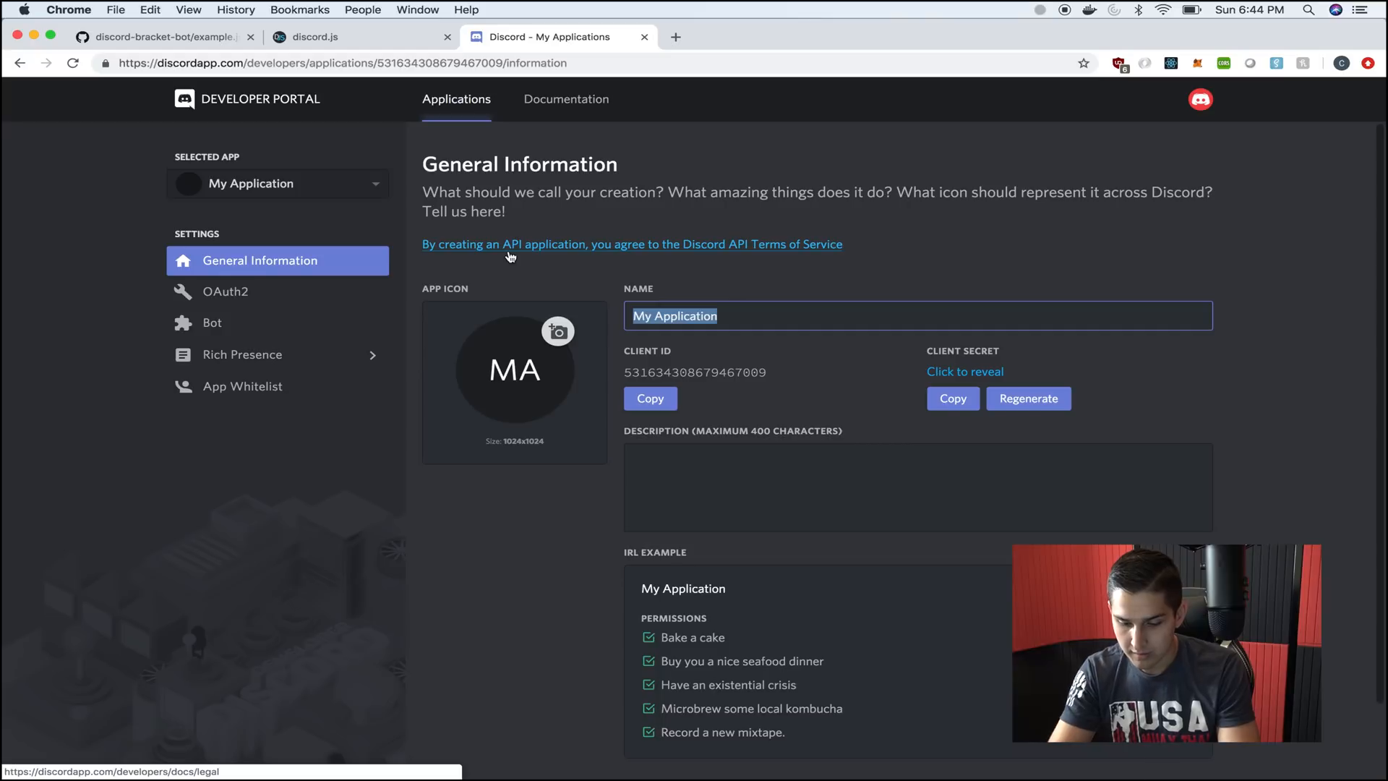
type("dev.coffee")
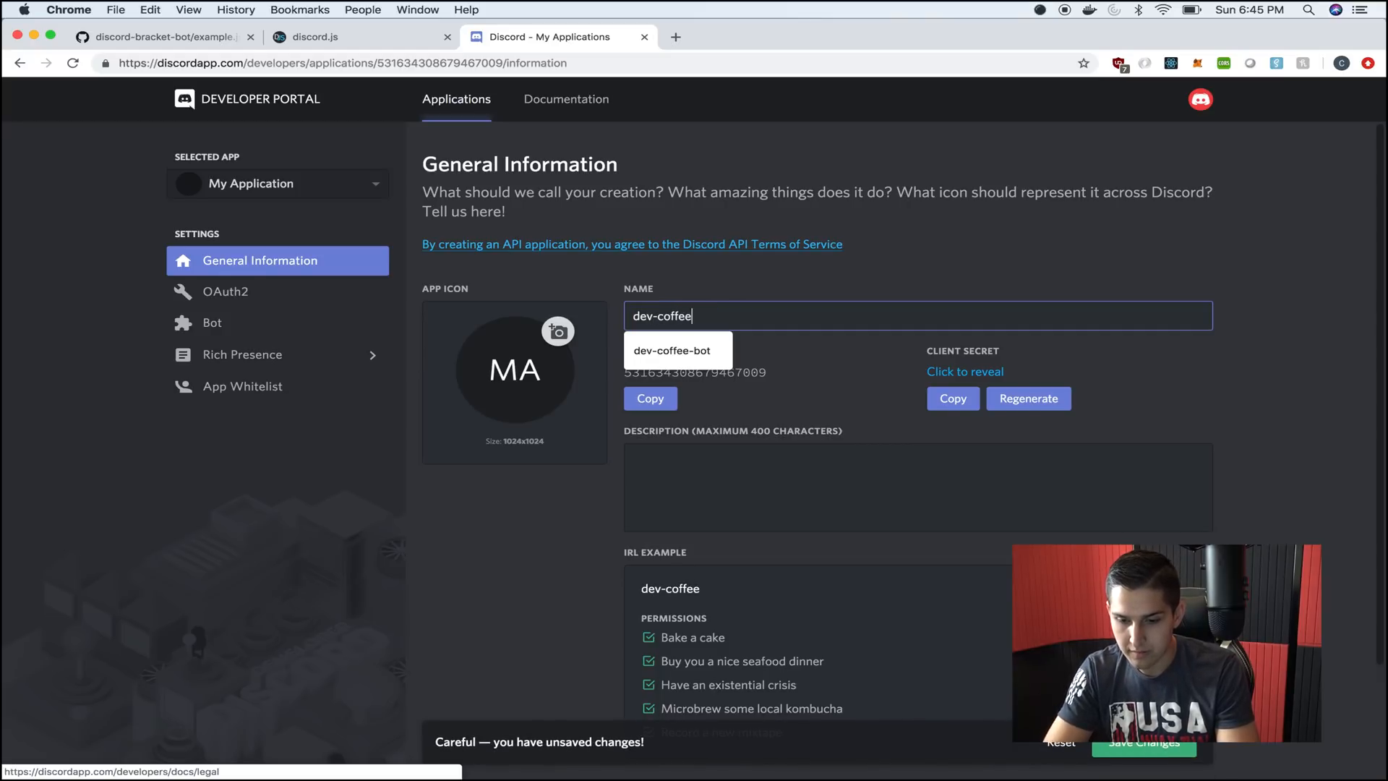
left_click(674, 350)
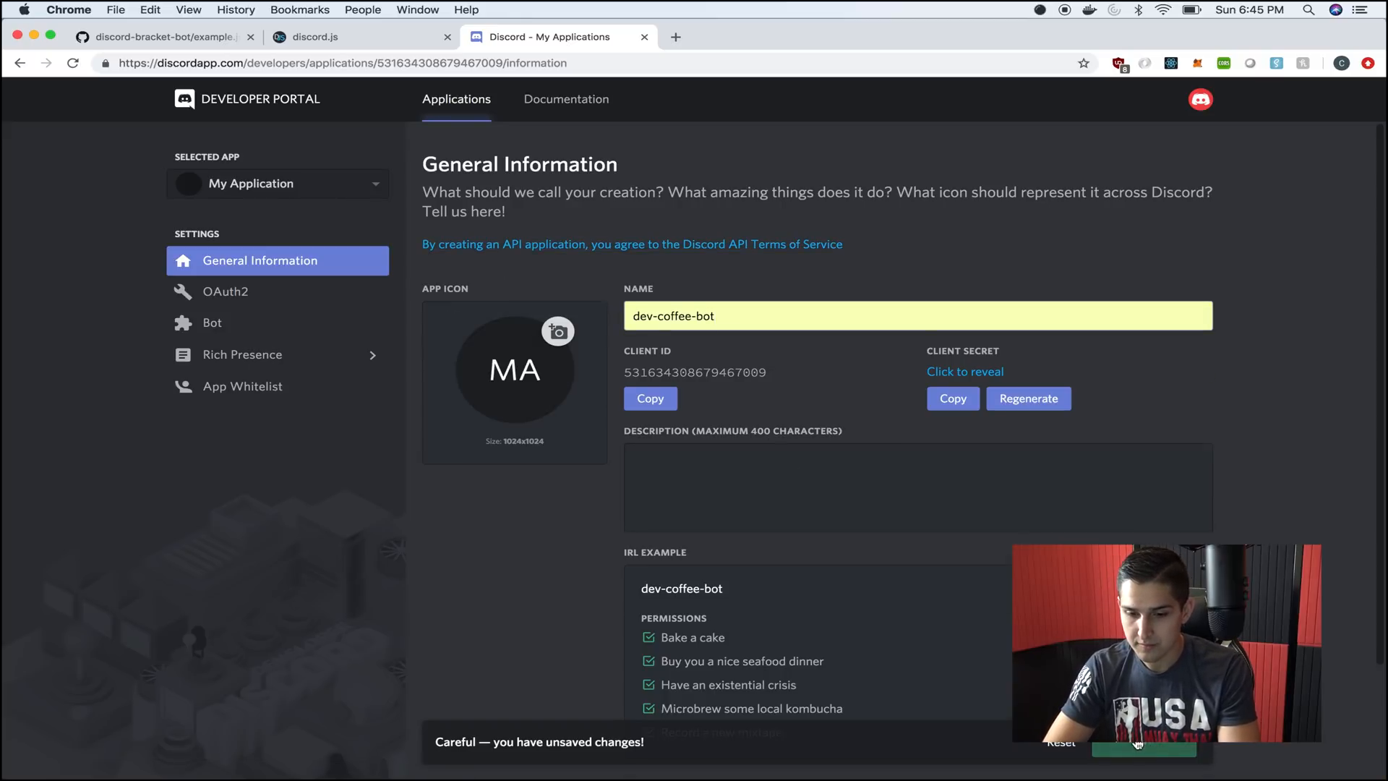
left_click(1145, 750)
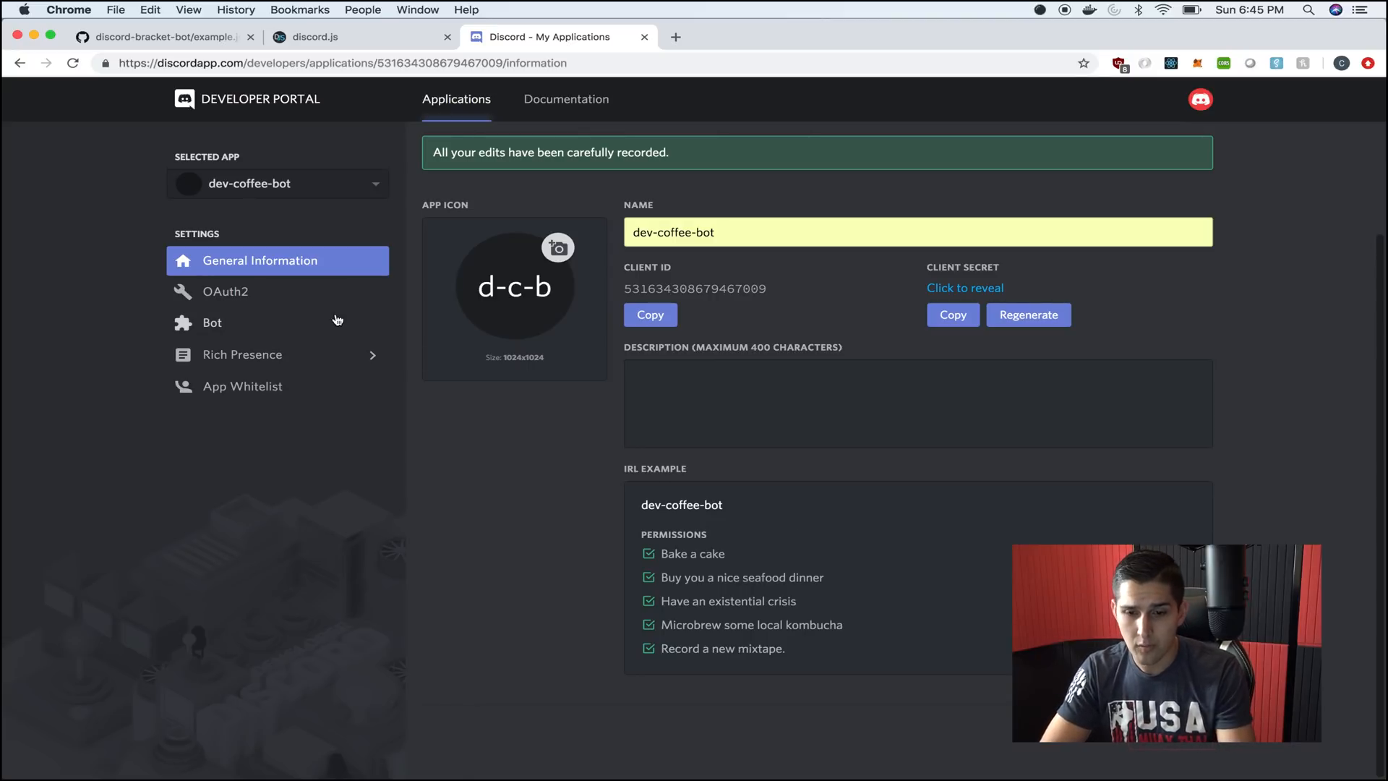
left_click(211, 322)
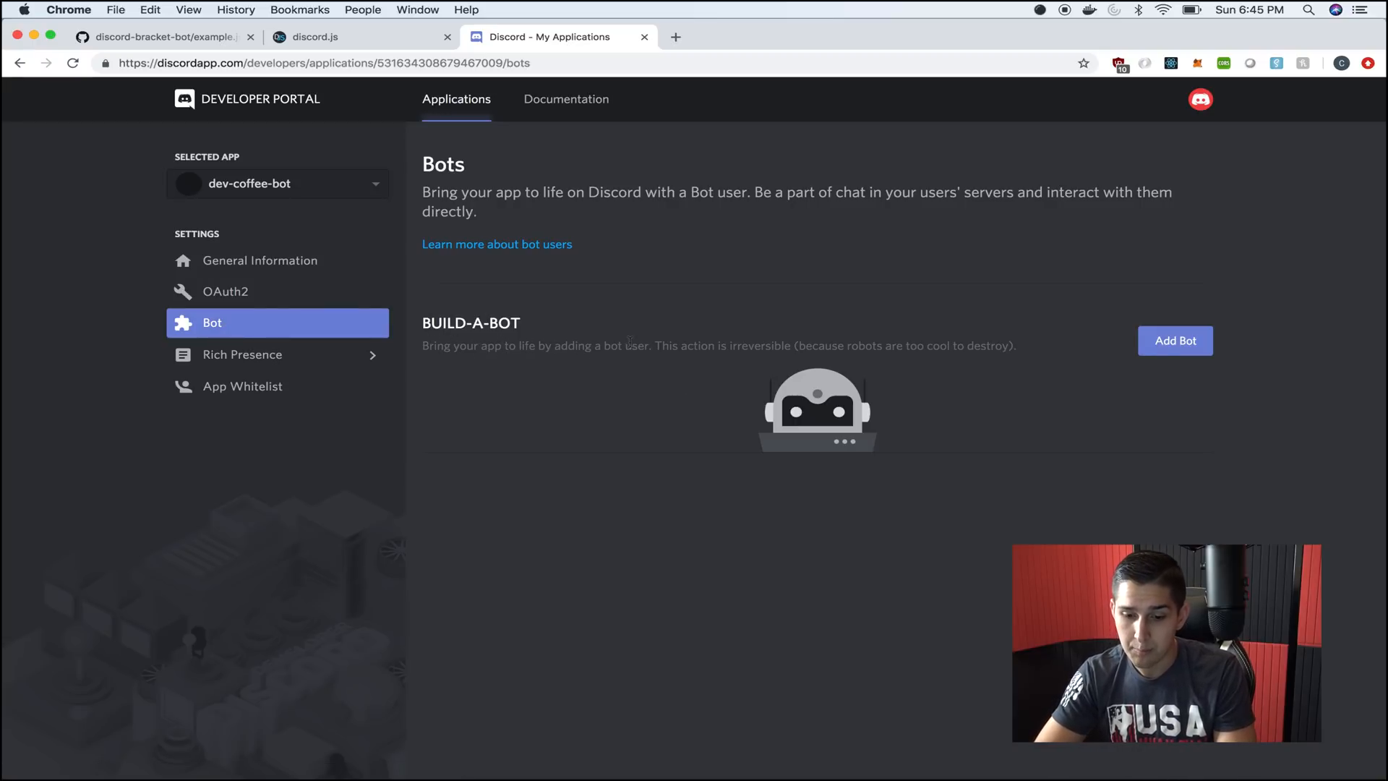
mouse_move(1175, 340)
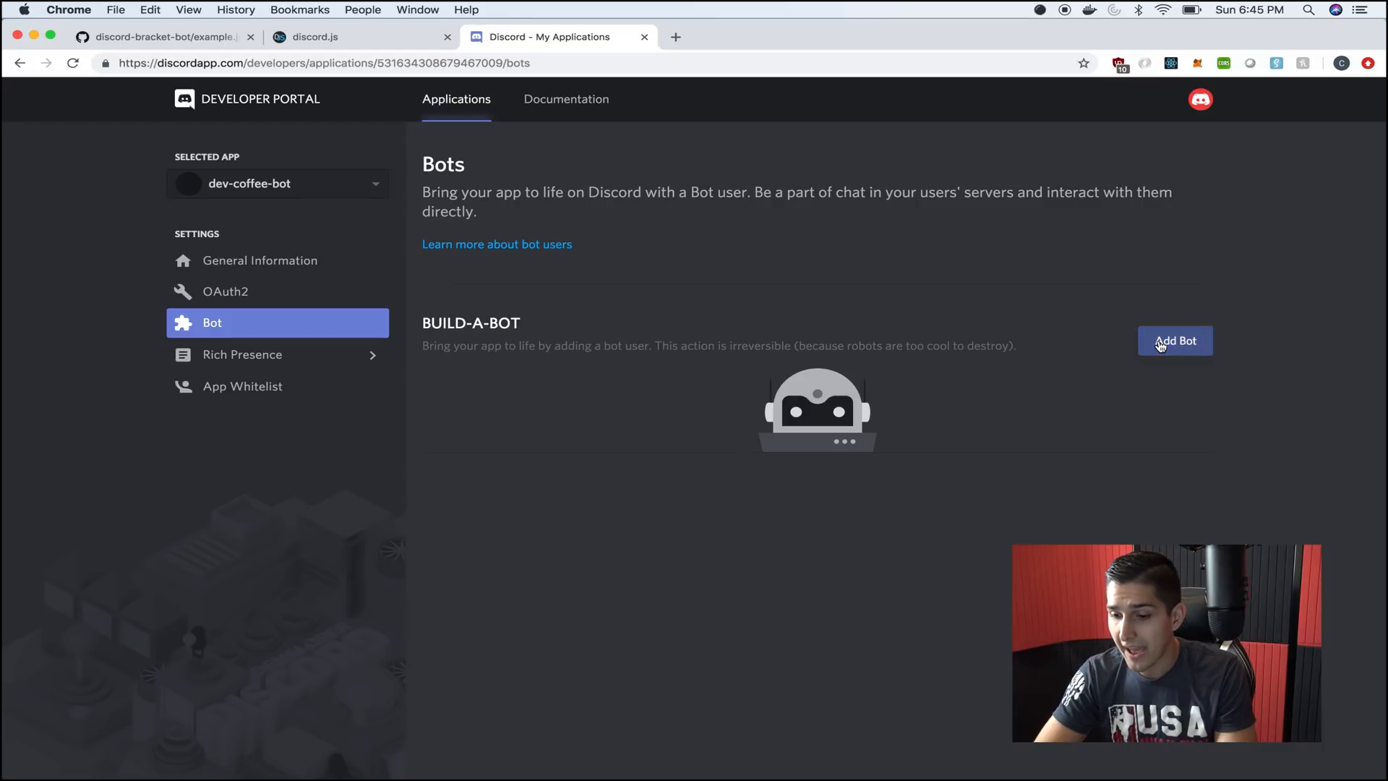
Add a bot user to dev-coffee-bot, then reveal and copy its token.
left_click(1175, 340)
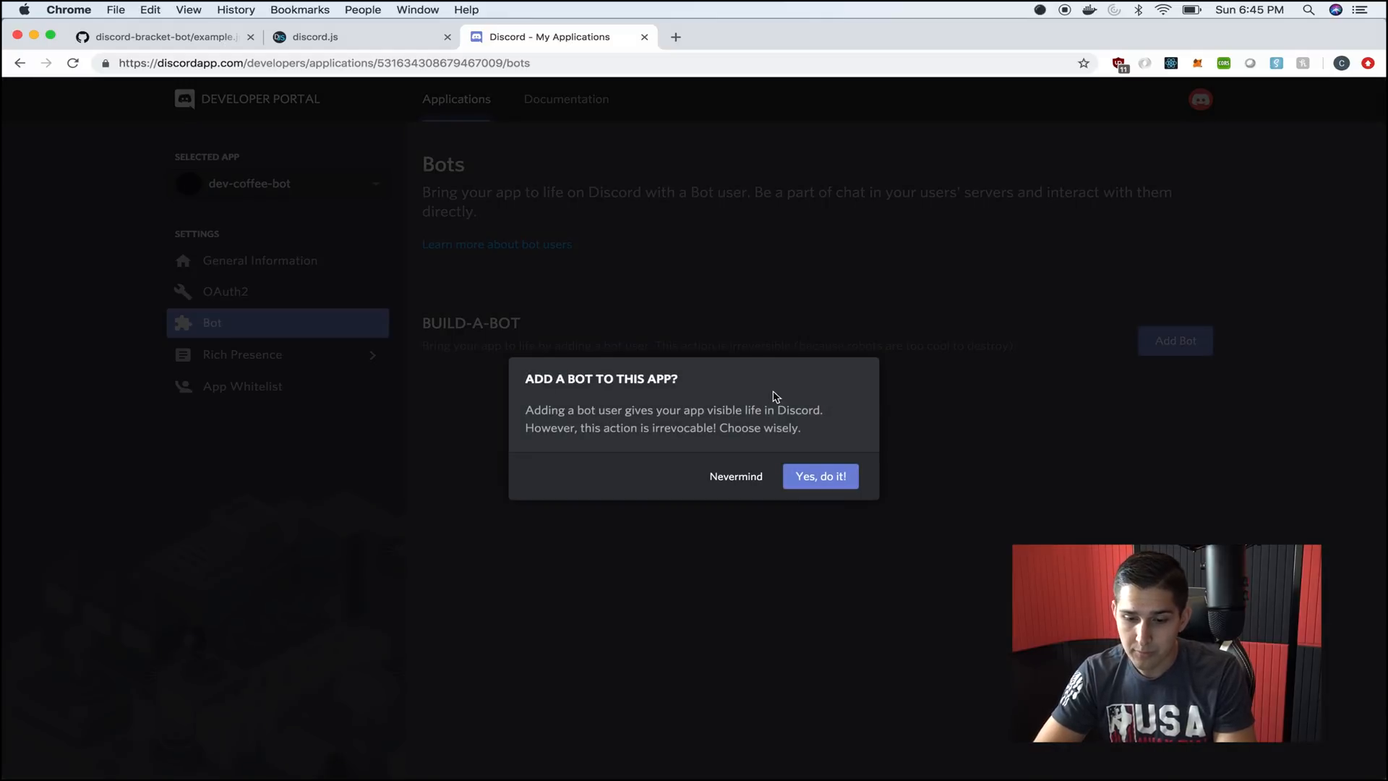
left_click(820, 477)
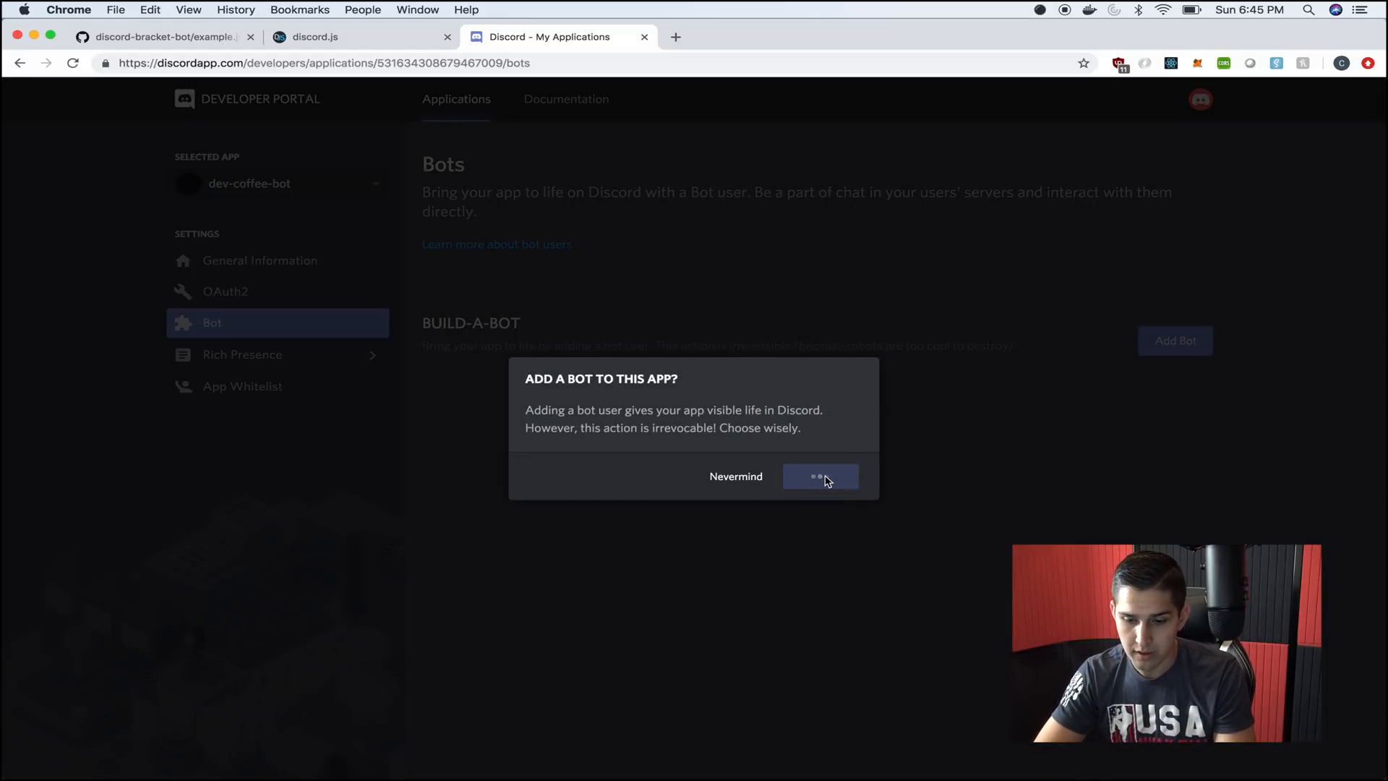
left_click(819, 477)
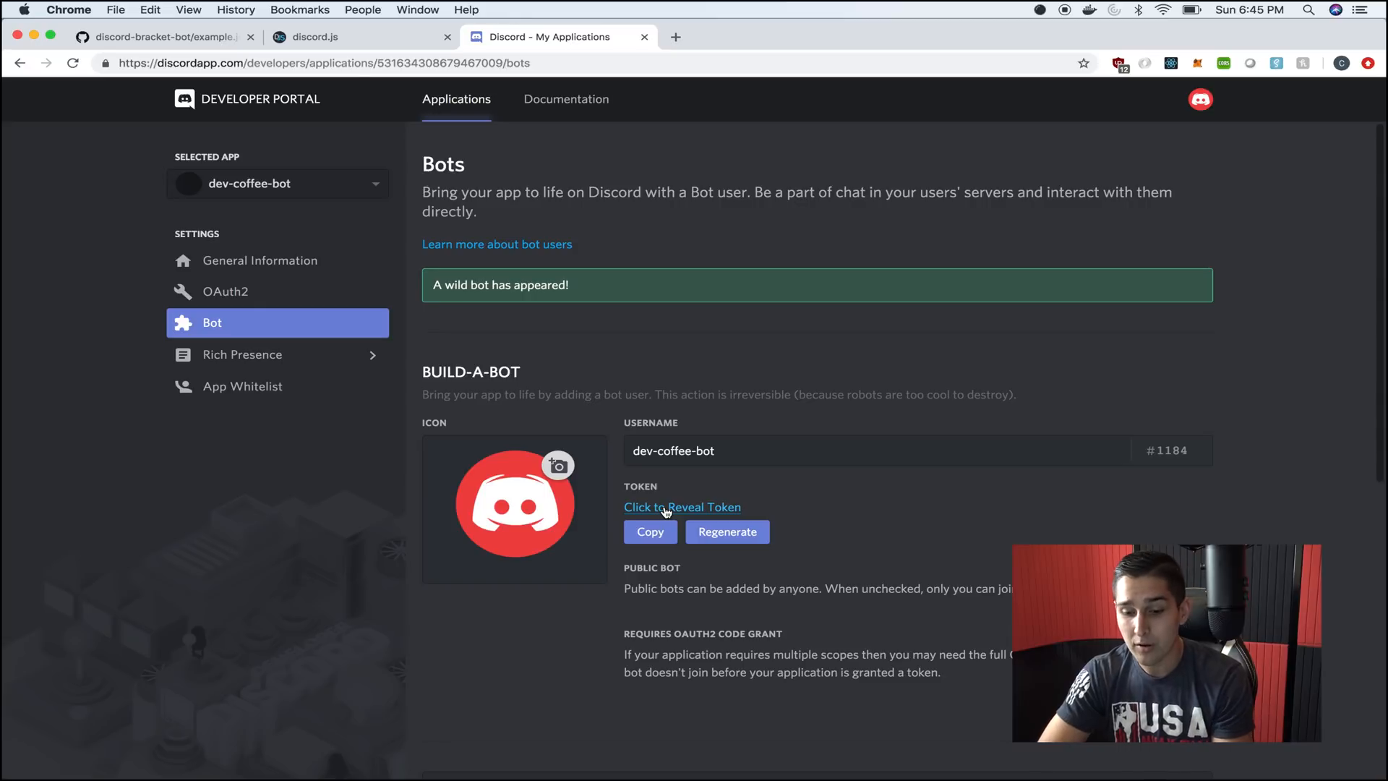
left_click(682, 506)
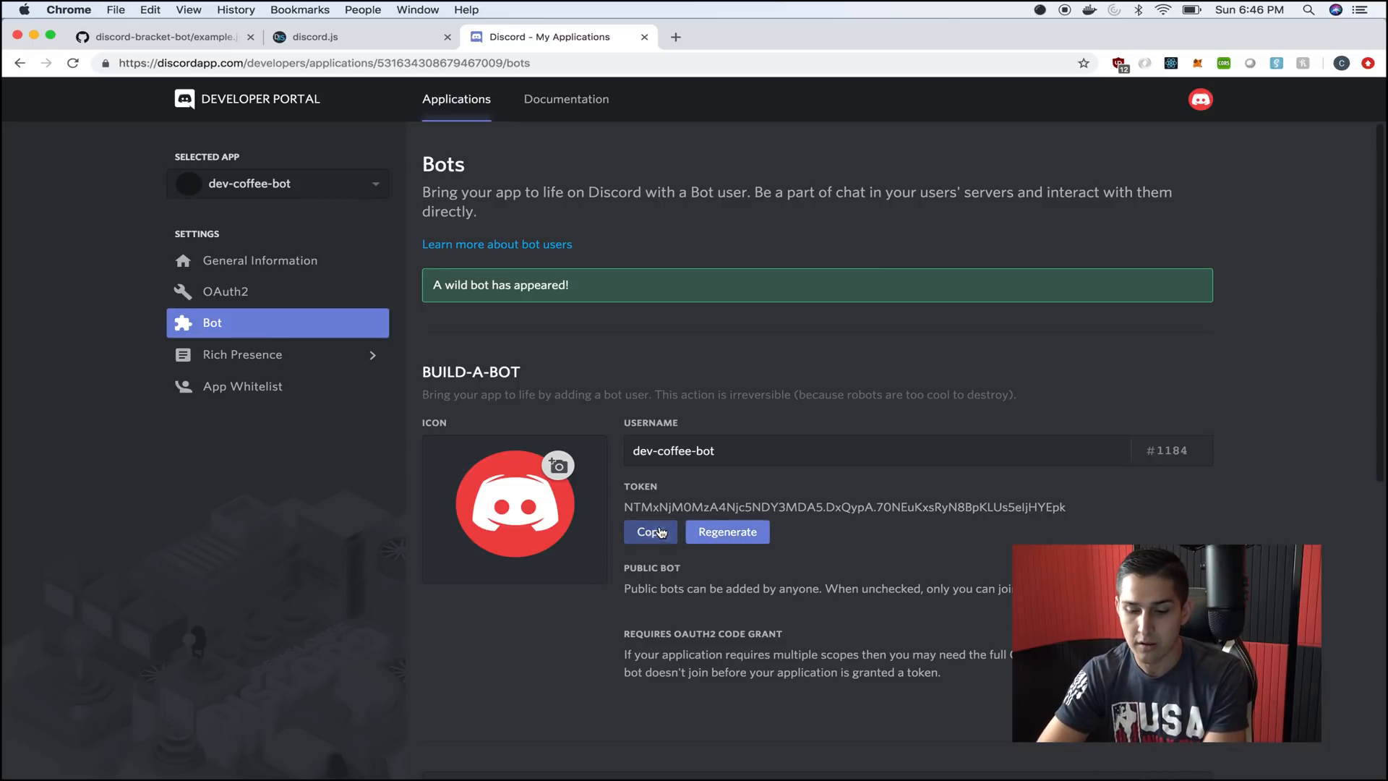
left_click(650, 531)
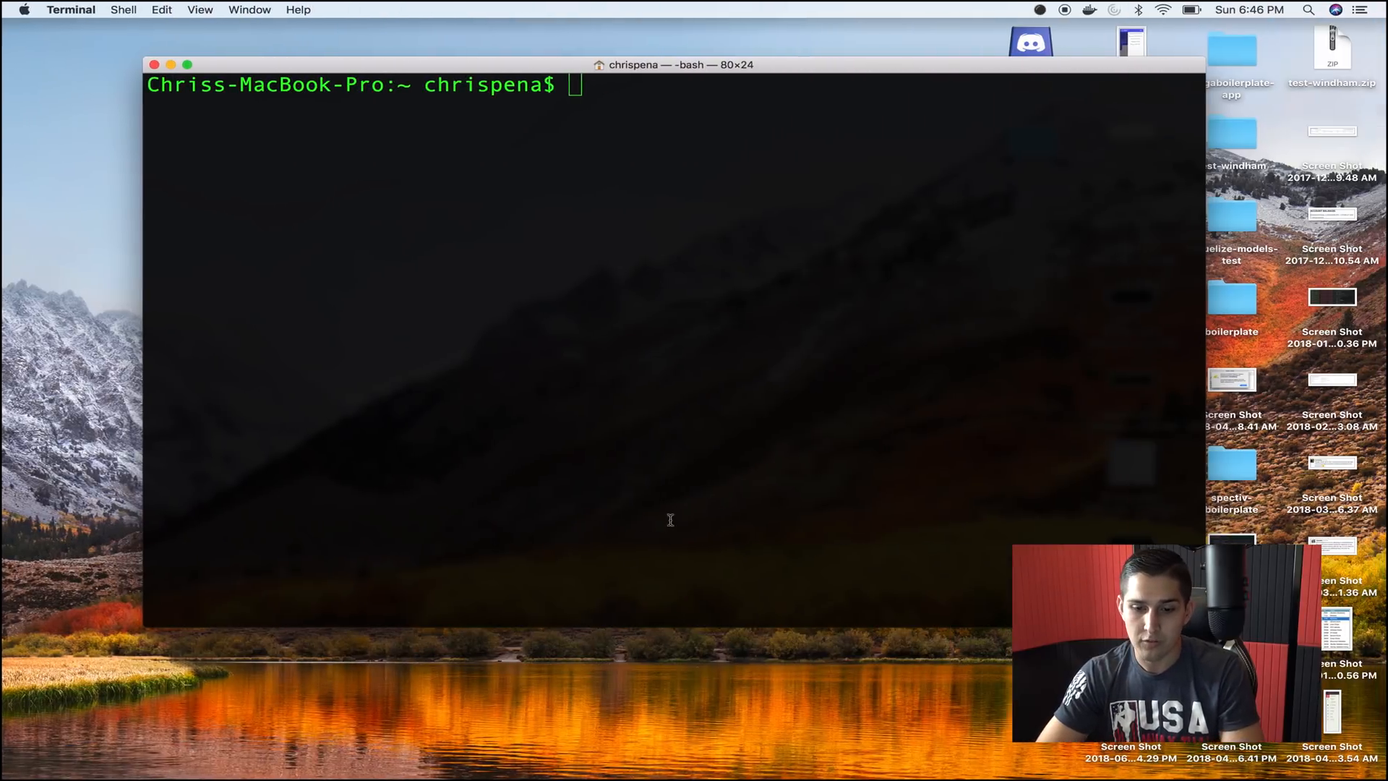
Make and enter a devCoffeeDiscordBot folder, then launch it in Atom with 'atom .'.
type("mkdir")
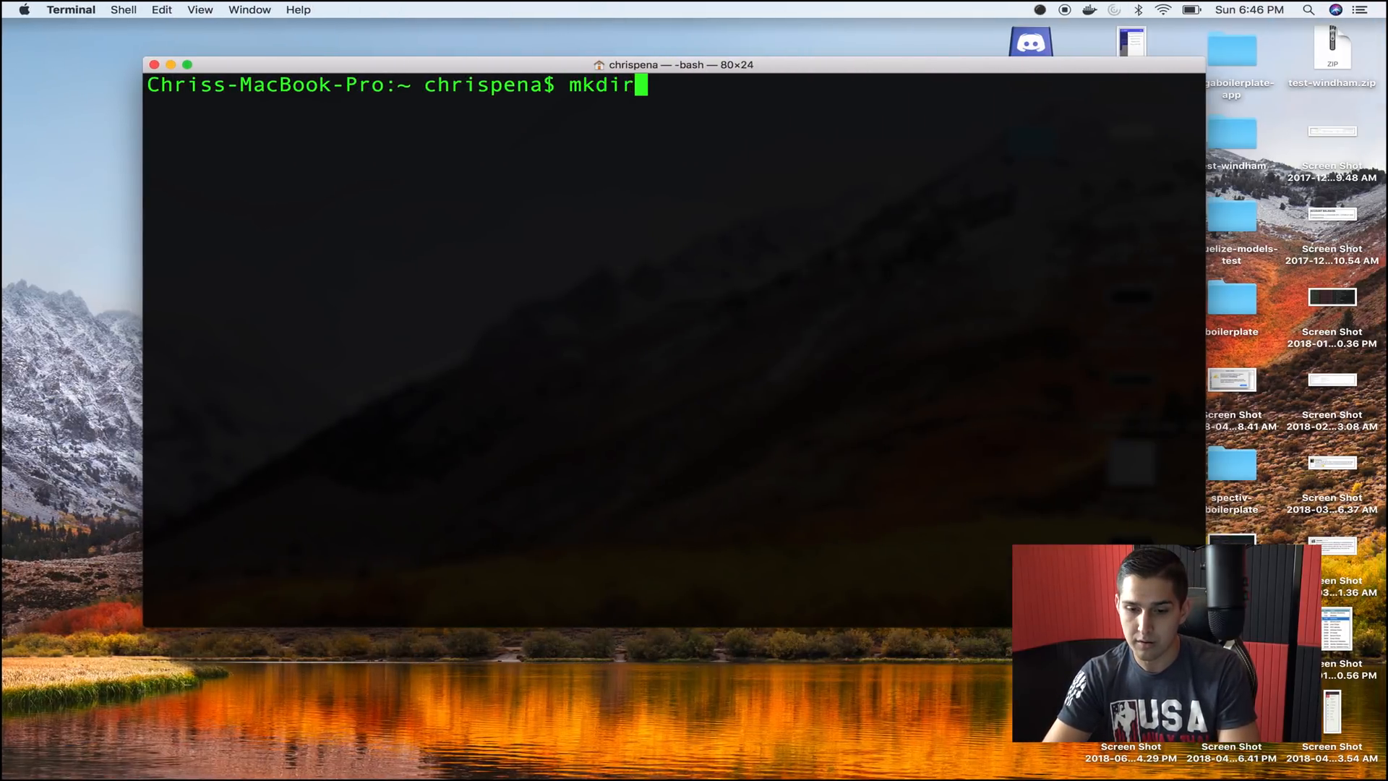
type("devCoff")
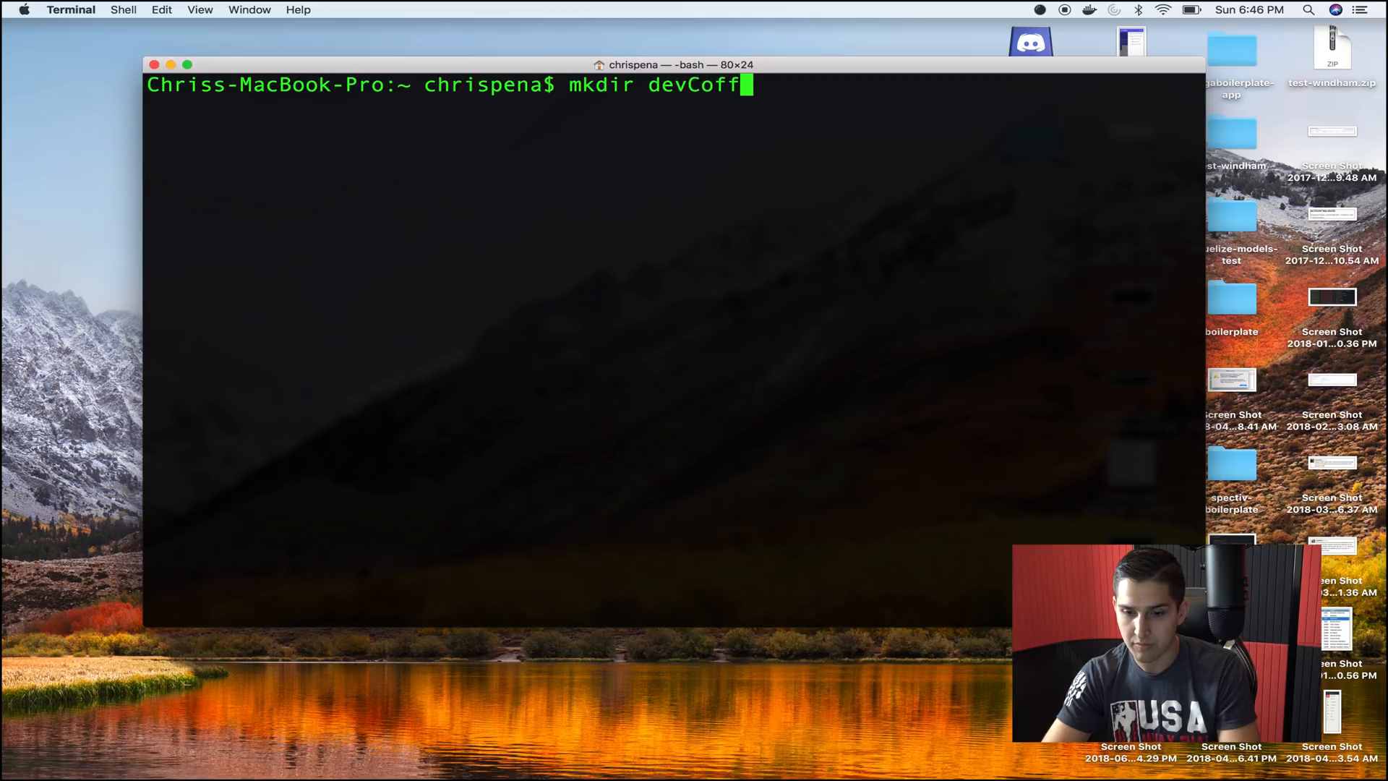
type("eeDiscordBot")
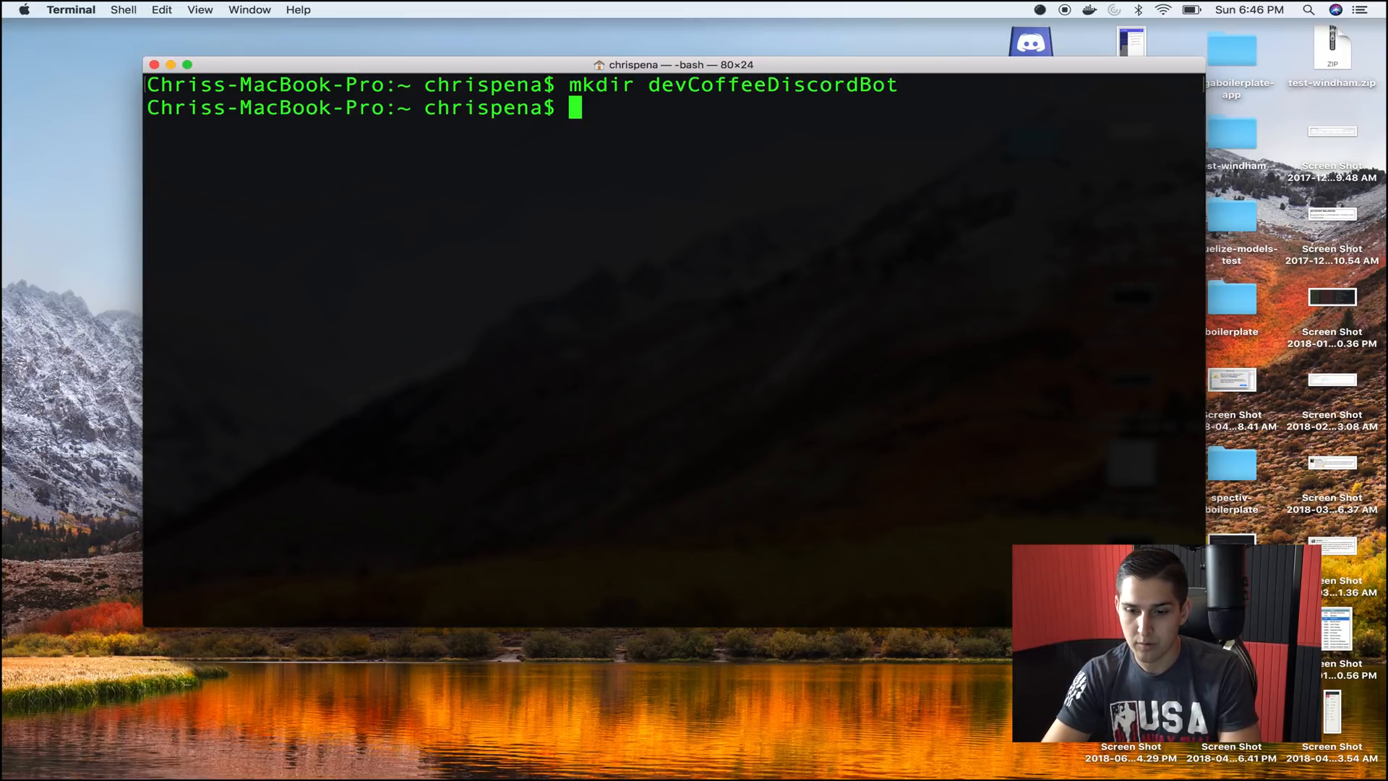
type("cd devCoff")
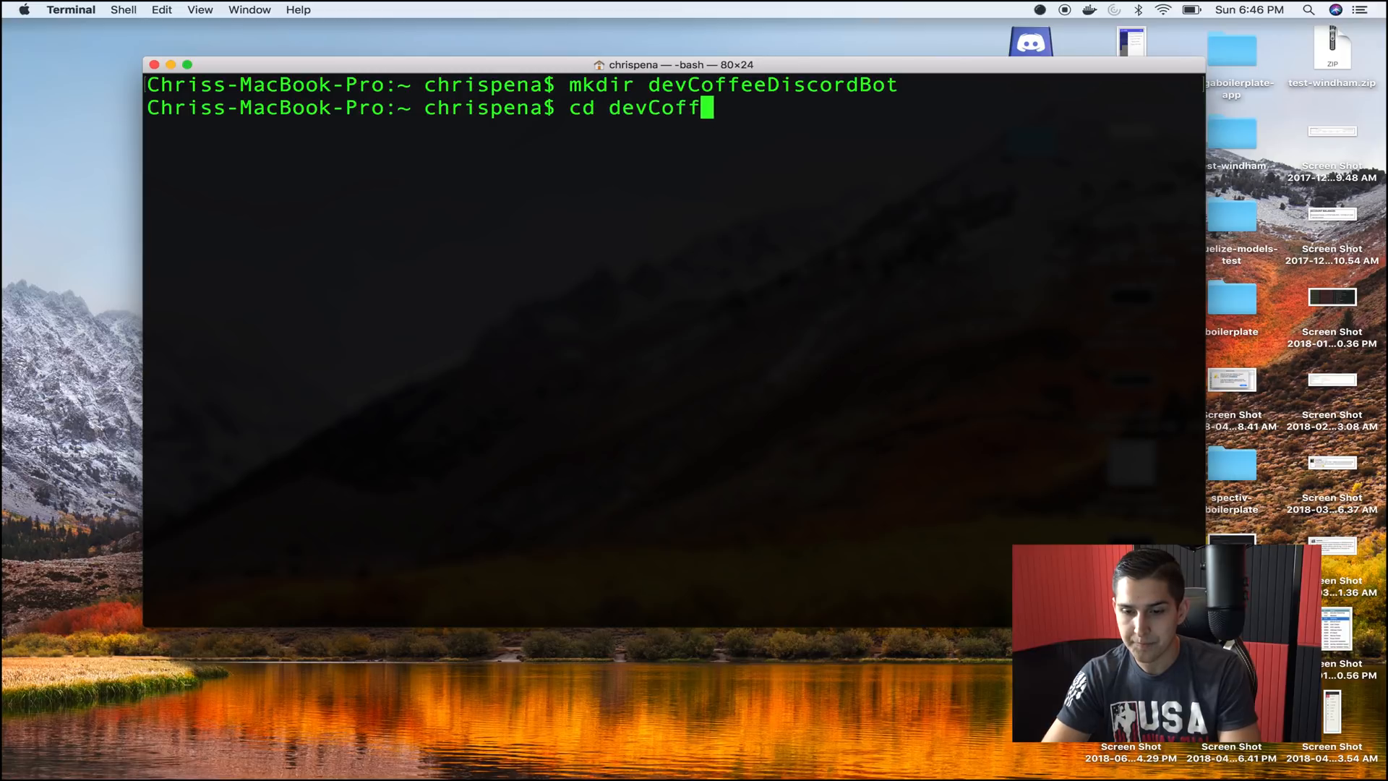
type("eeDiscordBot")
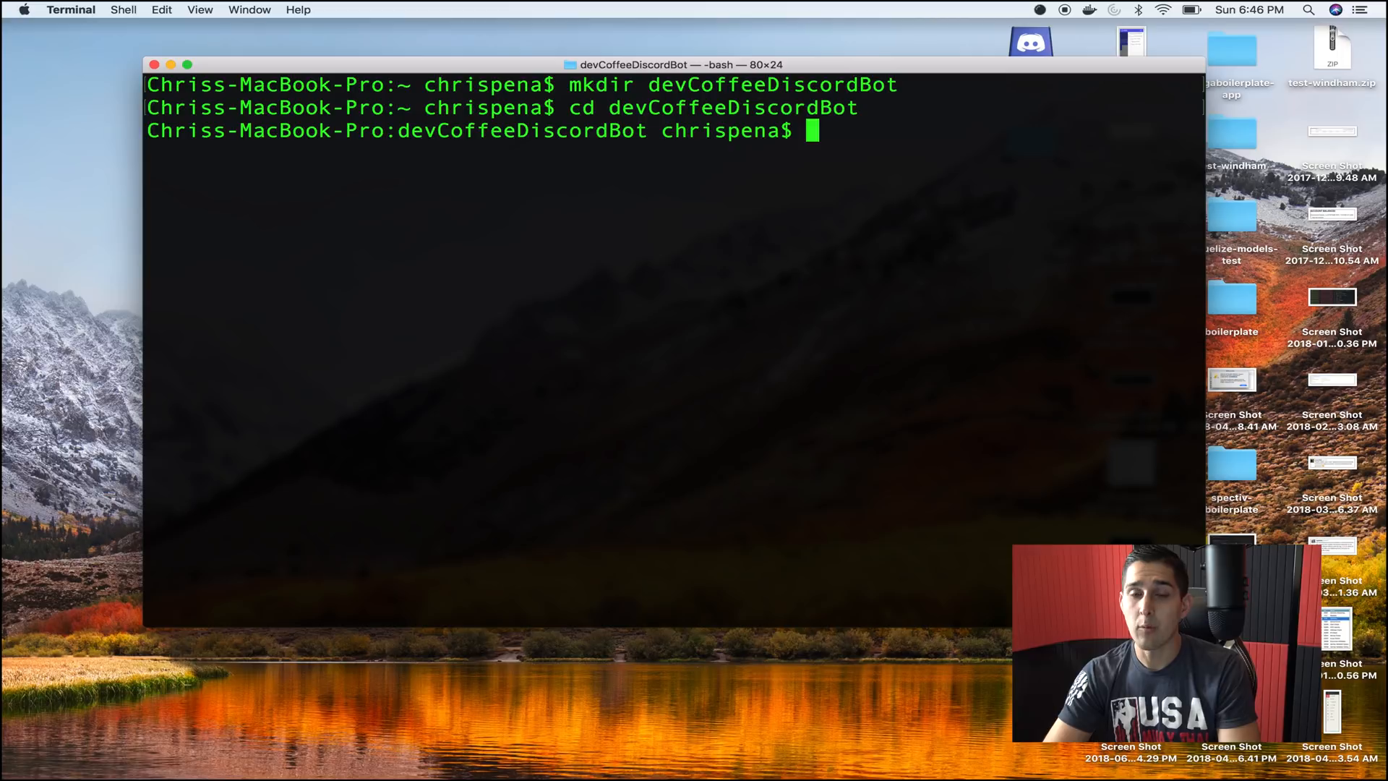
type("atom .")
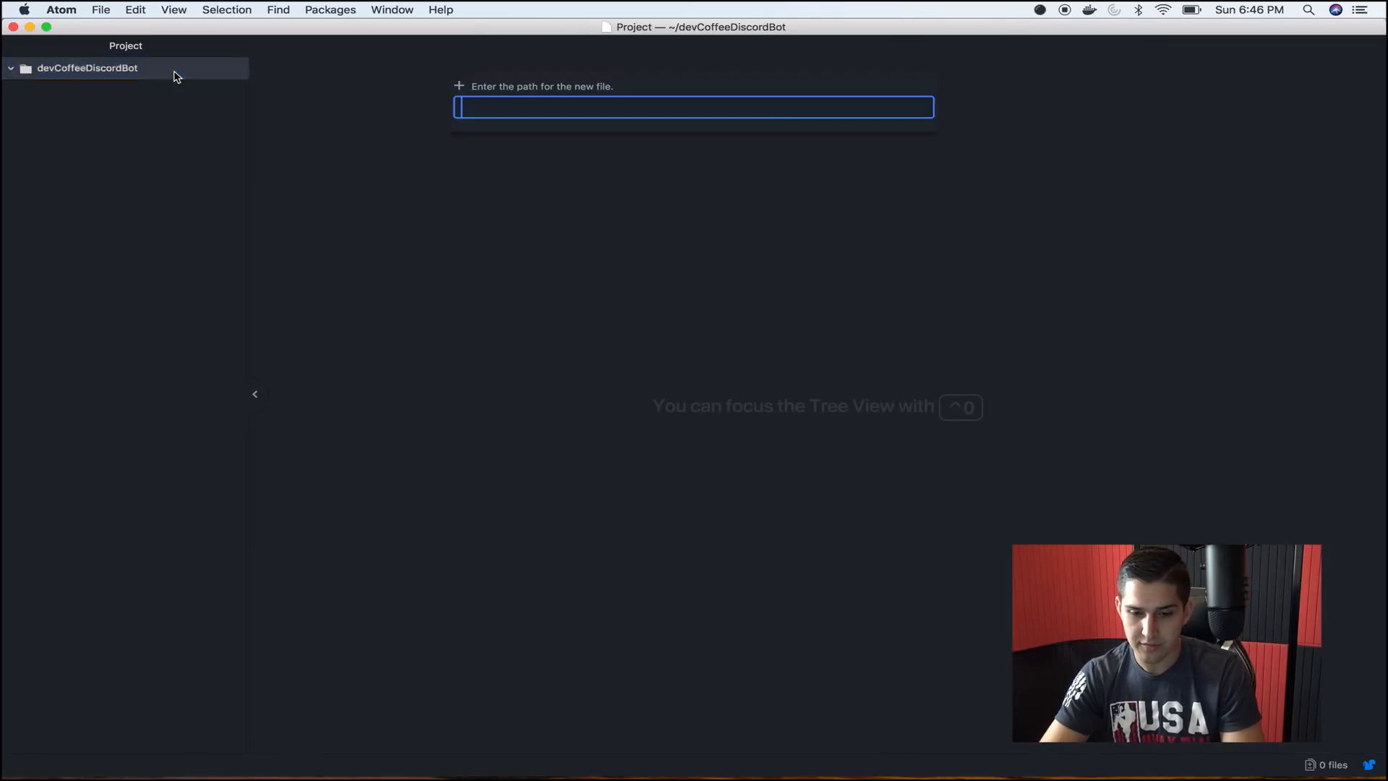
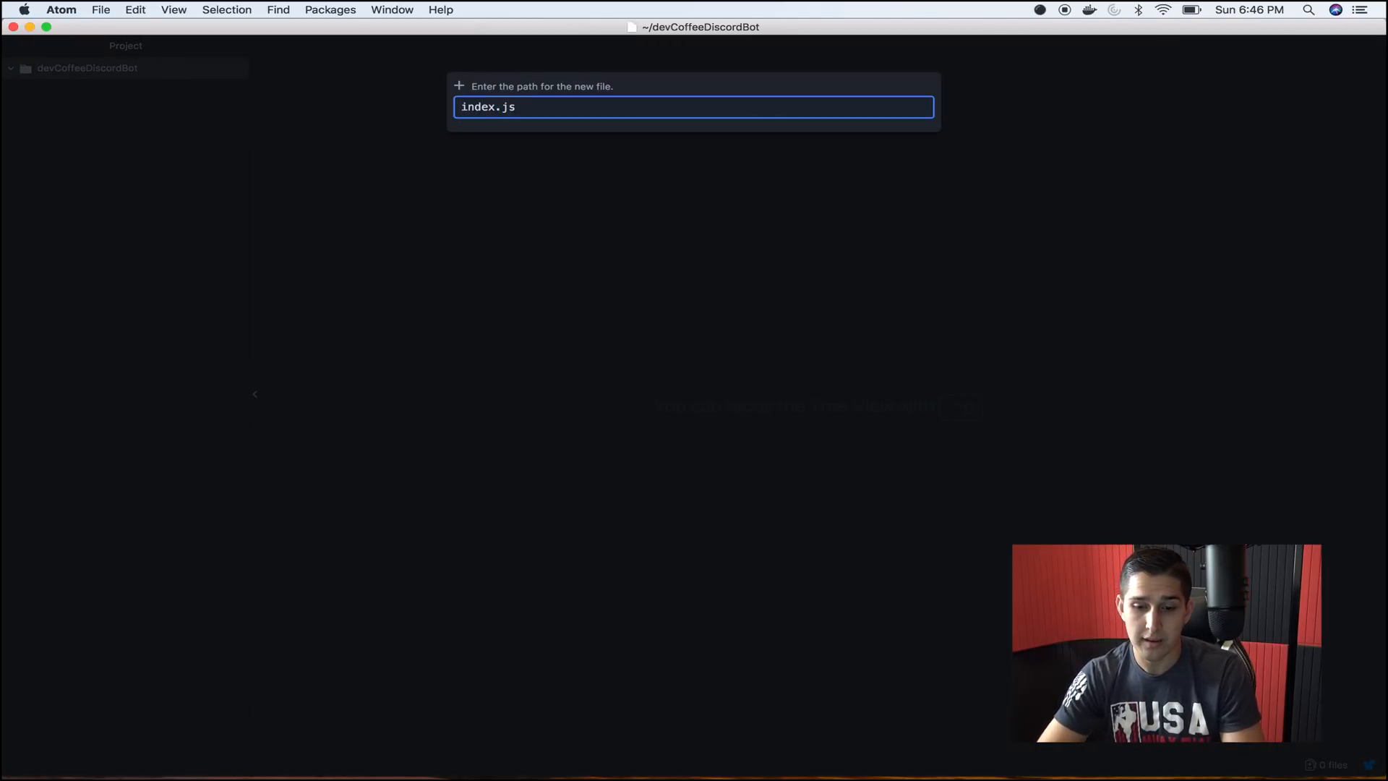
Create index.js containing const token = '<copied bot token>';.
key("enter")
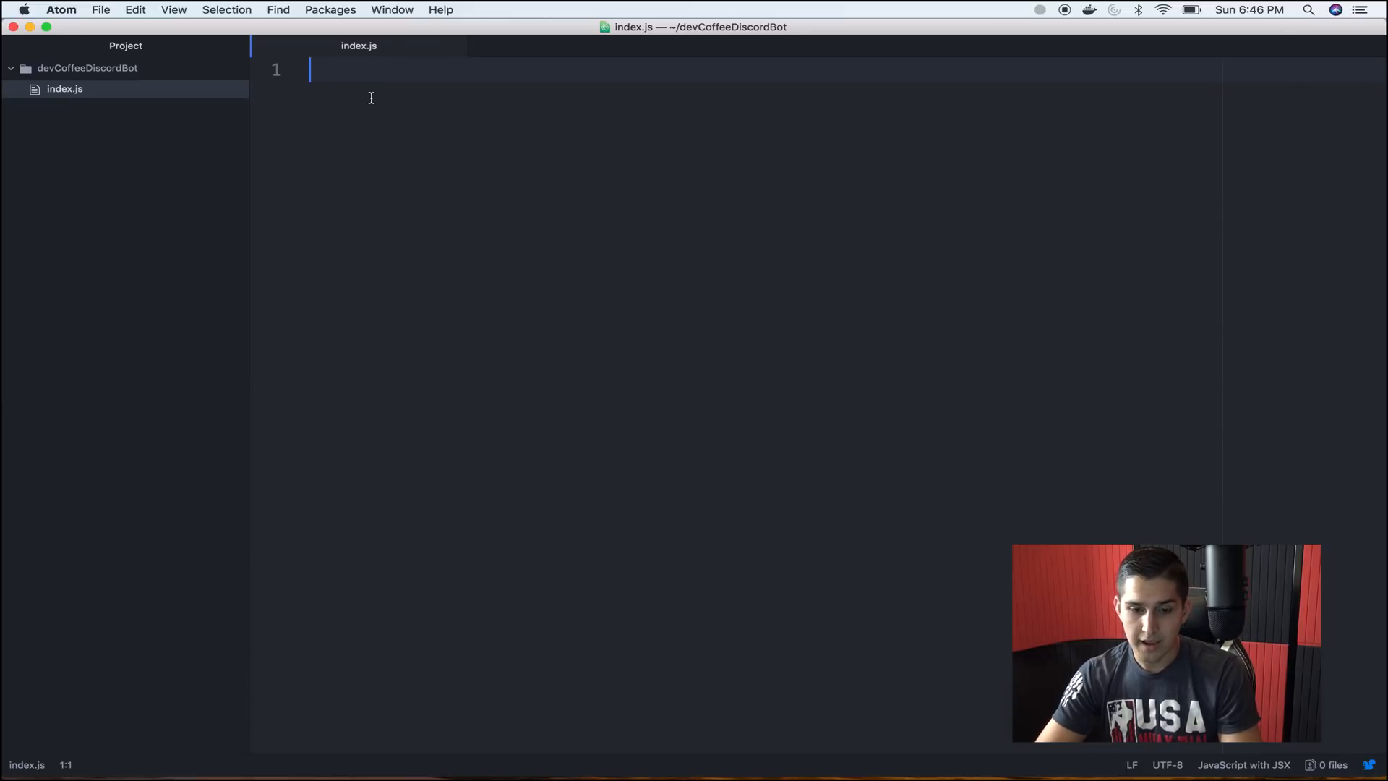
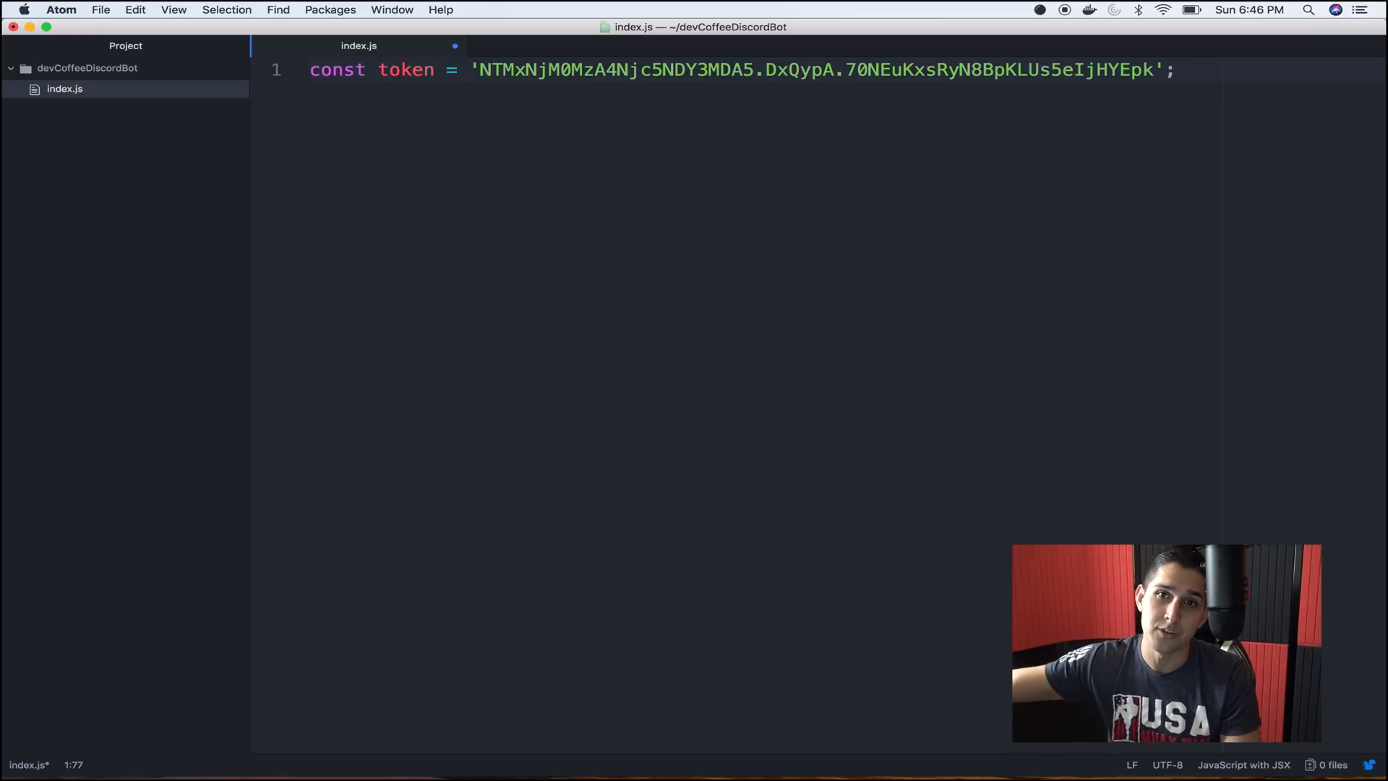
left_click(1175, 70)
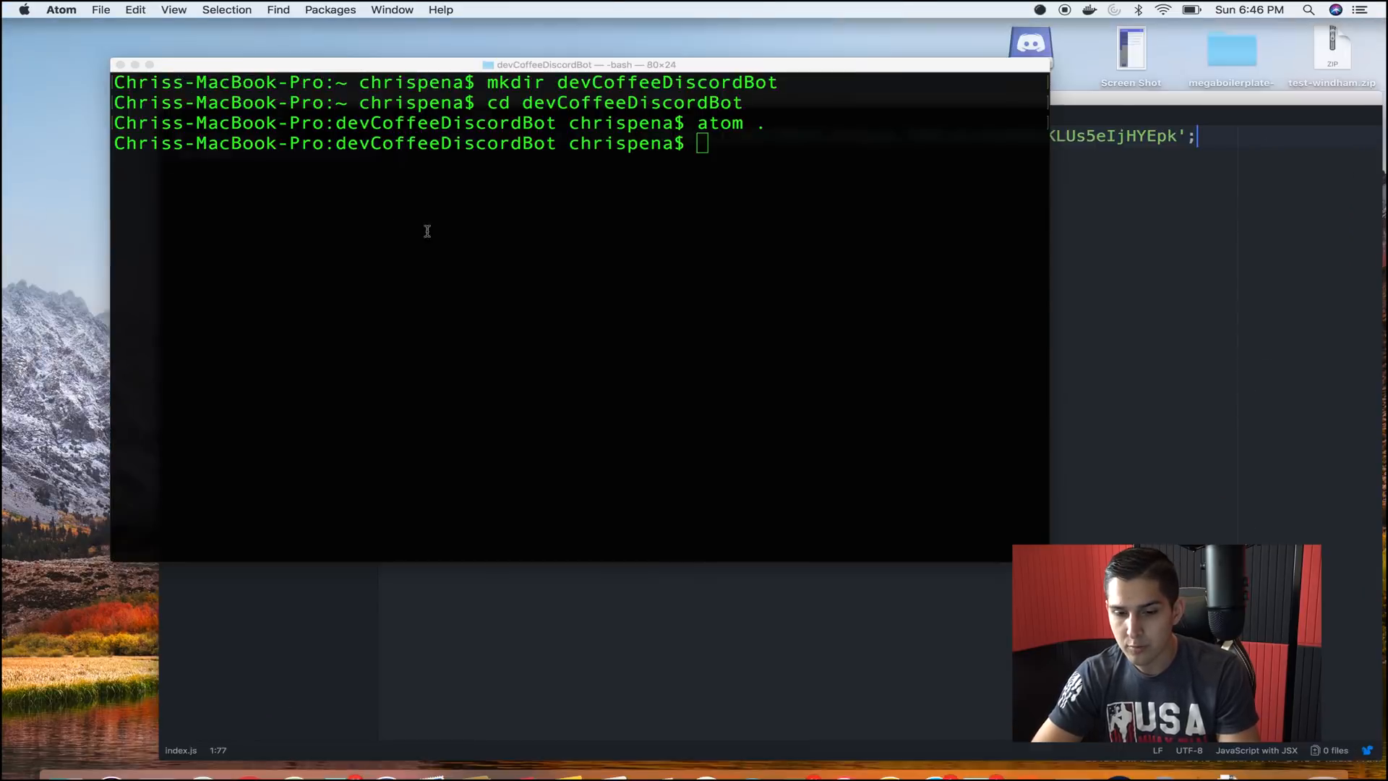
Run 'npm init -y' and 'npm install discord.js' in the project folder.
type("npm init")
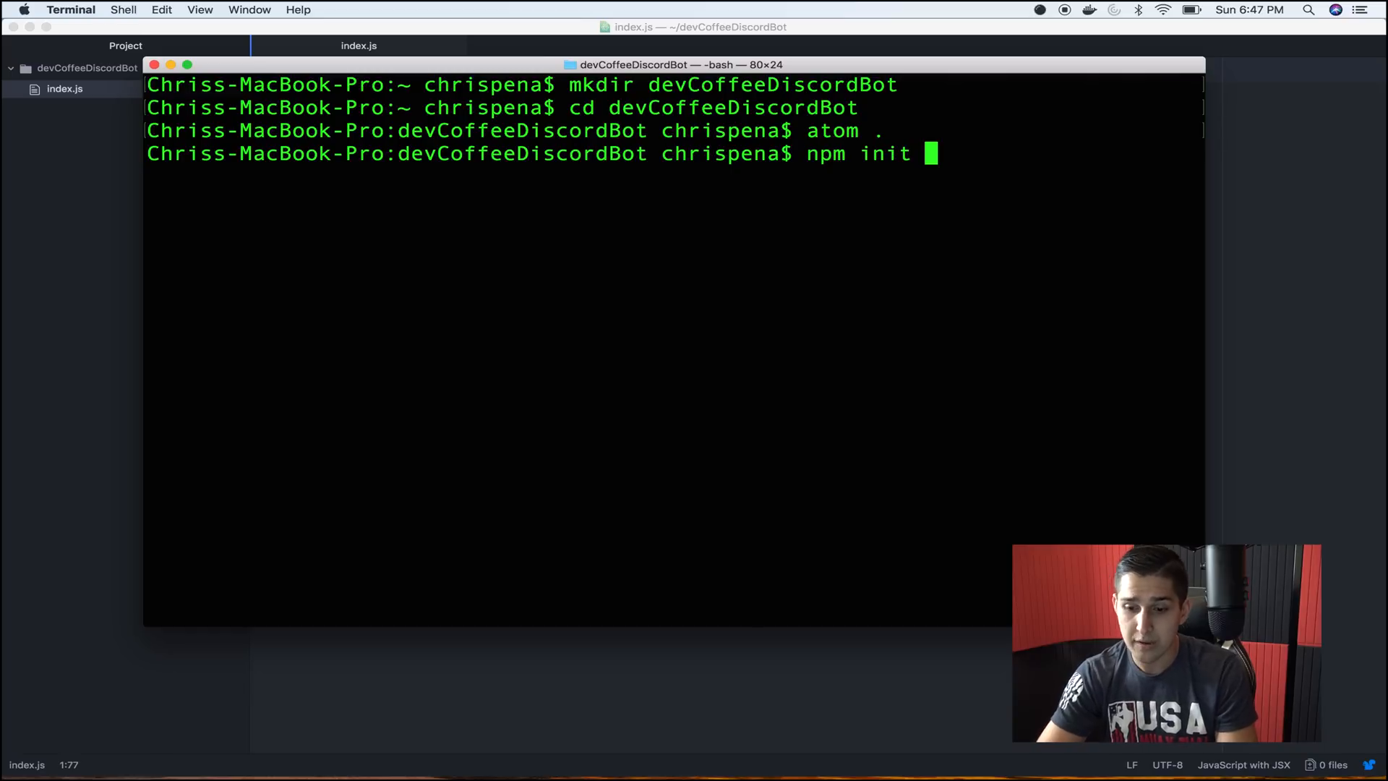
type("-y")
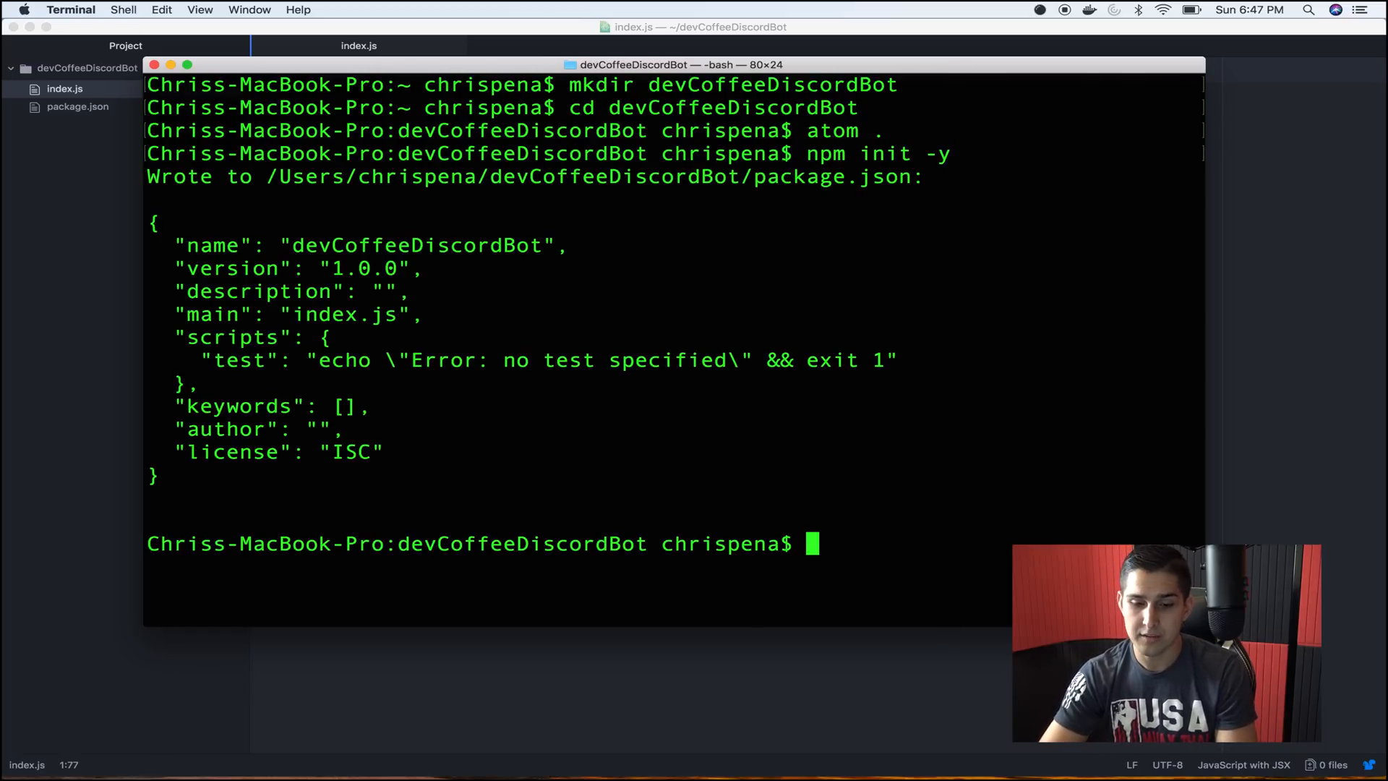
type("npm in")
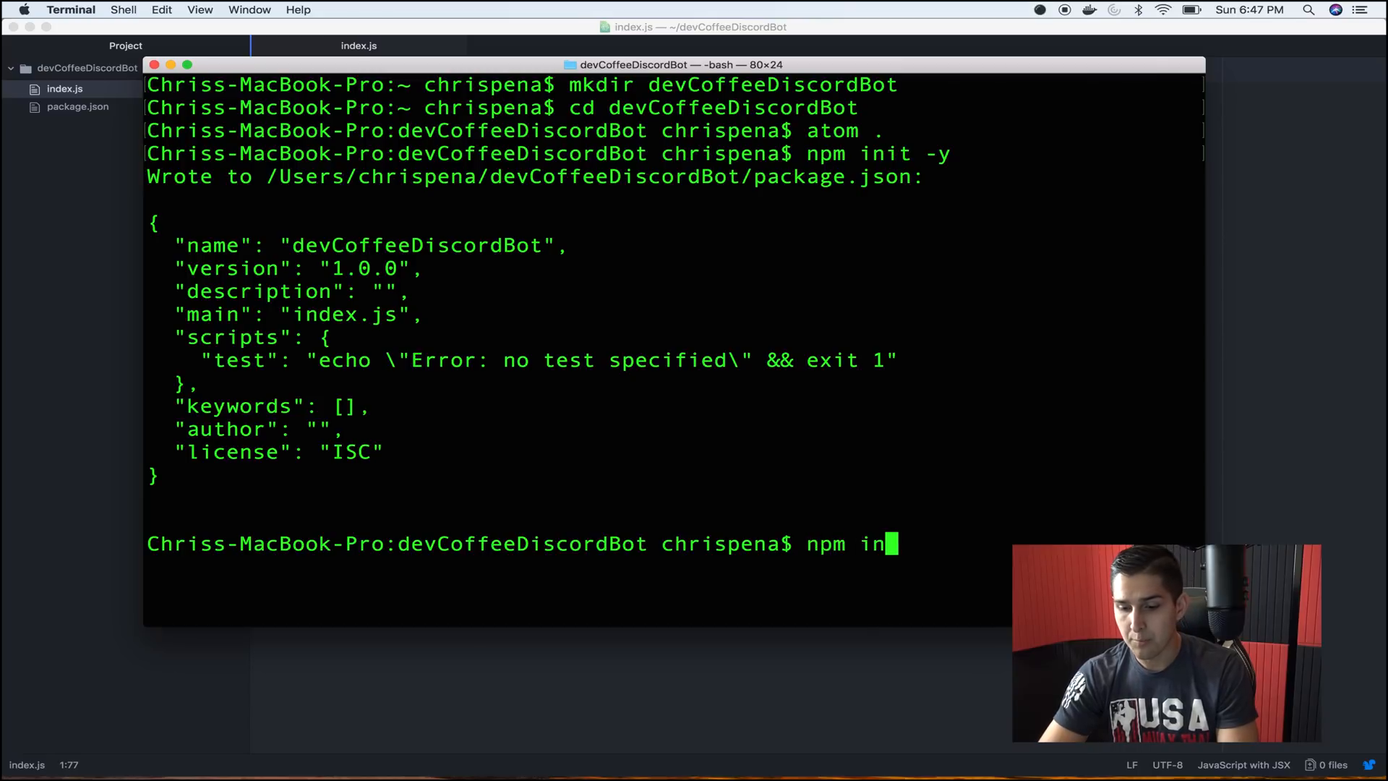
type("stall discord.j")
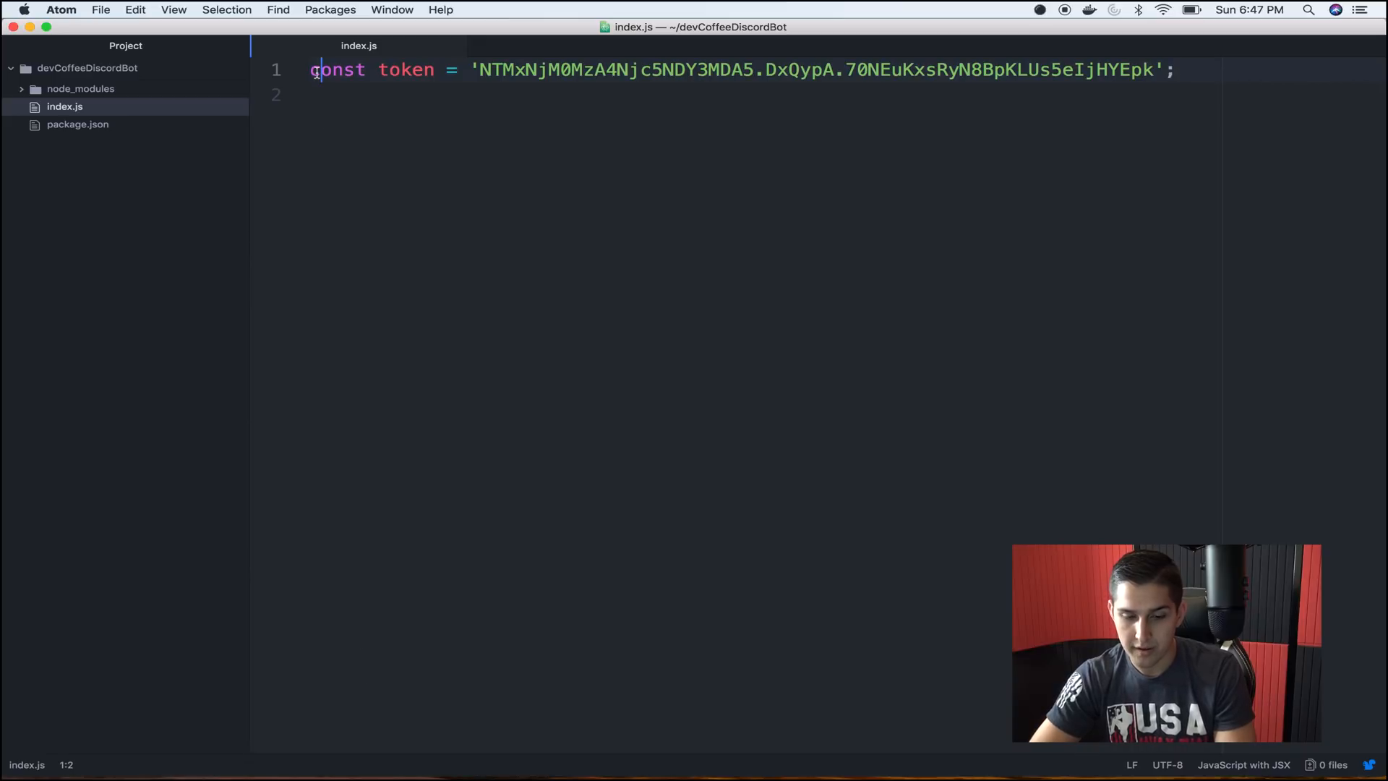
Type 'const Discord = require(' on a new first line of index.js.
type("c")
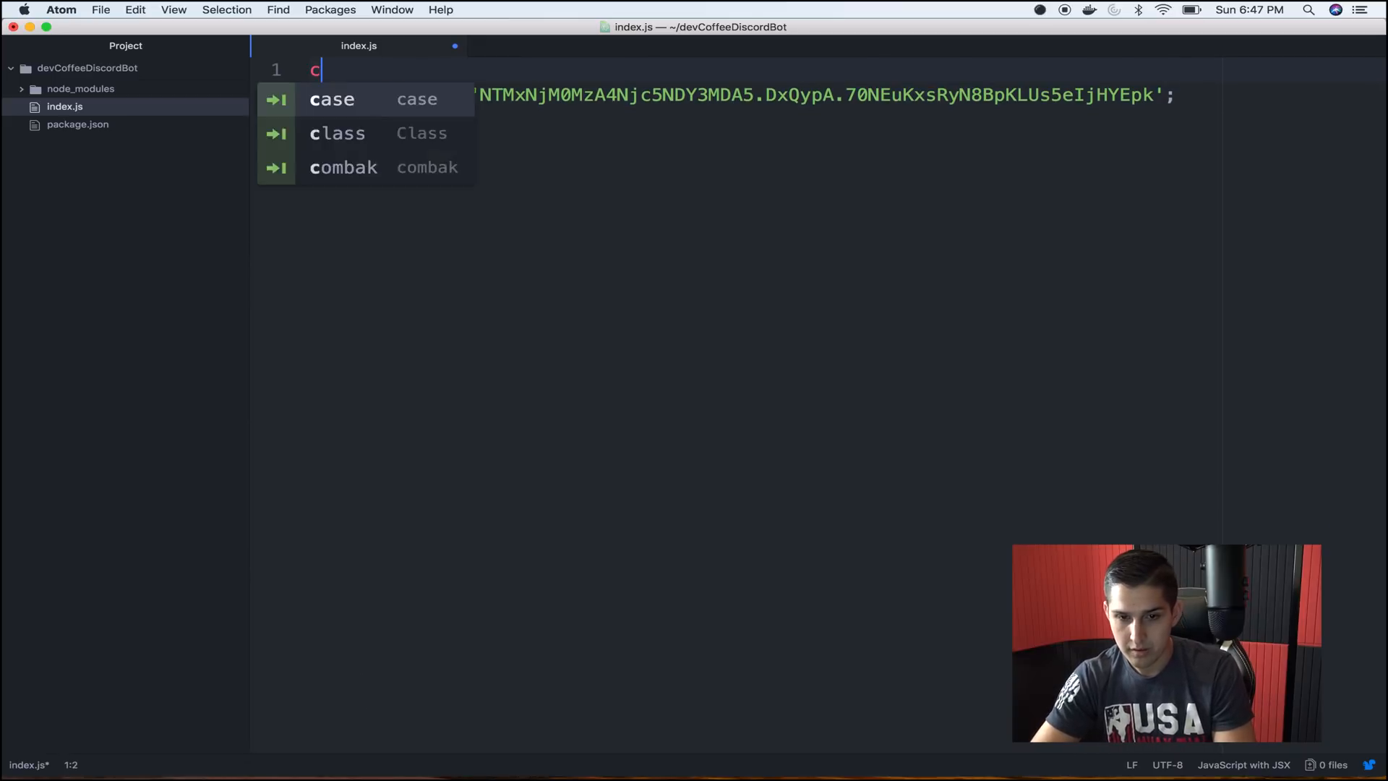
type("onst")
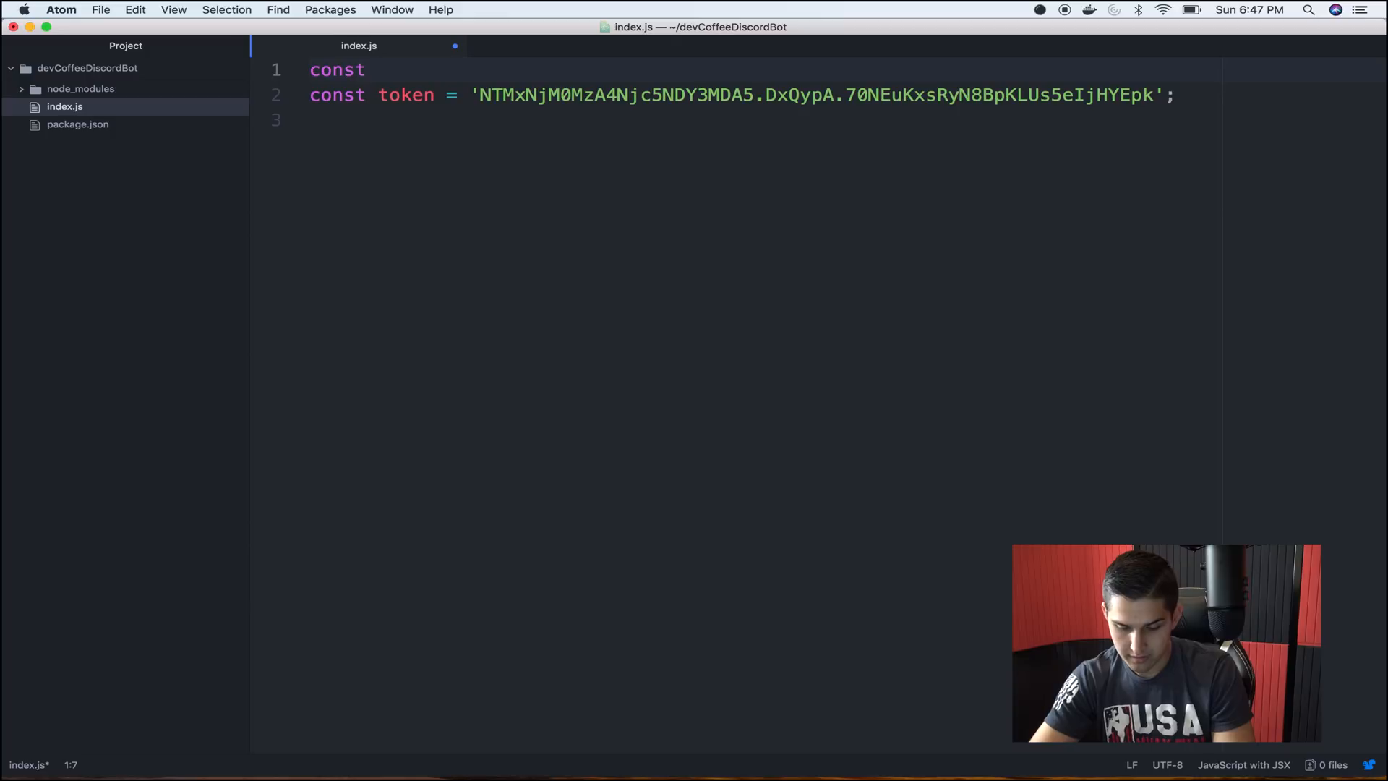
type("Discord = re")
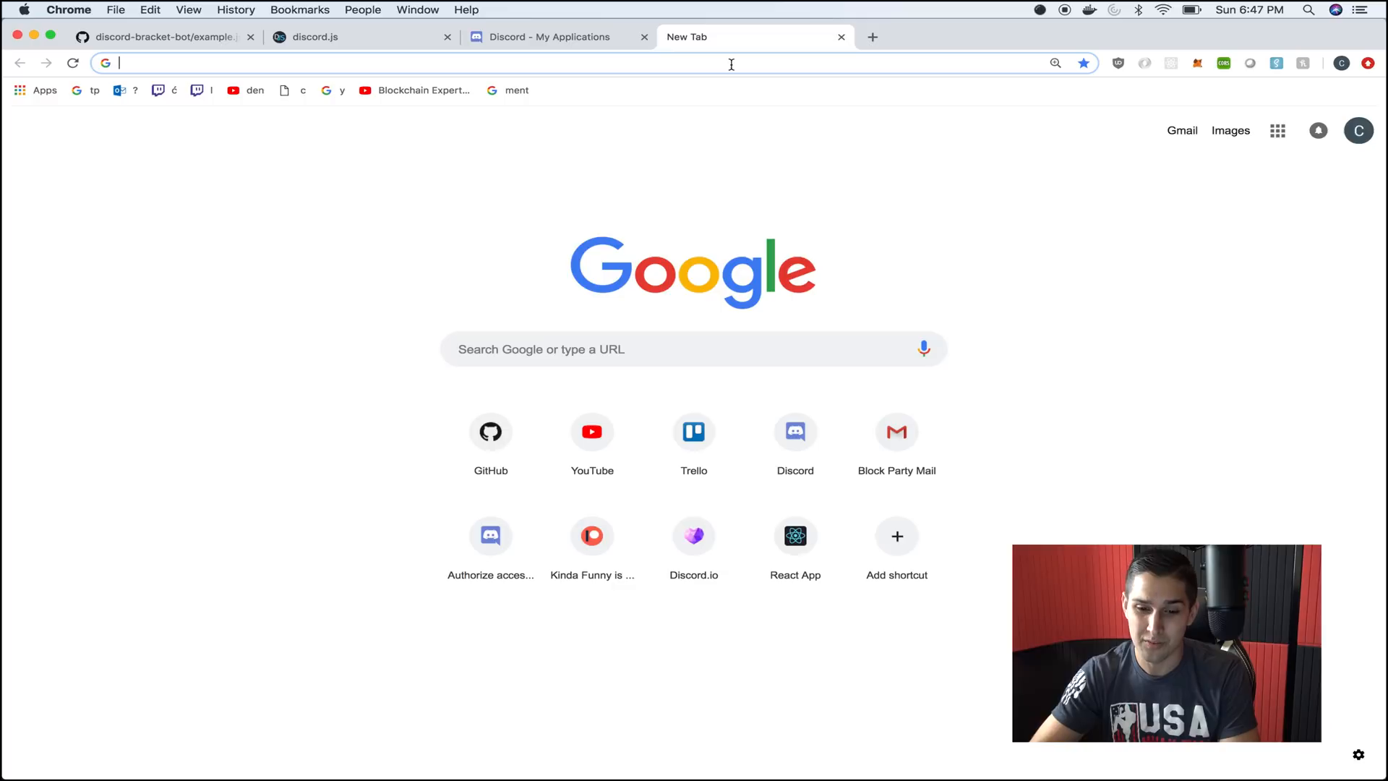
Look up dev-coffee-bot's client ID on its General Information page.
left_click(551, 36)
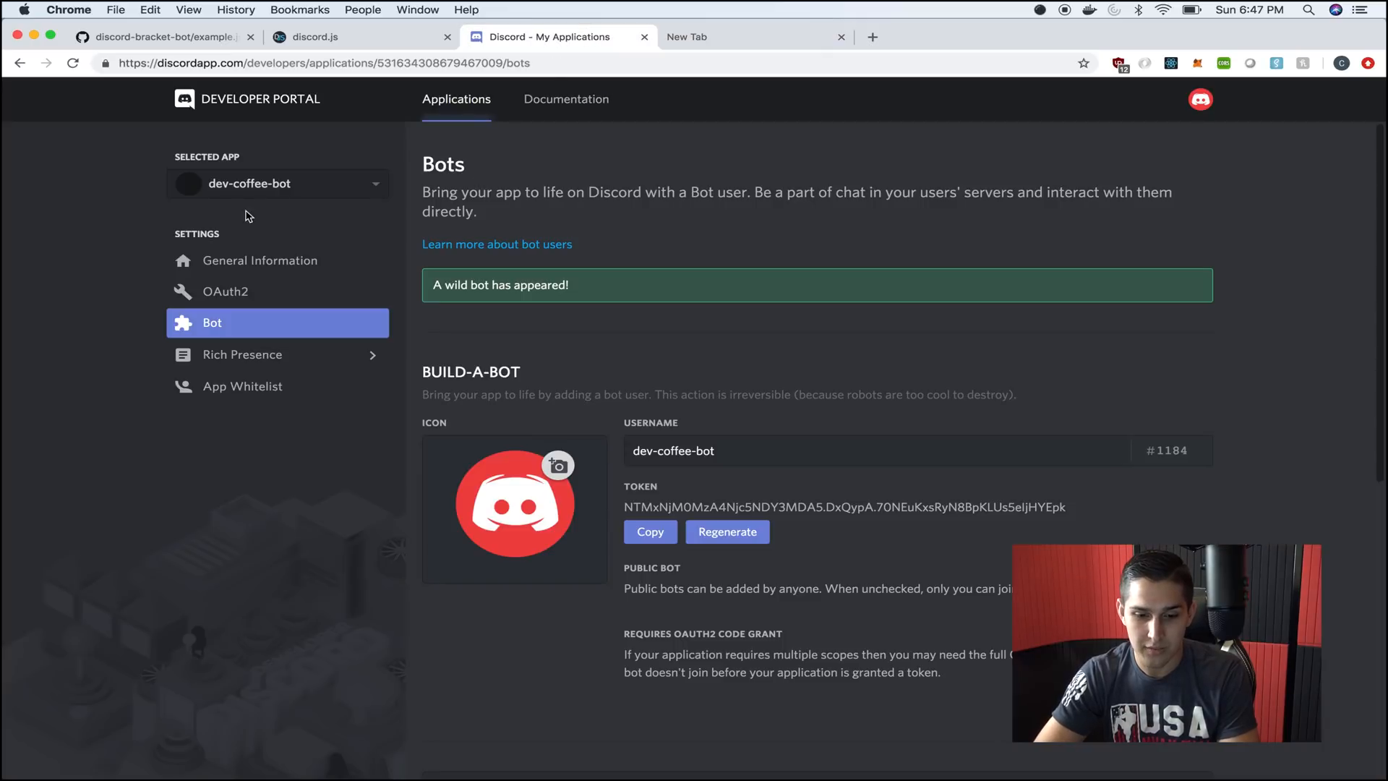
left_click(260, 261)
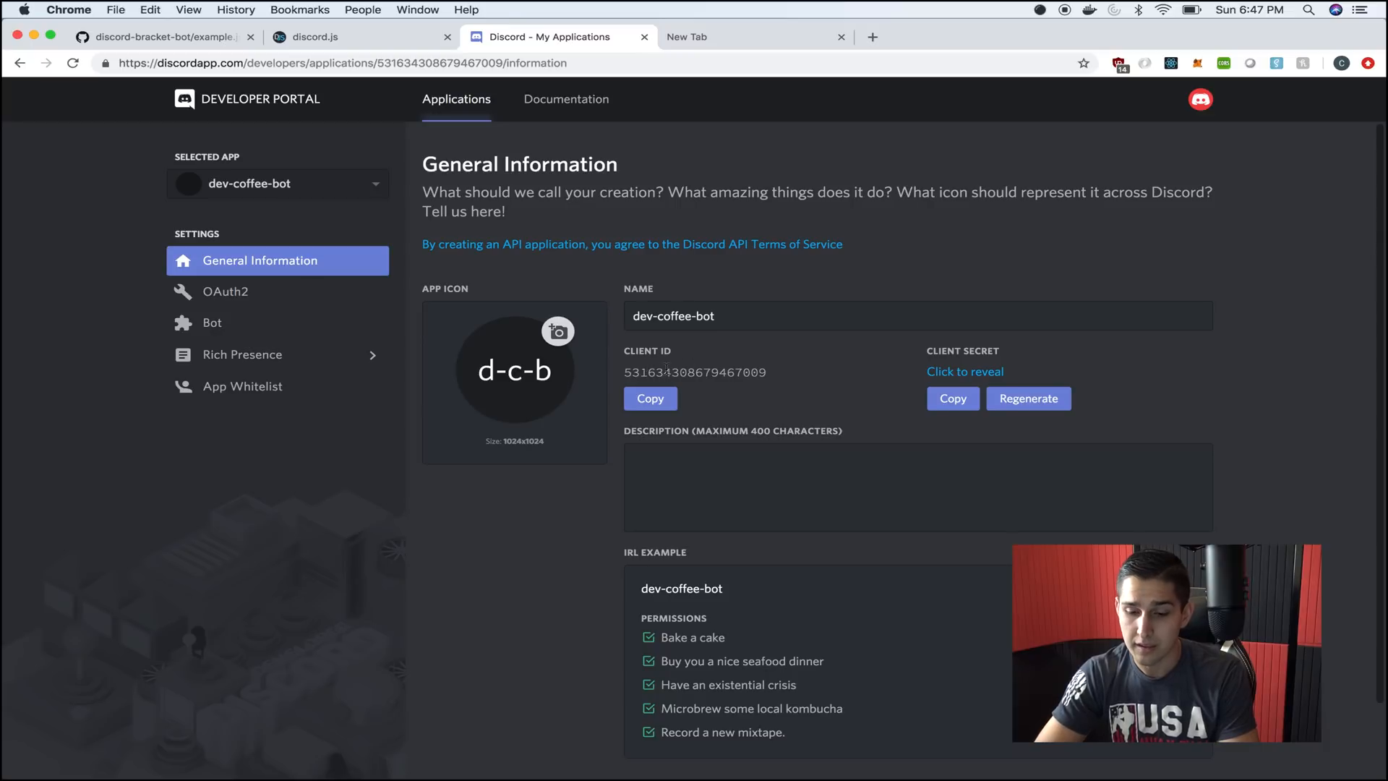
left_click(650, 399)
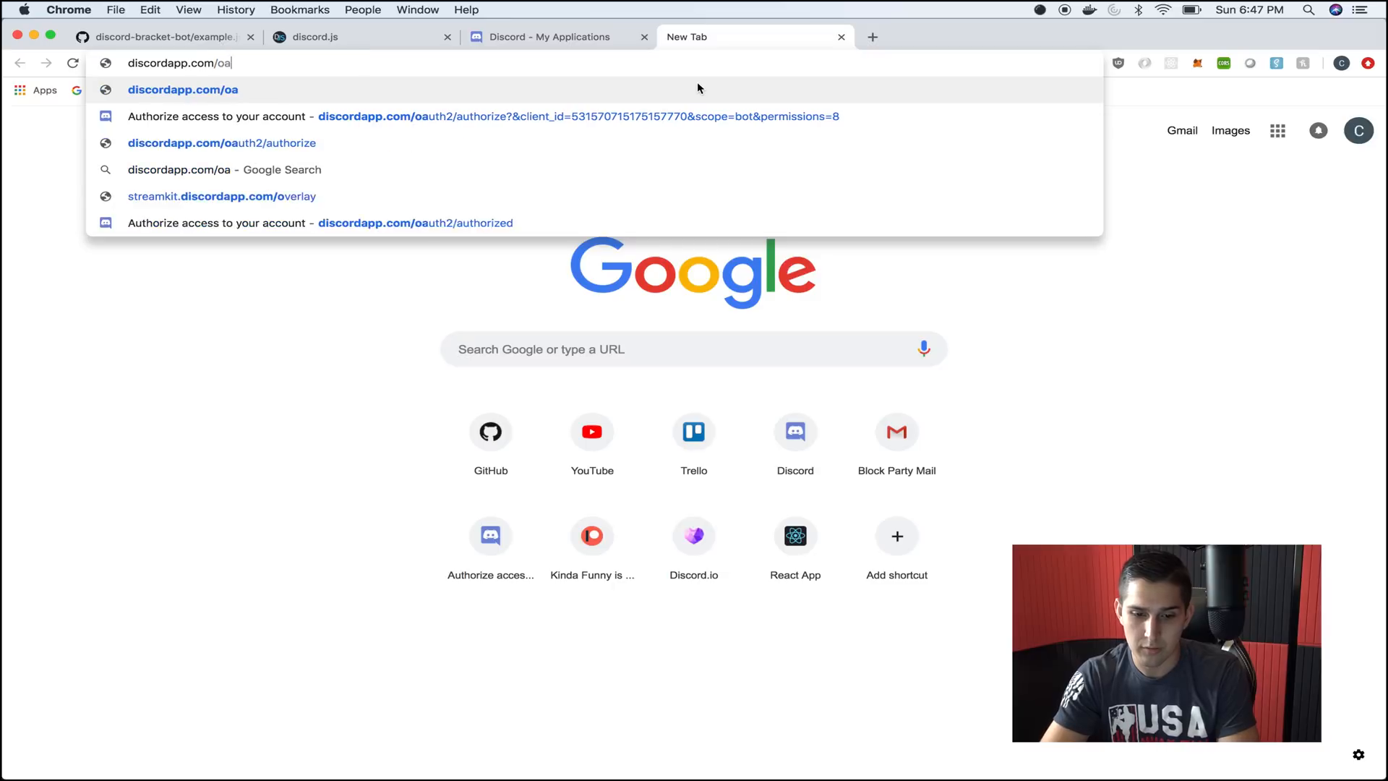
Type the OAuth2 authorize URL with the client ID, scope=bot and permissions=8.
key("Backspace")
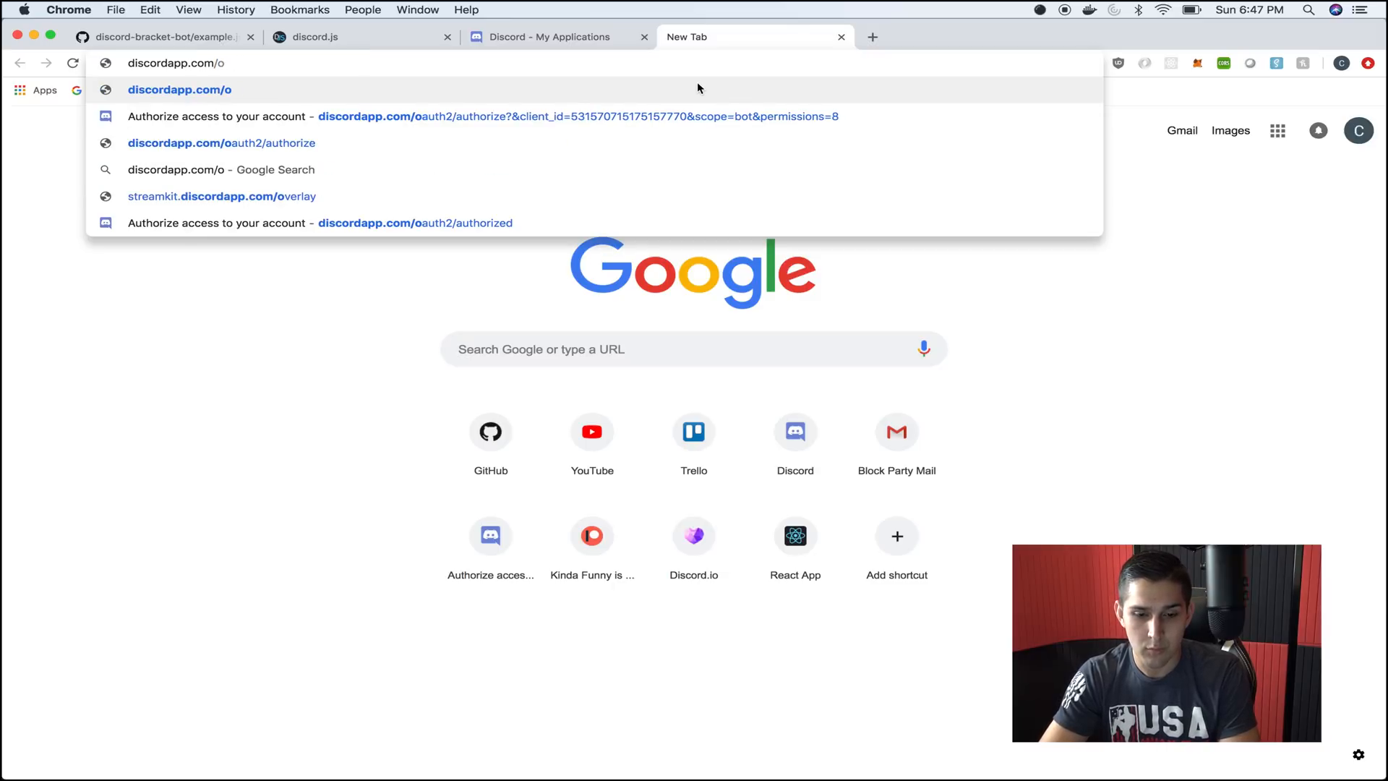
type("auth2/auth")
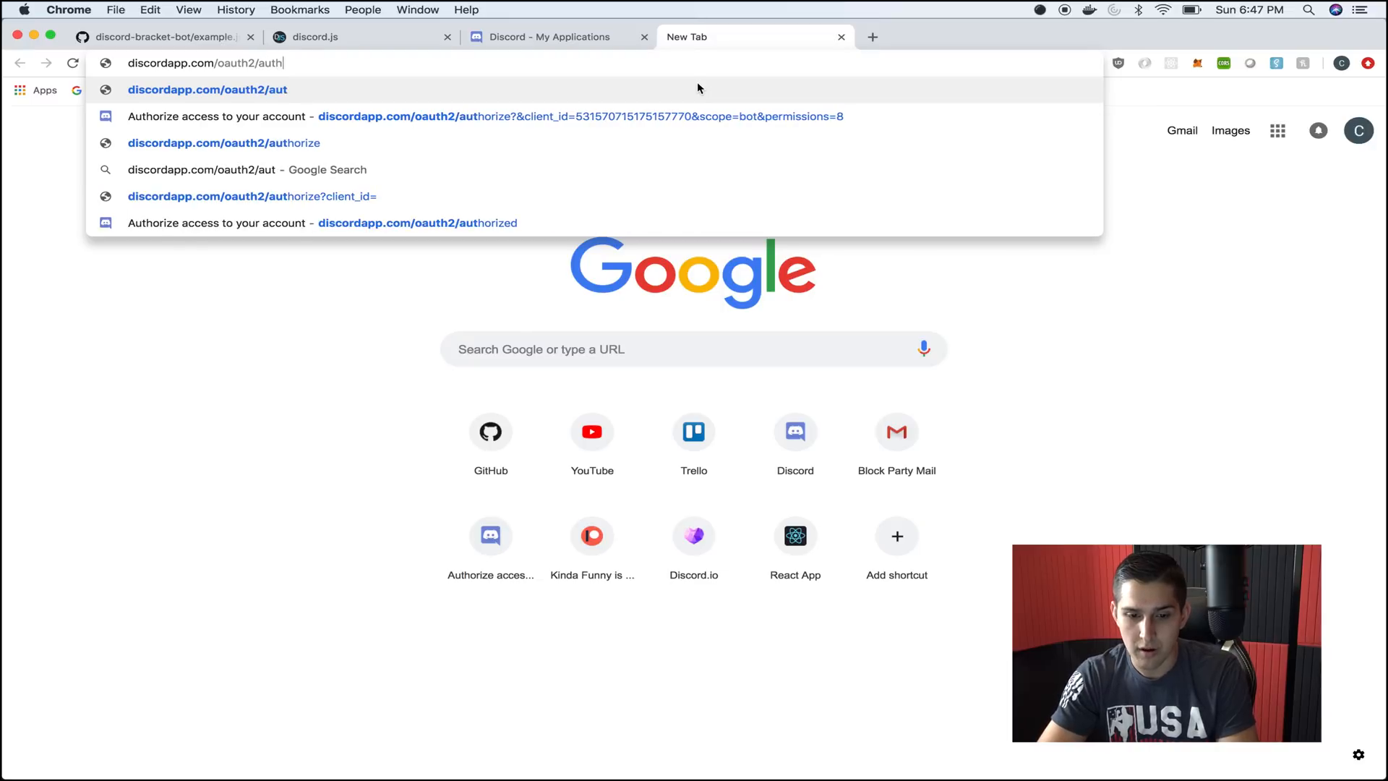
type("orize?")
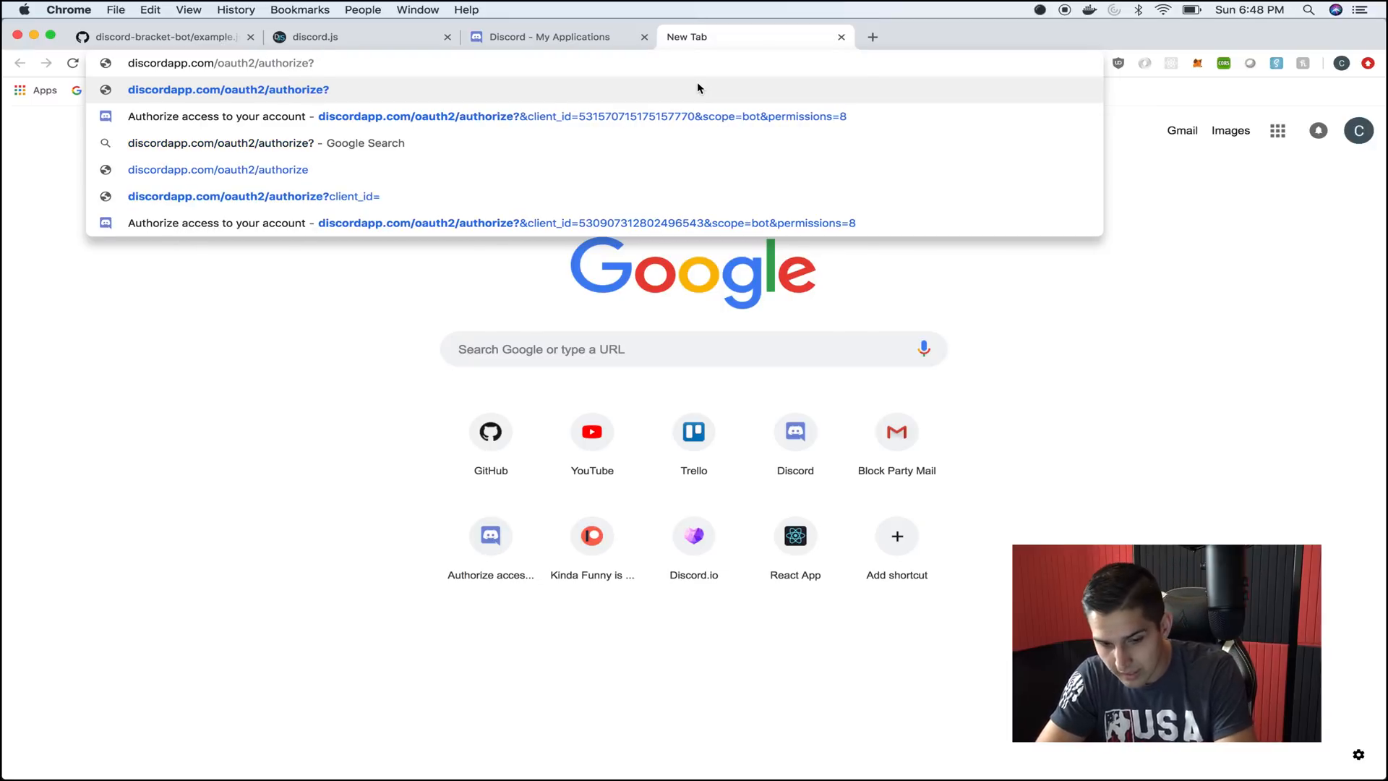
type("&cl")
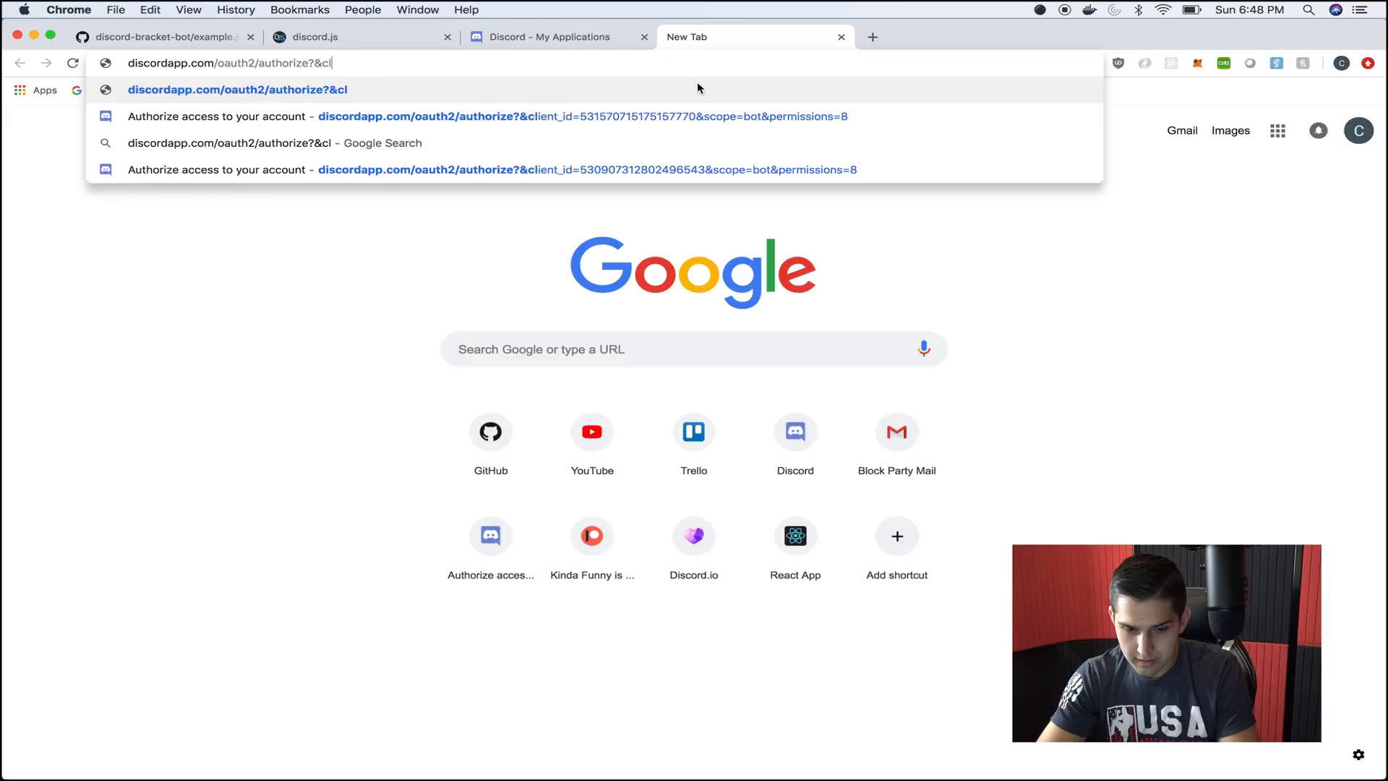
type("ient_id=531634308679467009")
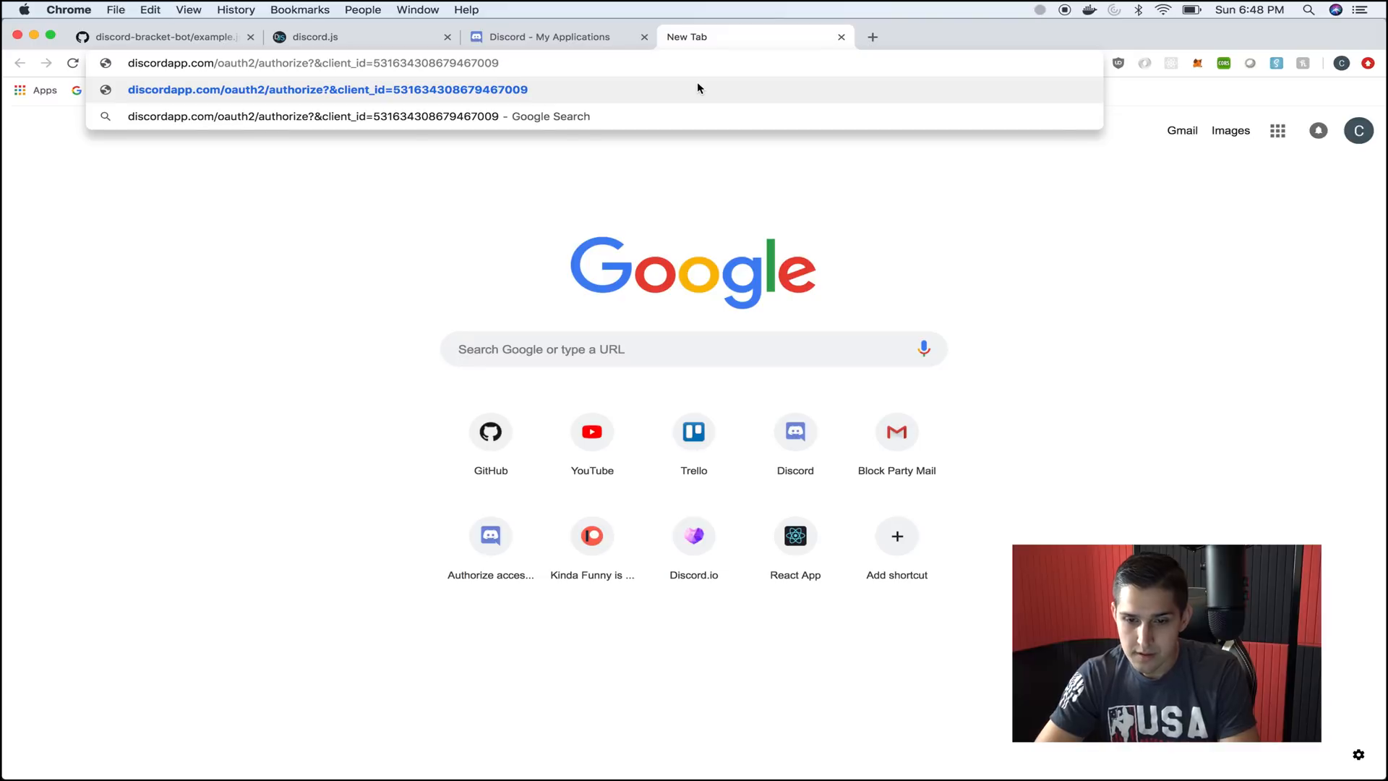
type("&")
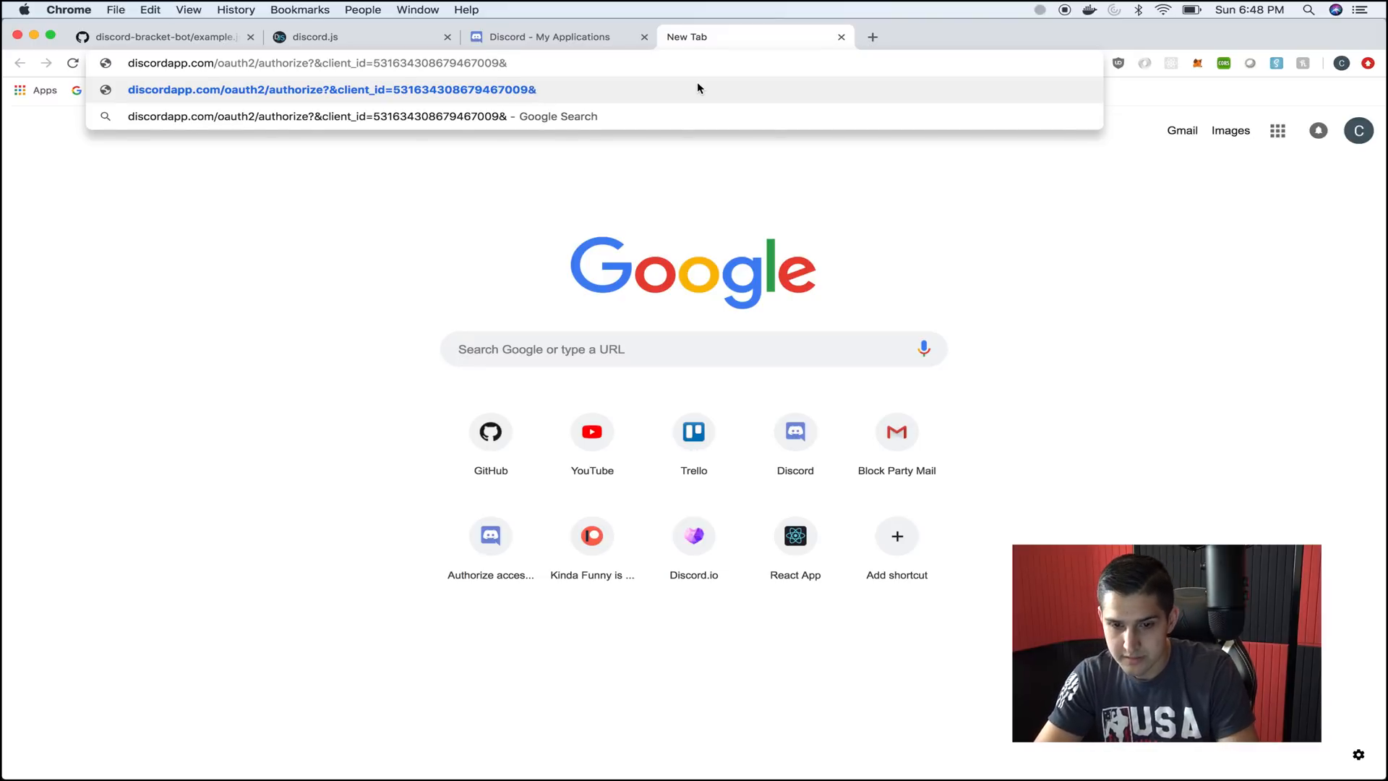
type("scope=bot")
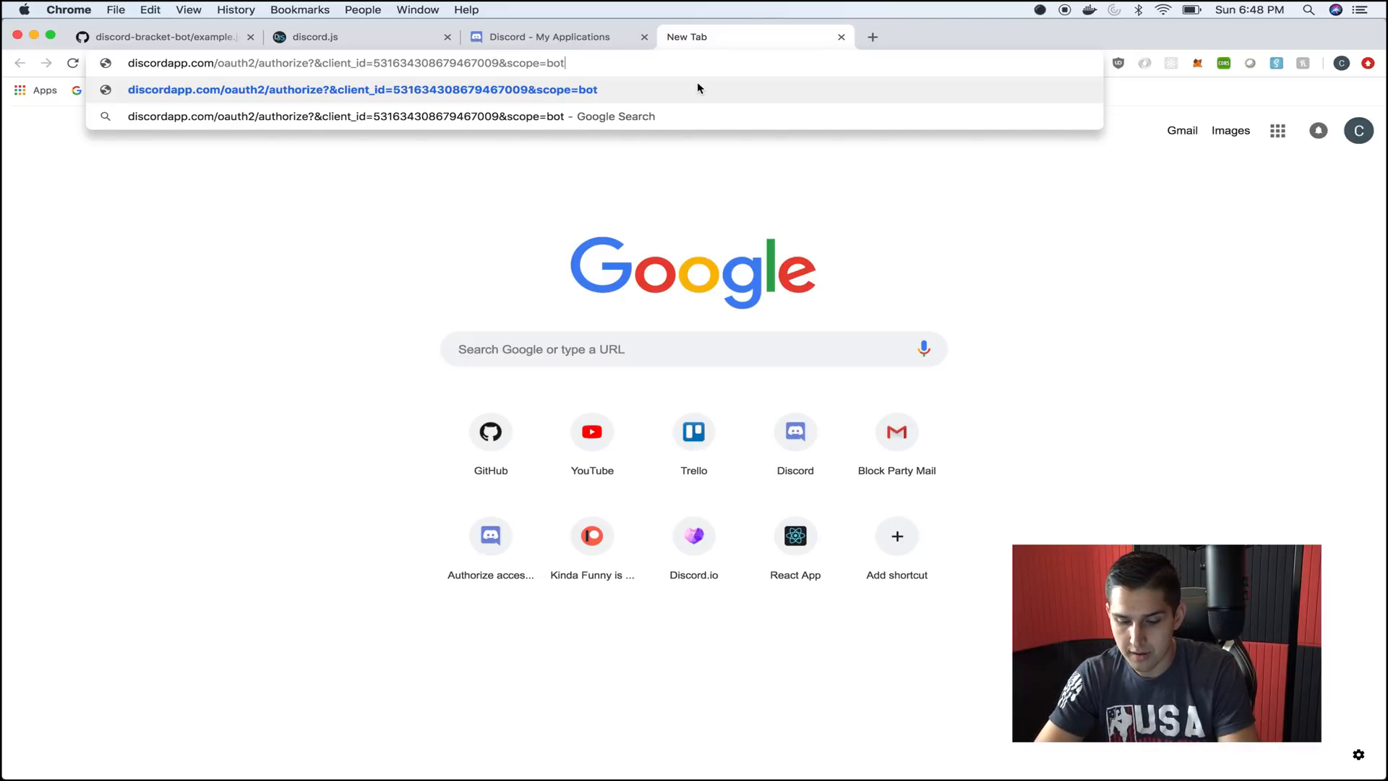
type("&permissions=8")
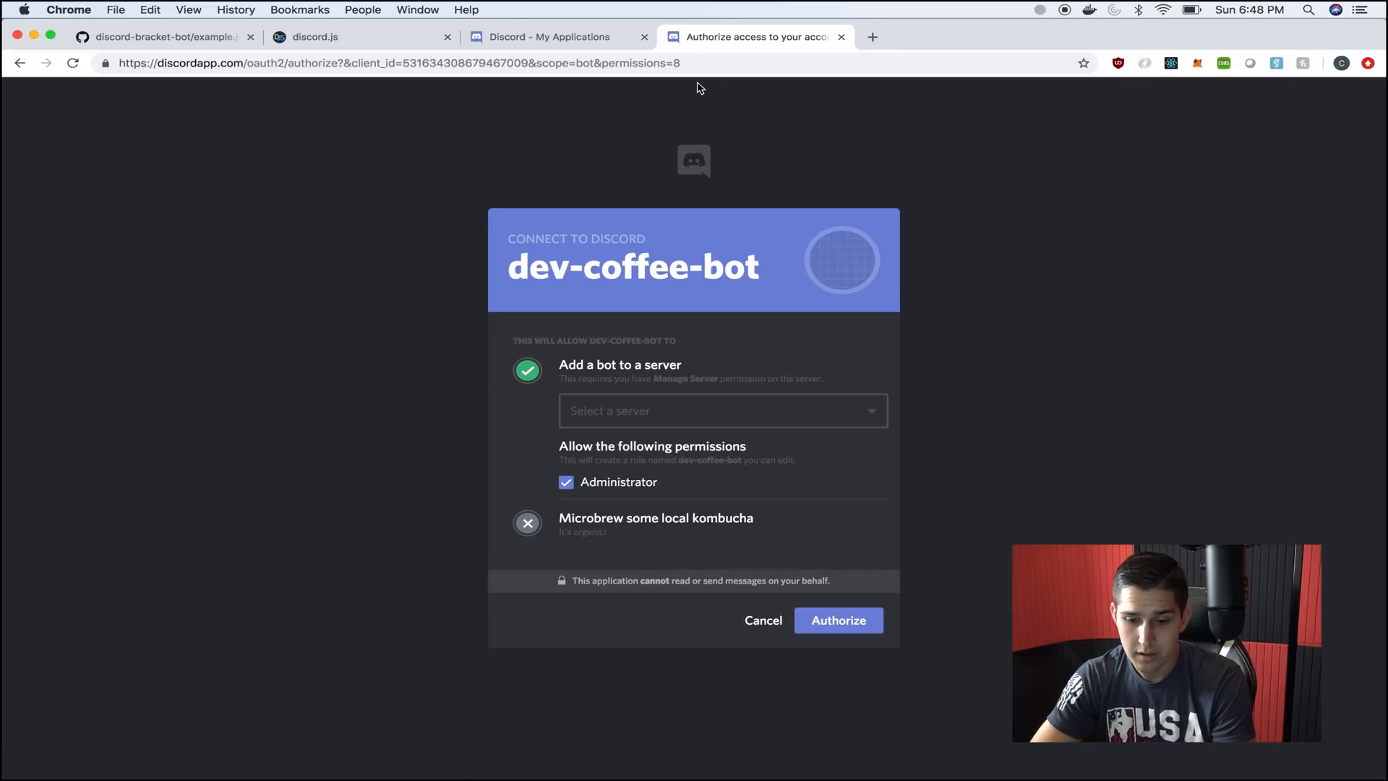
Authorize dev-coffee-bot on test-server with Administrator kept on, passing the captcha.
left_click(721, 410)
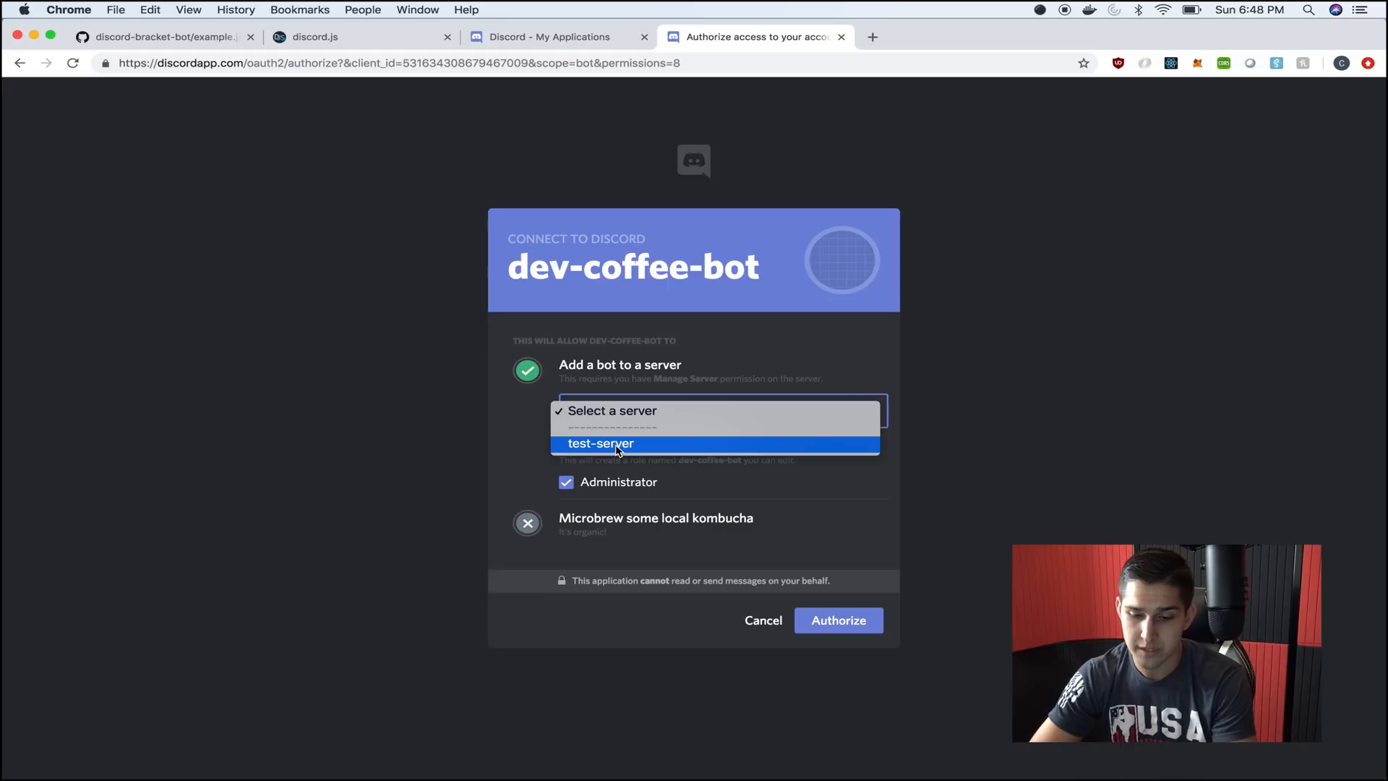
left_click(601, 442)
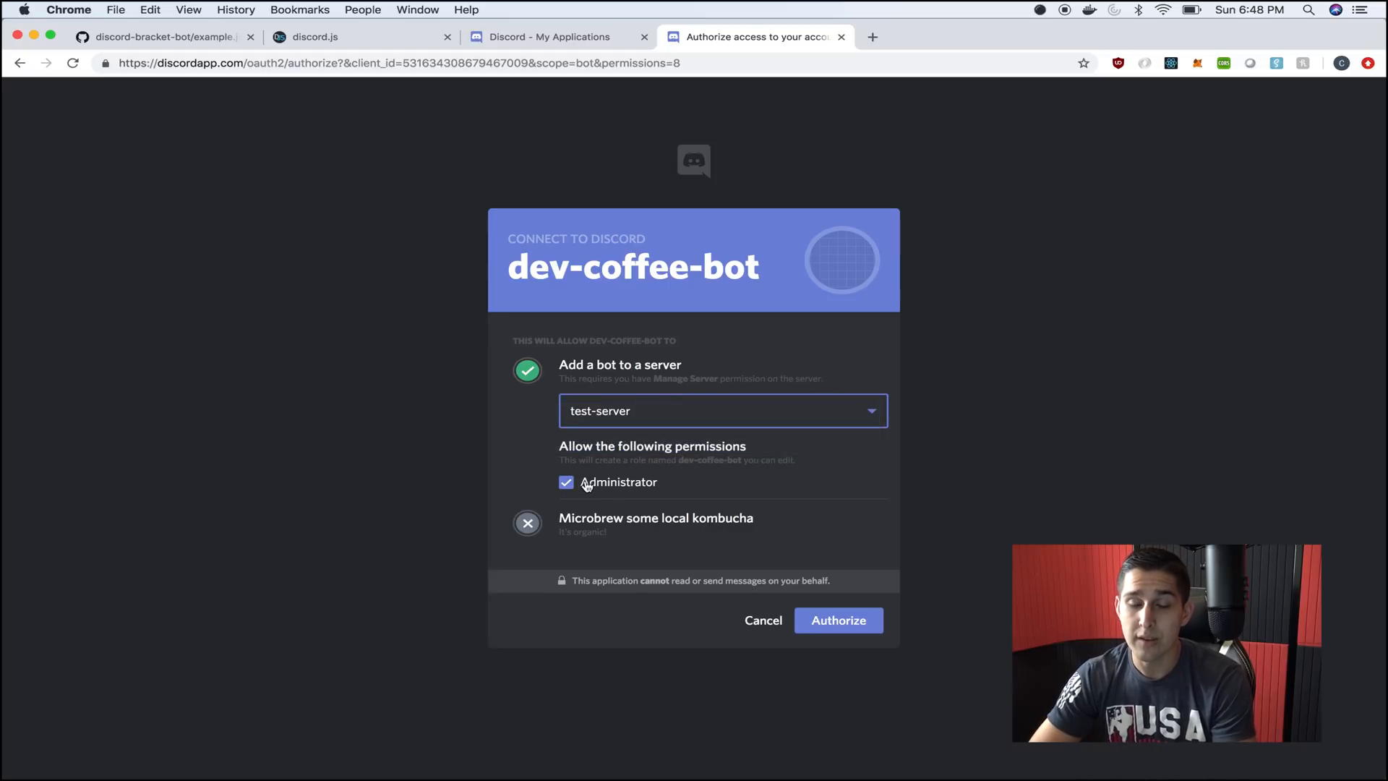
left_click(565, 482)
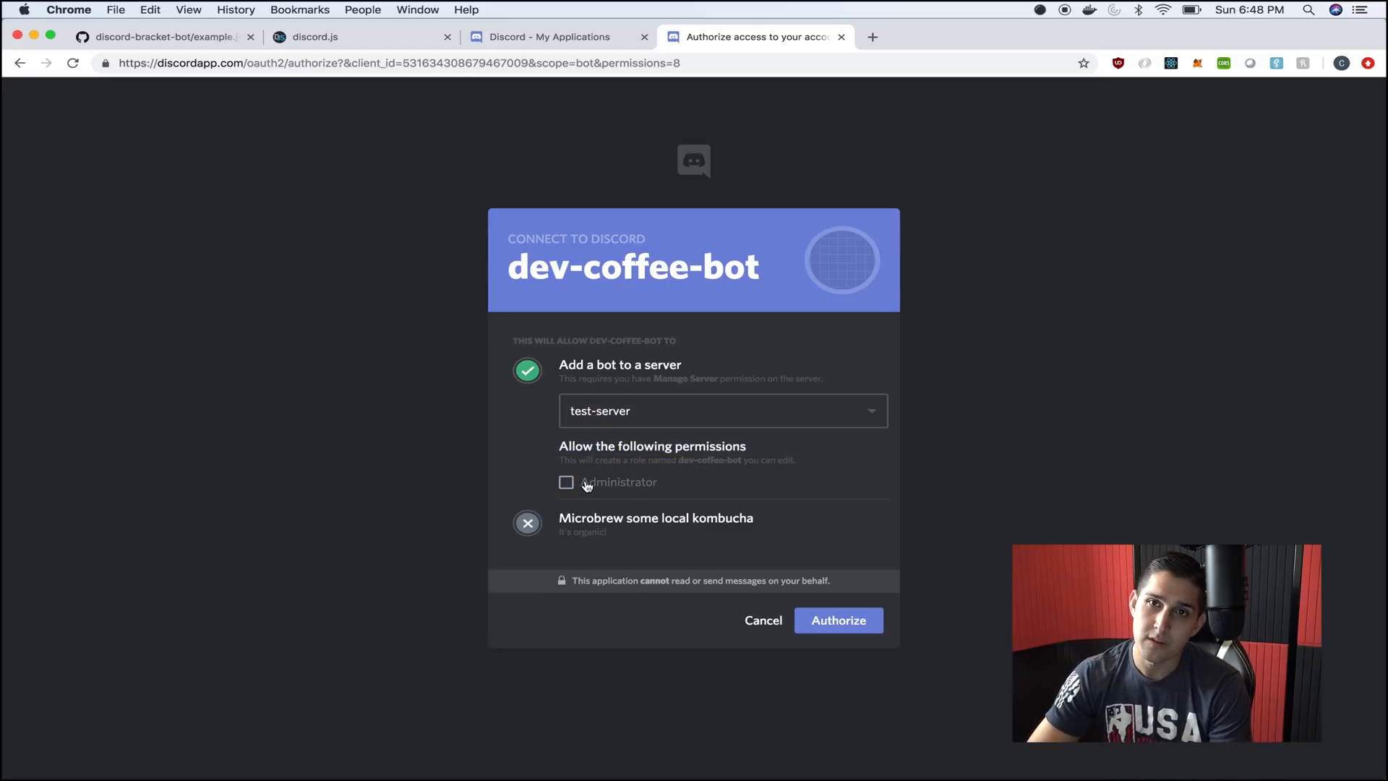
left_click(565, 481)
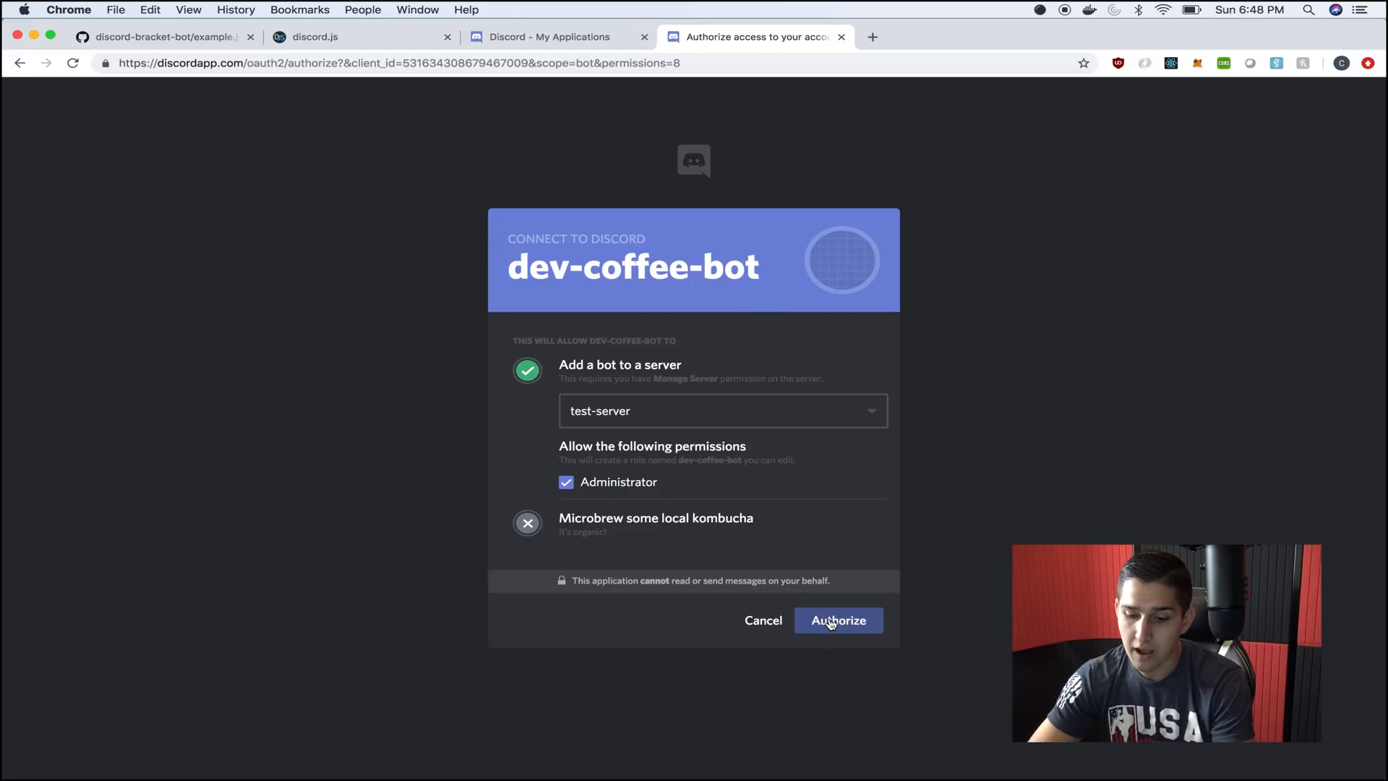
left_click(837, 619)
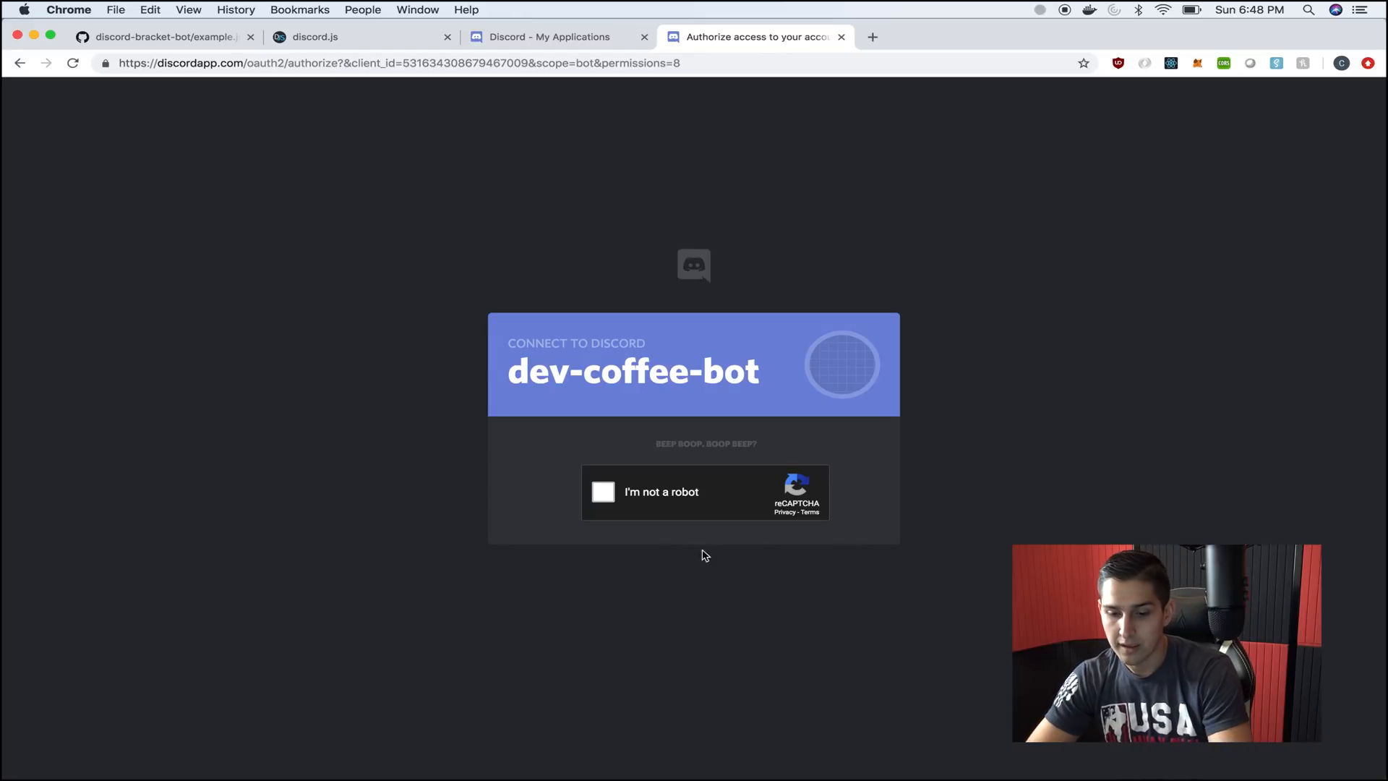
left_click(603, 493)
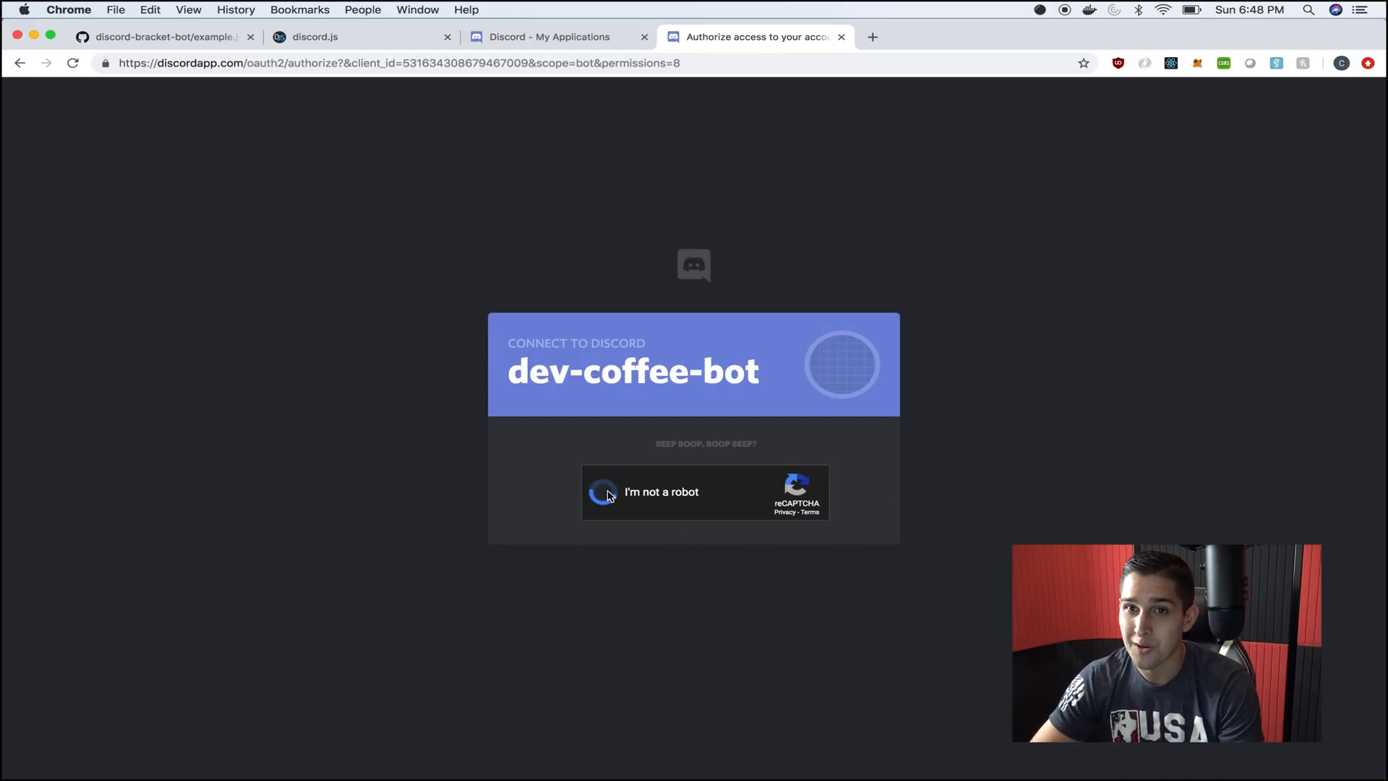
left_click(604, 492)
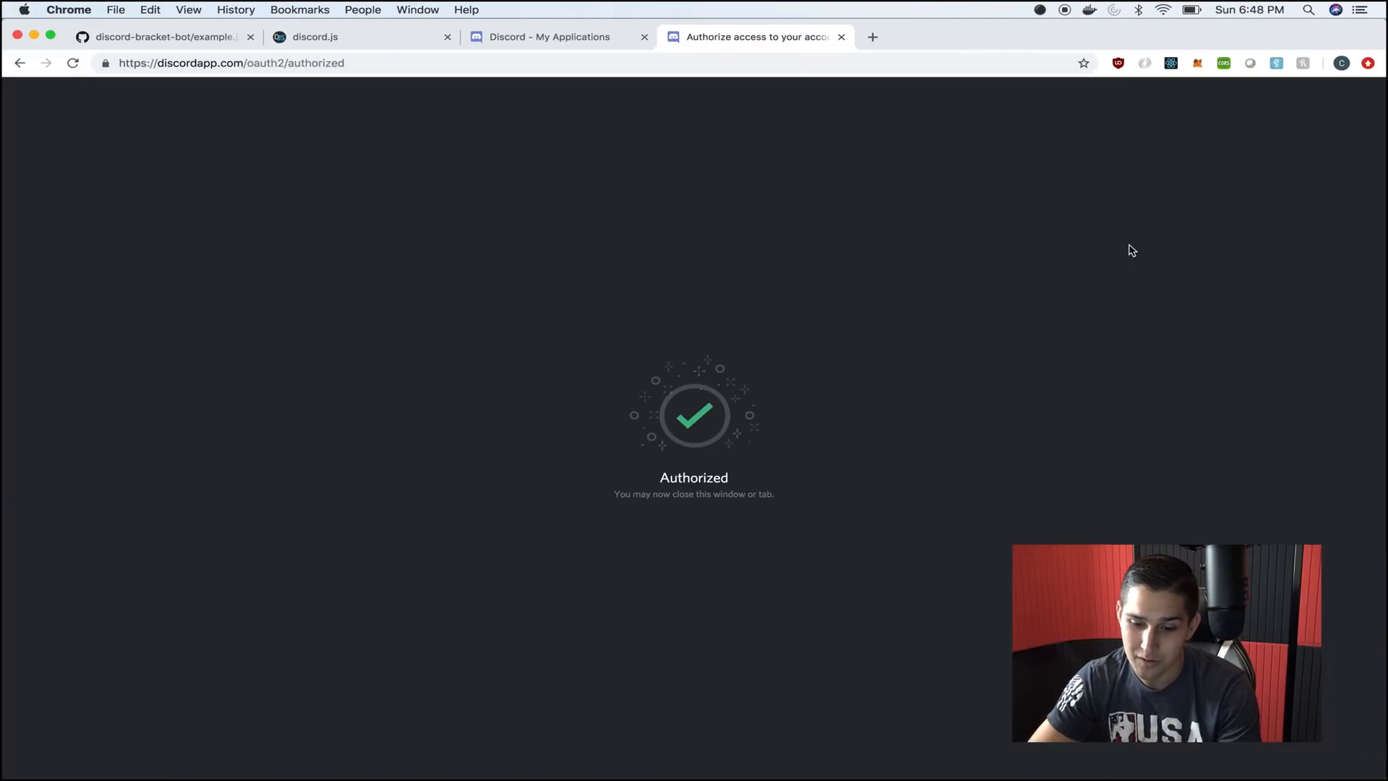
mouse_move(991, 265)
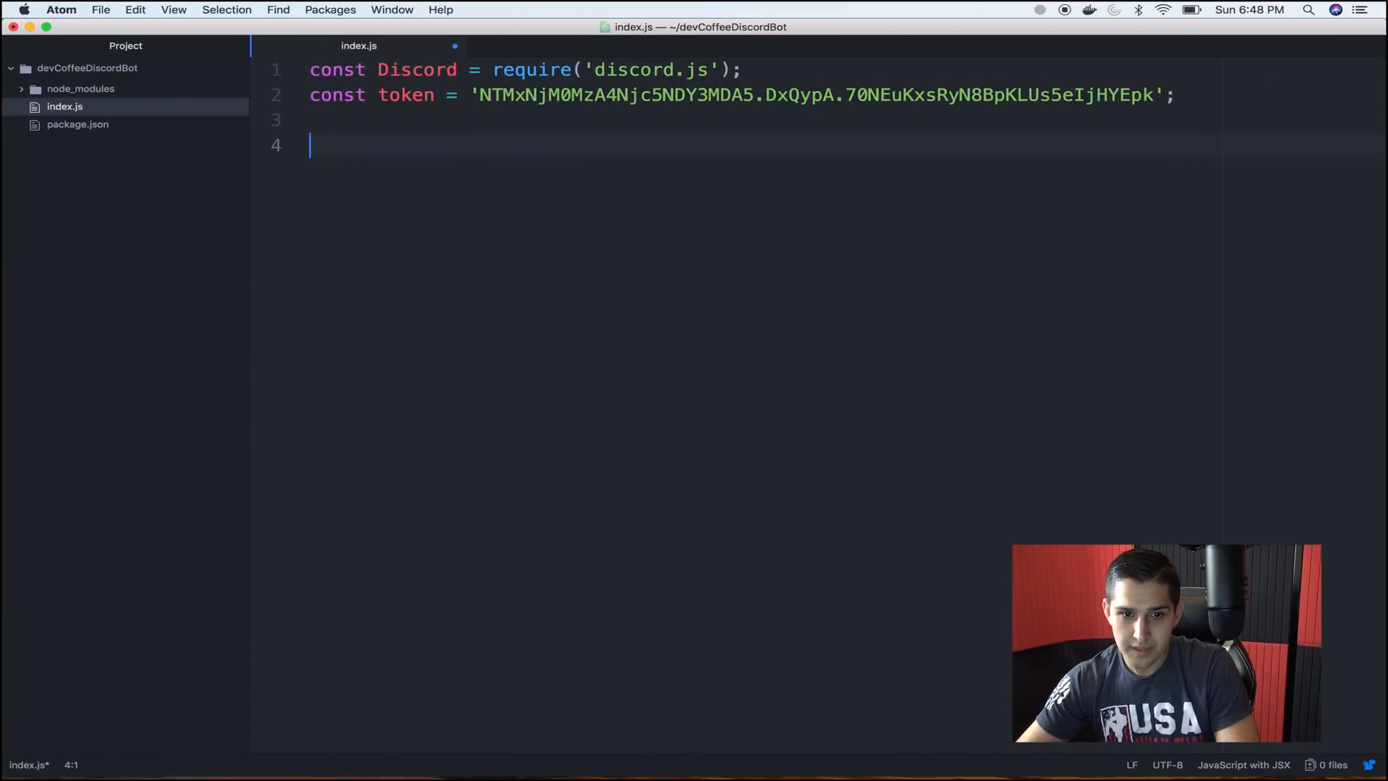
Declare const client = new Discord.Client() on line 4 of index.js.
type("const client =")
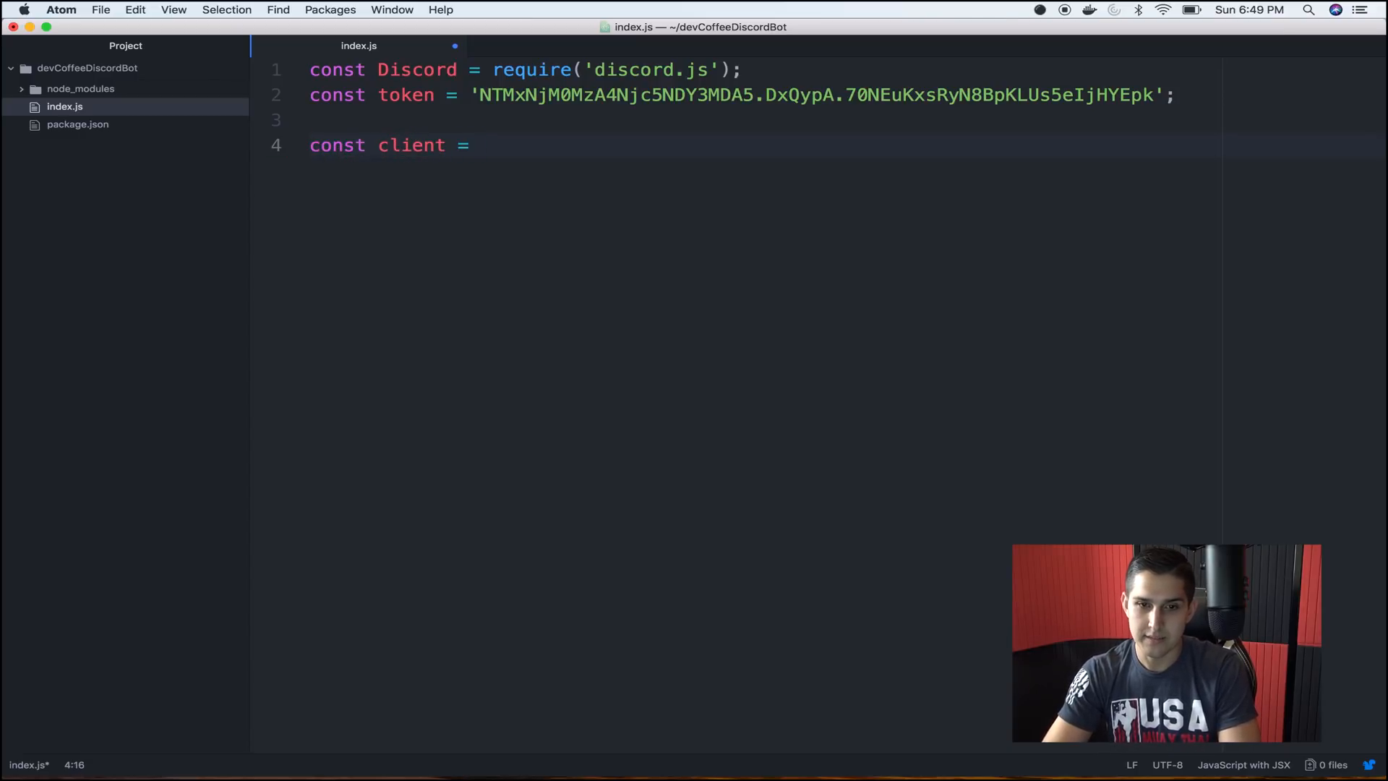
type("n")
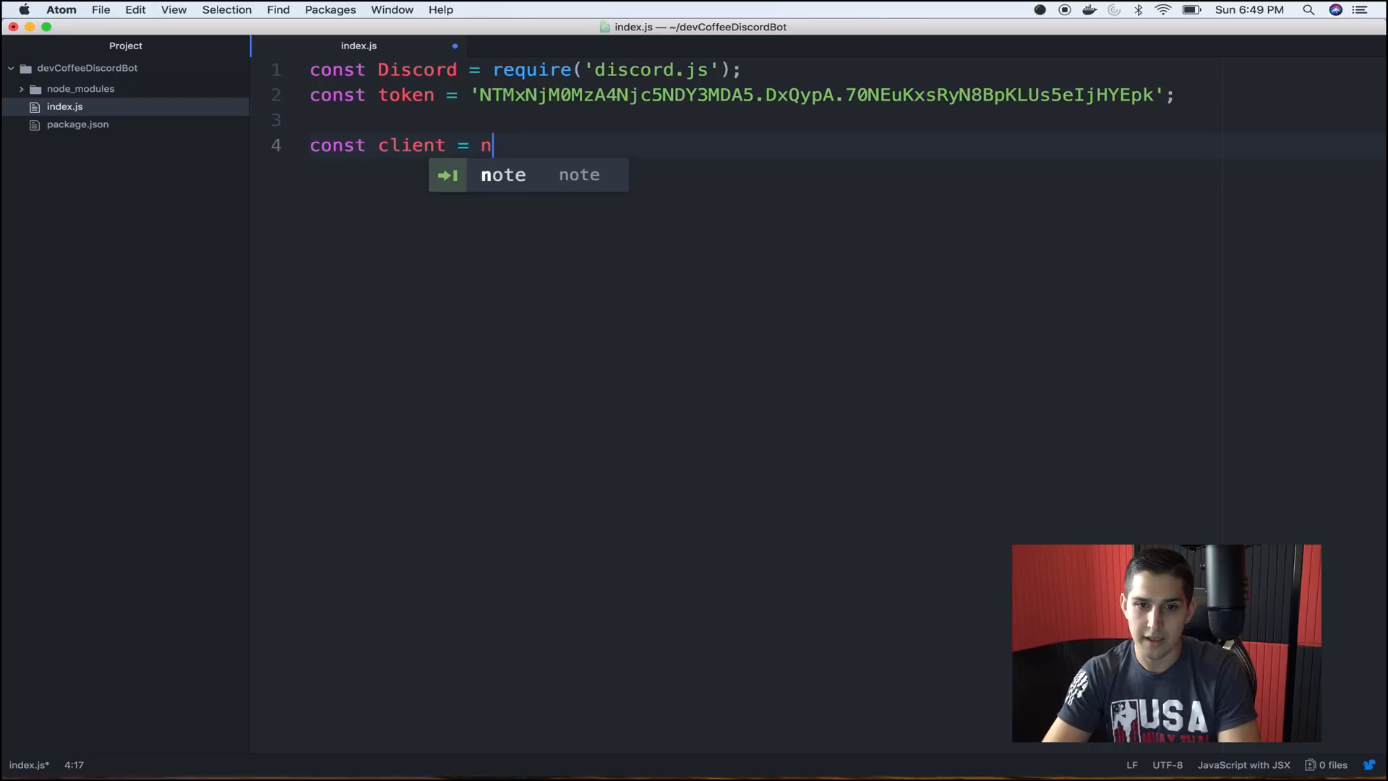
type("ew Disco")
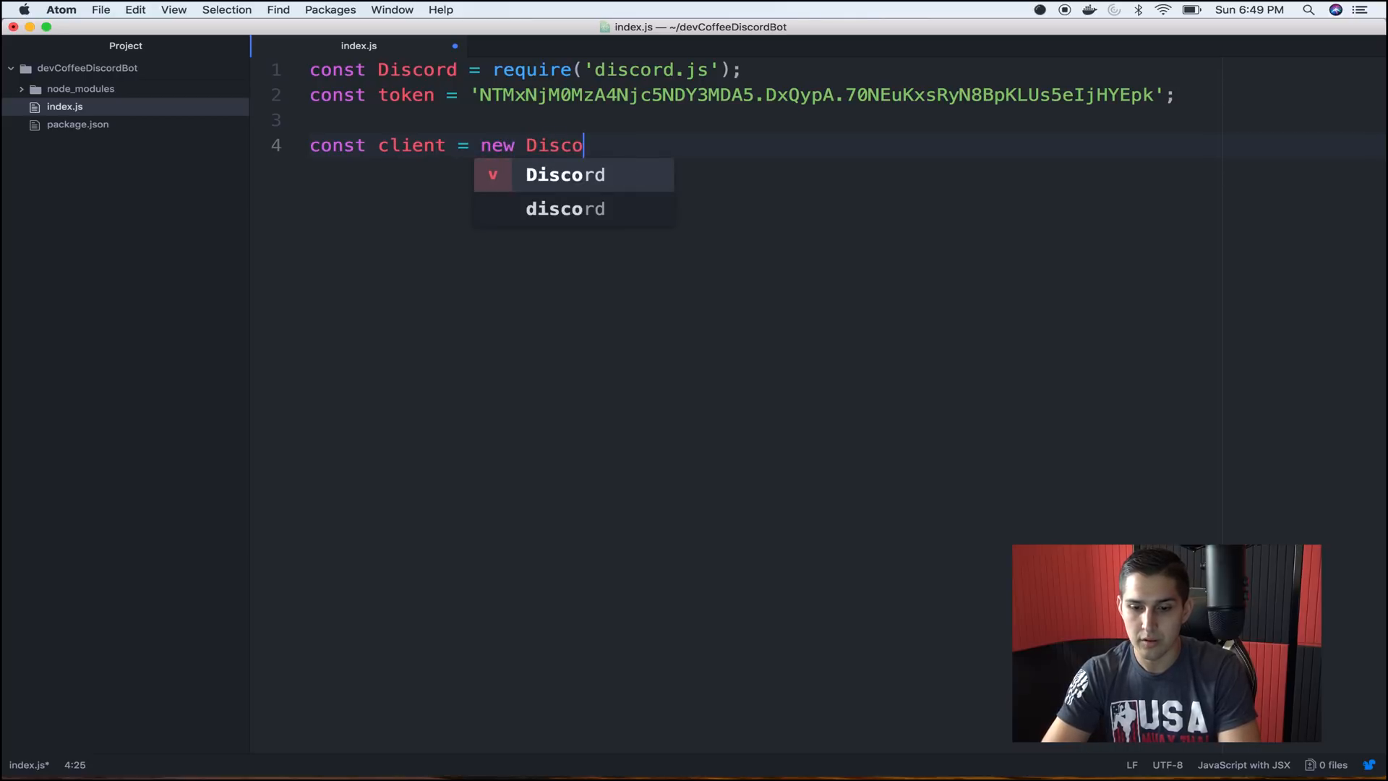
type("rd.Client();")
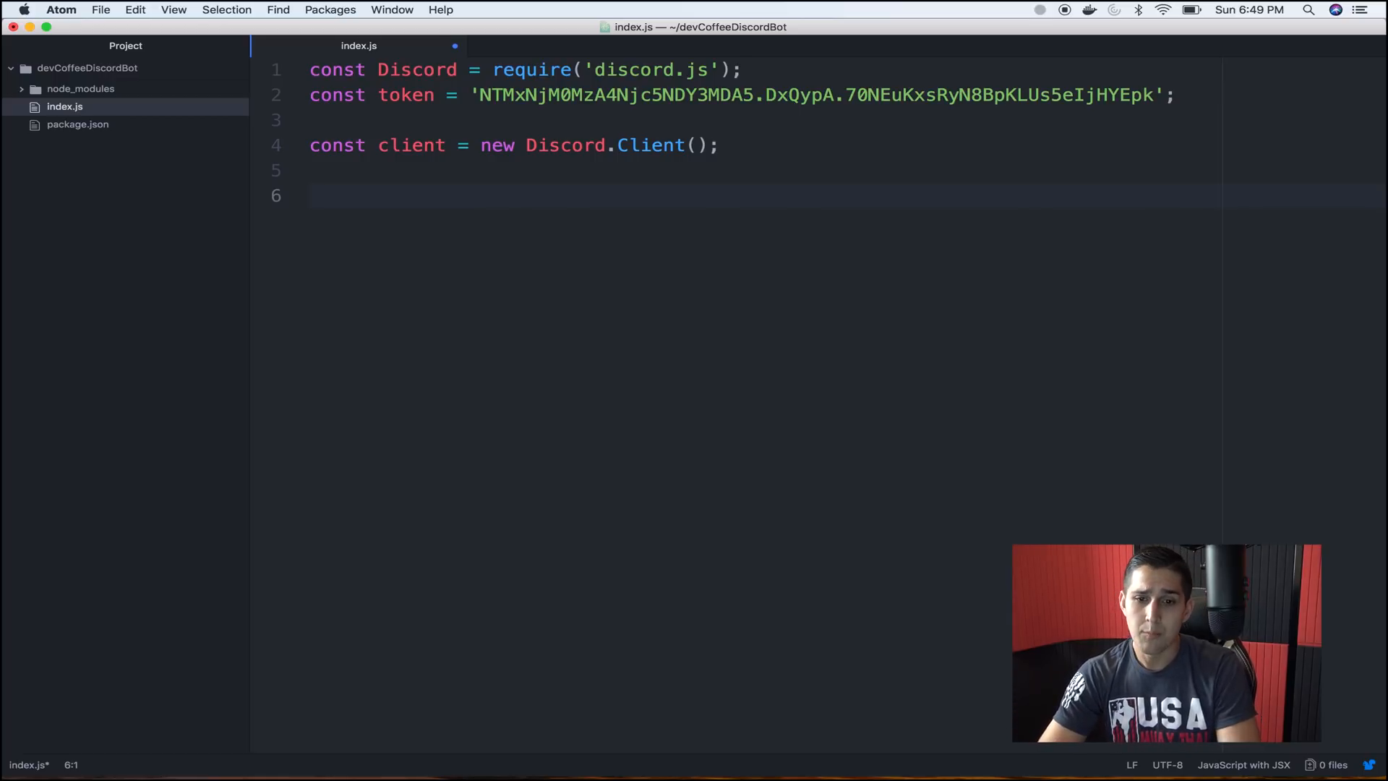
Add a client.on('ready') handler that logs 'Bot is now connected'.
type("client.on")
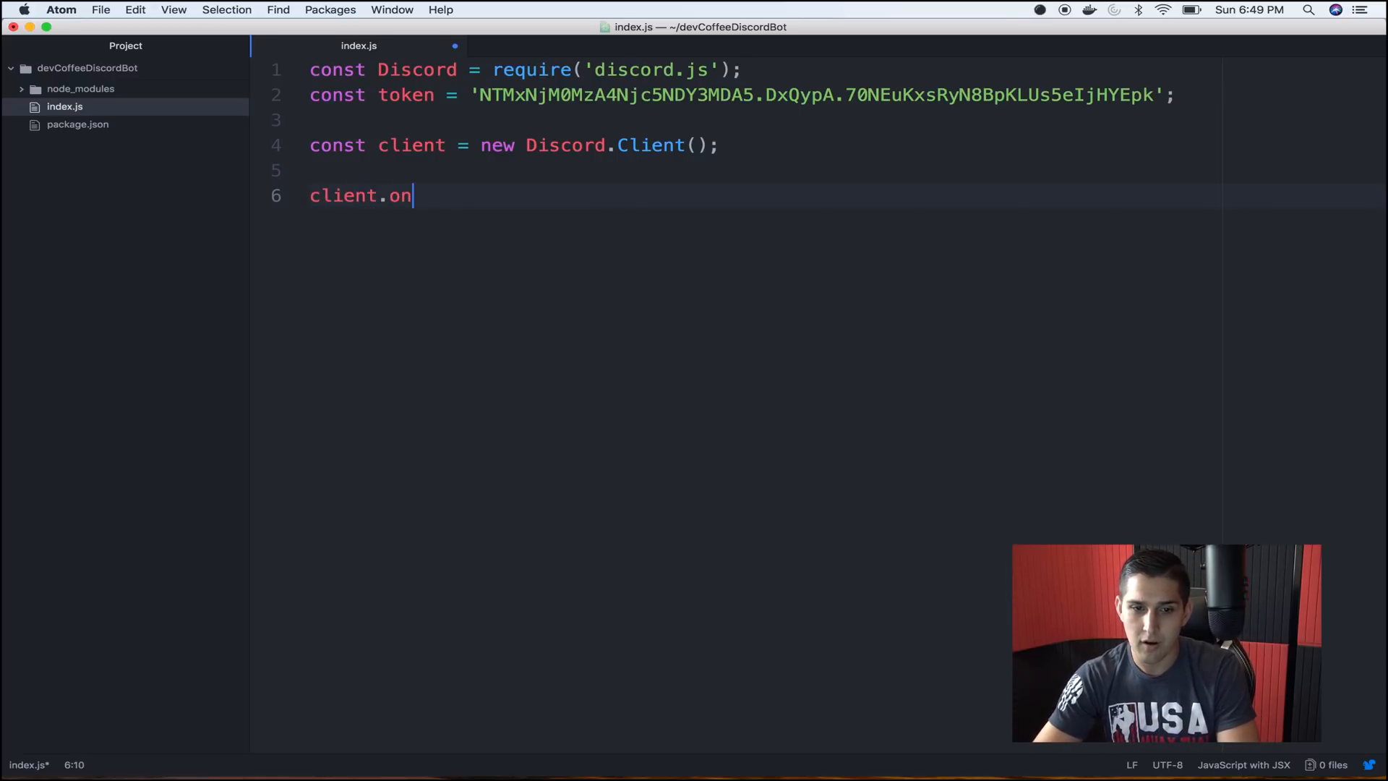
type("('')")
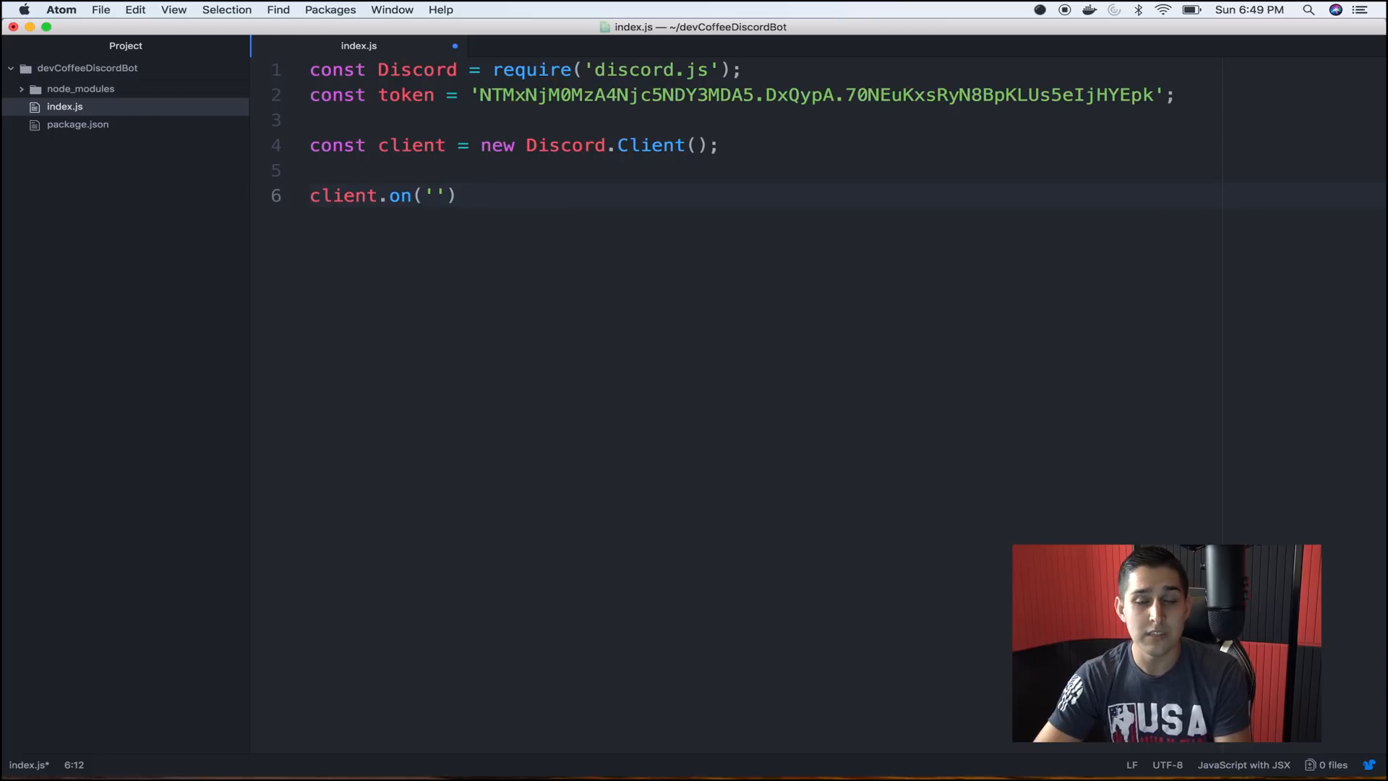
type("ready")
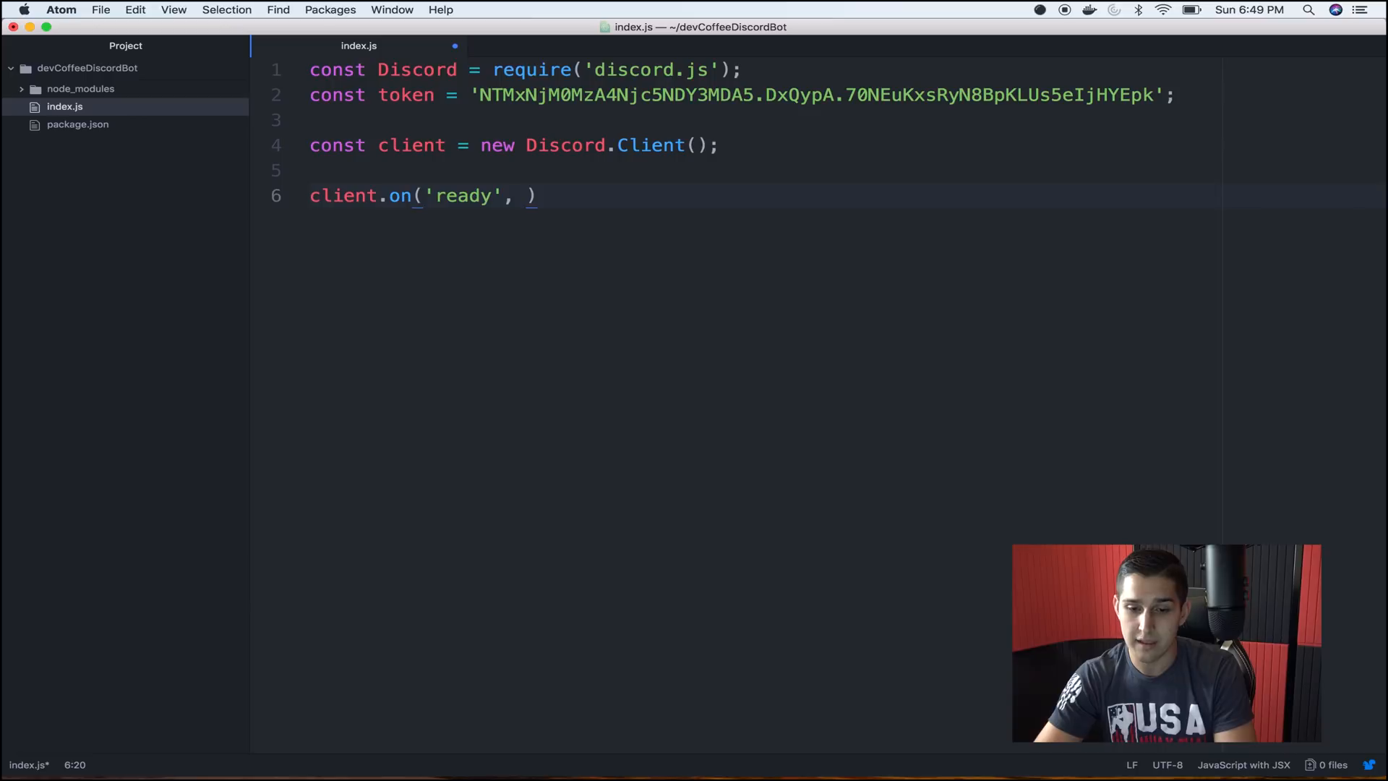
type("(")
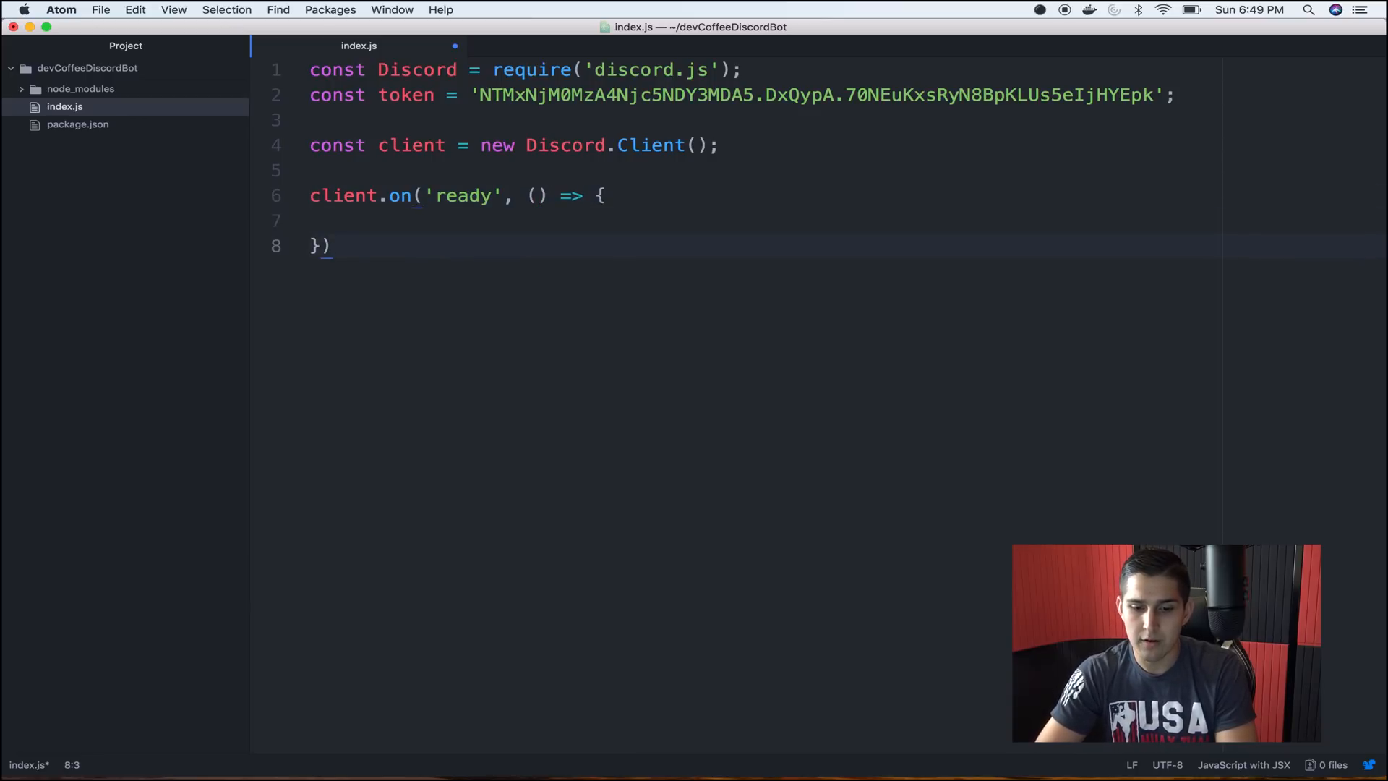
type("console.")
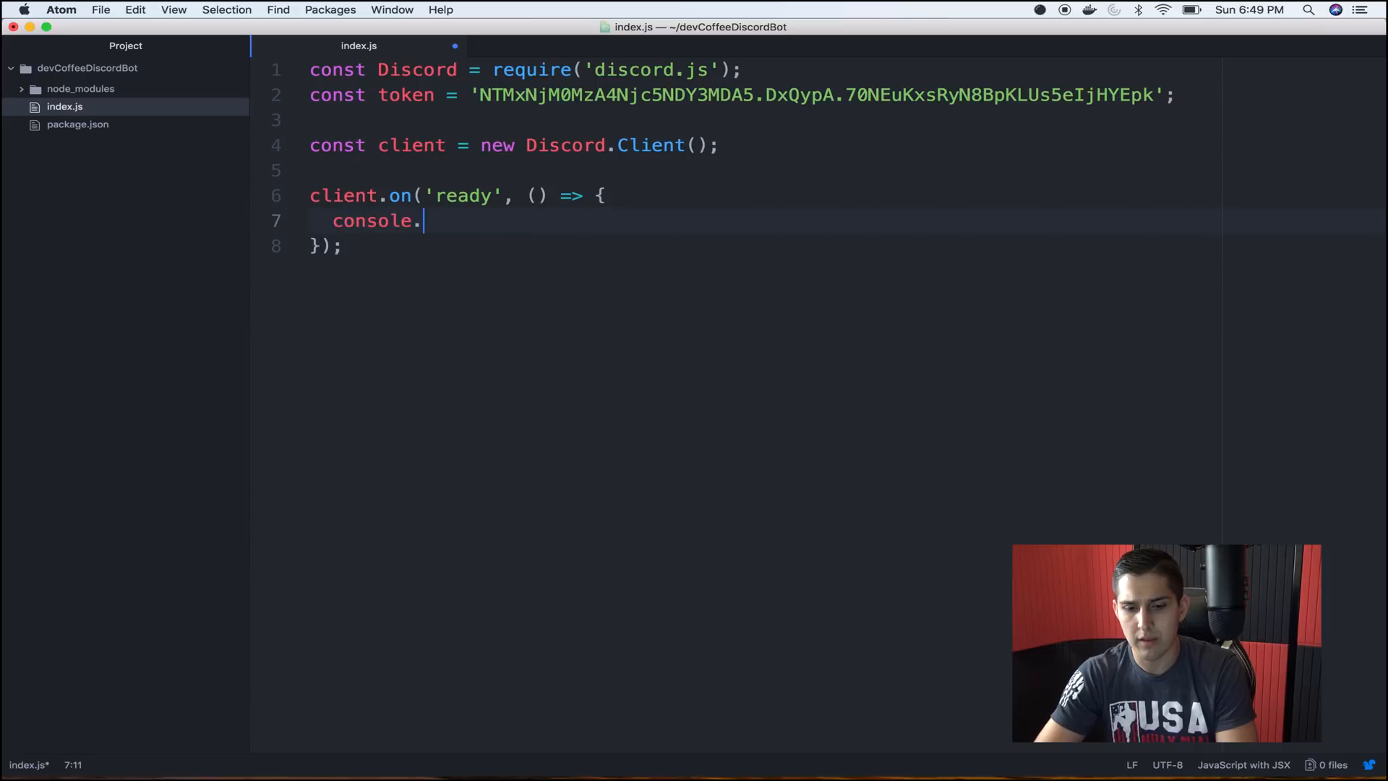
type("log('')")
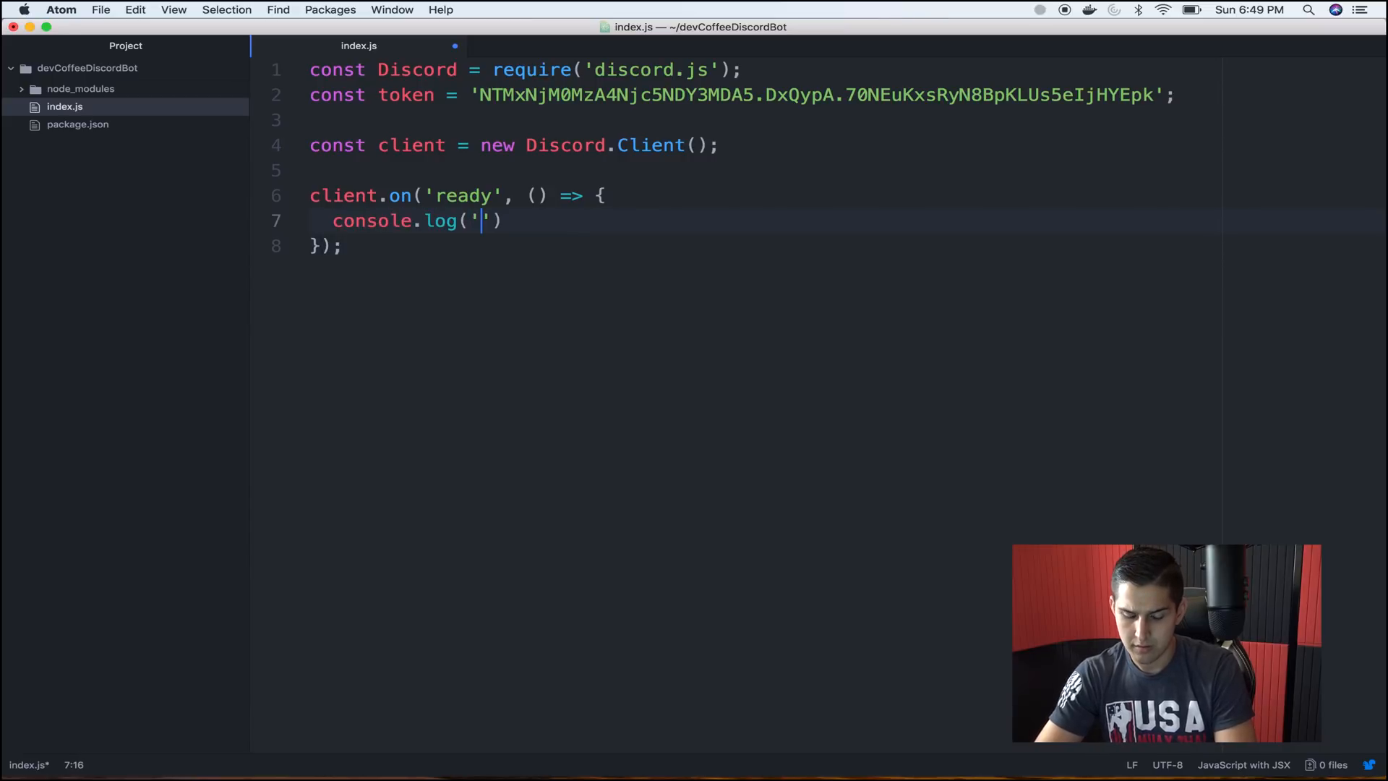
type("Bot is now connected")
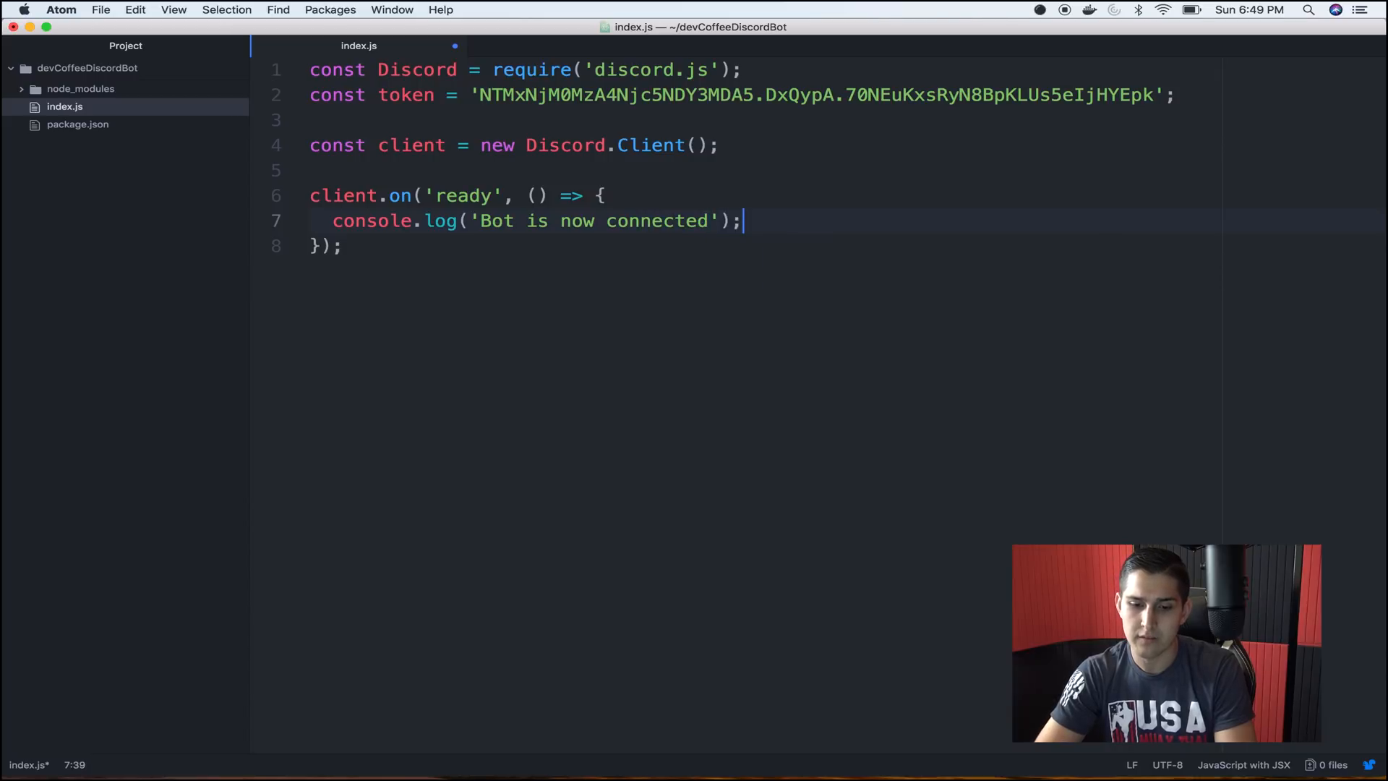
type("export")
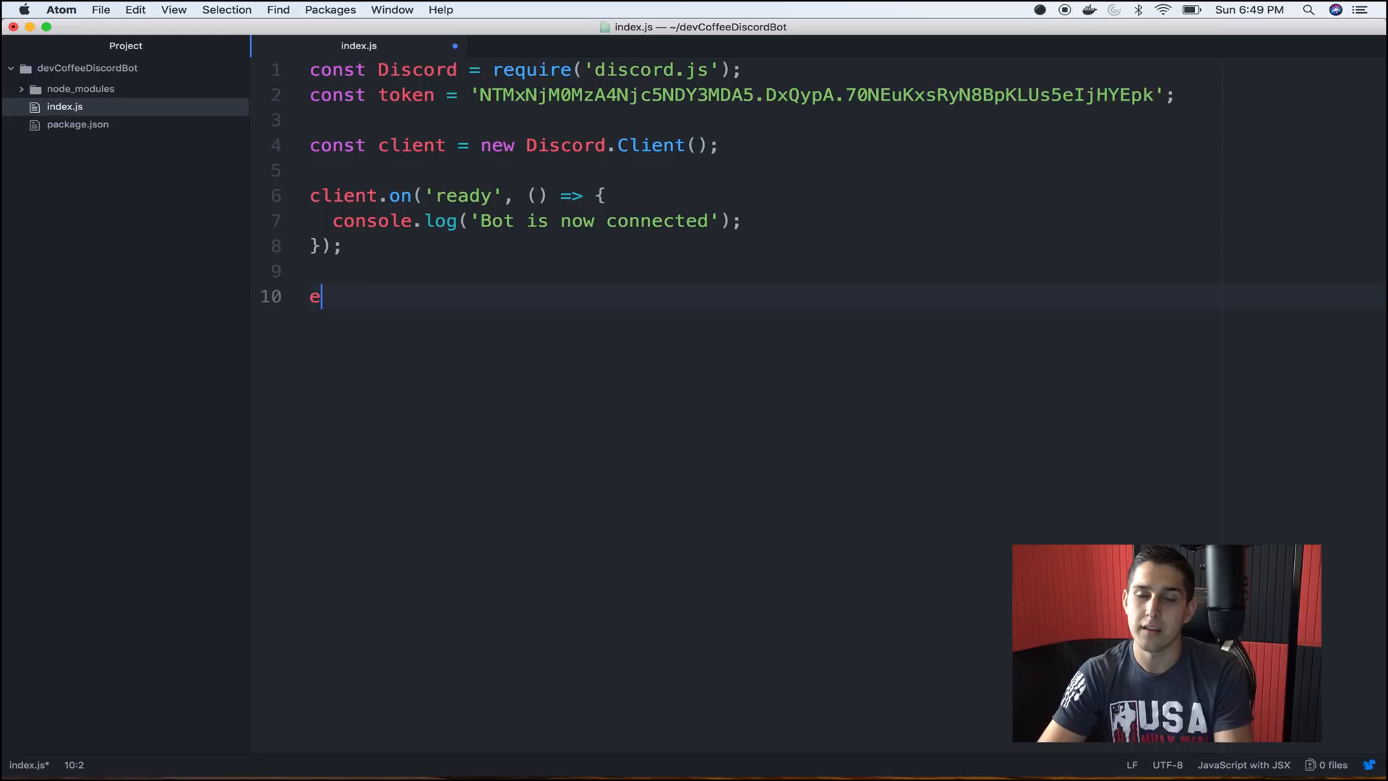
key("backspace")
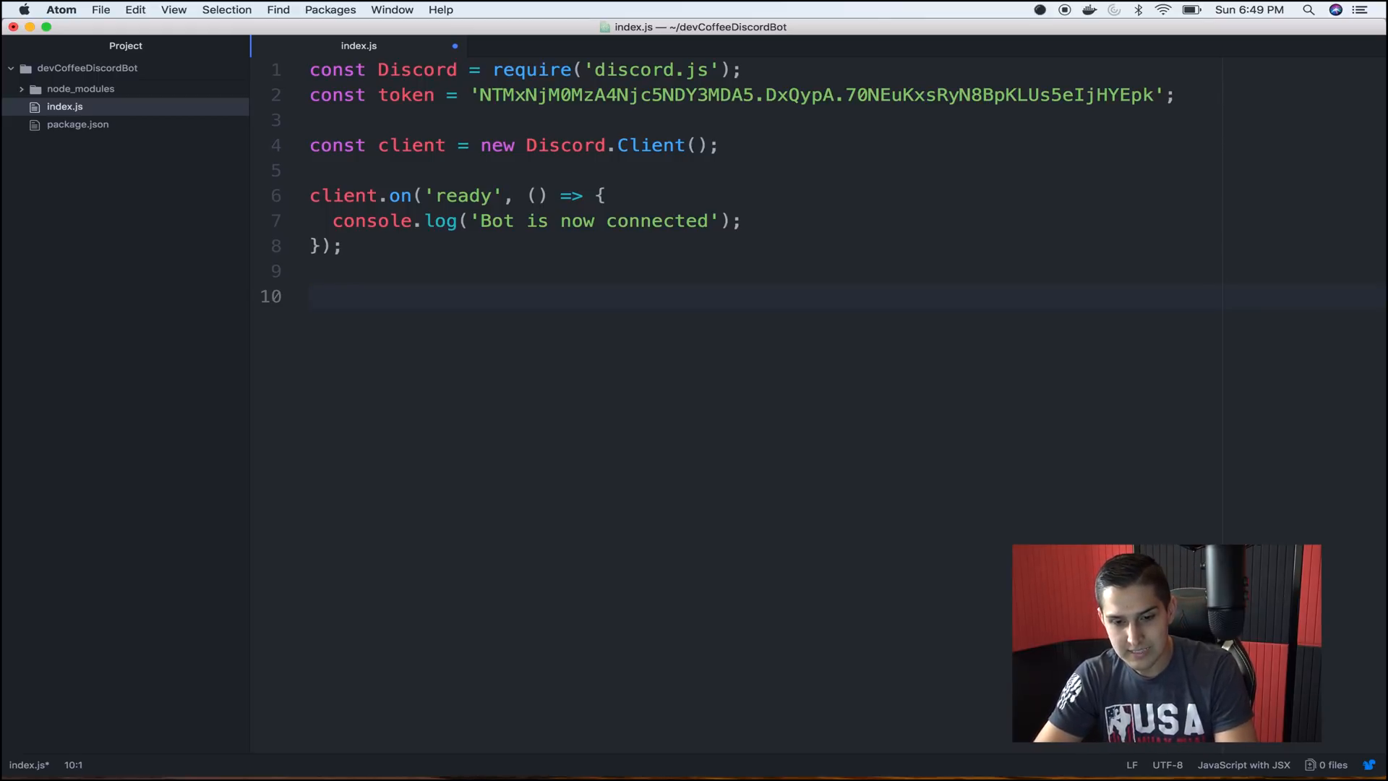
Add client.login(token); below the ready handler.
type("client.")
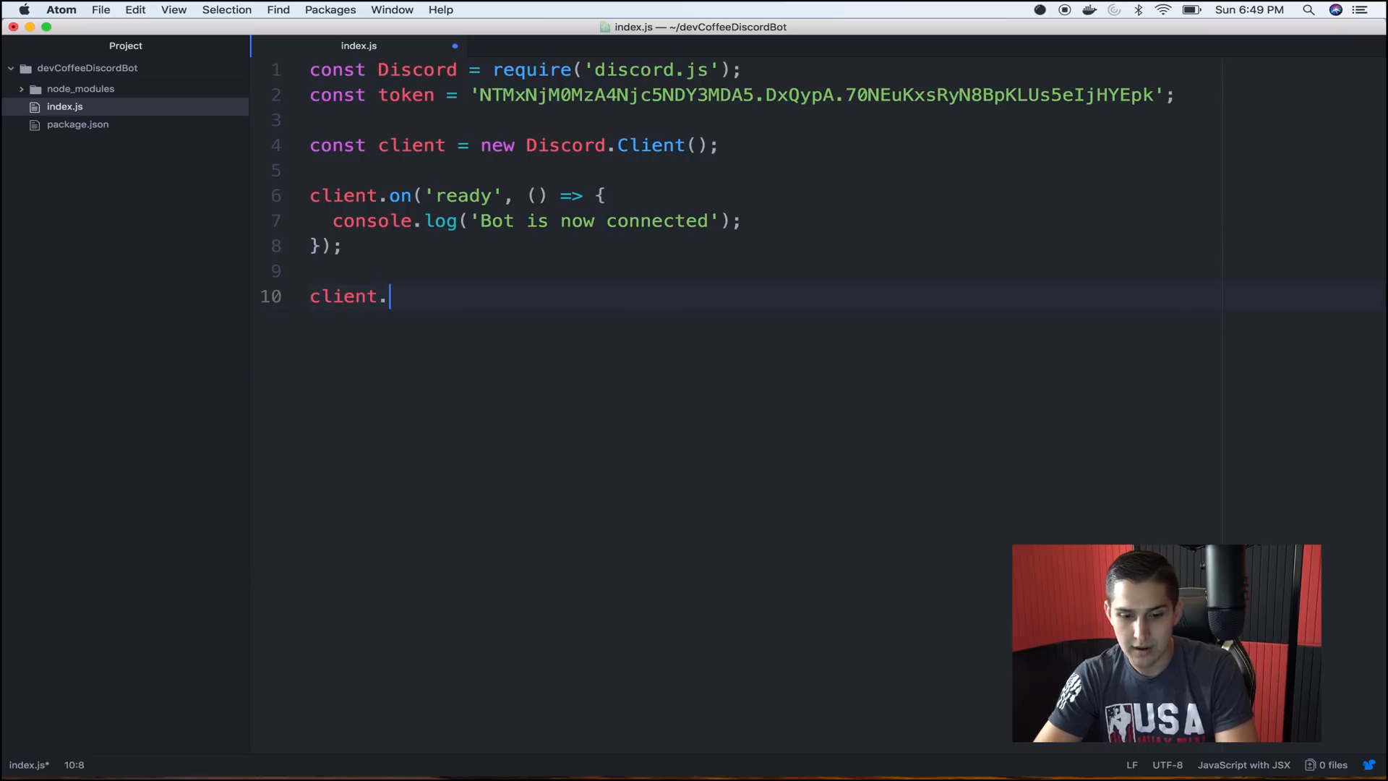
type("login(token)")
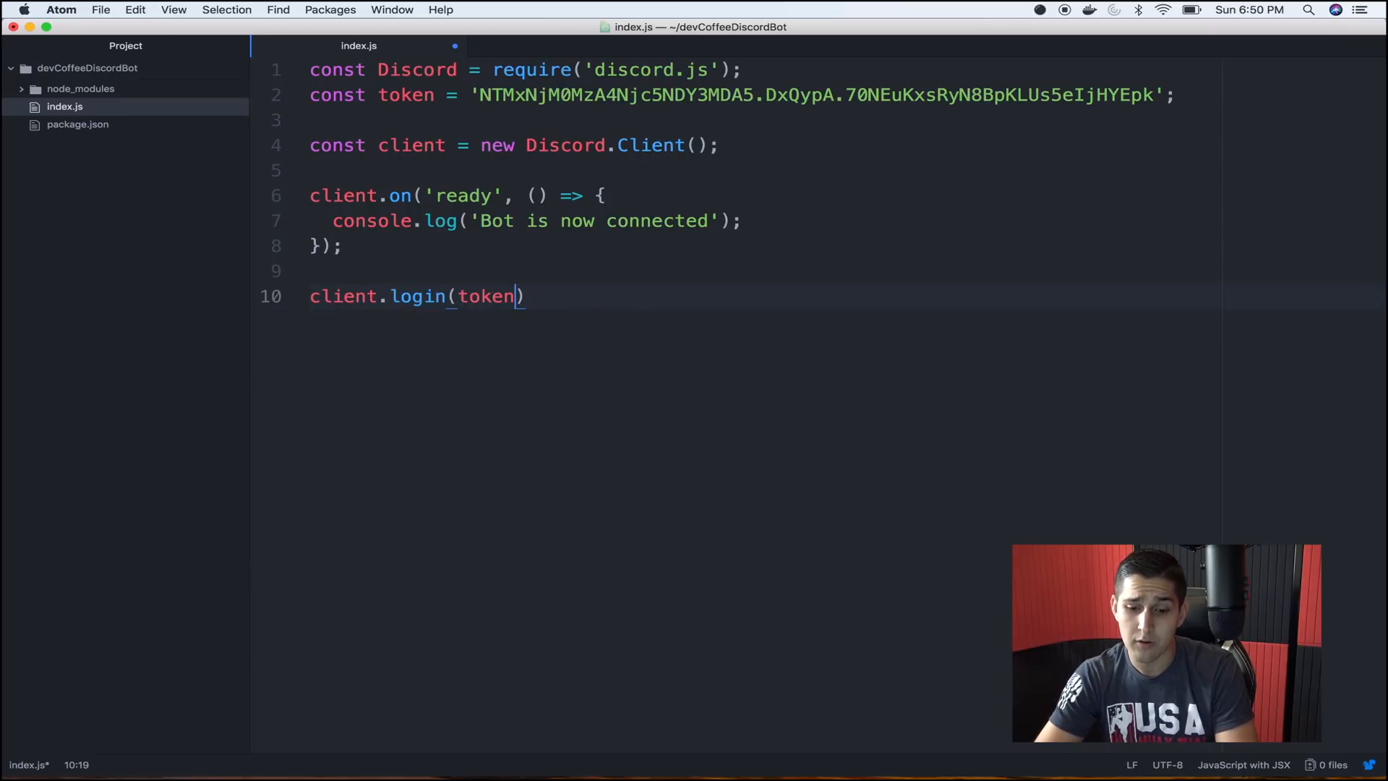
type(";")
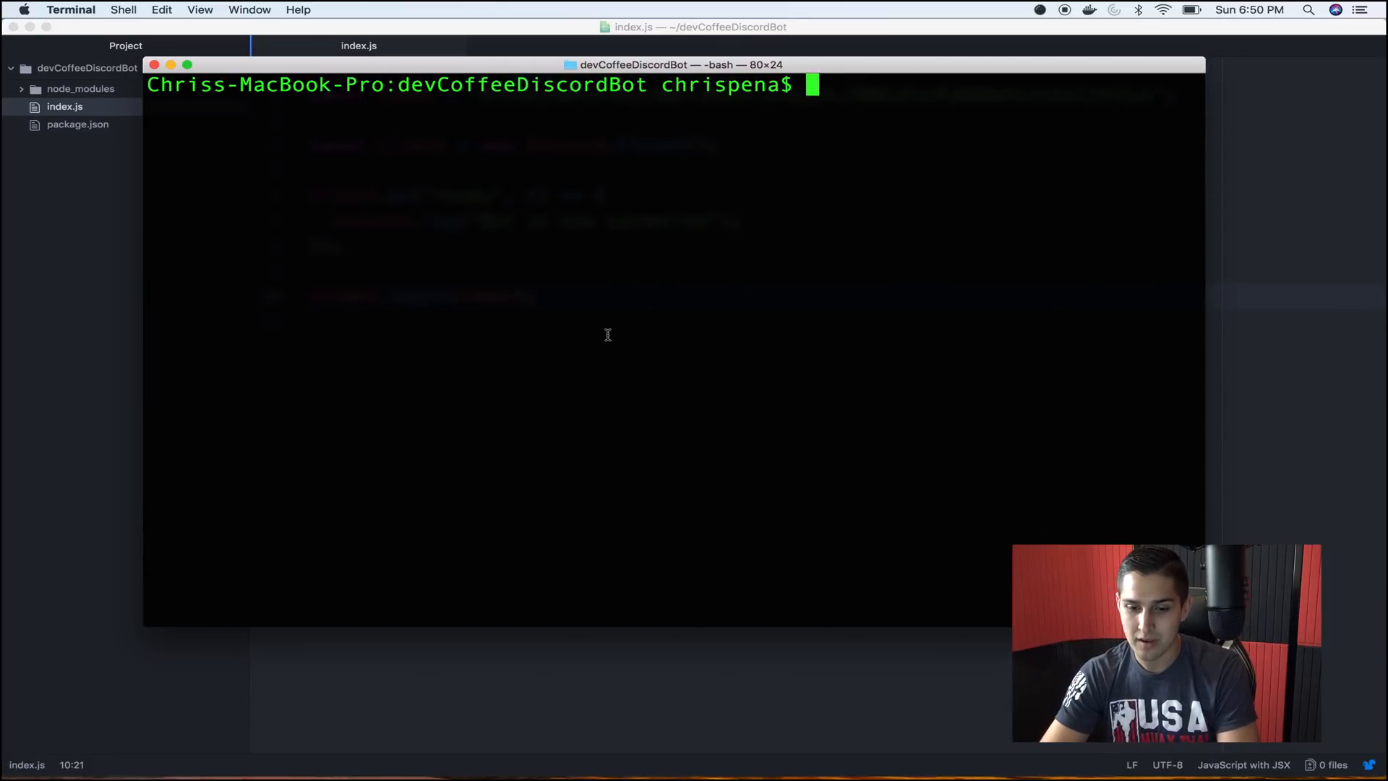
Run node index.js in Terminal to start the bot.
type("node index.js")
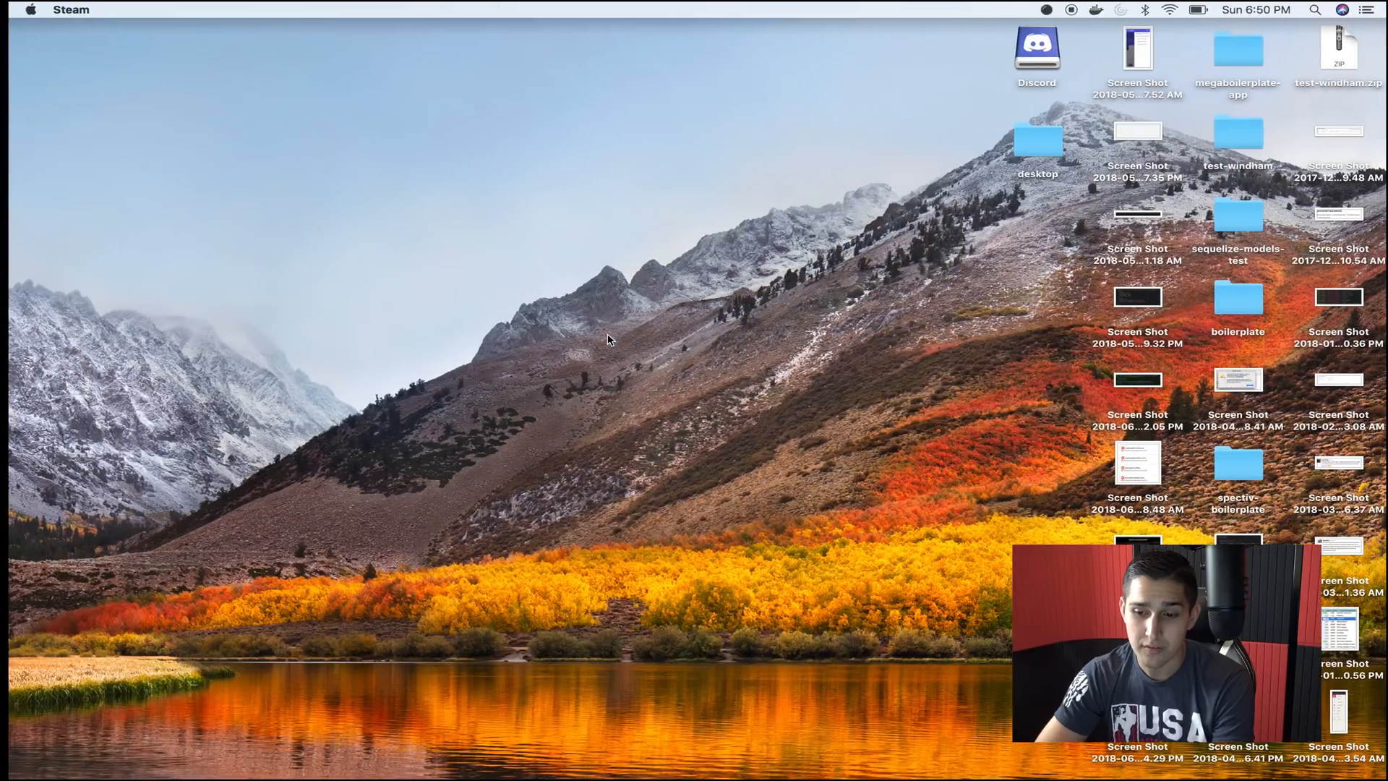
Switch through Mission Control to the desktop space showing Discord.
key("f3")
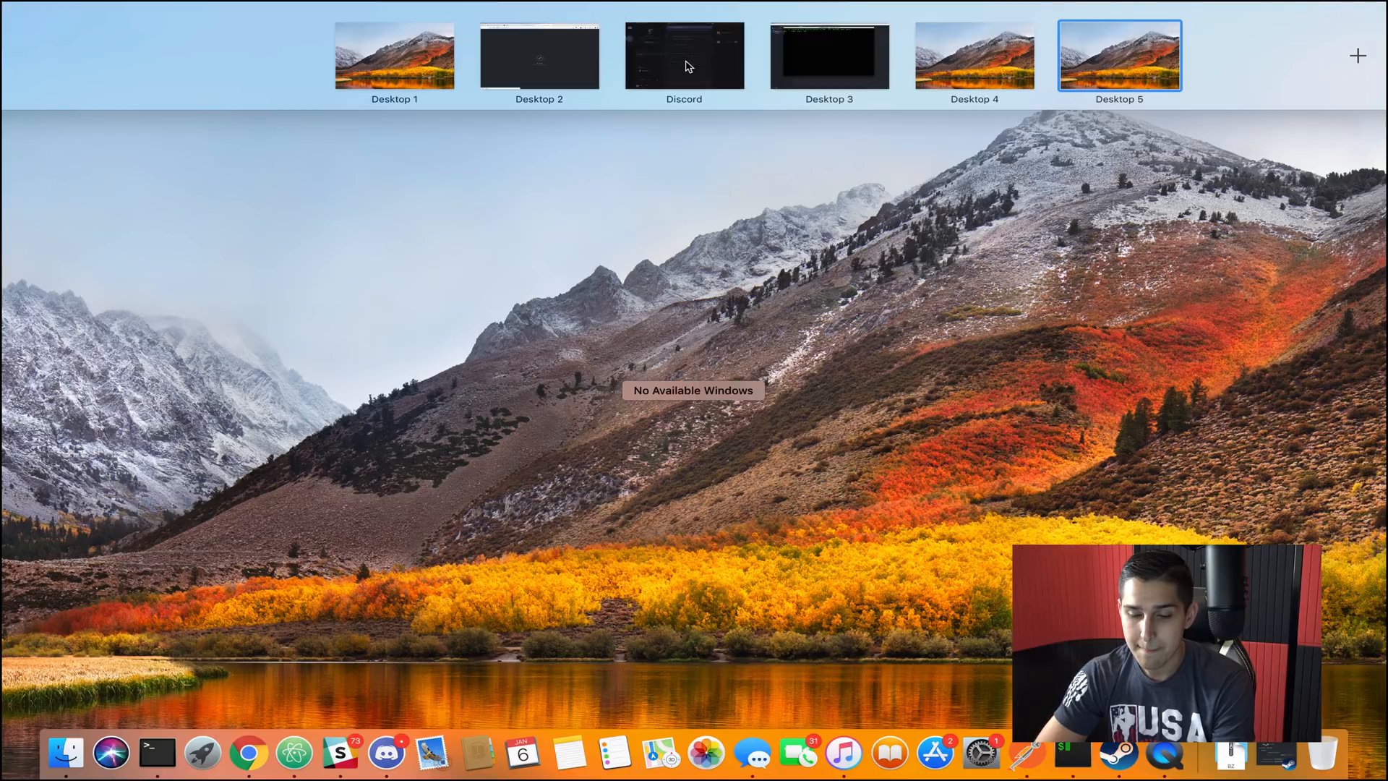
left_click(683, 55)
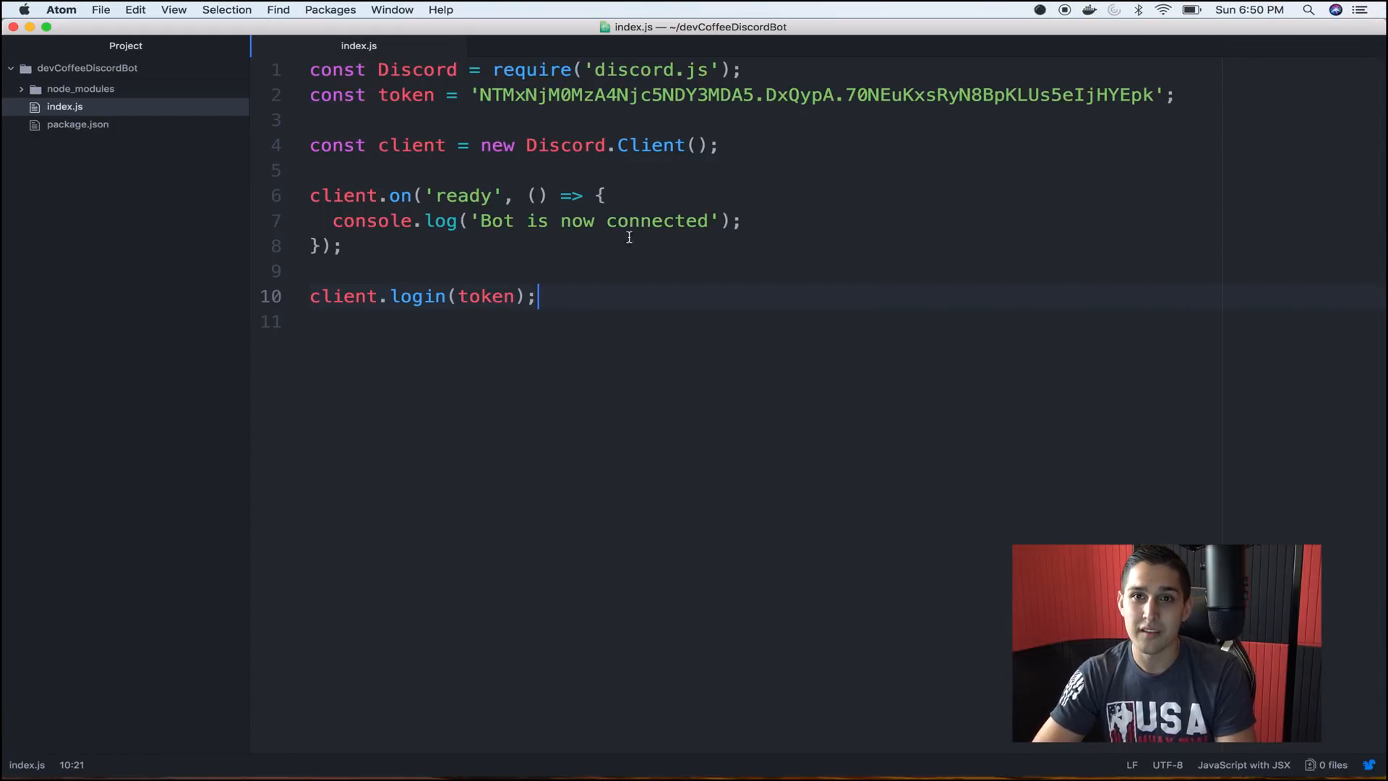
mouse_move(738, 204)
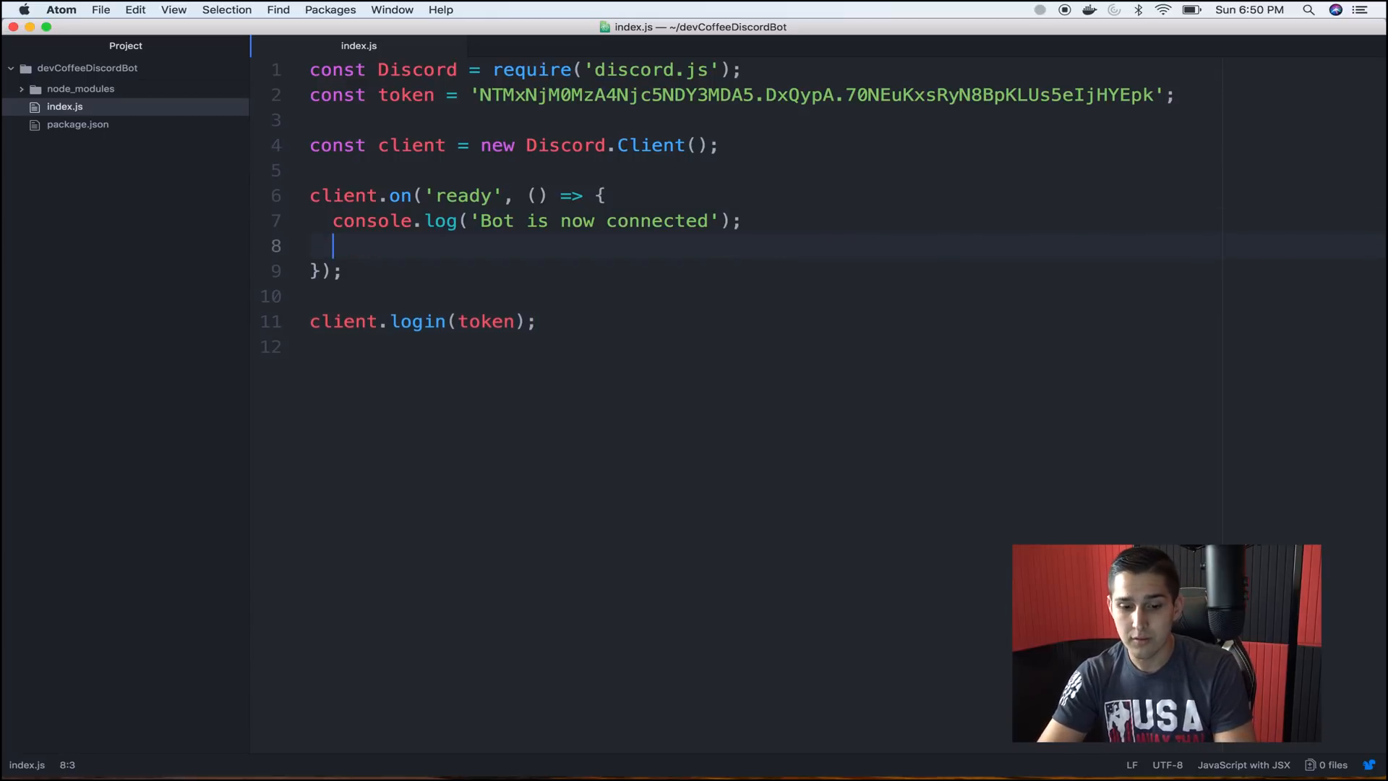
In the ready callback, find the 'test' channel via client.channels.find, fixing the typo.
type("client.")
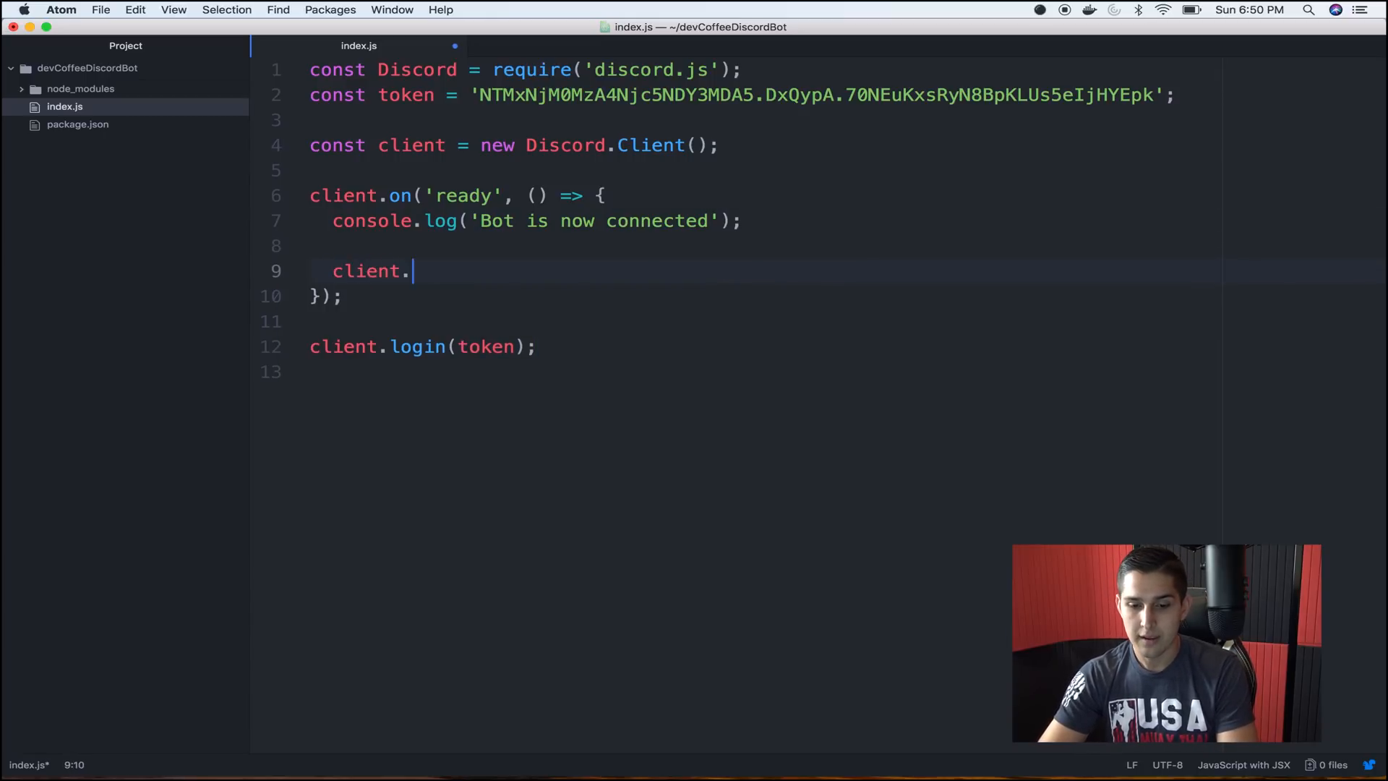
type("chanells")
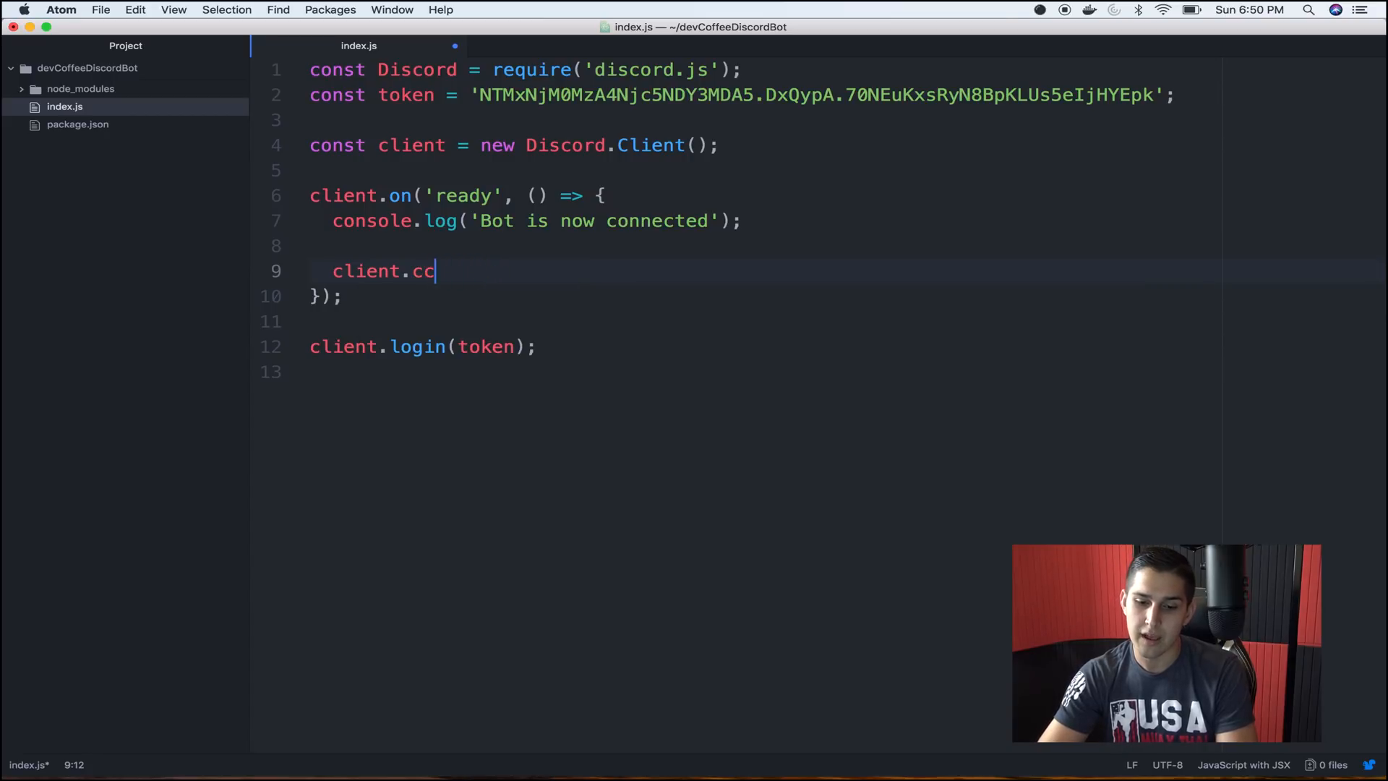
key("backspace")
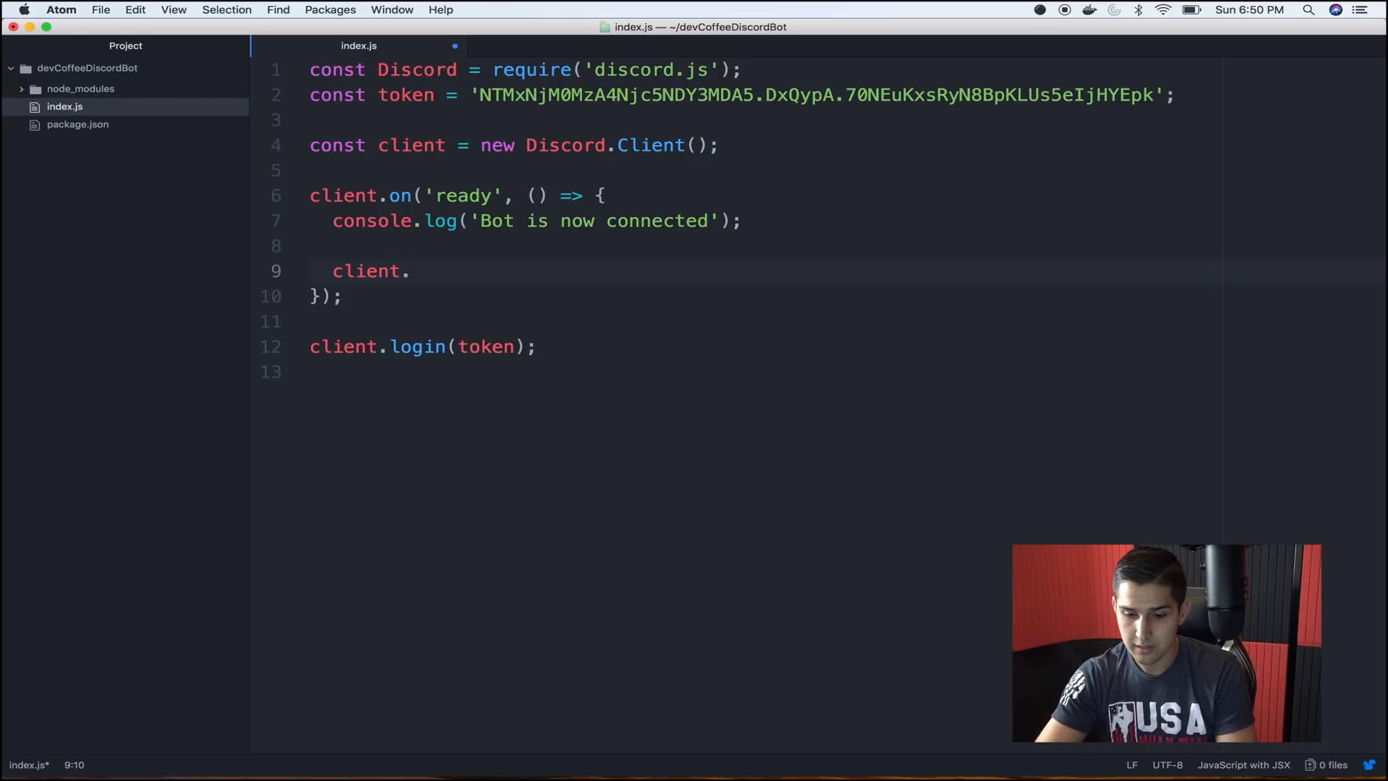
type("channels.")
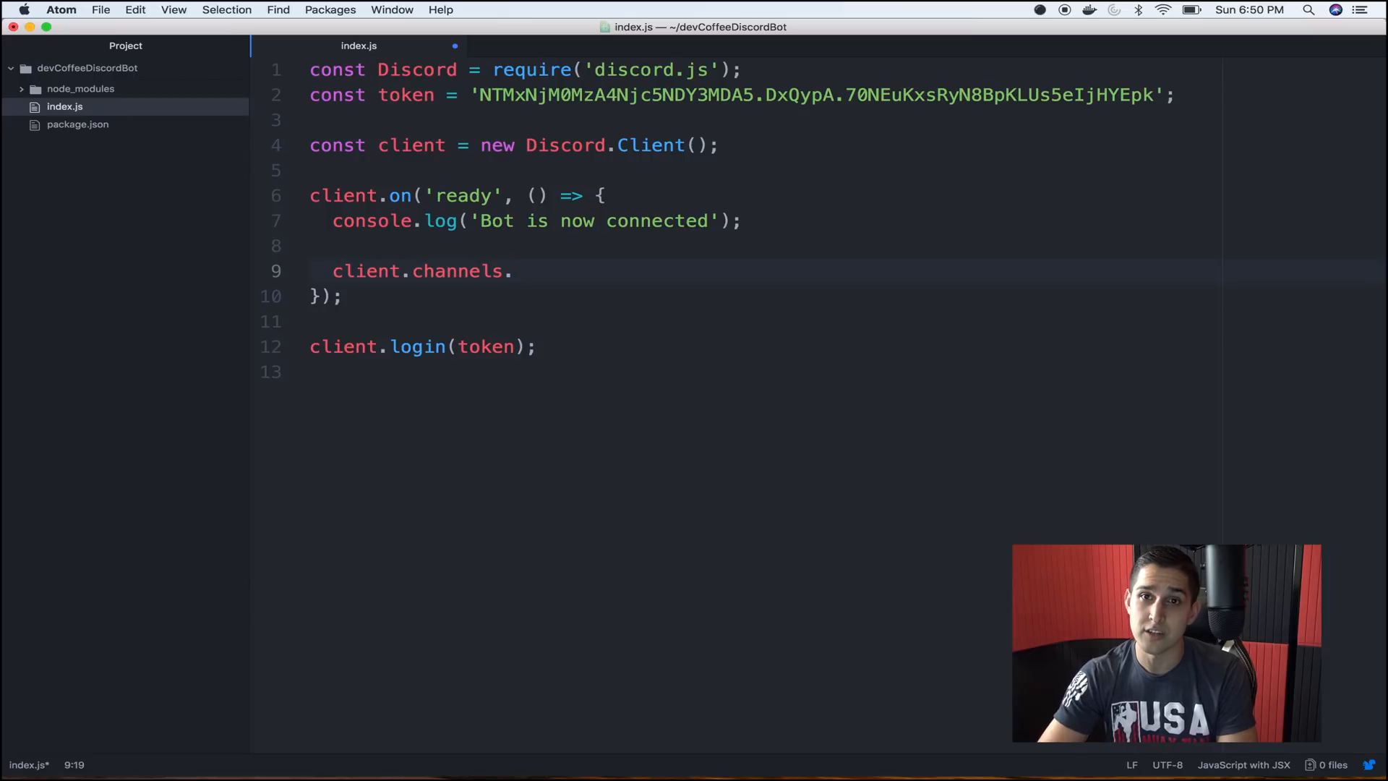
type("find(")
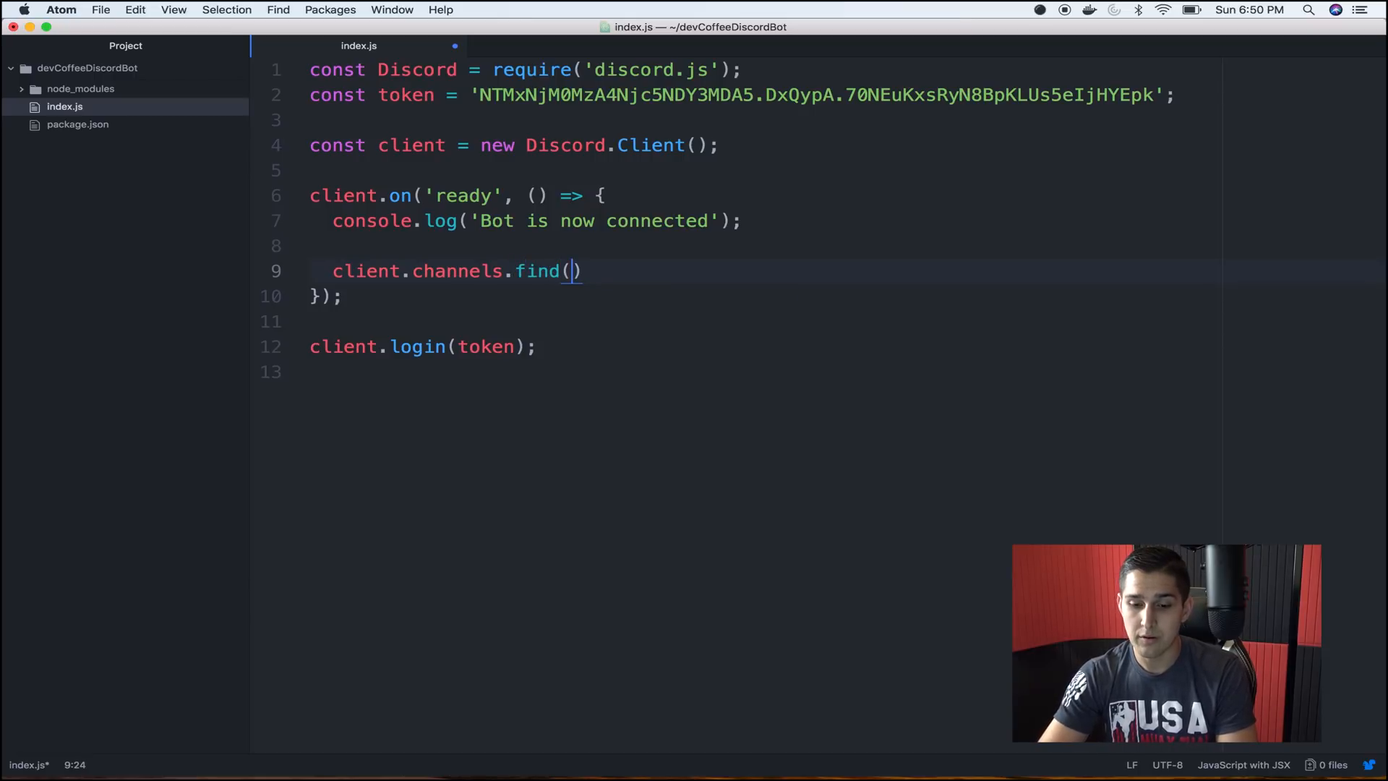
type("x=")
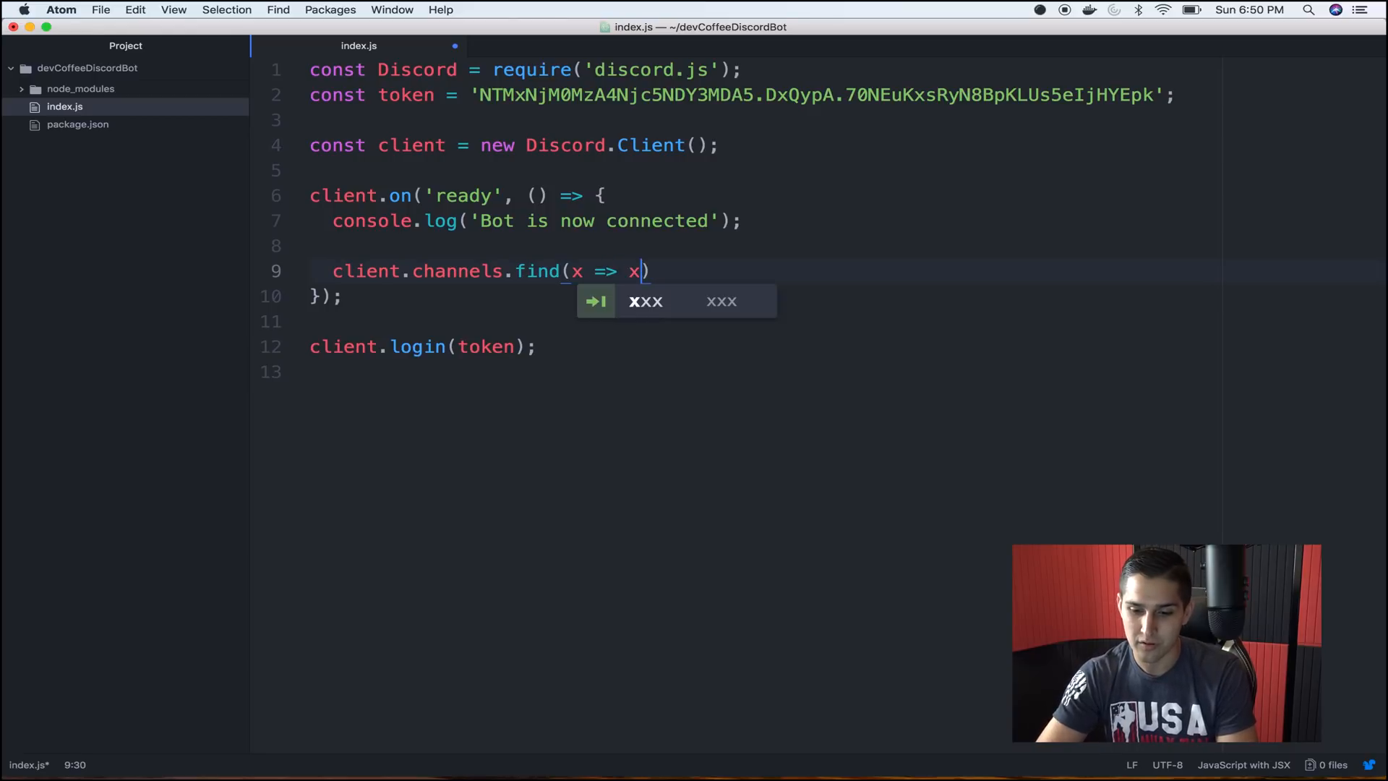
type(".name =")
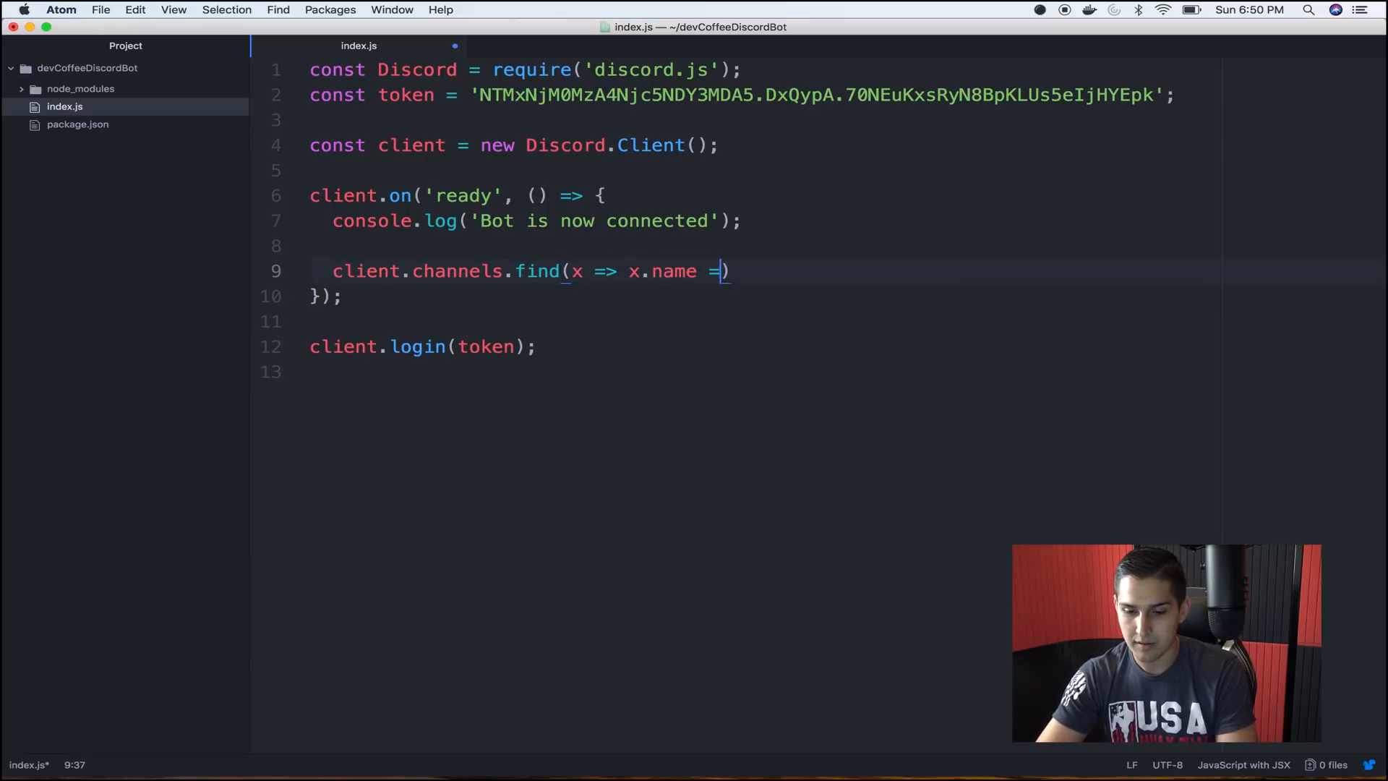
type("== 'test'")
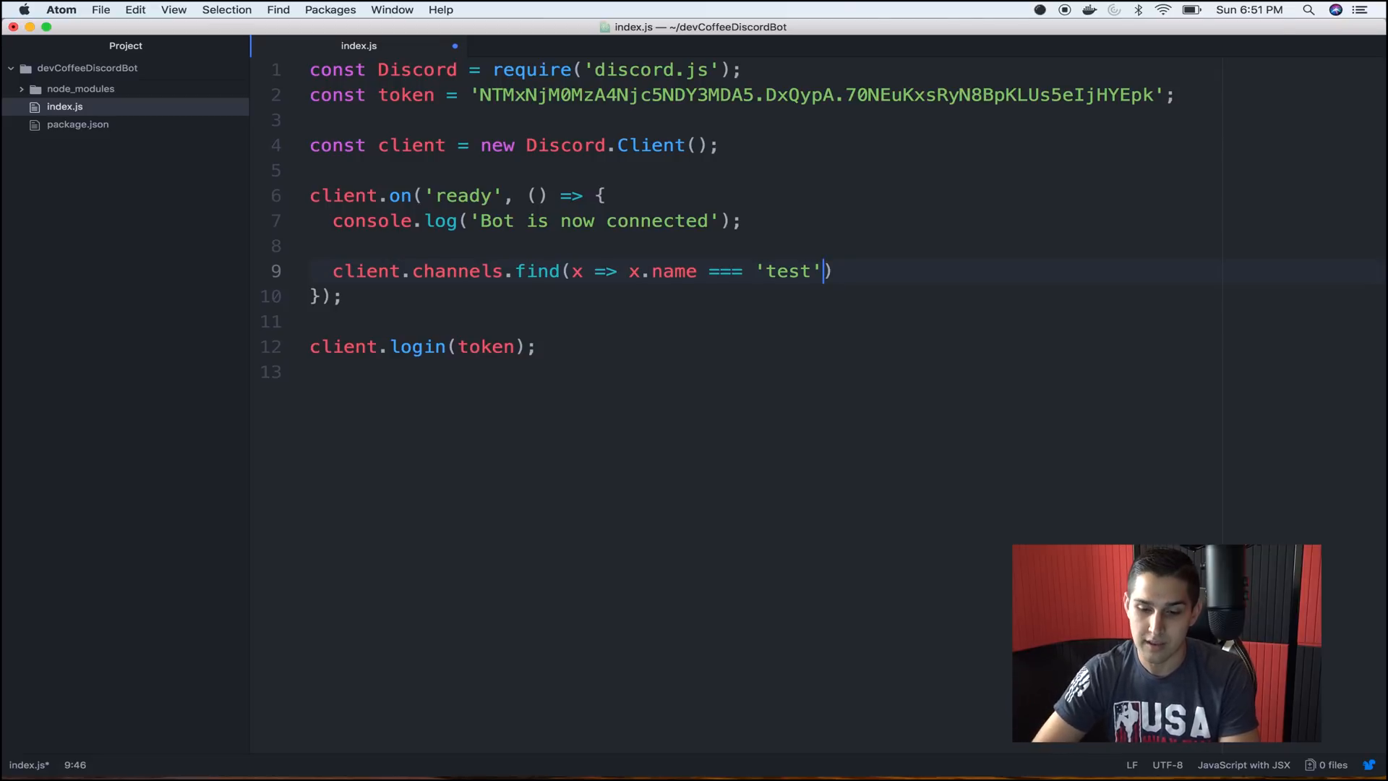
Send 'Hello! I'm now connected!' to that test channel.
type(".s")
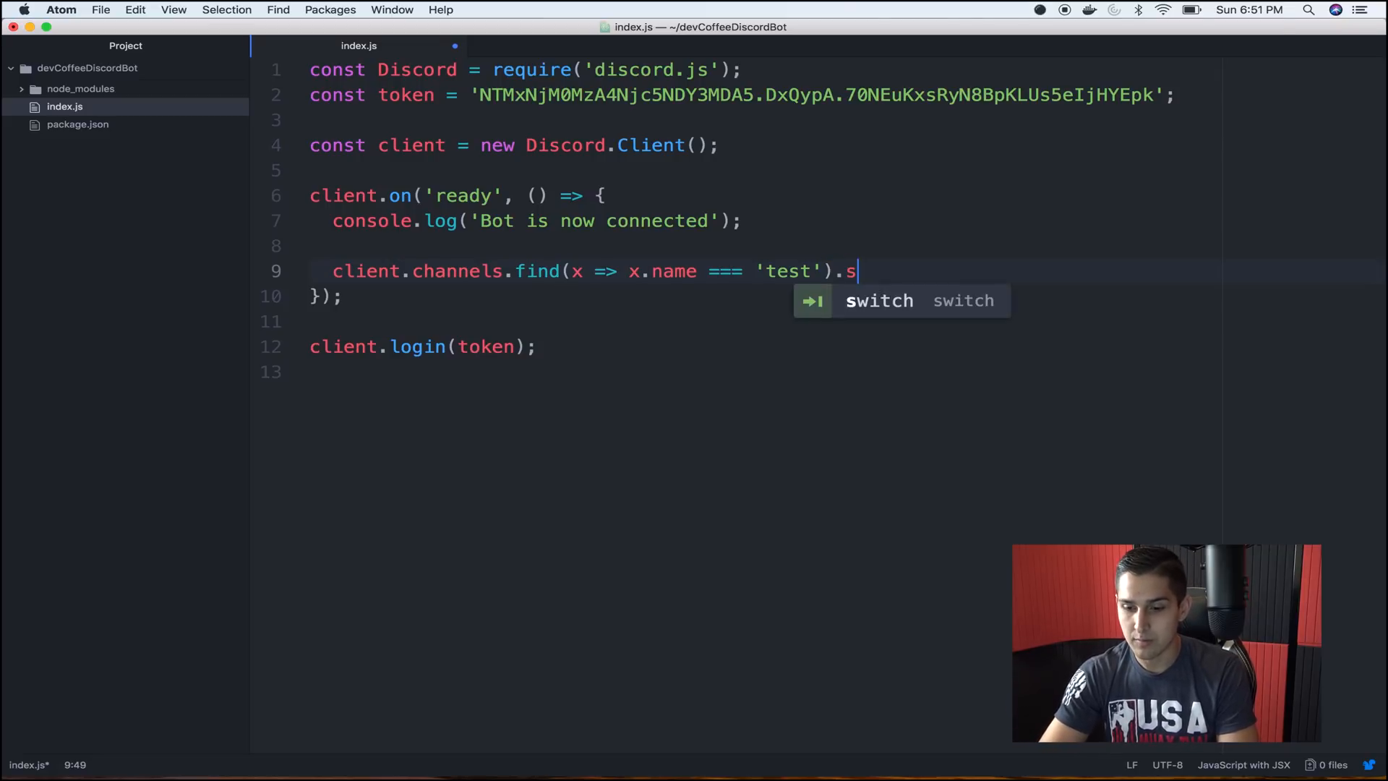
type("end('Hell'")
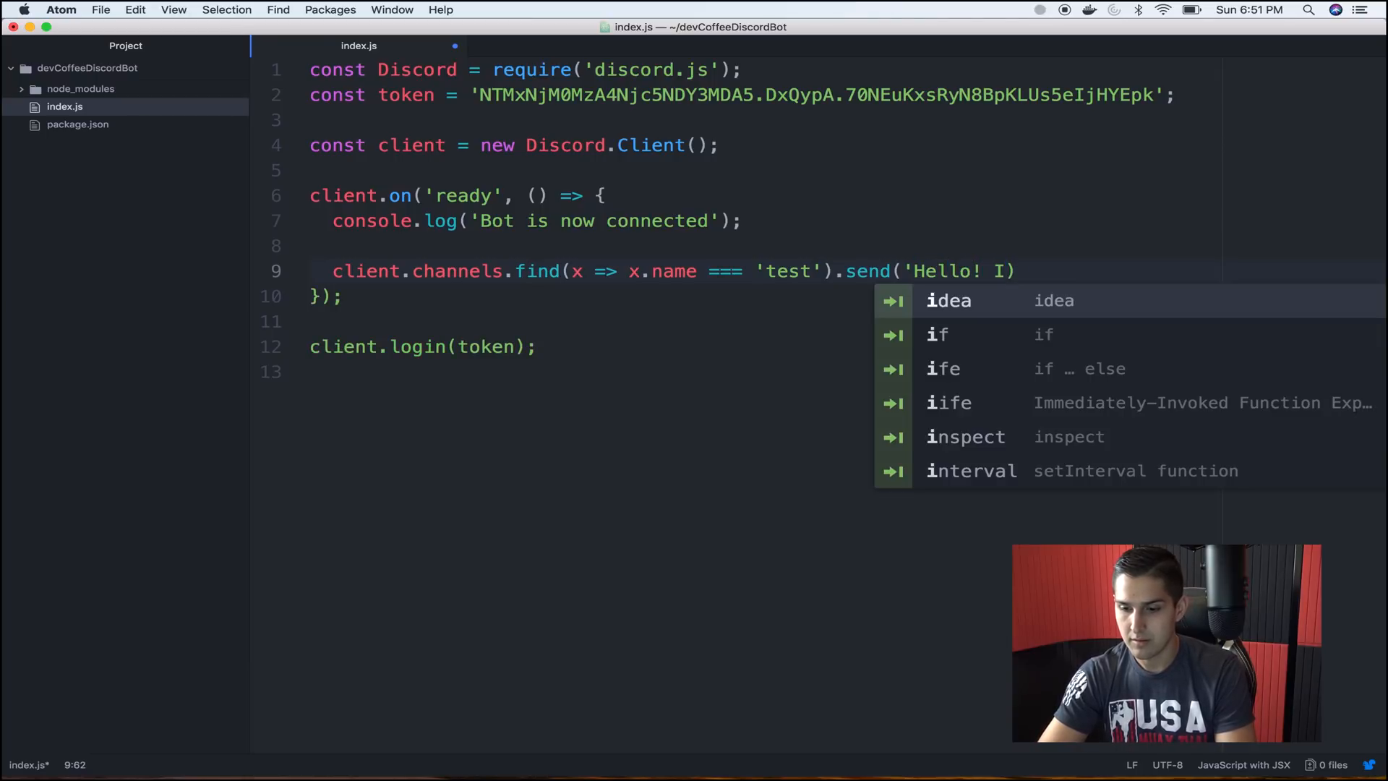
type("\\'m")
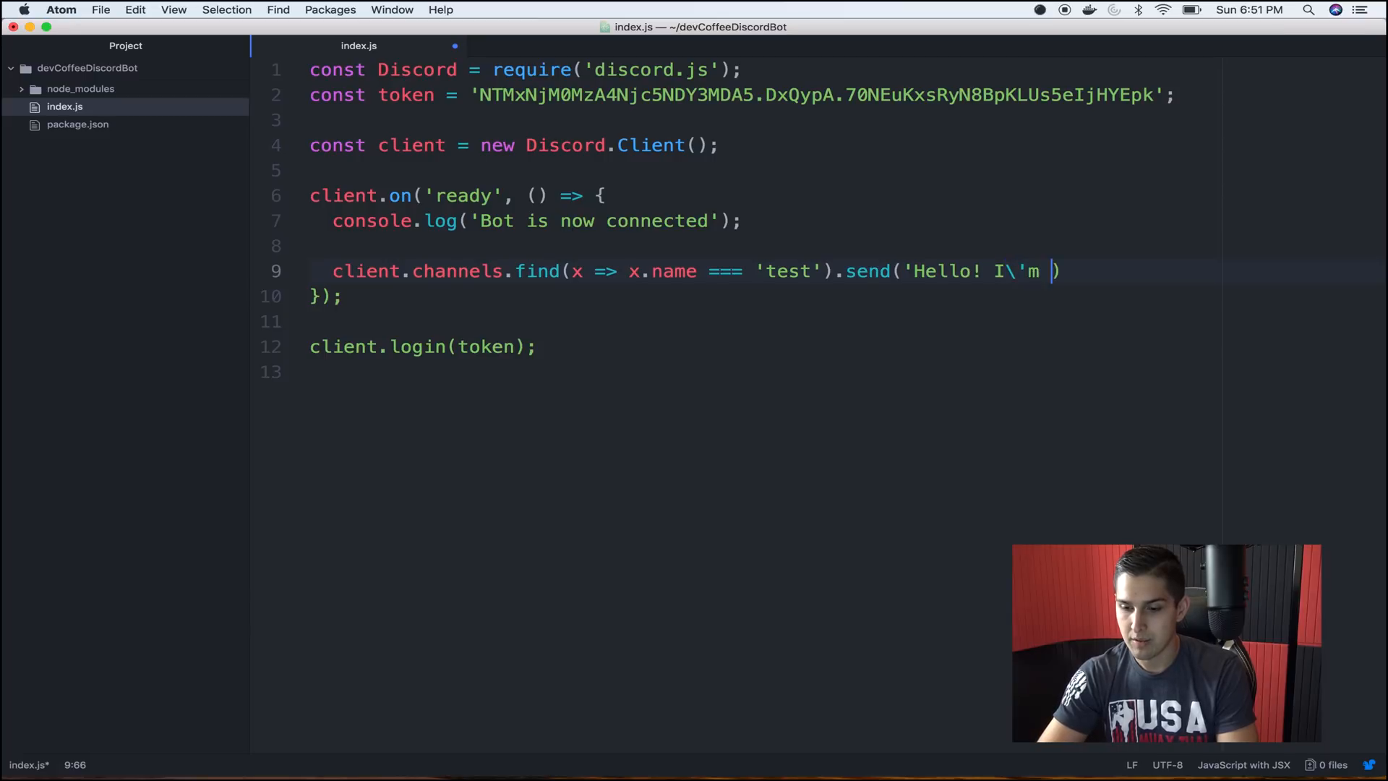
type("now connected!")
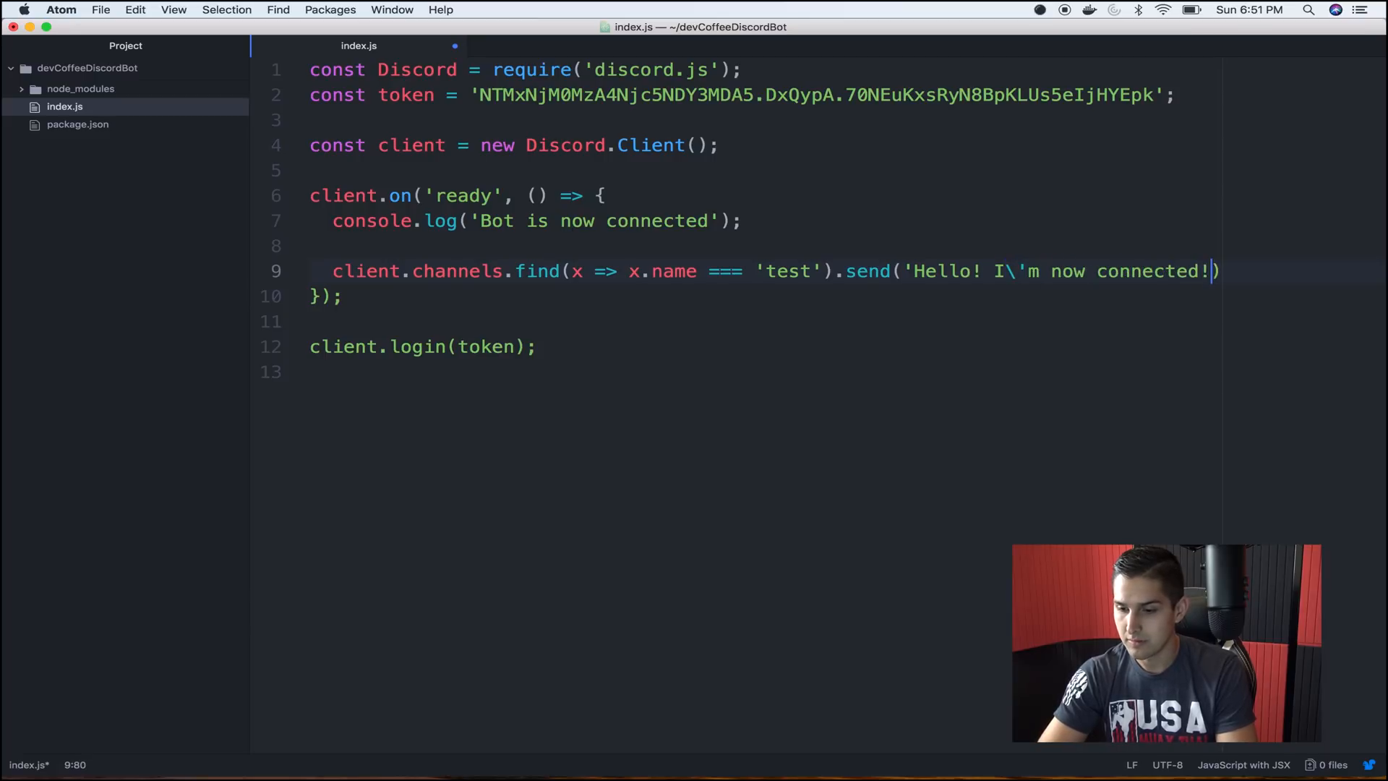
type("';")
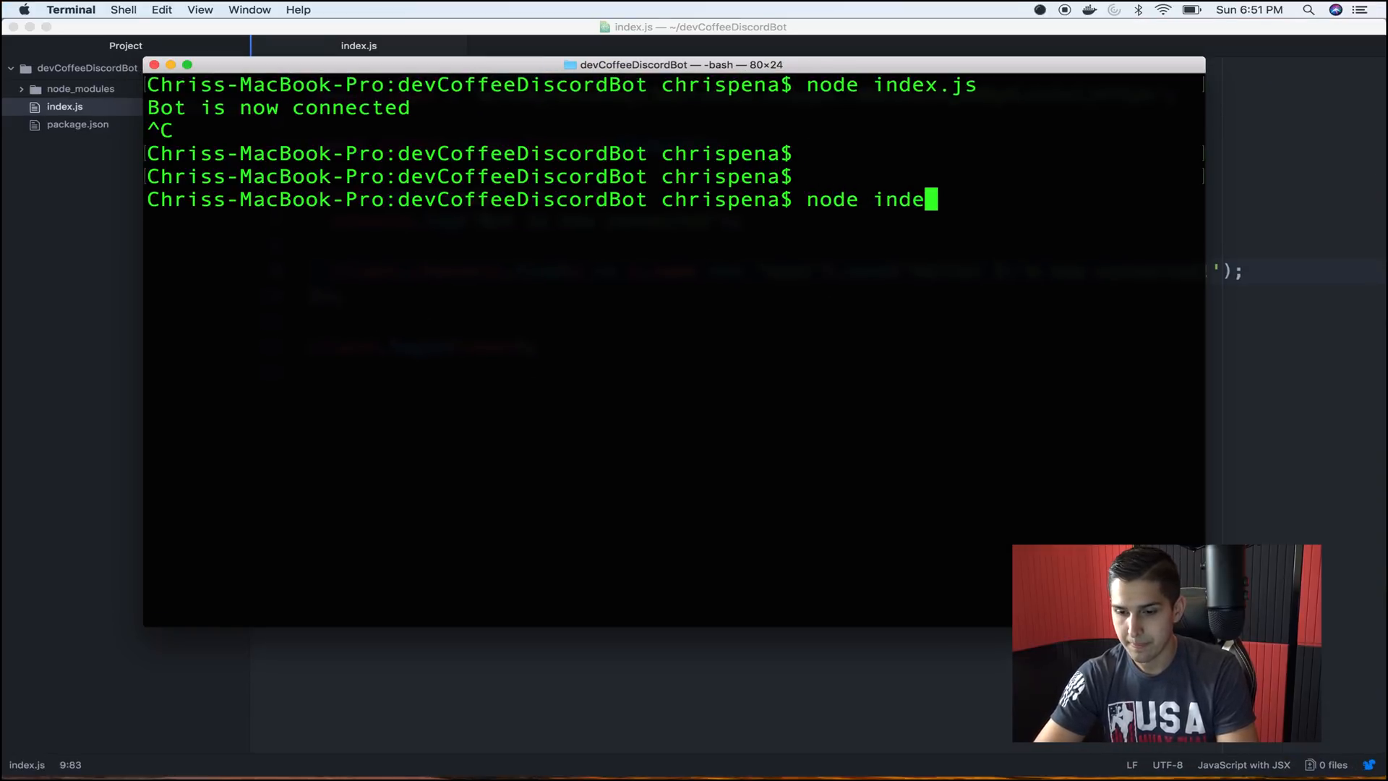
Rerun node index.js so the updated bot reconnects.
key("enter")
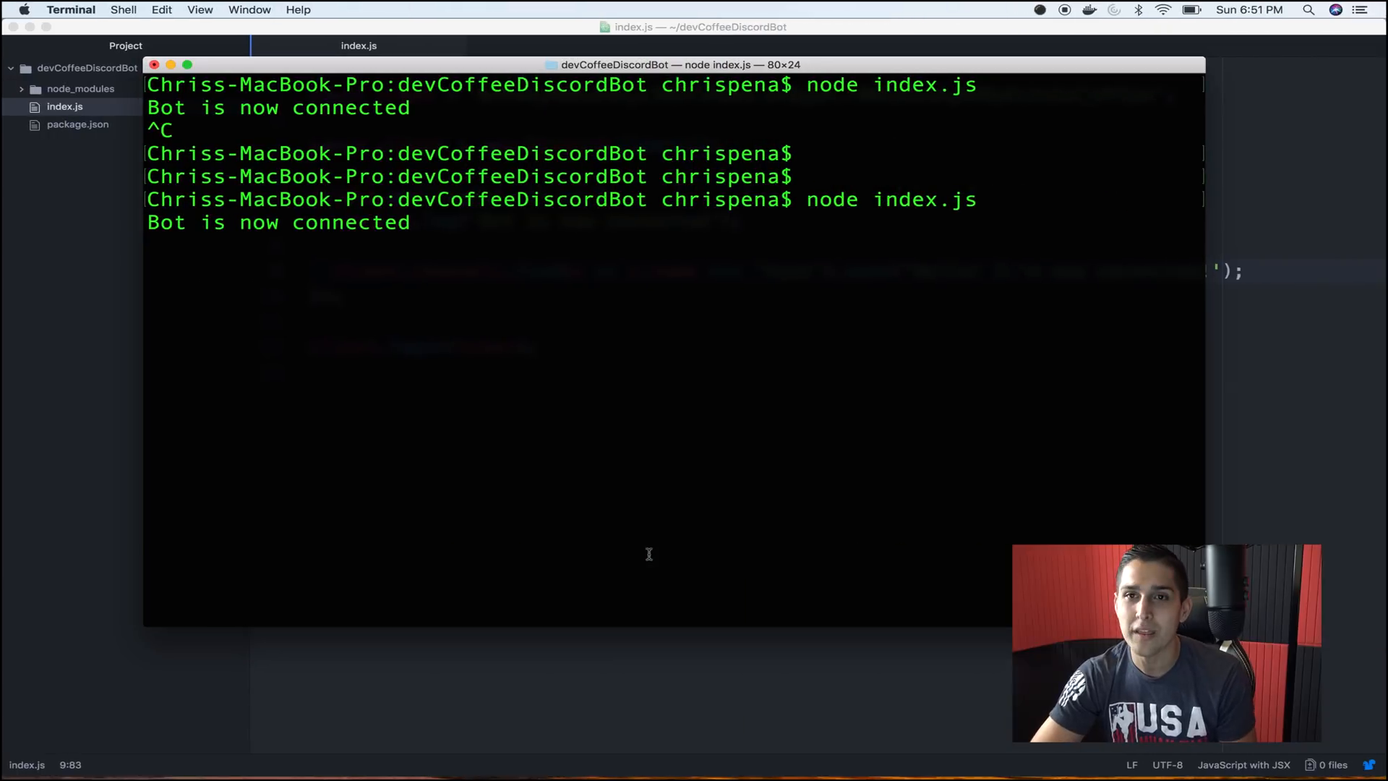
mouse_move(609, 620)
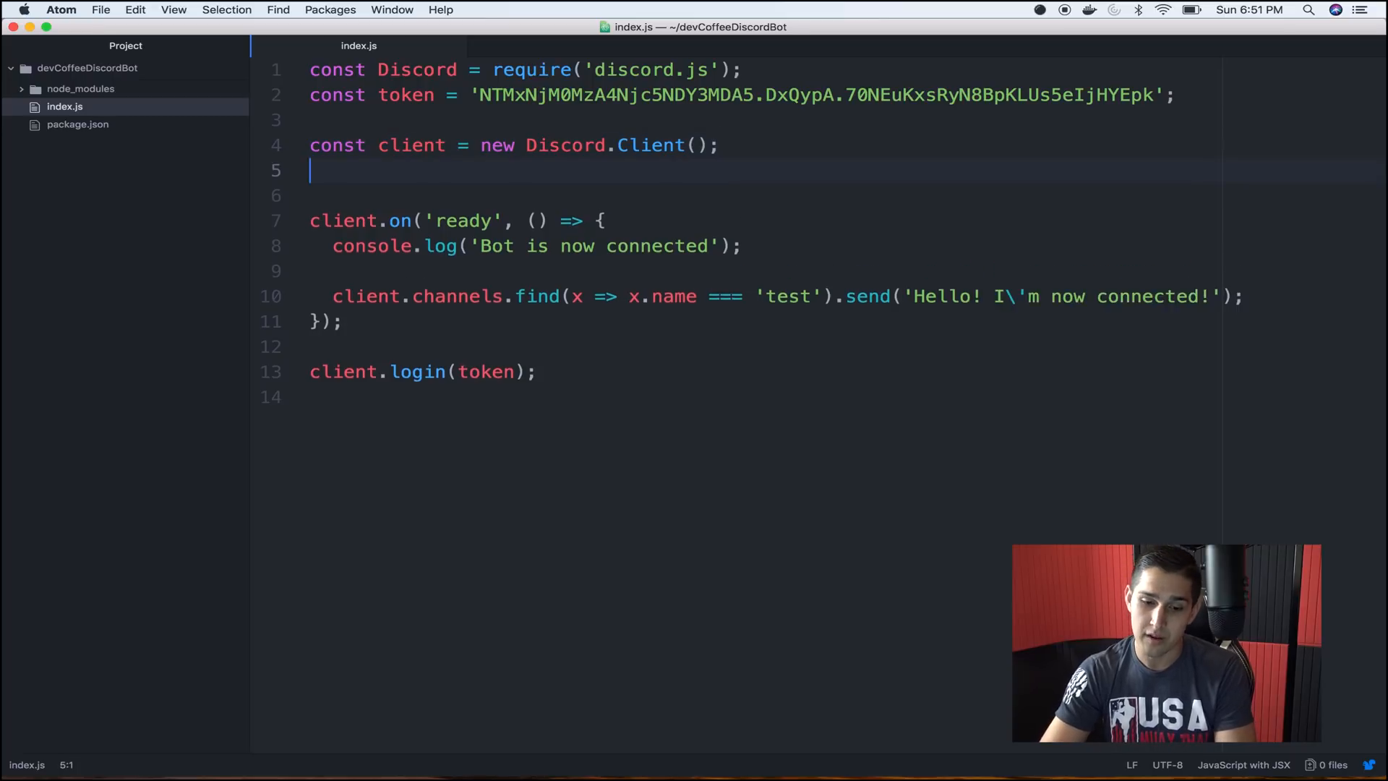
Add a client.on('message') handler logging each msg, then relaunch with node index.js.
type("client.on(")
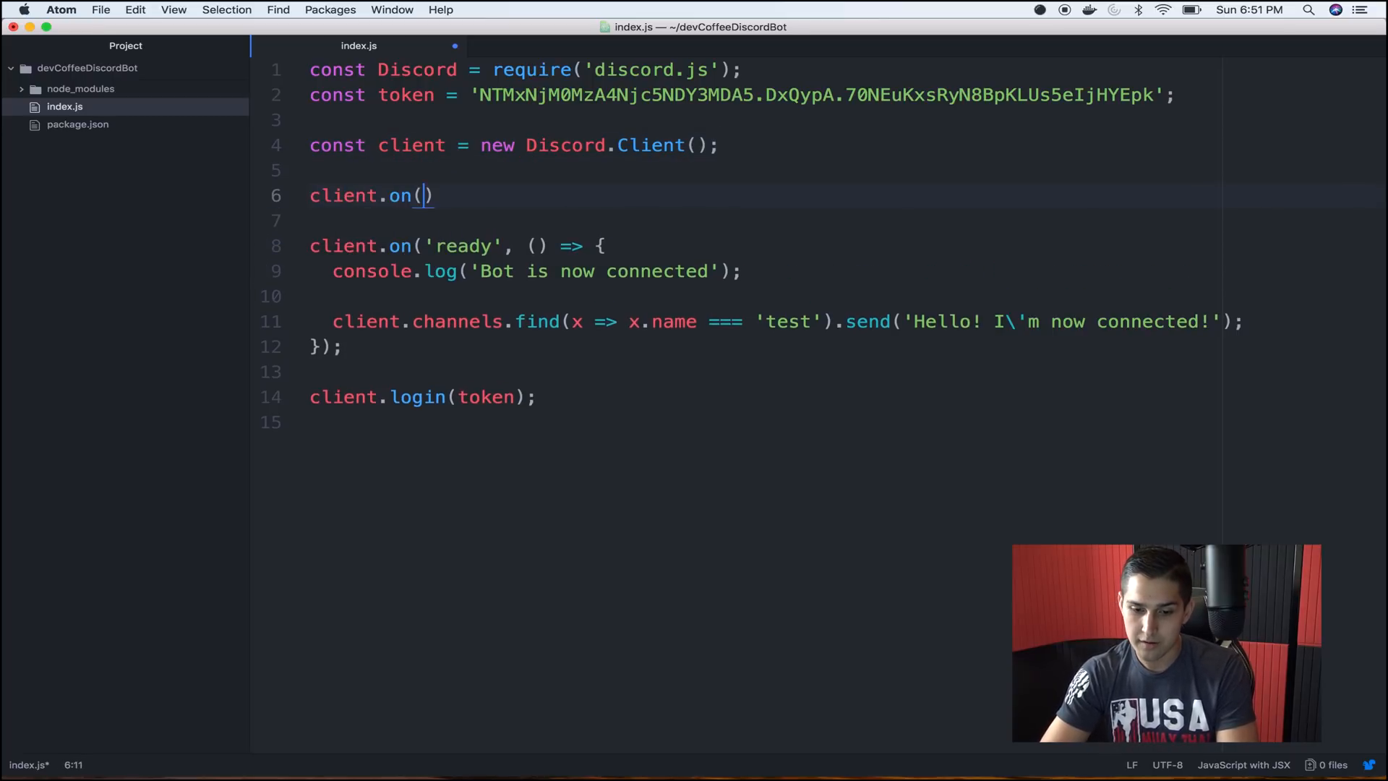
type("'message',")
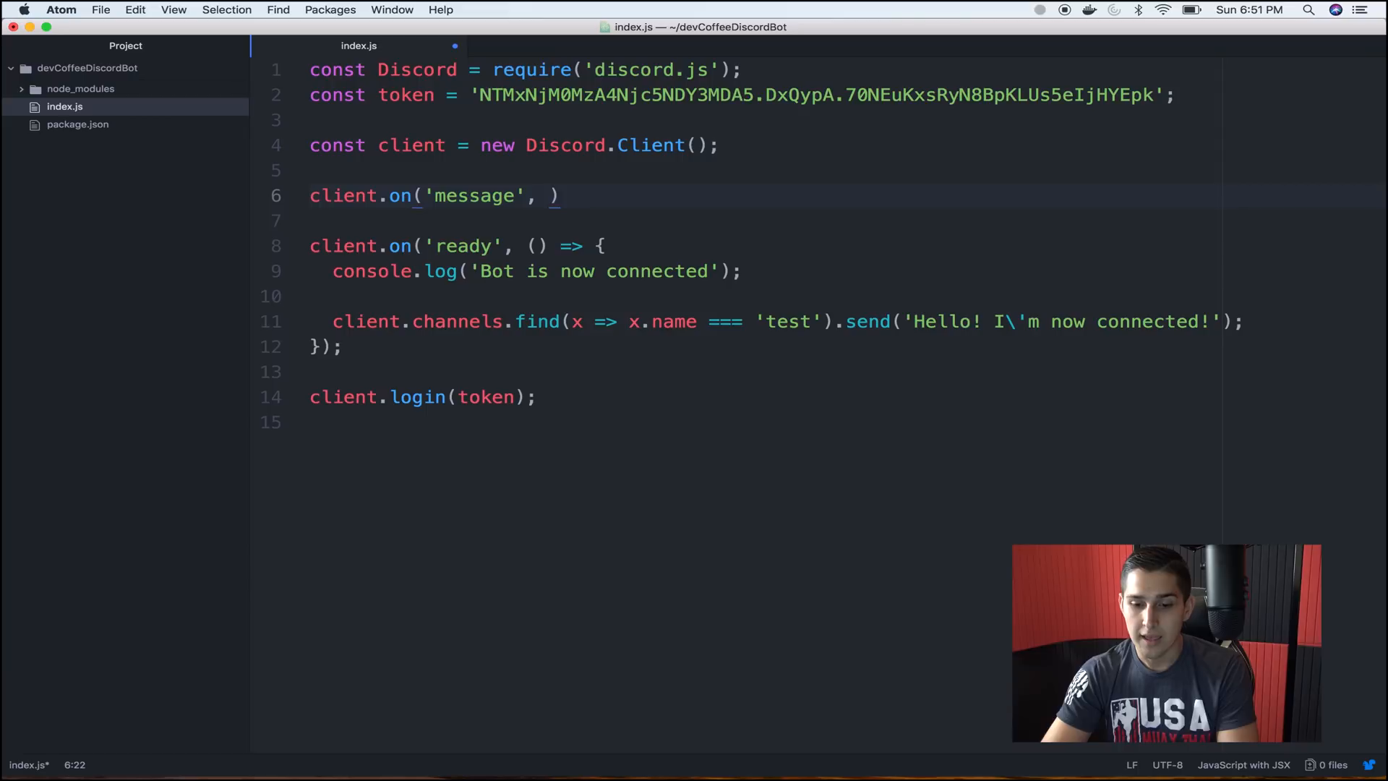
type("(")
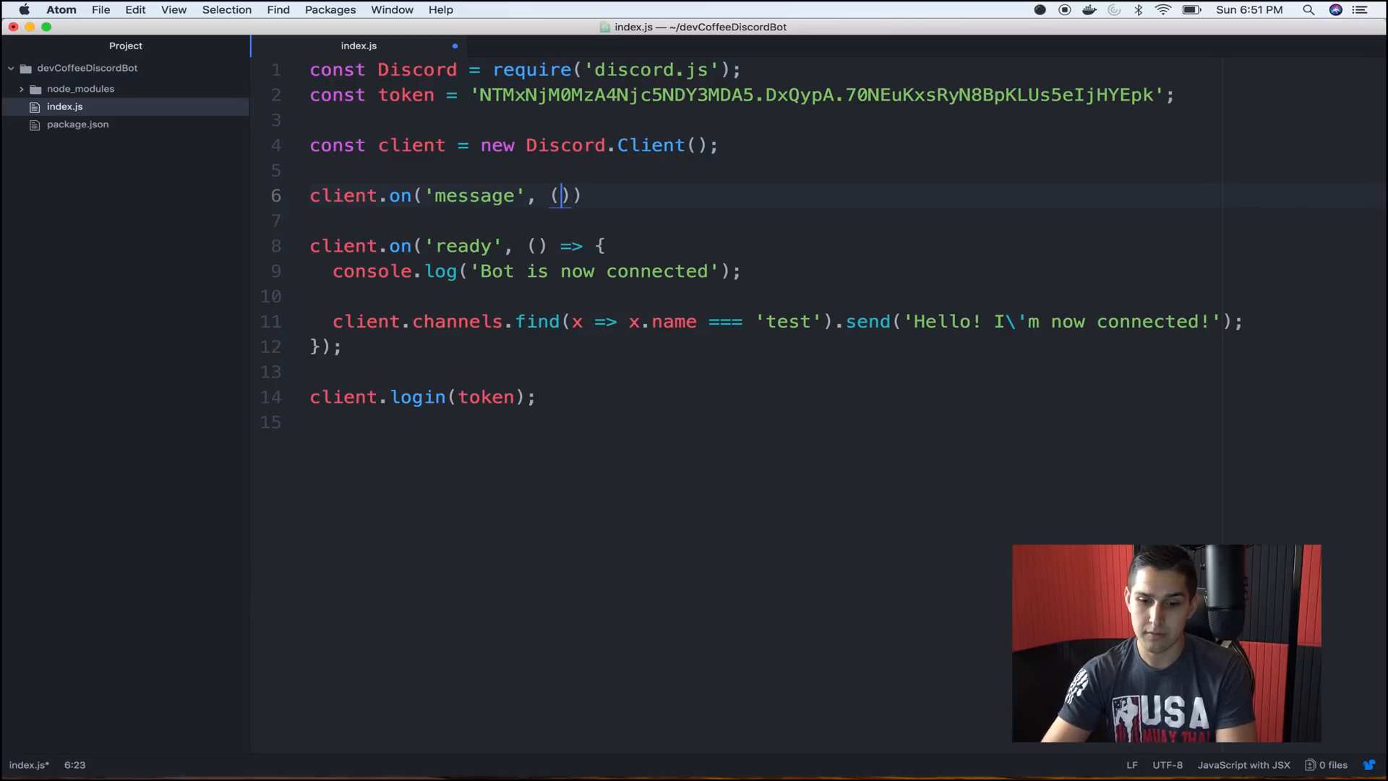
type("msg")
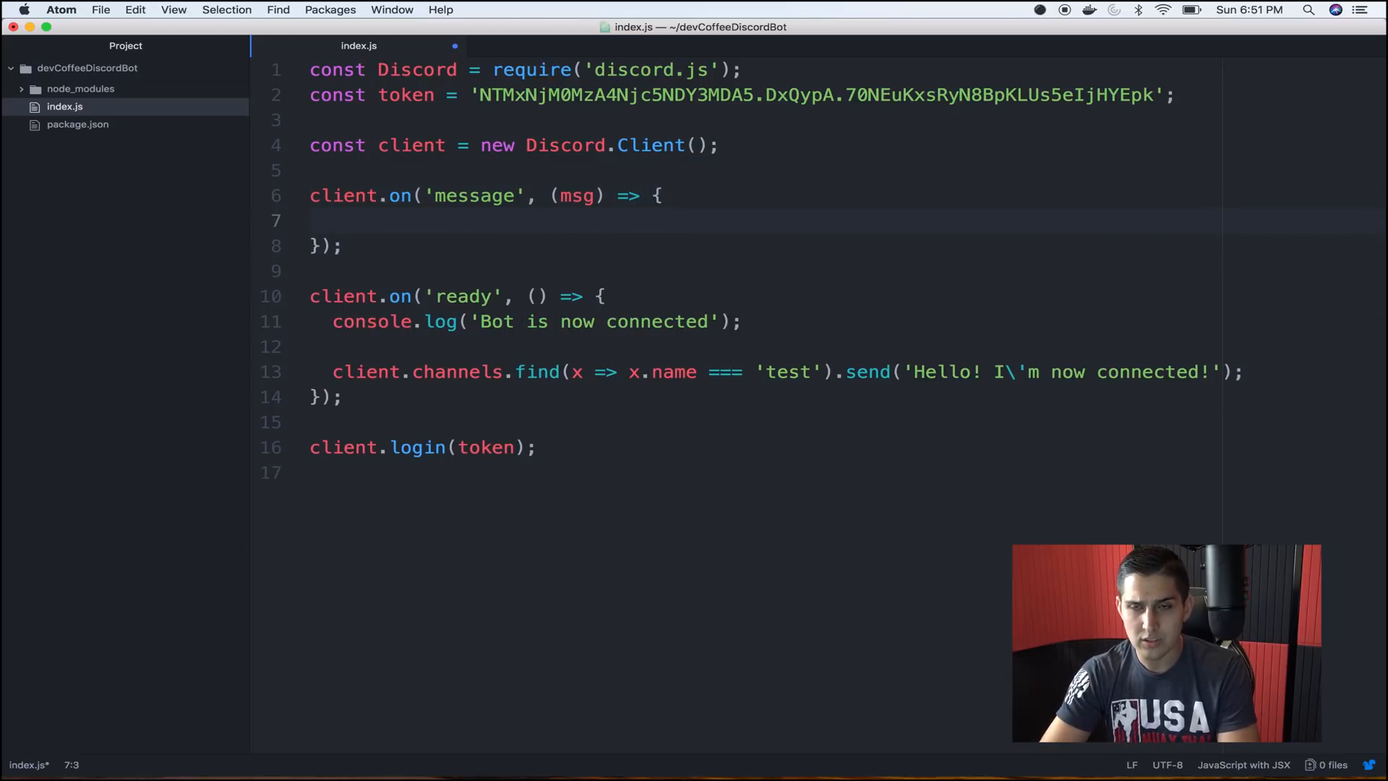
type("console.llo")
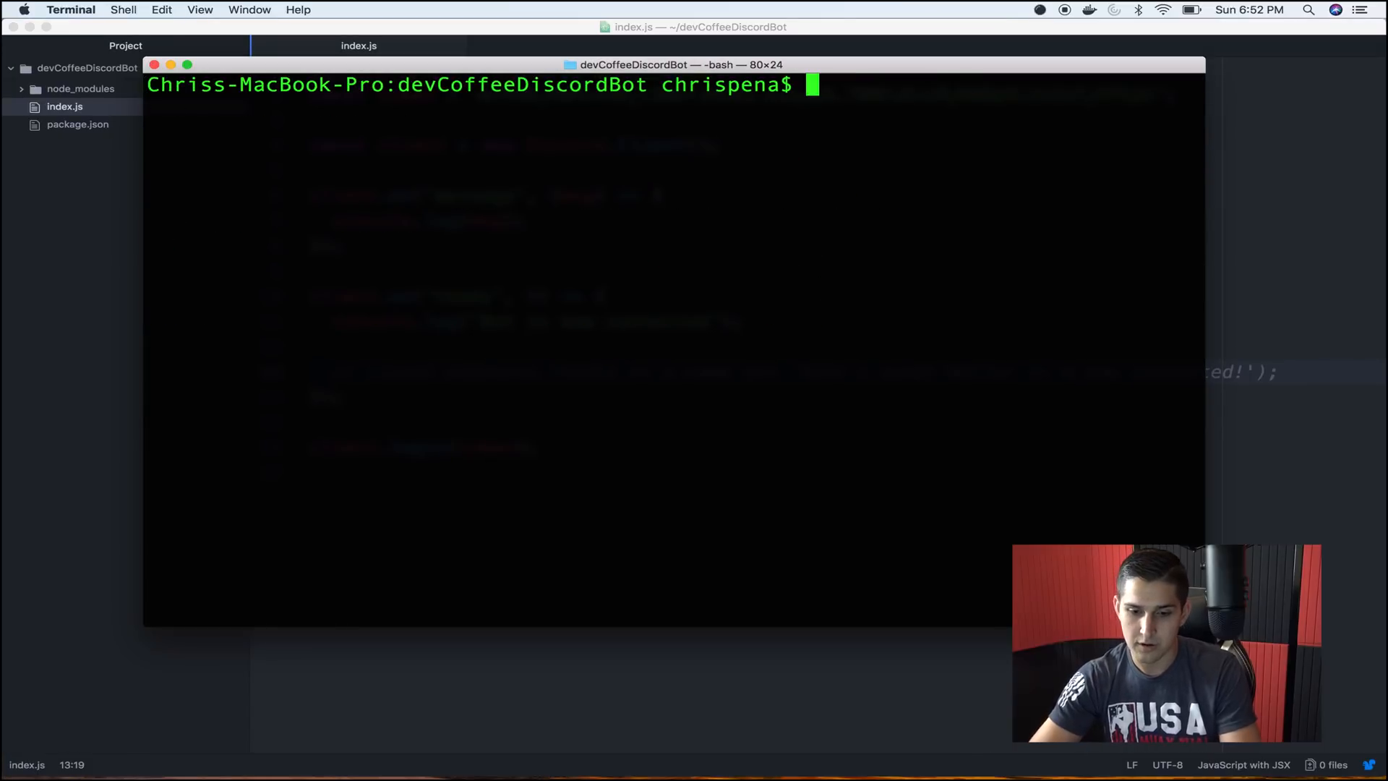
type("node index.js")
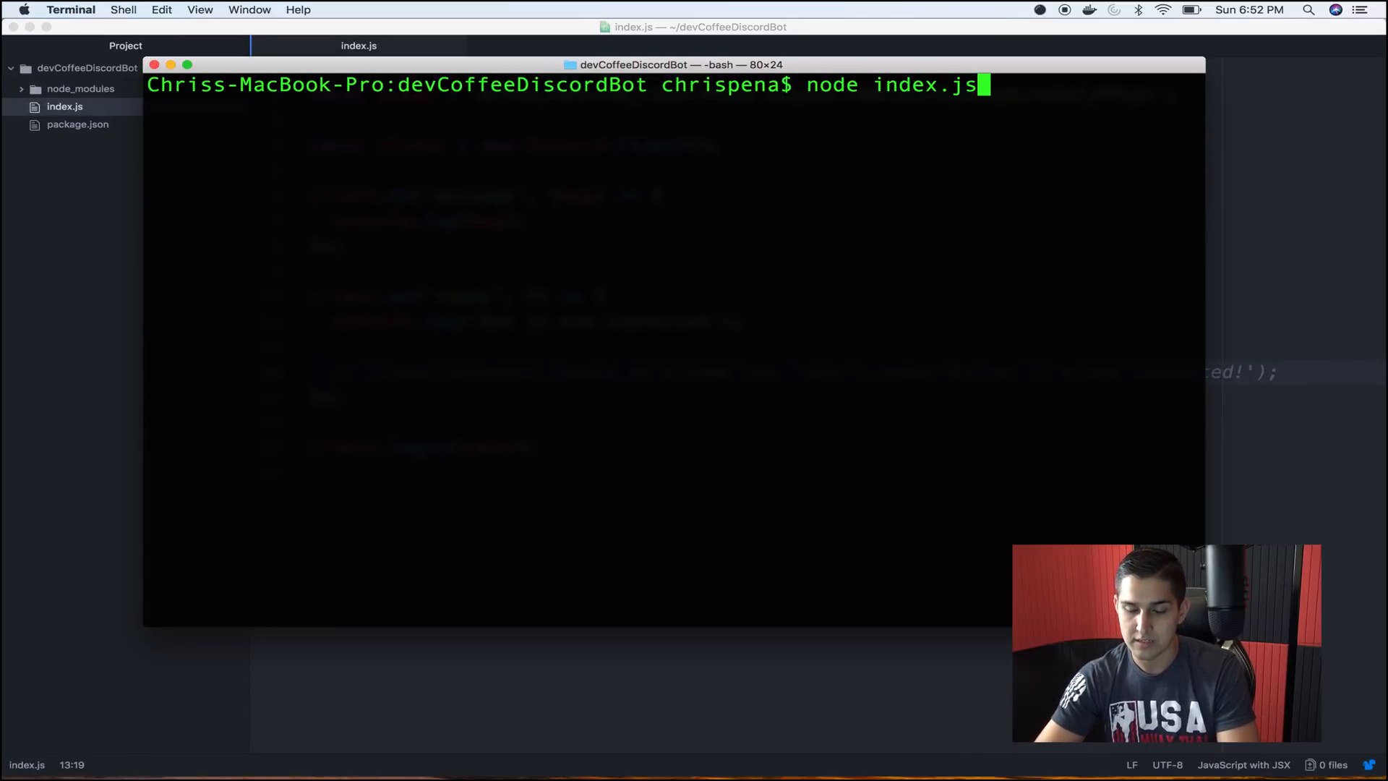
key("Return")
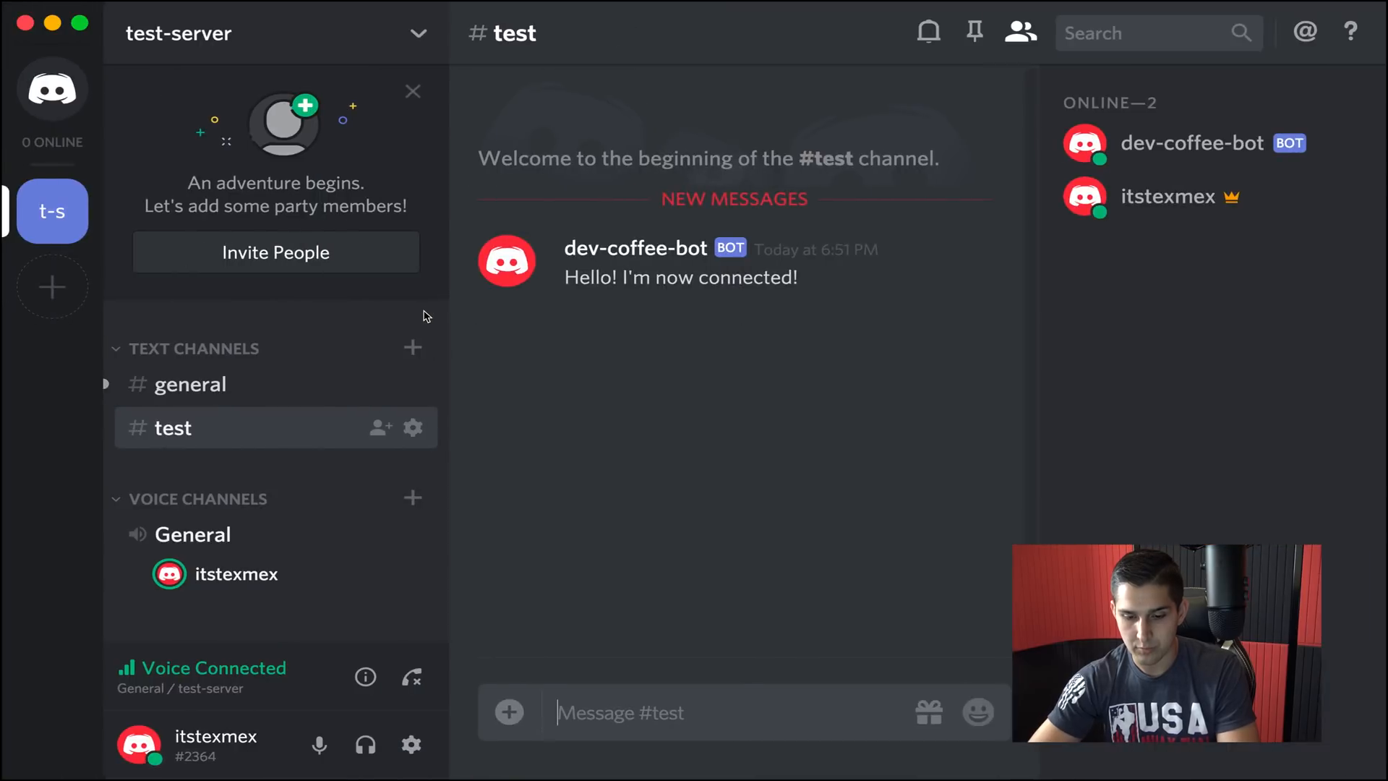
Post 'Hello!' in Discord's #test channel.
type("Hello!")
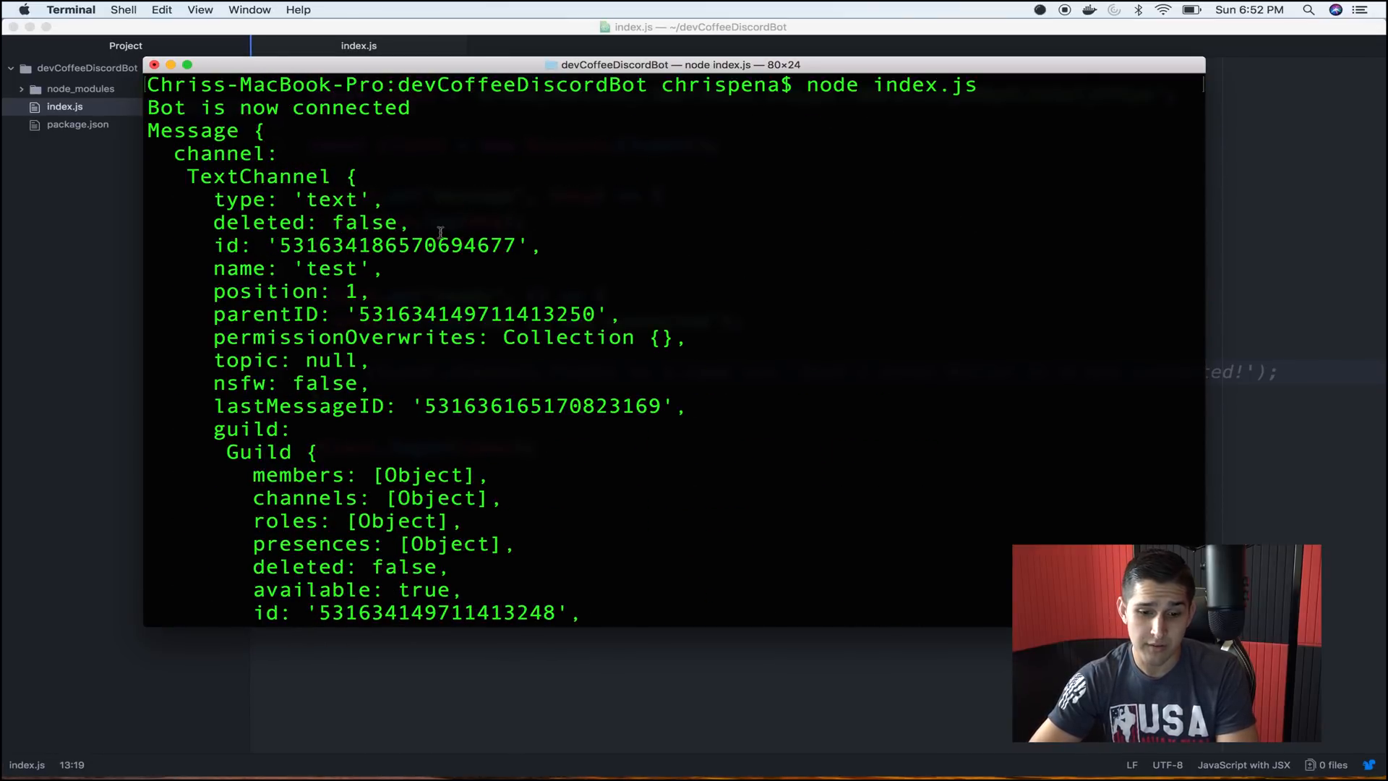
double_click(219, 153)
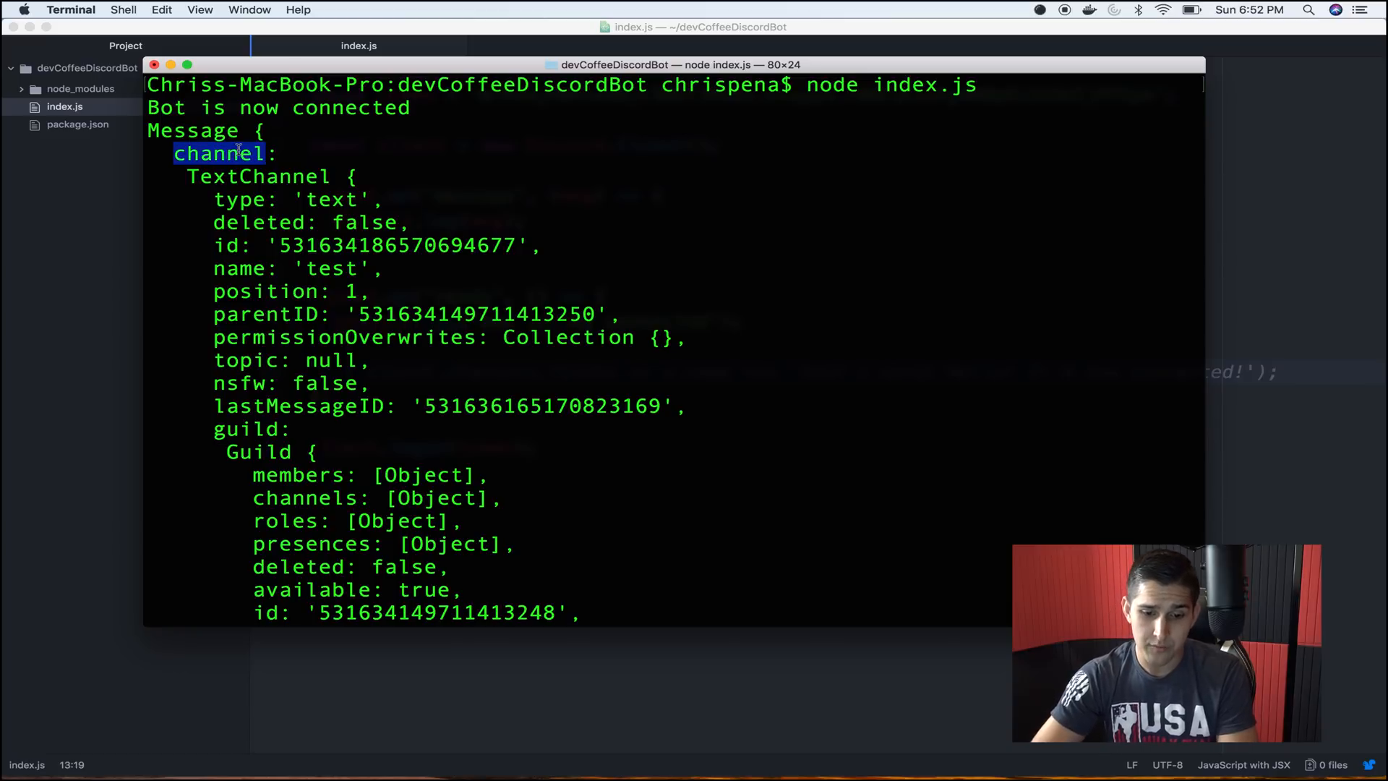
scroll("down", 3)
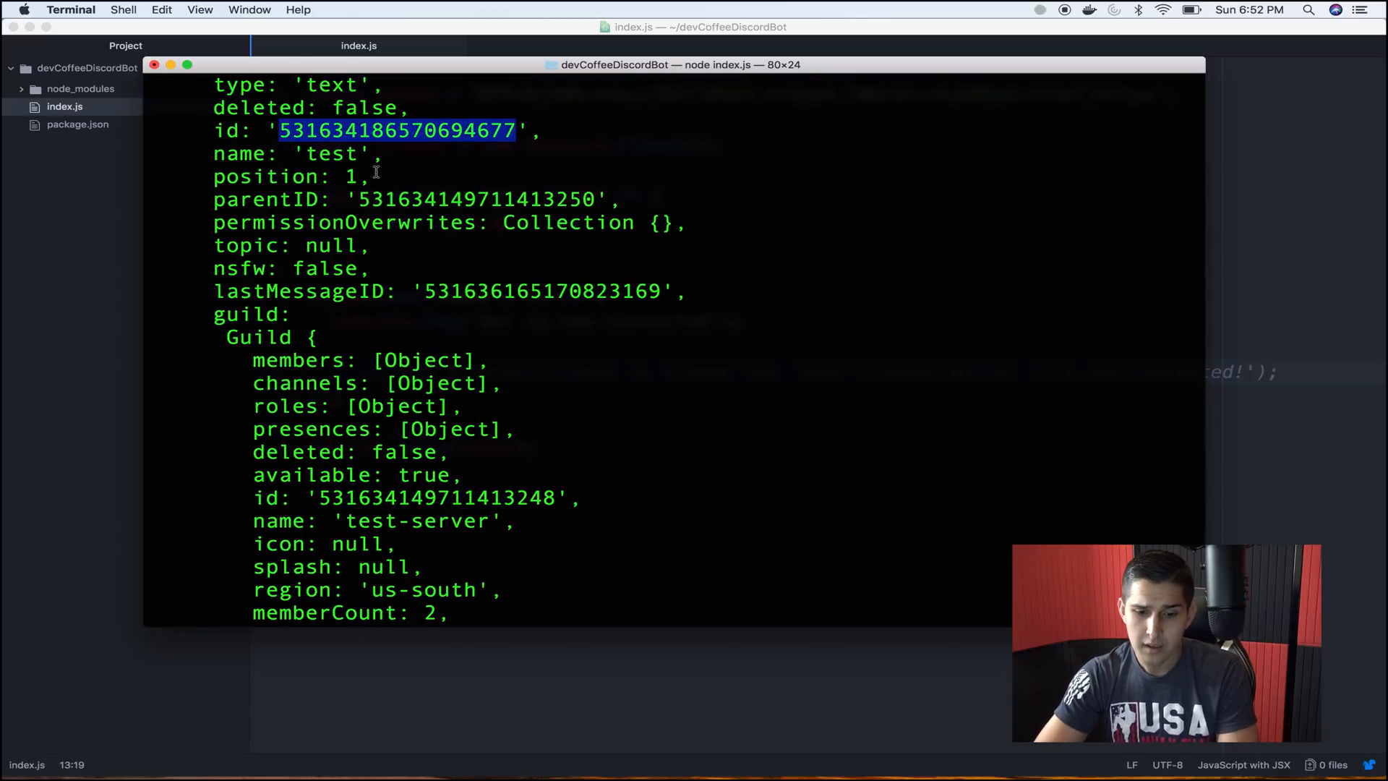
scroll("down", 3)
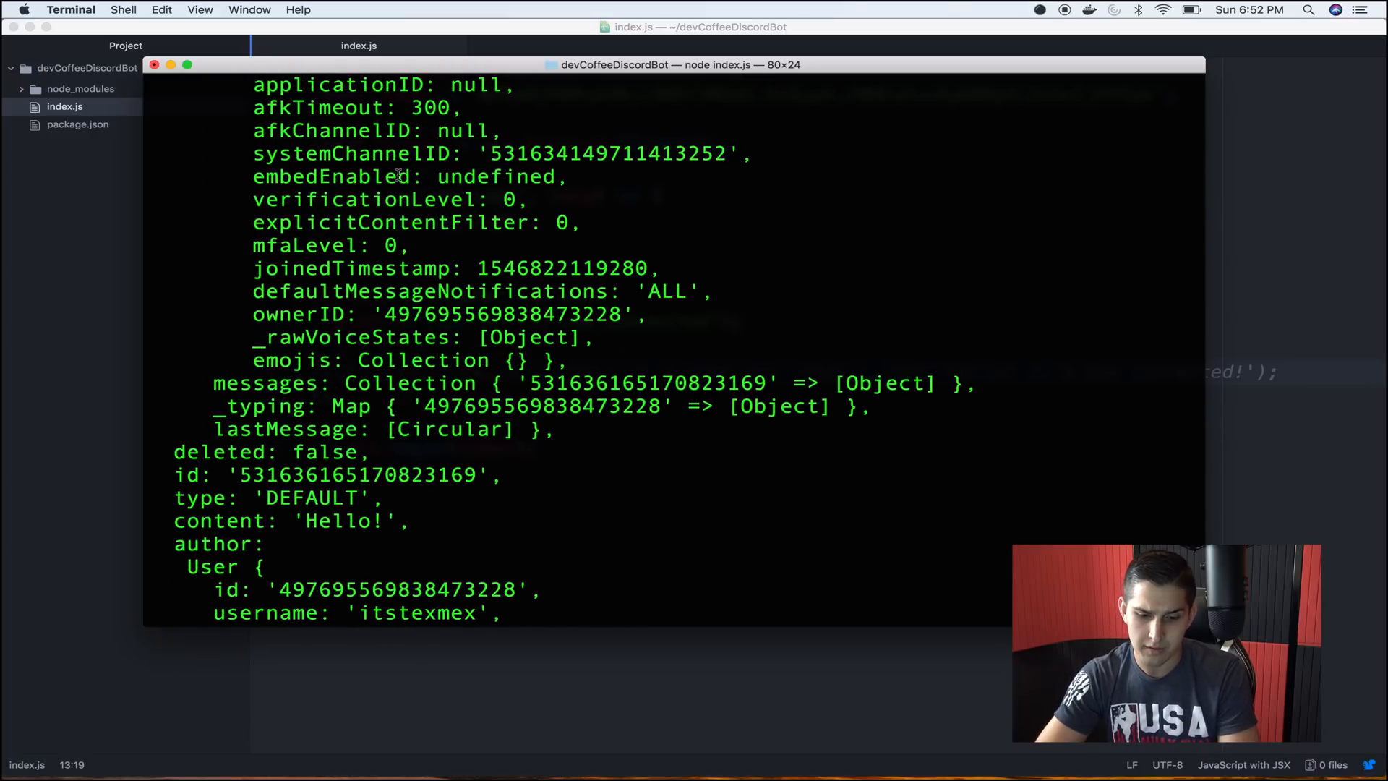
scroll("down", 3)
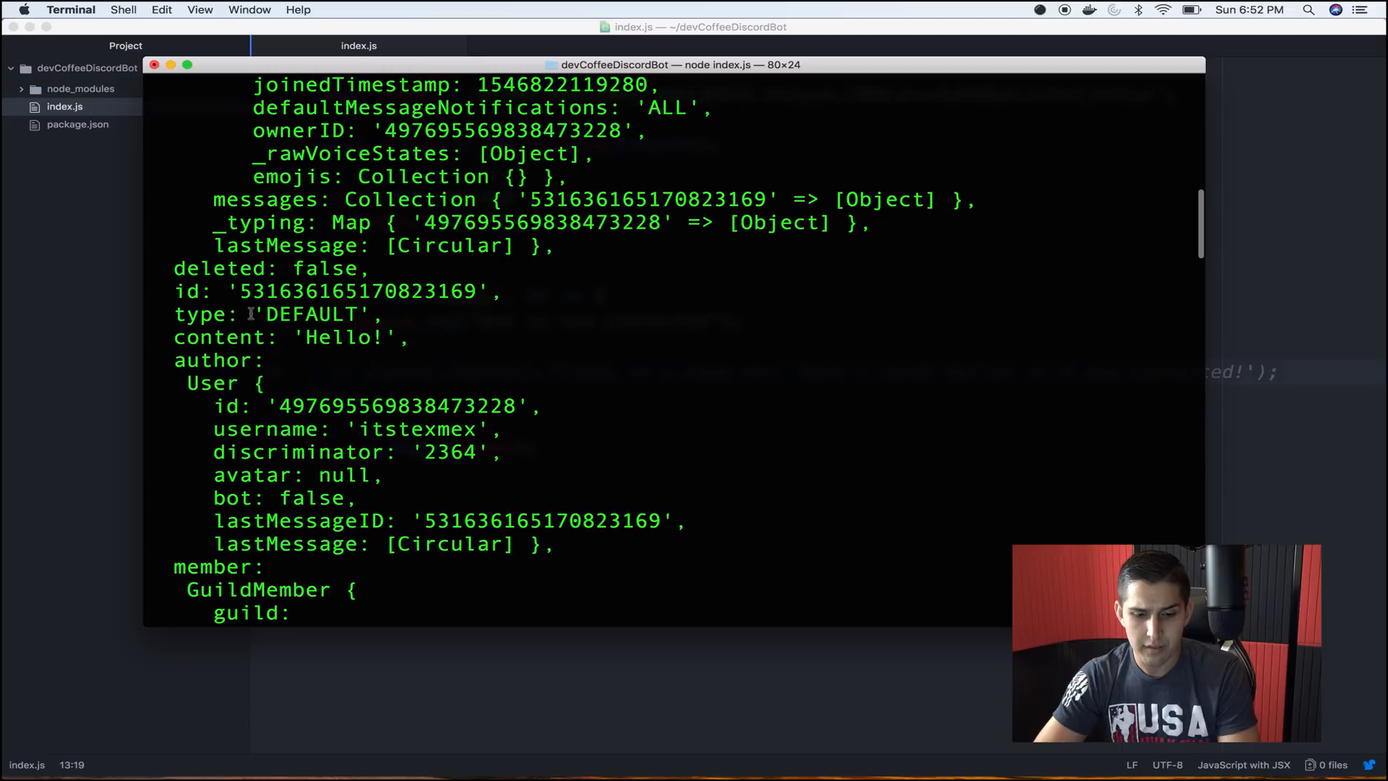
double_click(220, 337)
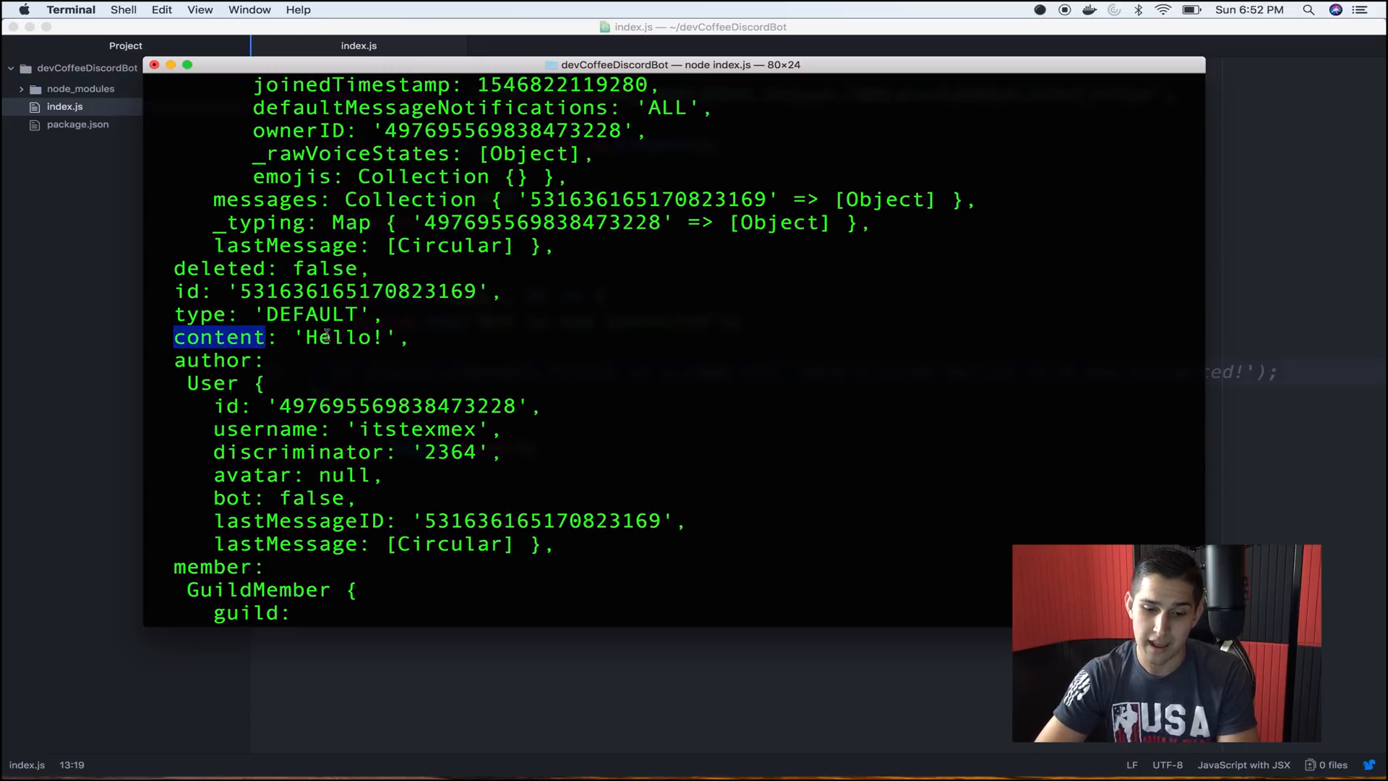
double_click(344, 338)
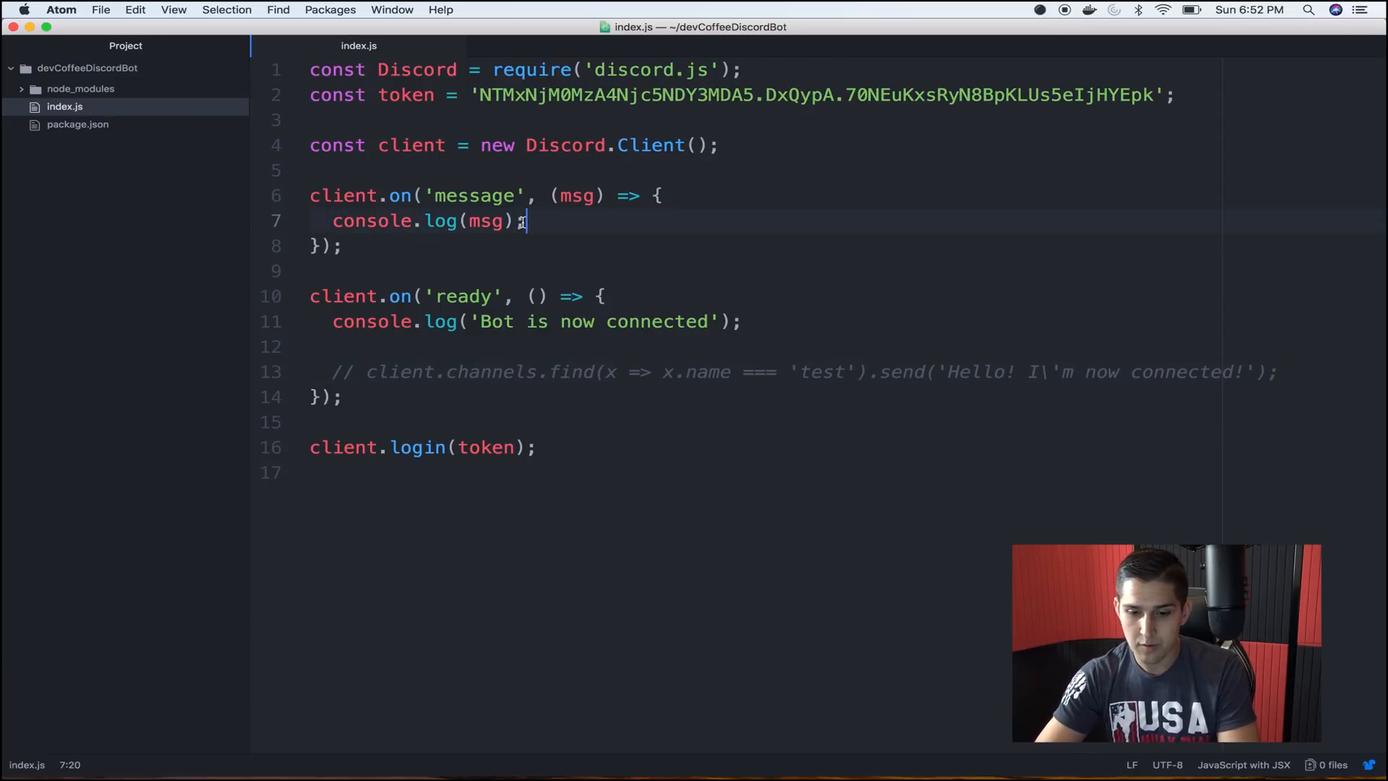
Replace the message log with if (msg.content === '!test') { in the handler.
type("if (m")
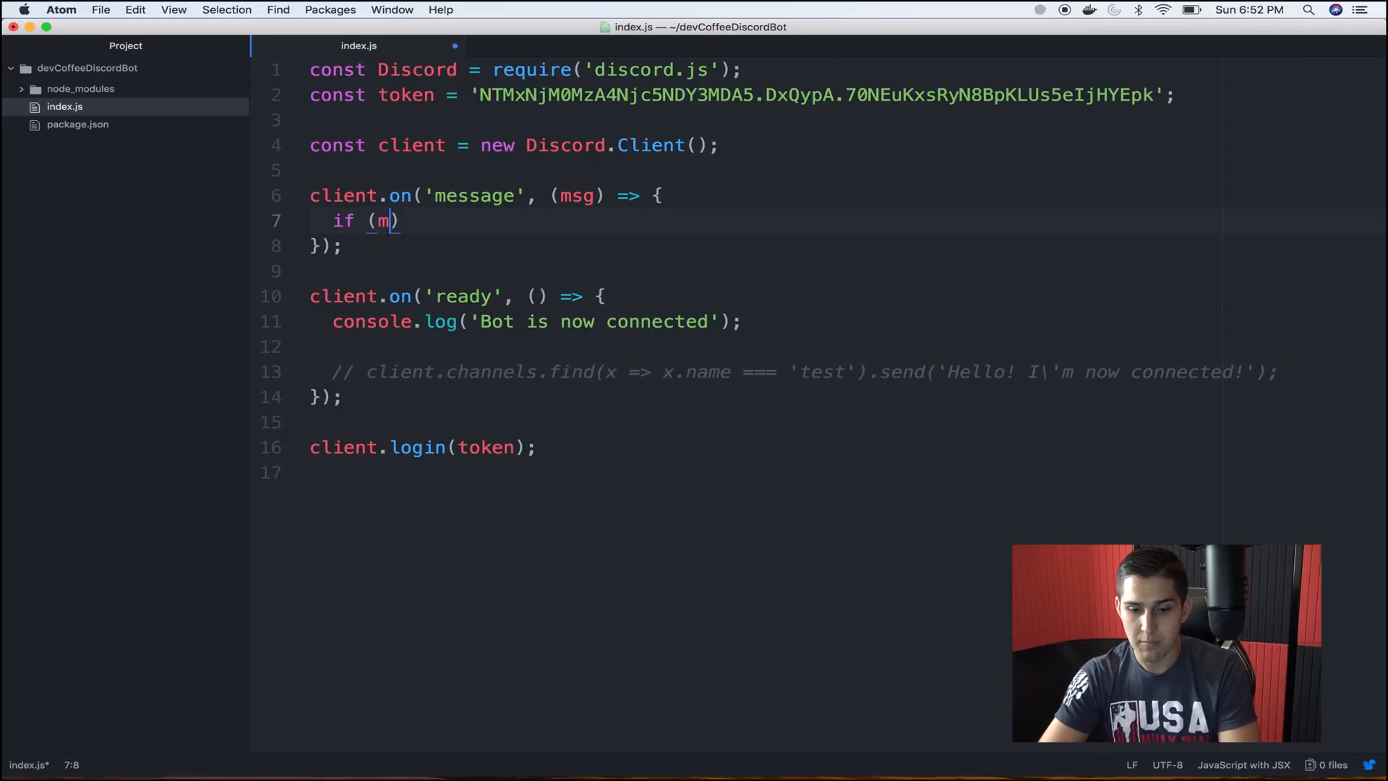
type("sg.content === ''")
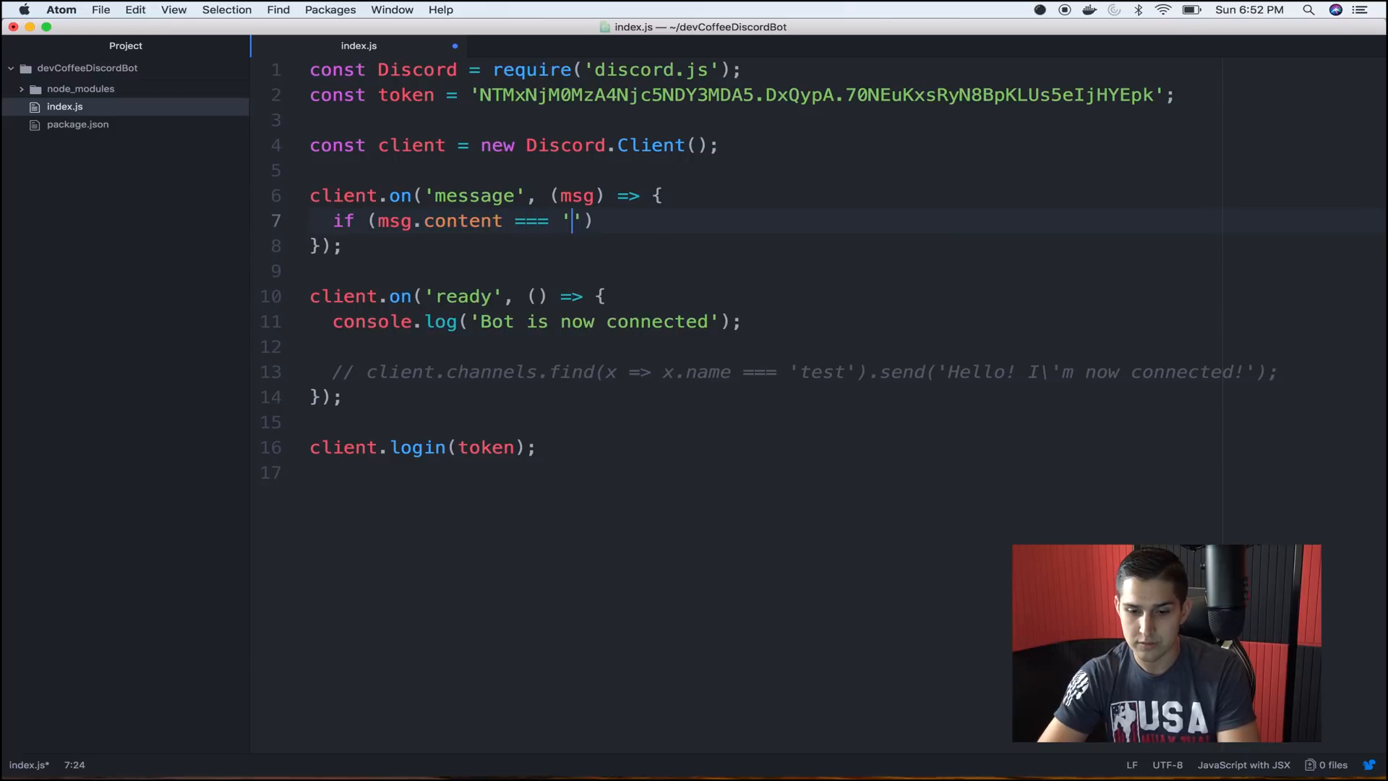
type("!test")
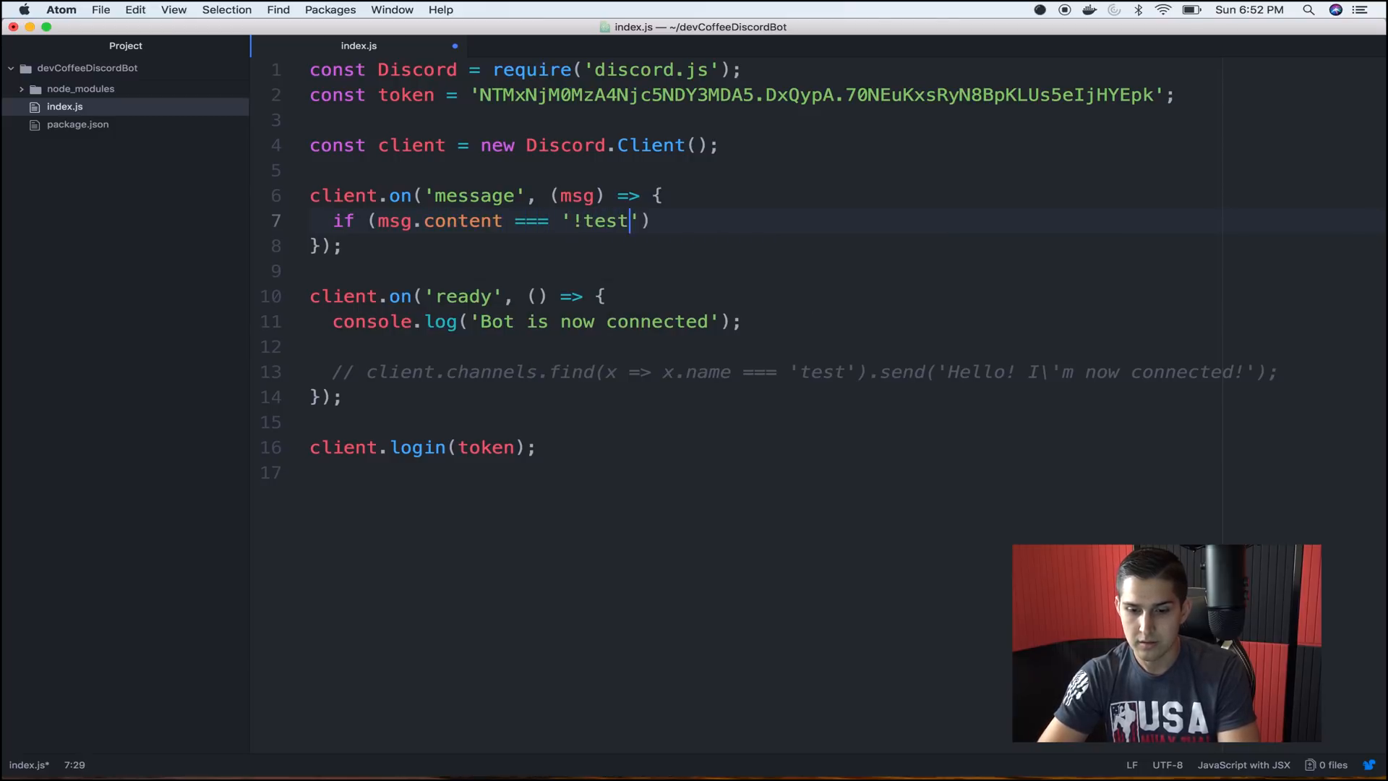
type("{")
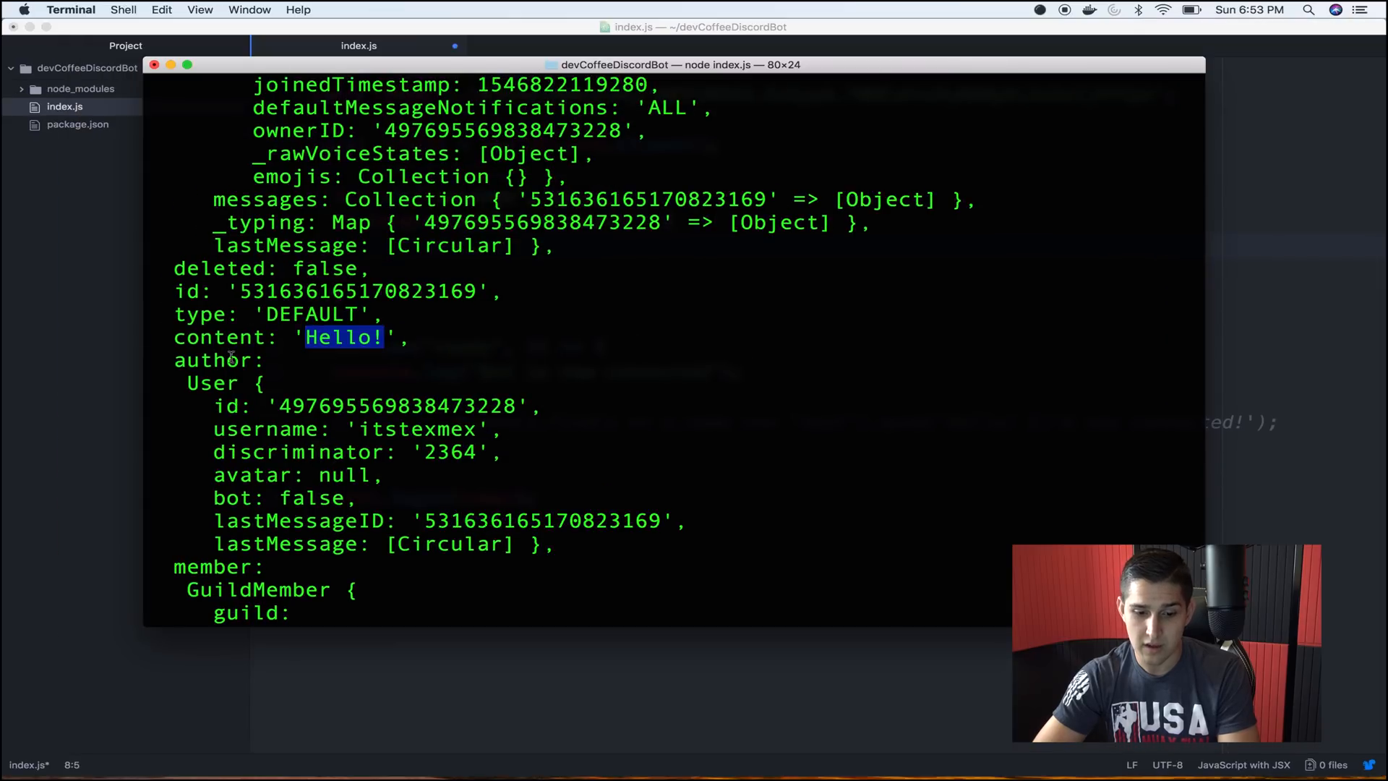
double_click(212, 359)
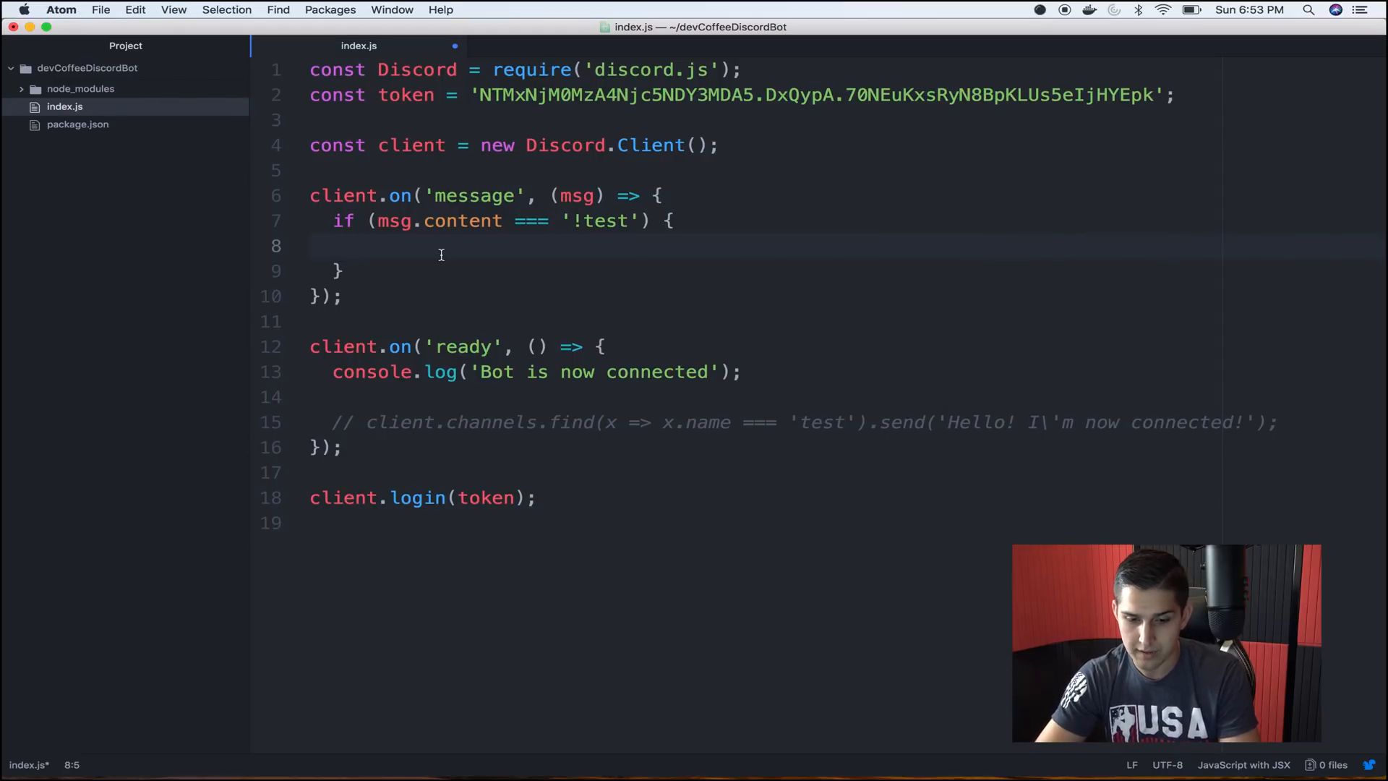
Inside the !test block, reply with msg.channel.send(`Hello ${msg.author}!`).
type("msg.cha")
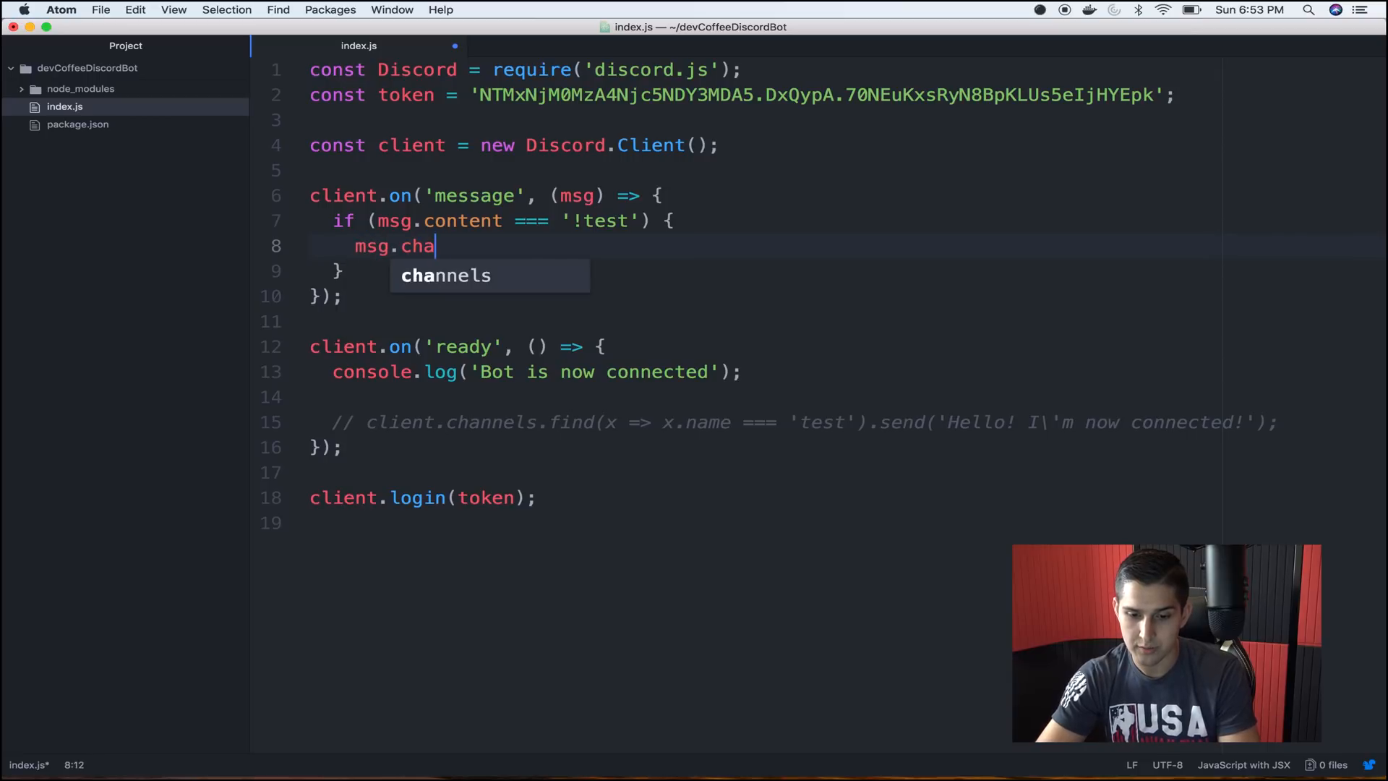
type("nnel")
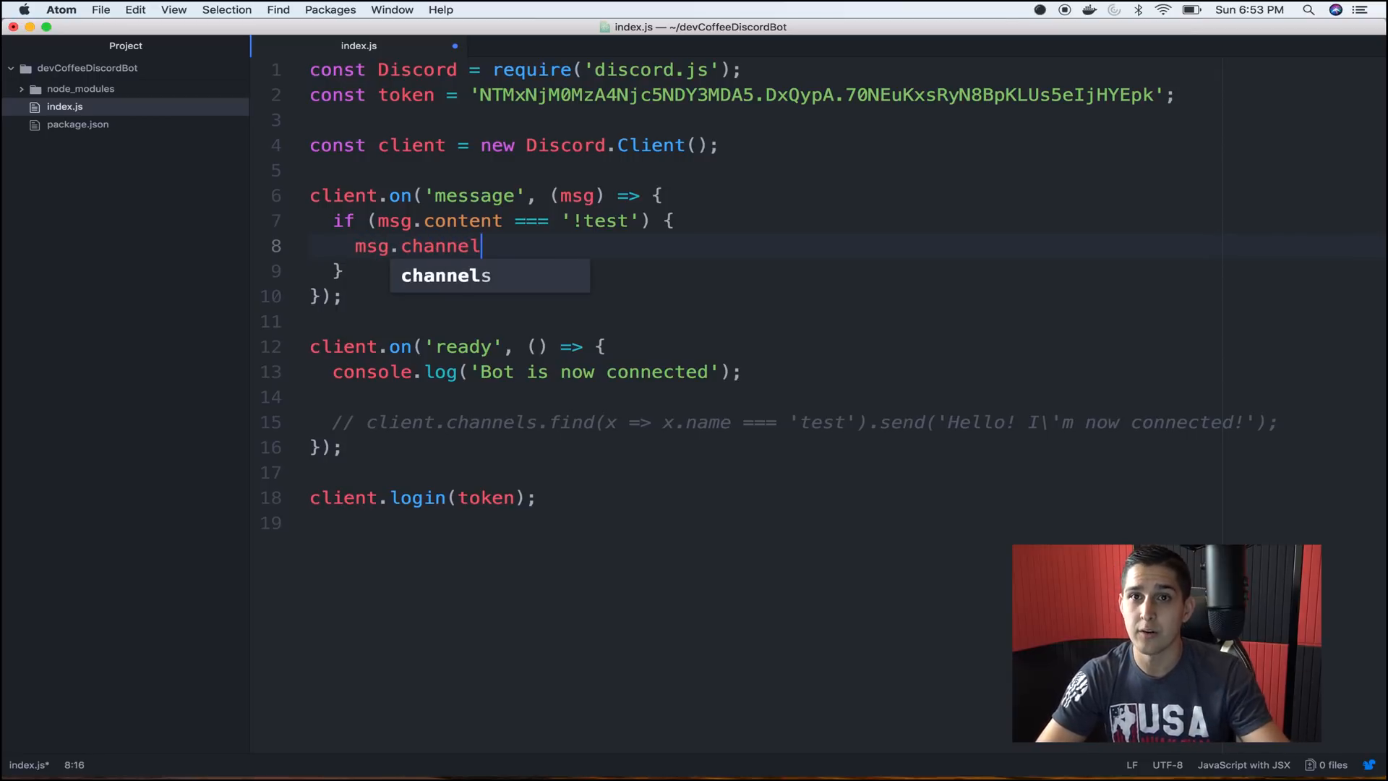
type(".send(`")
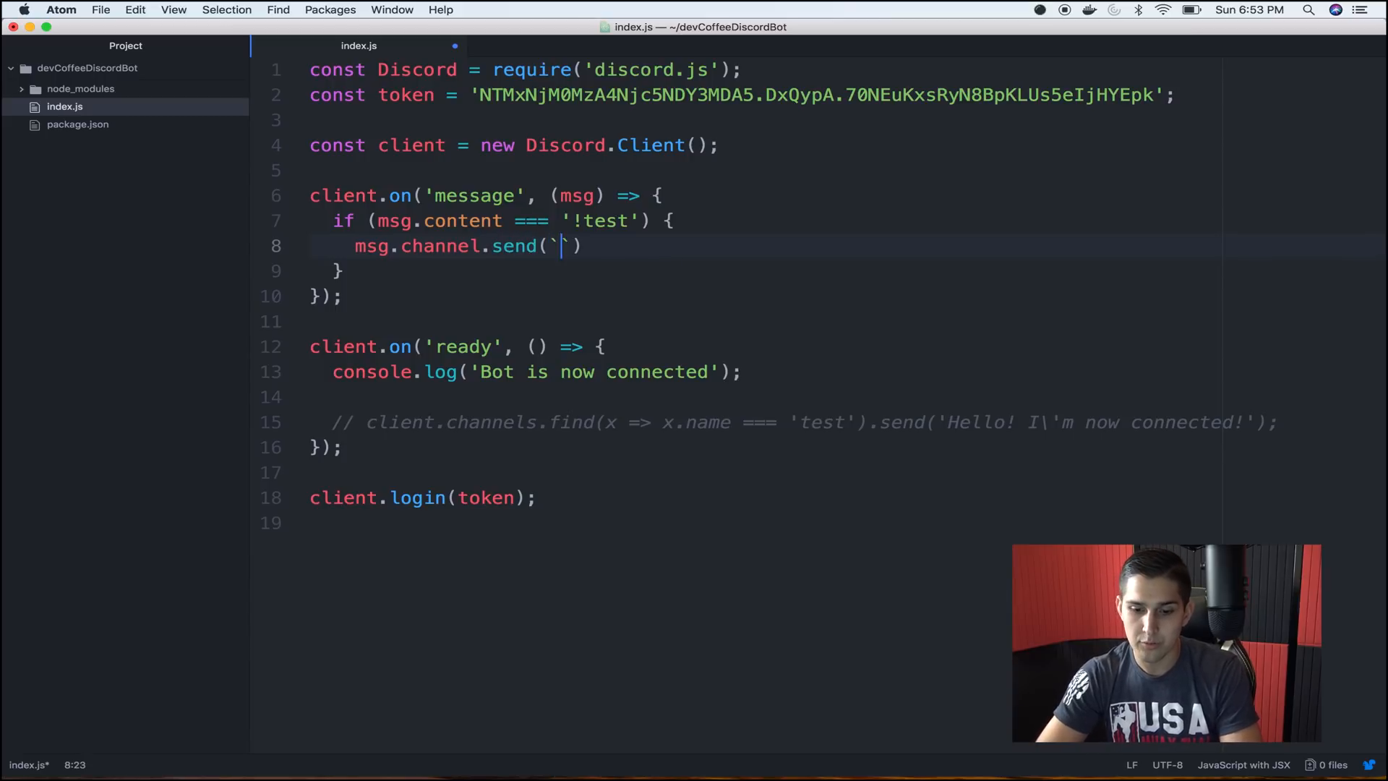
type("Hel")
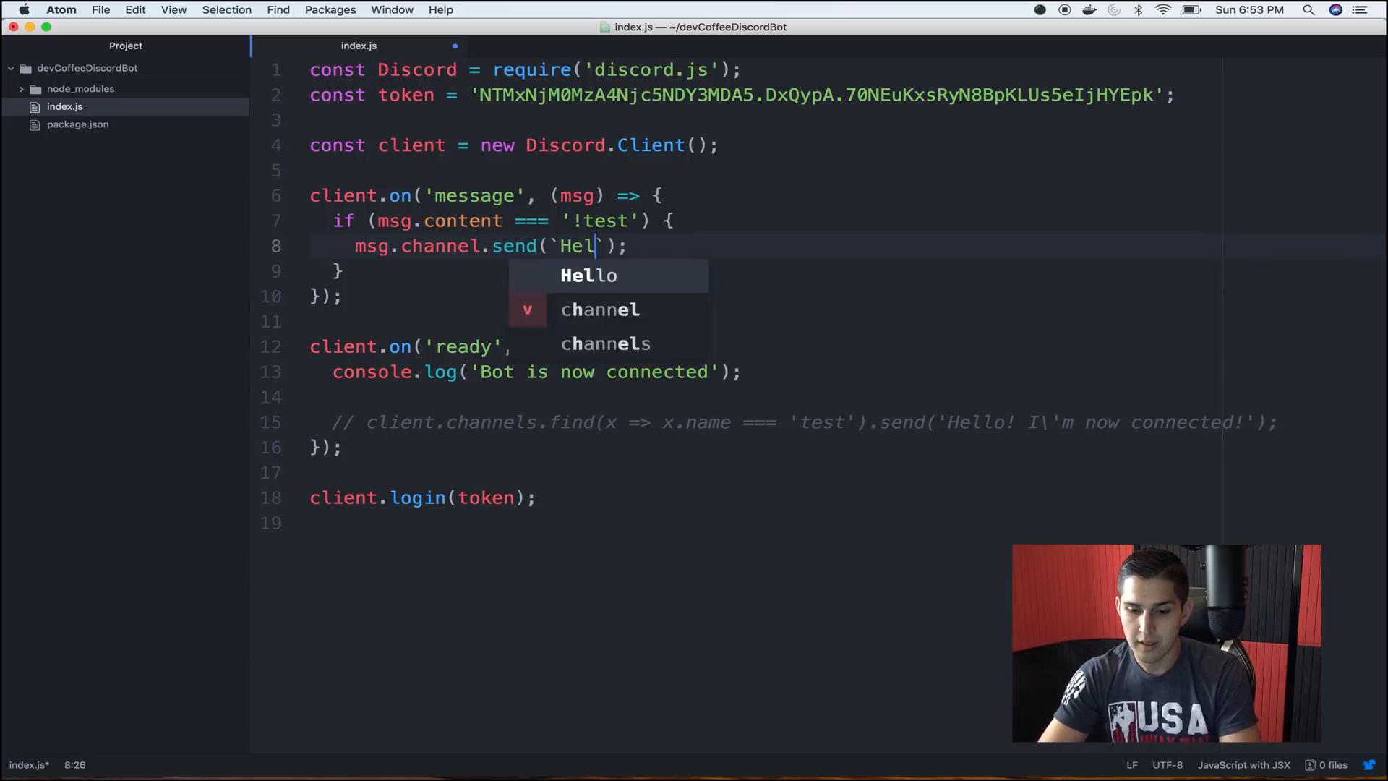
type("lo ${")
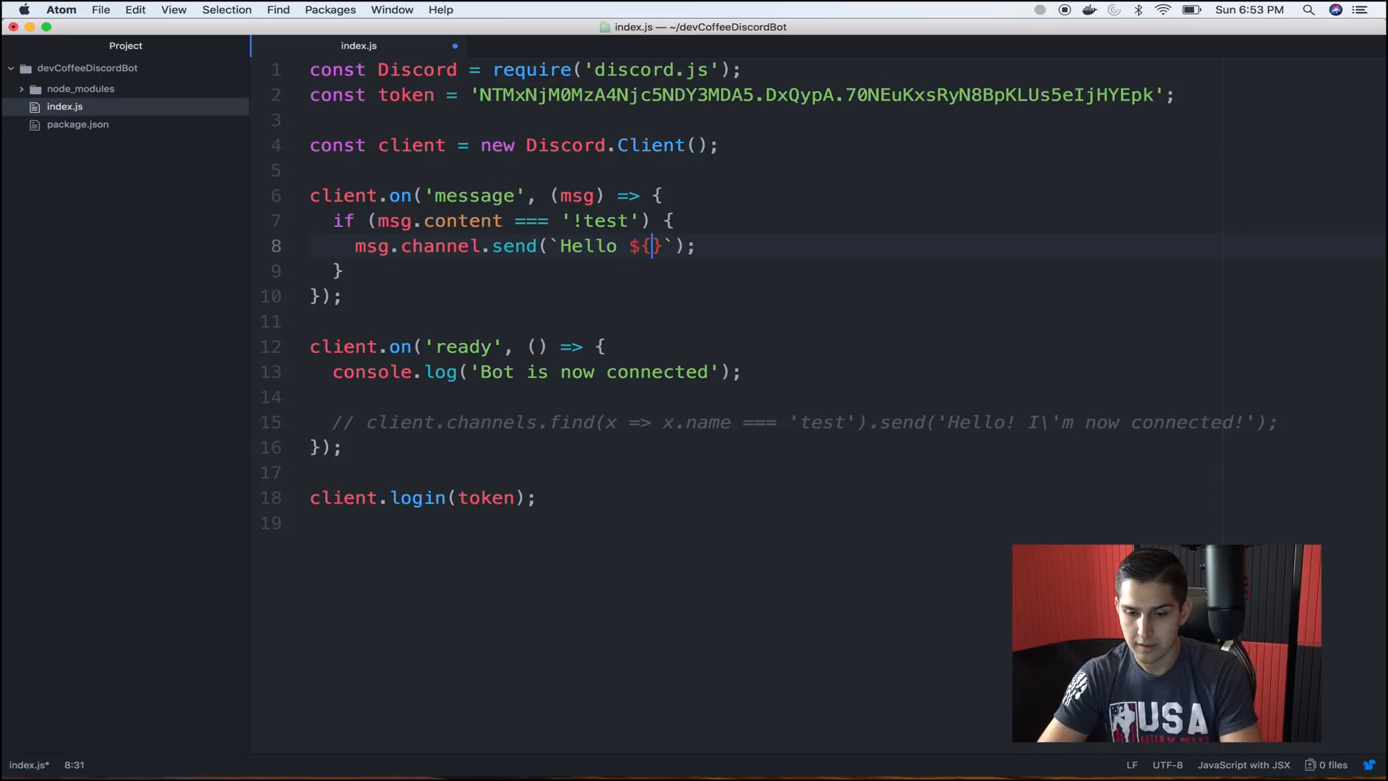
type("msg.author")
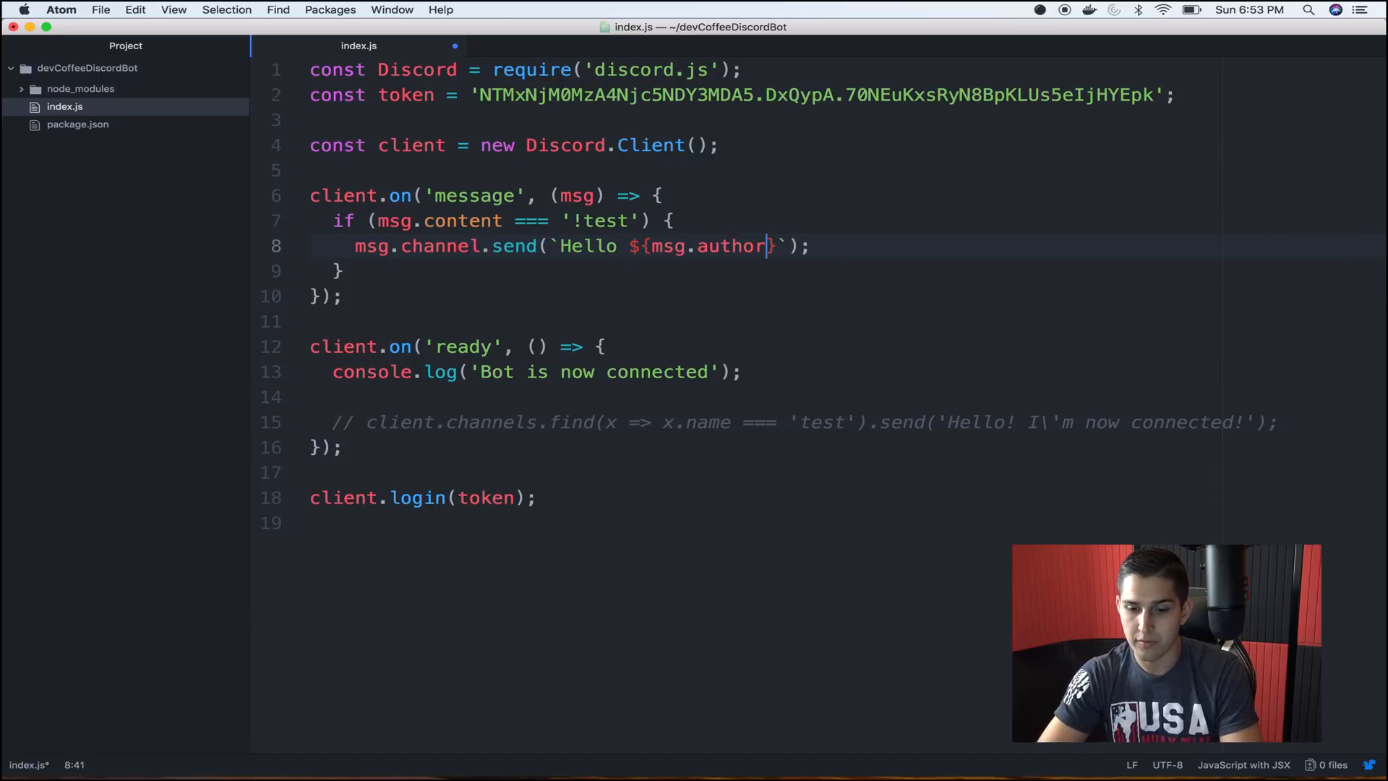
type("!")
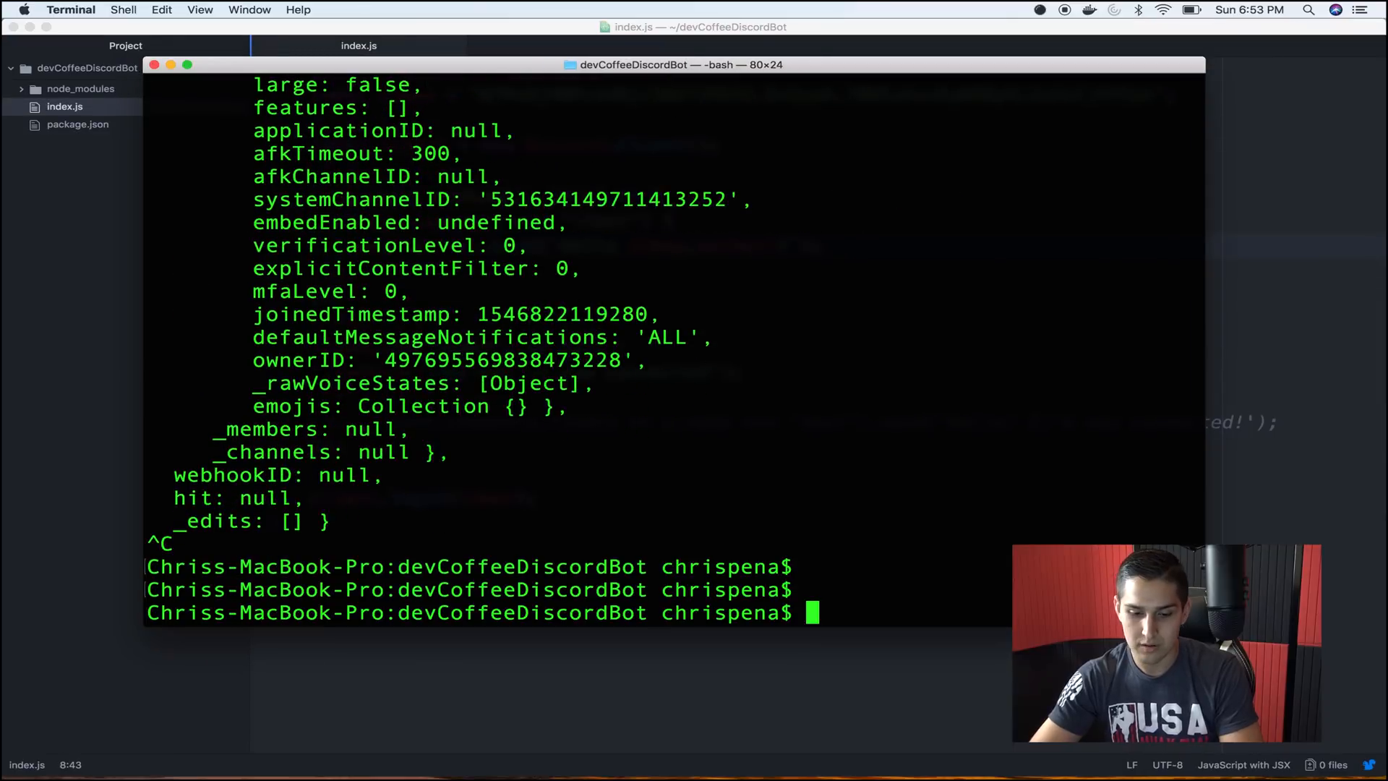
Restart the bot with node index.js so the exclamation-mark !test reply goes live.
type("node index.js")
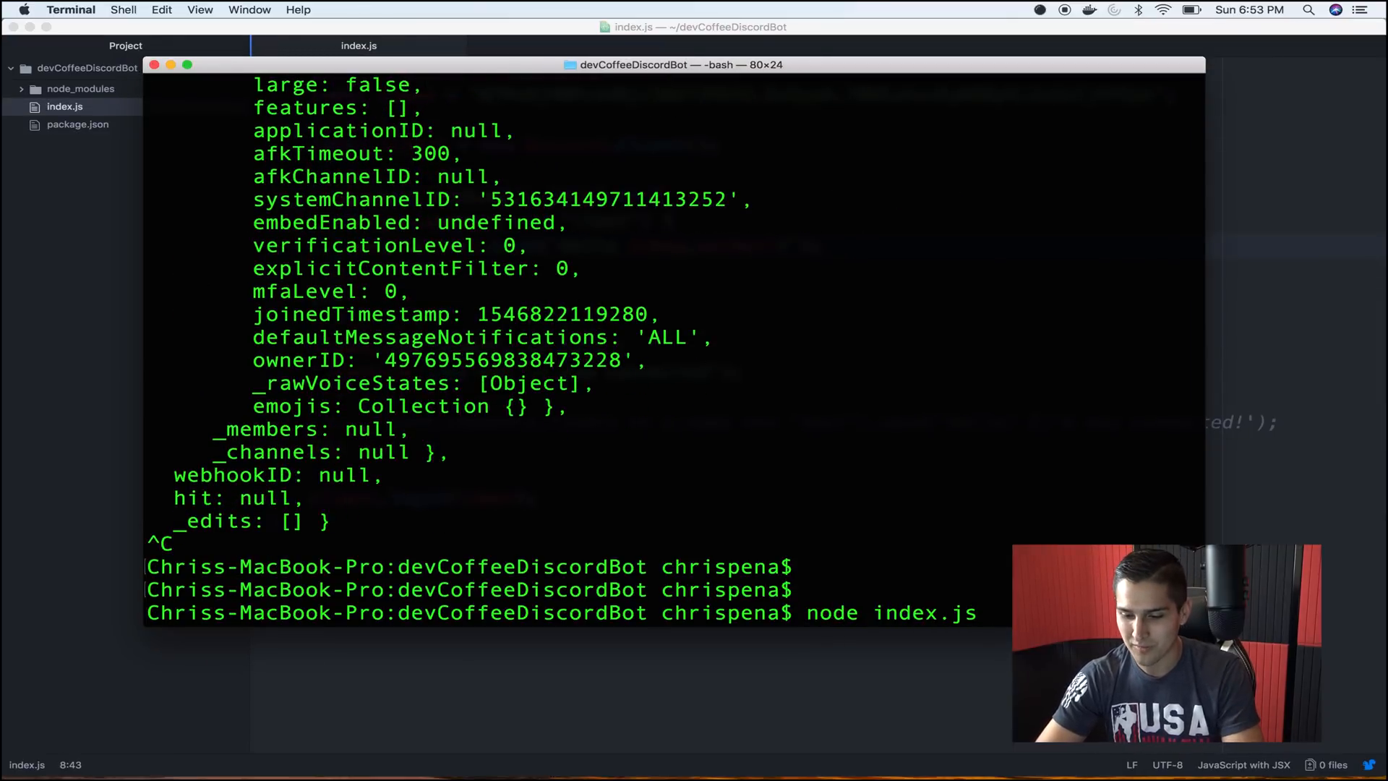
key("enter")
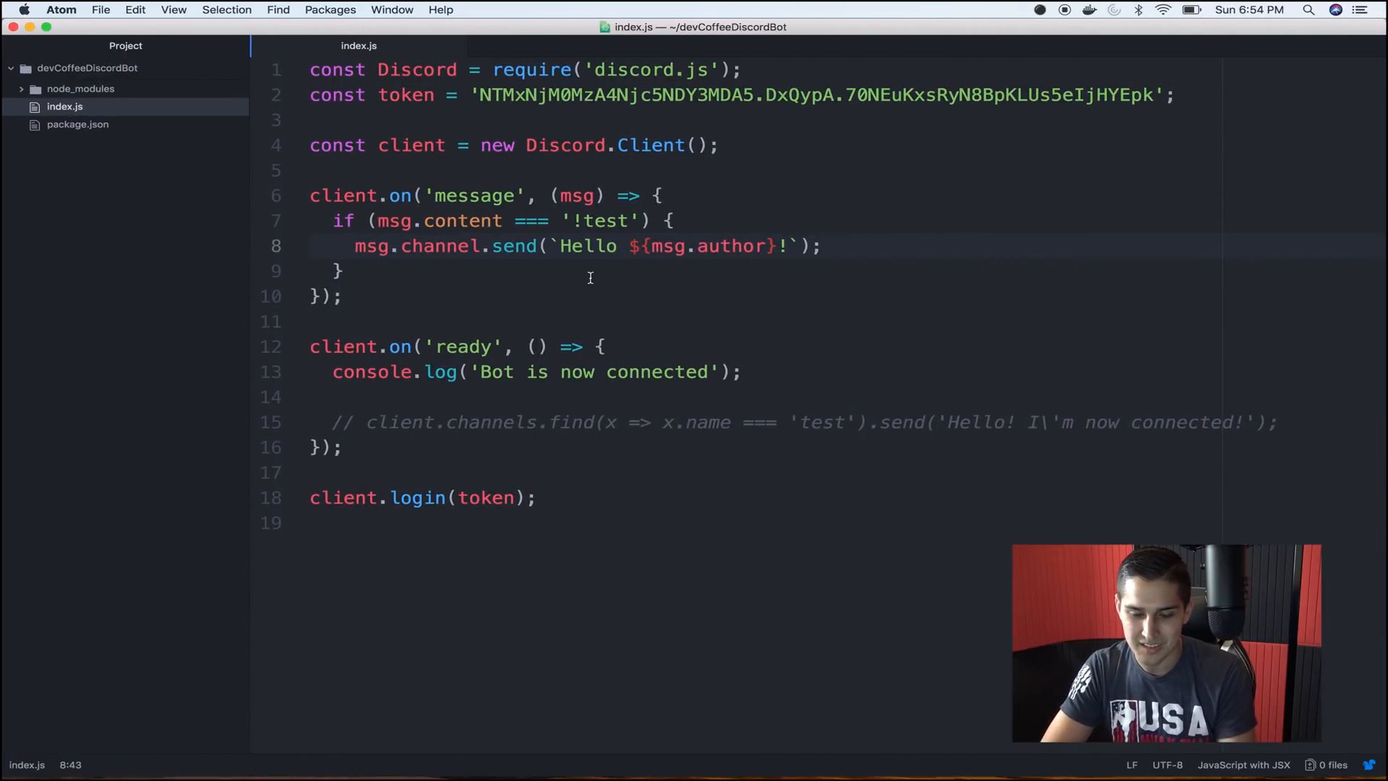
type("if")
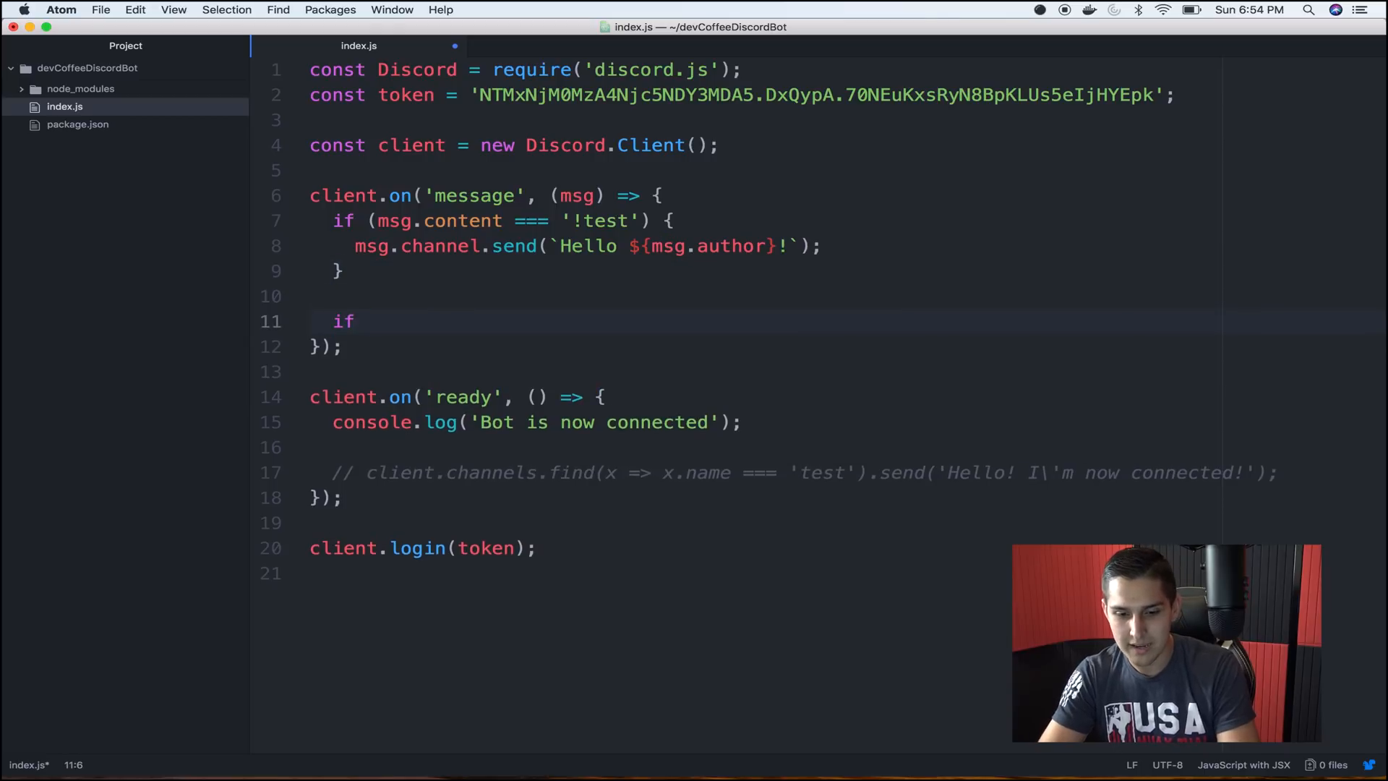
type("(msg)")
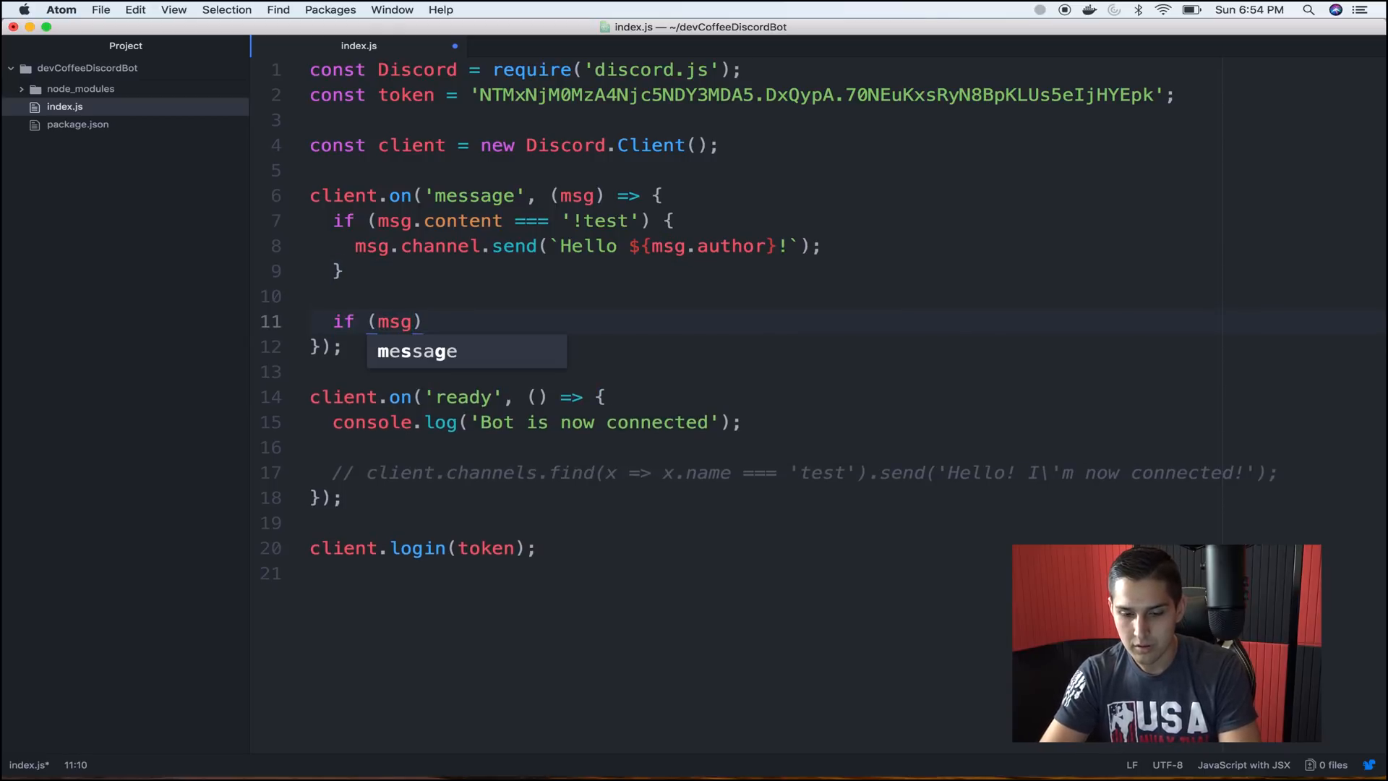
type(".content =")
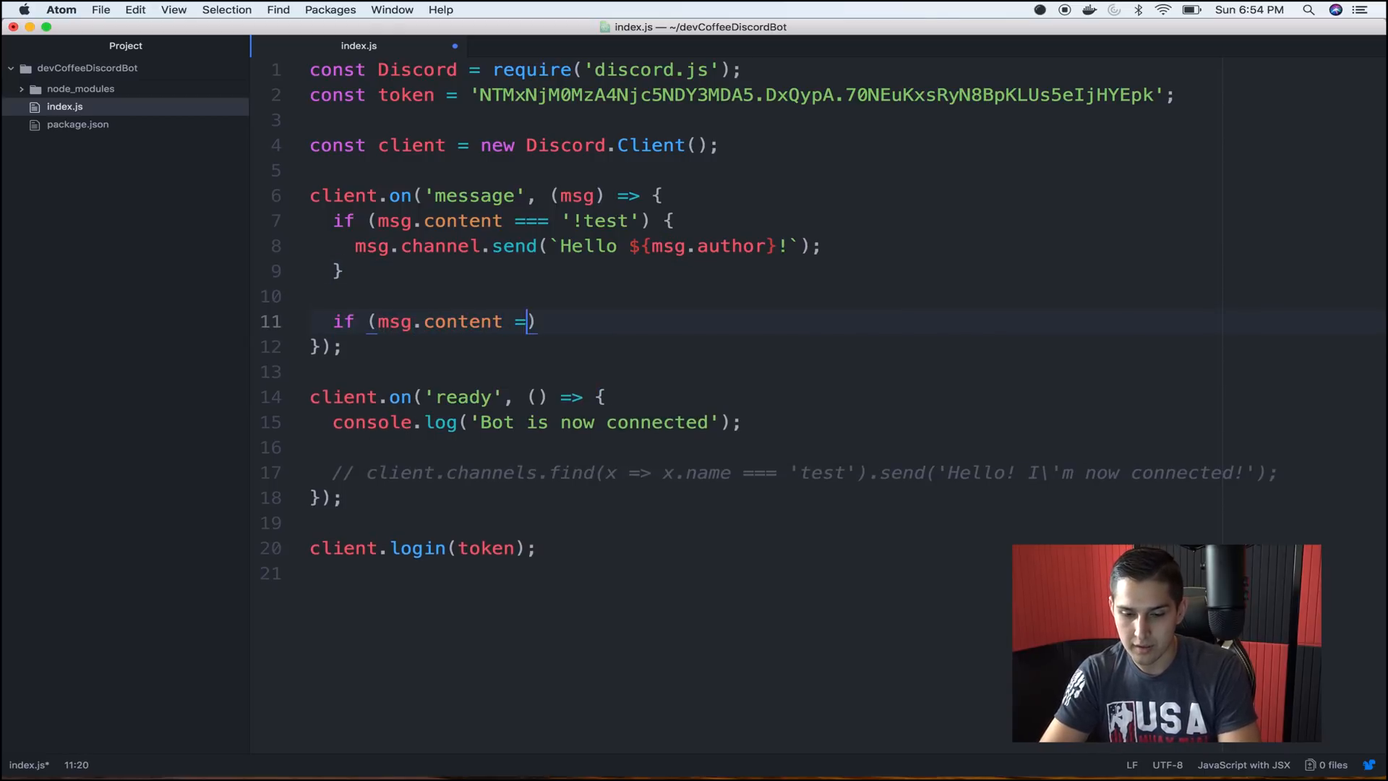
type("== '!d")
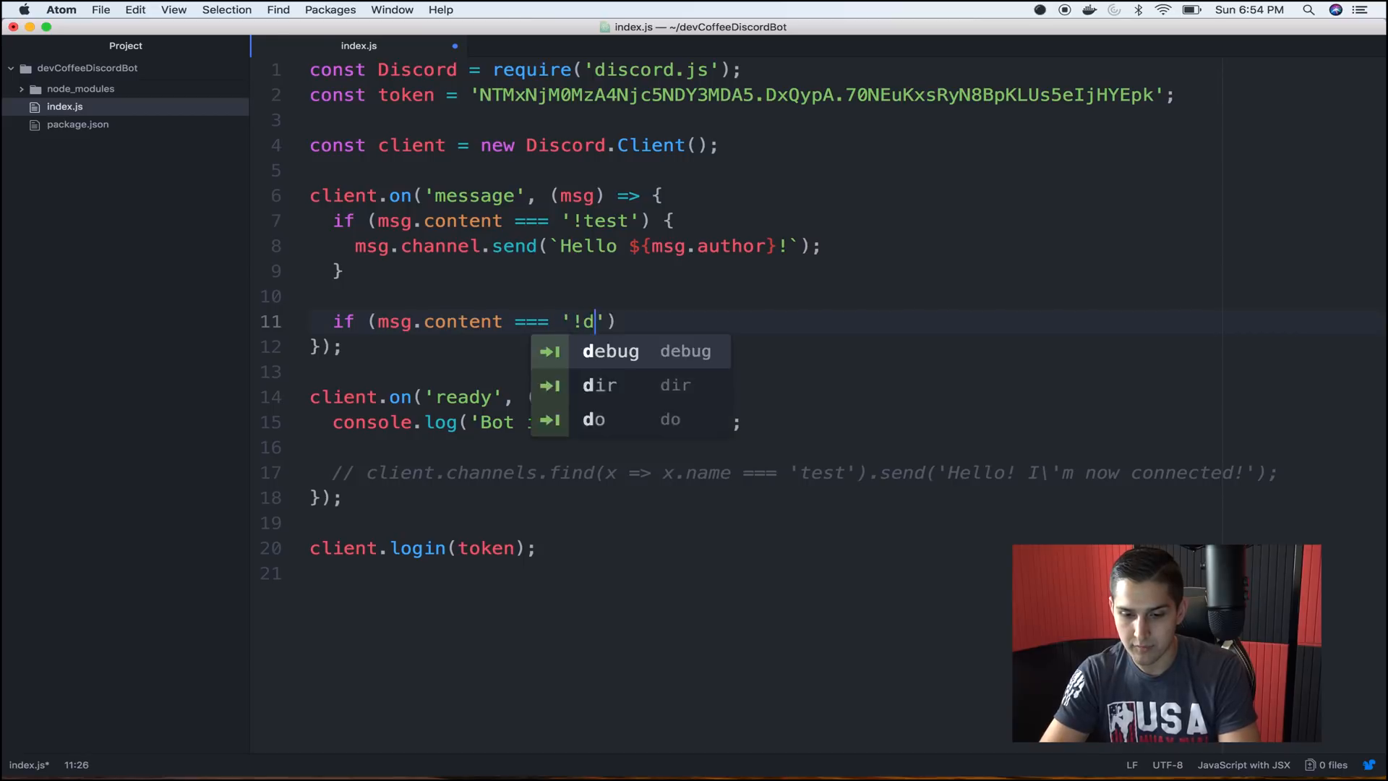
type("evcoffee') {")
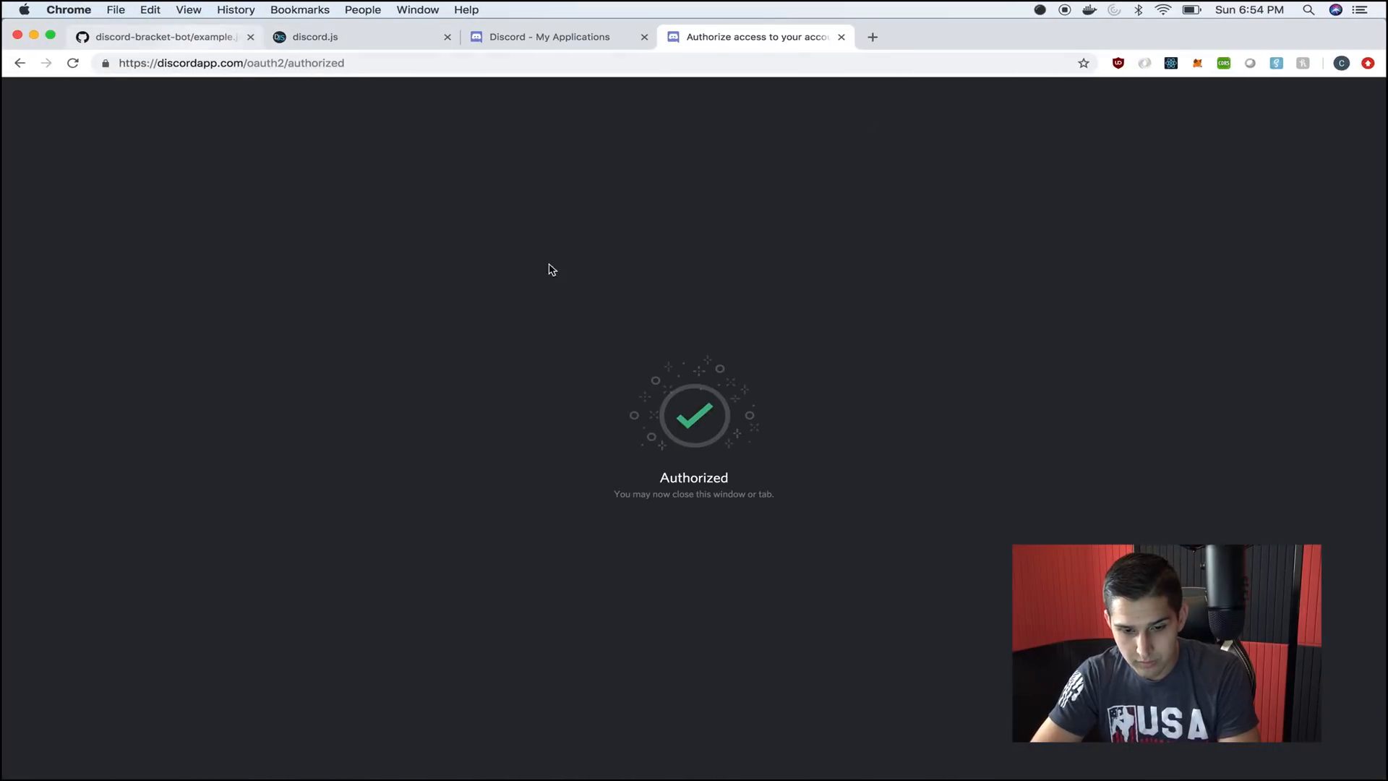
left_click(164, 36)
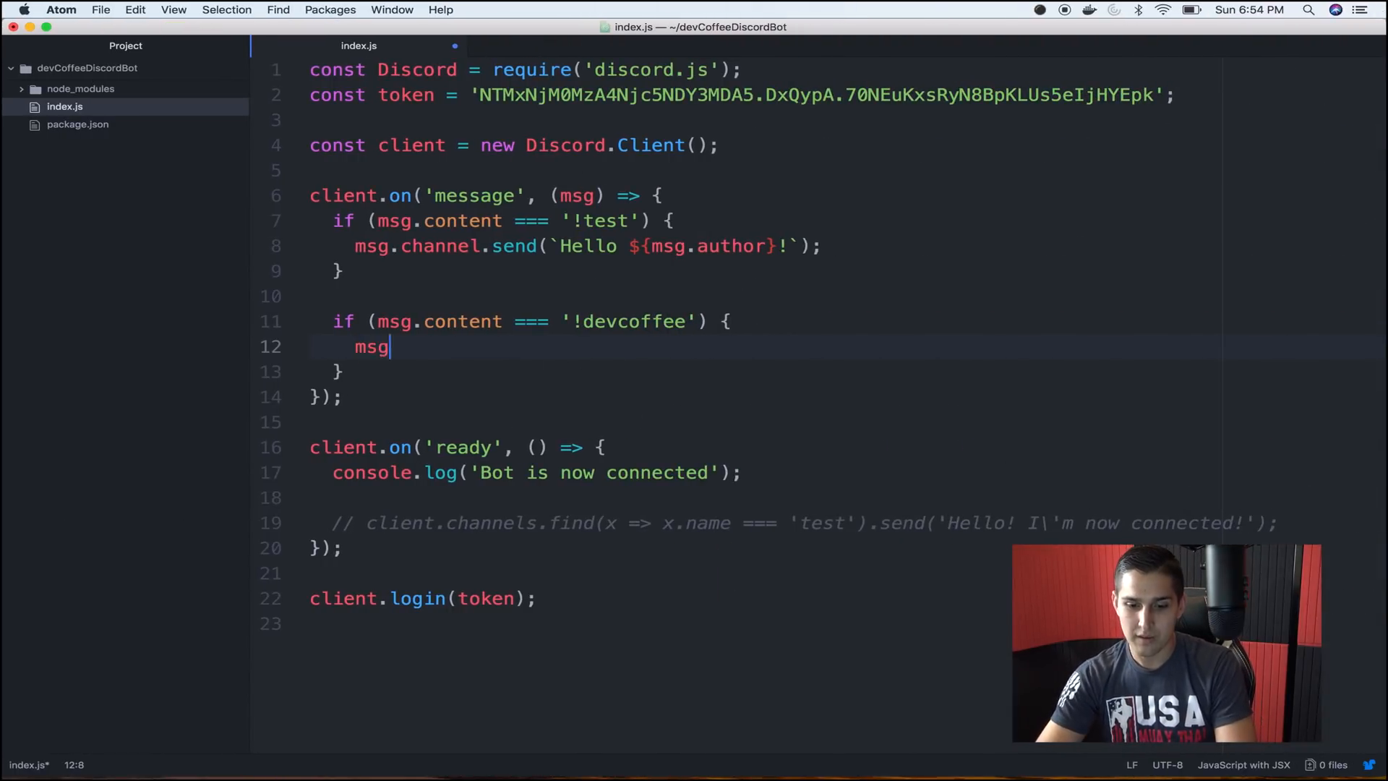
type(".channel.send(")
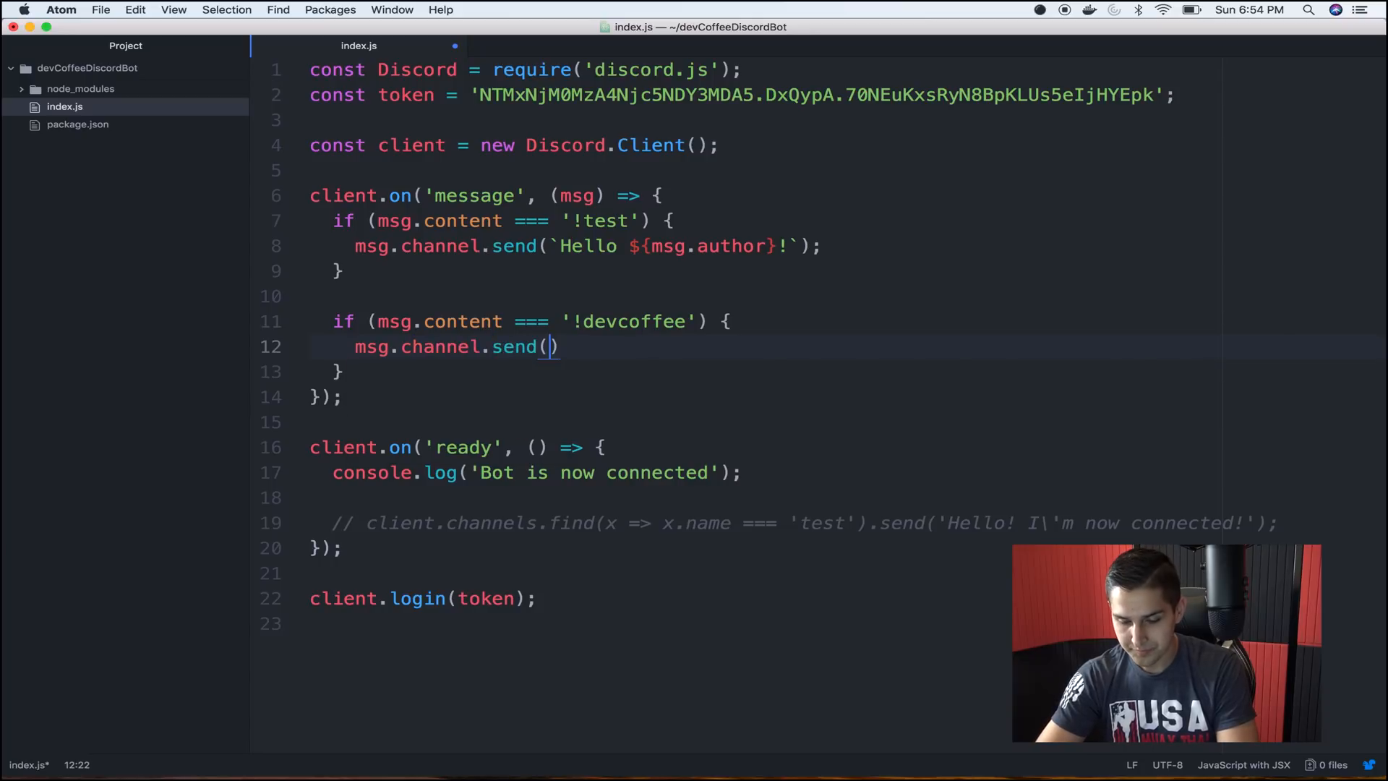
type("'https://www.youtube.com/c/devcoffee'")
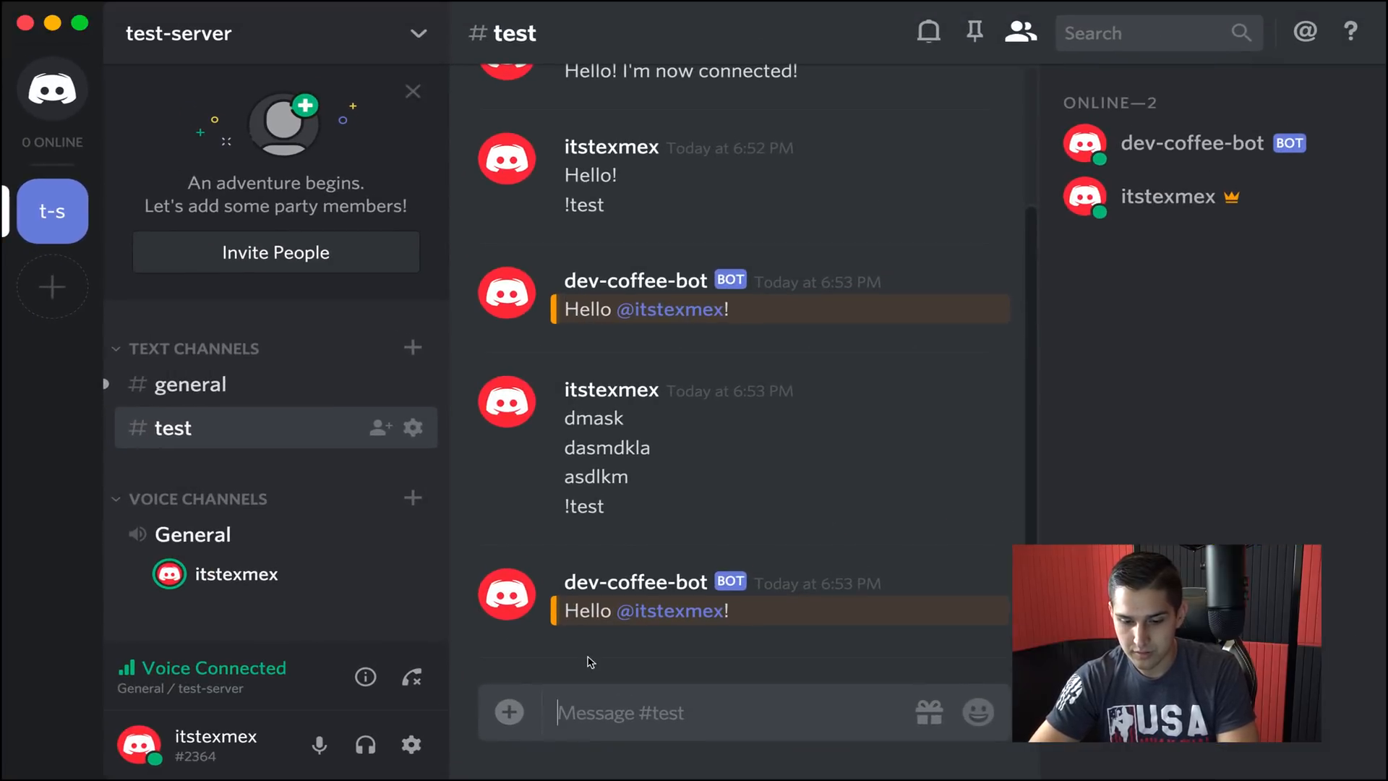
Start typing the !devcoffee command in the #test message box.
type("!d")
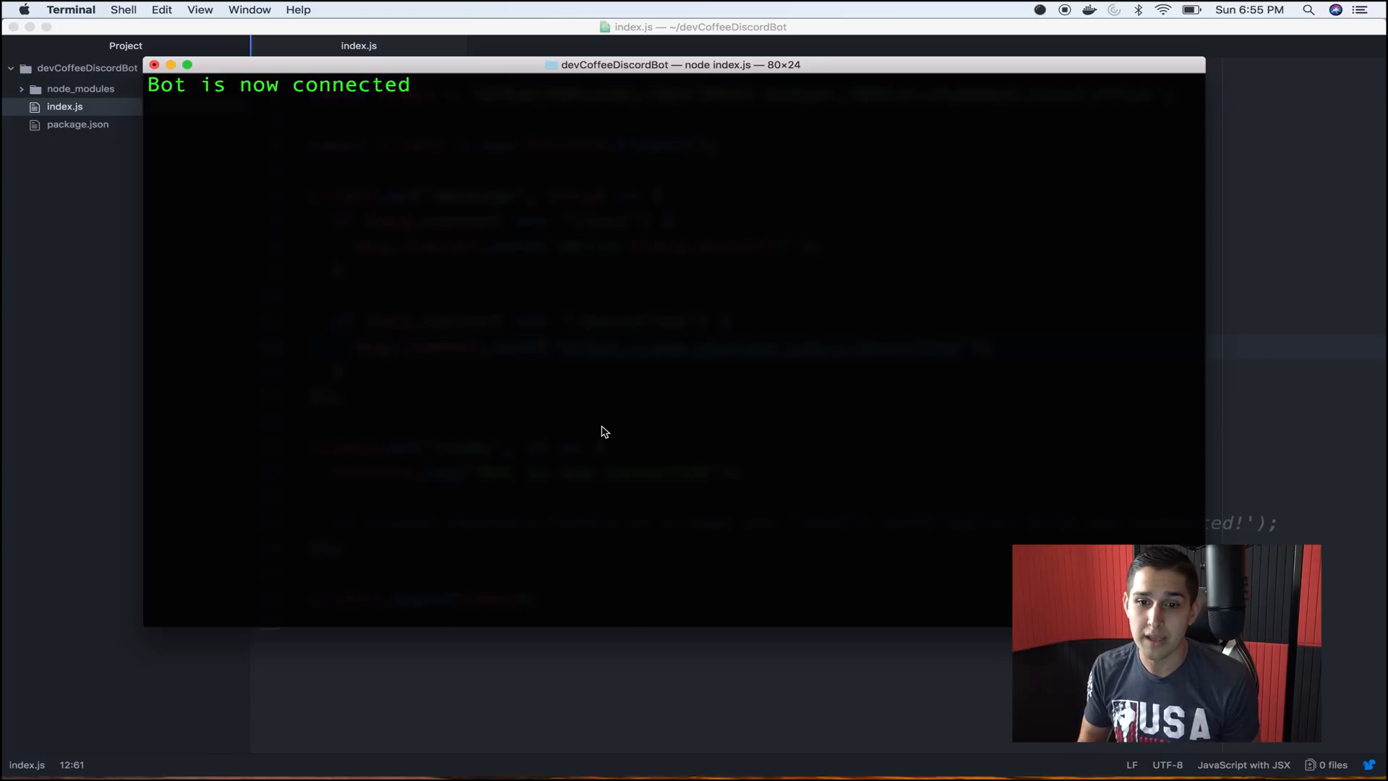
mouse_move(646, 383)
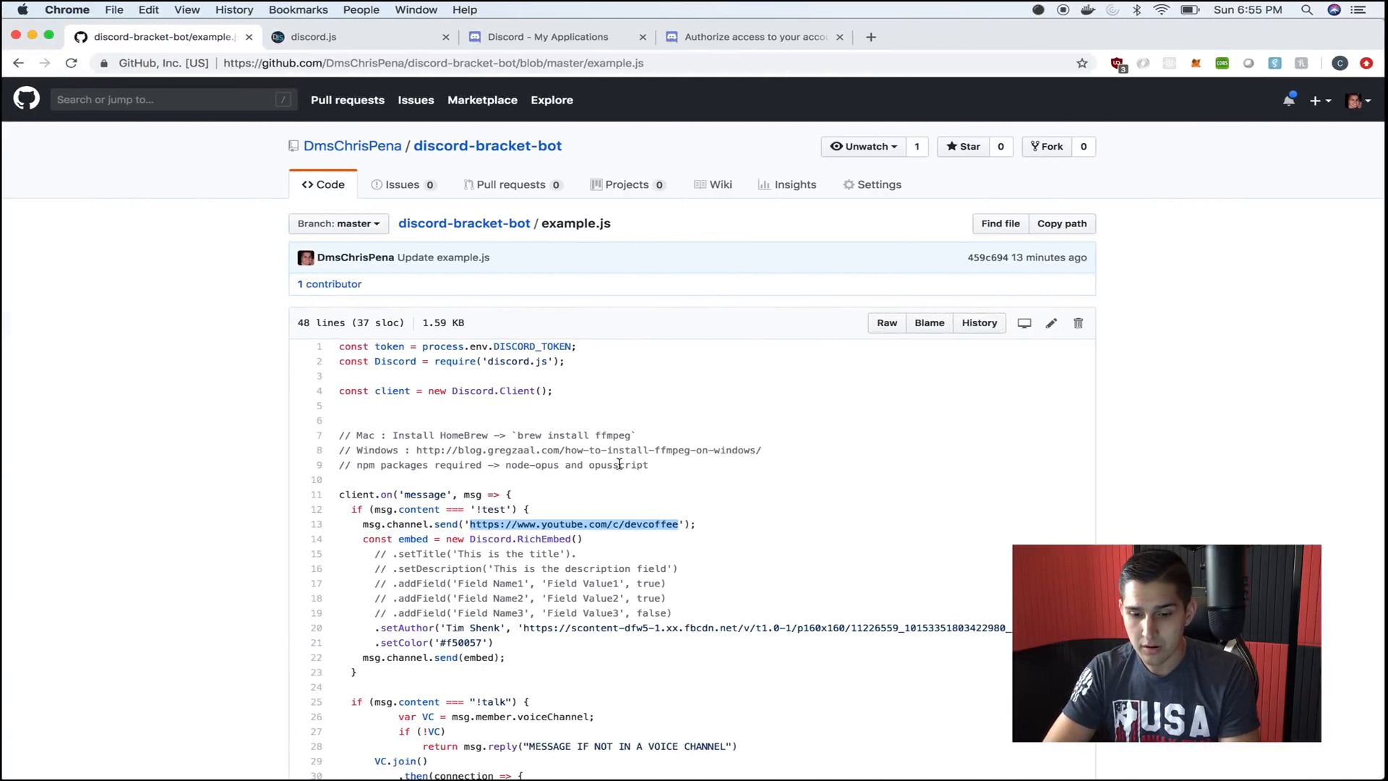
Begin an if (msg.content === '!pretty-msg') block to hold the GitHub RichEmbed example.
scroll("down", 3)
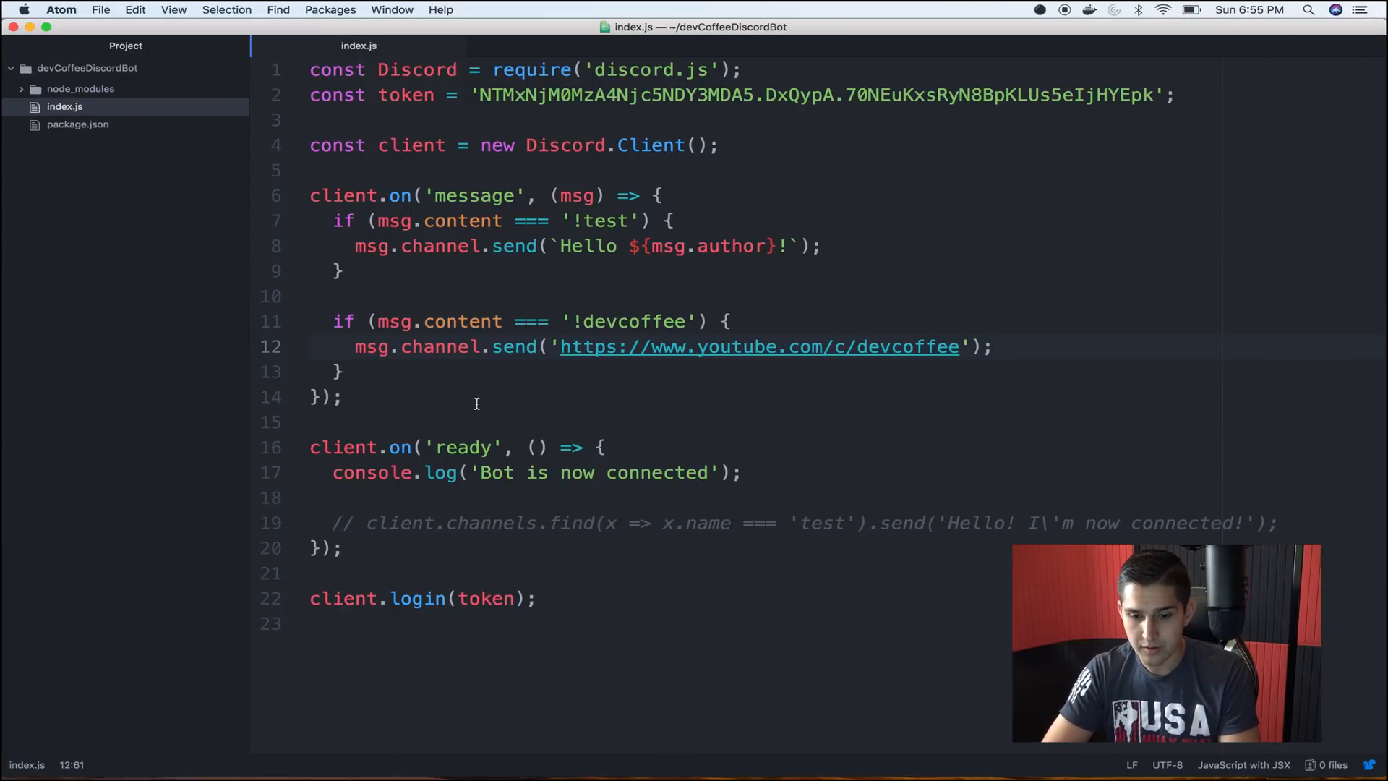
type("!")
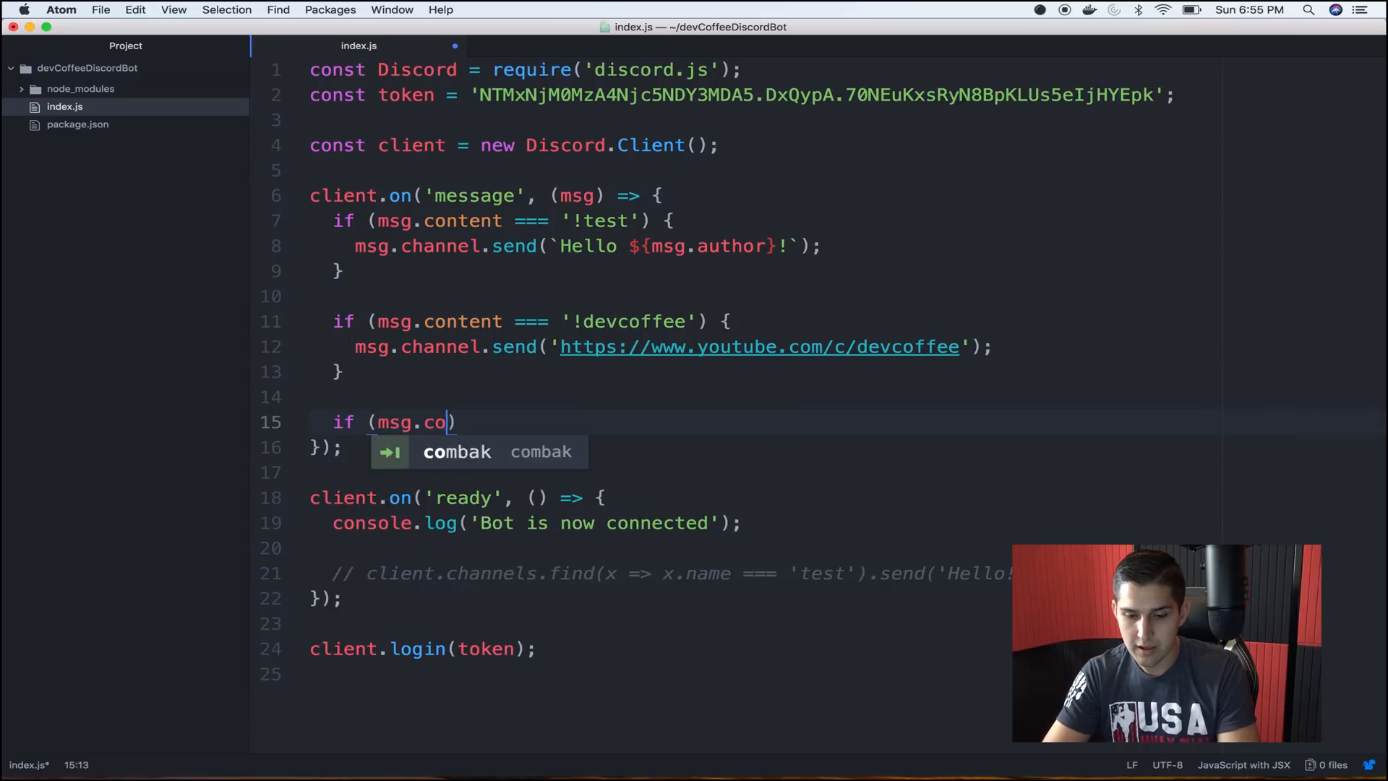
type("ntent === '")
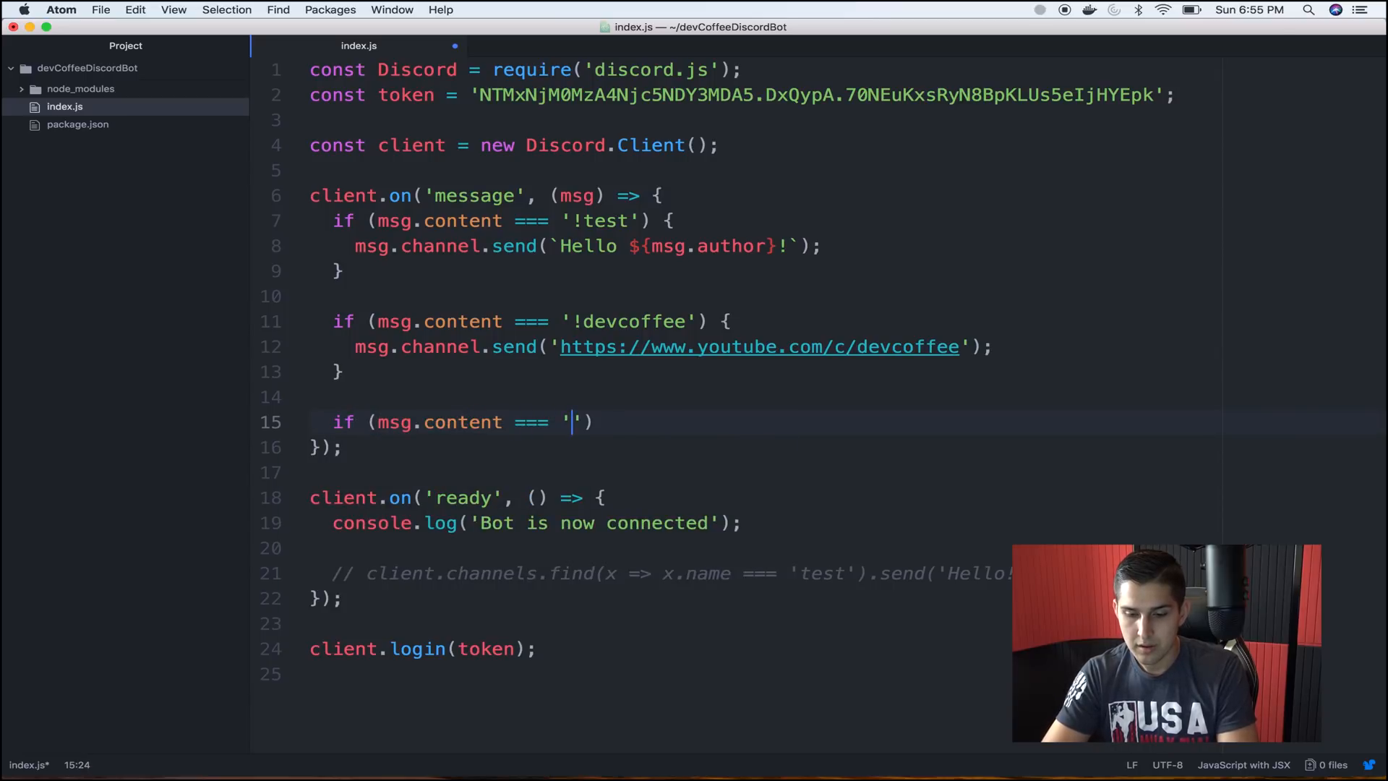
type("!pretty-msg")
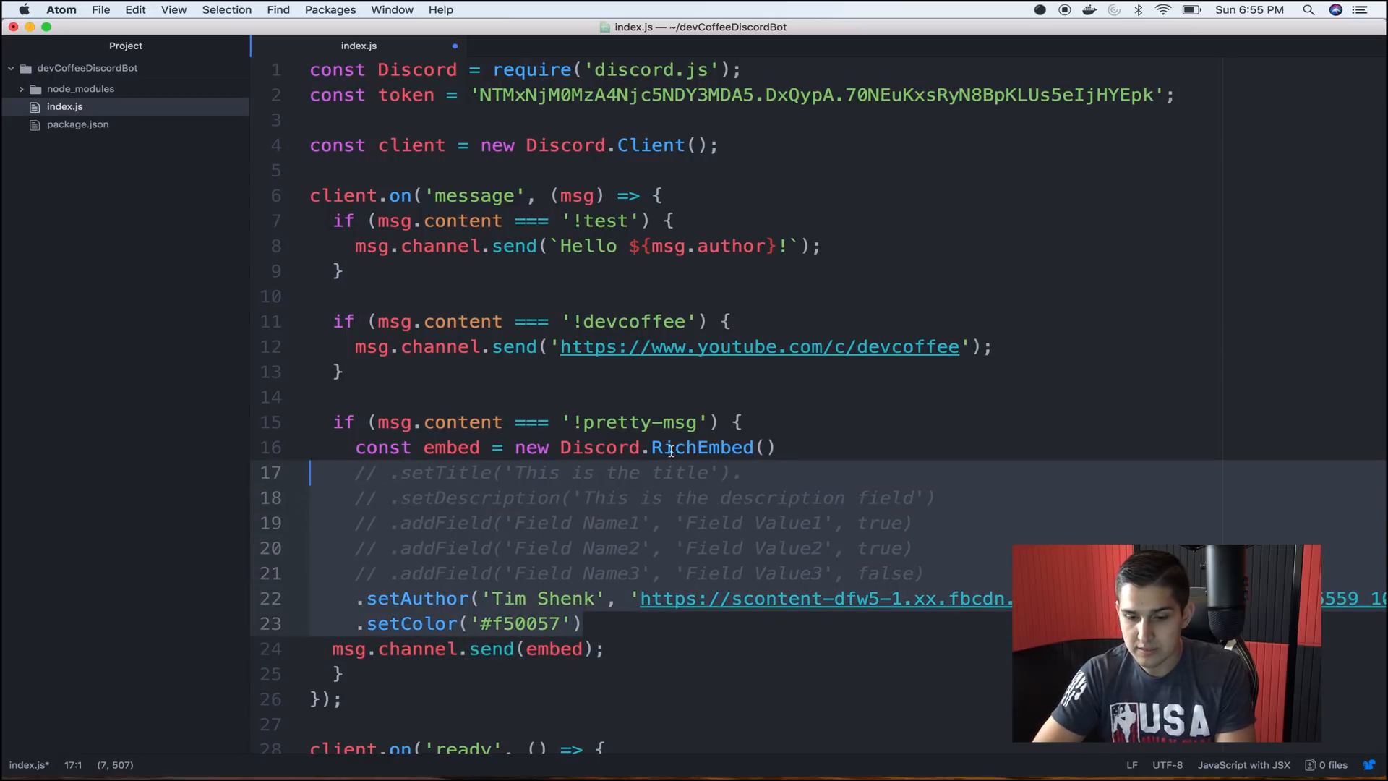
Highlight RichEmbed, then comment out the embed's .setAuthor line with //.
double_click(701, 447)
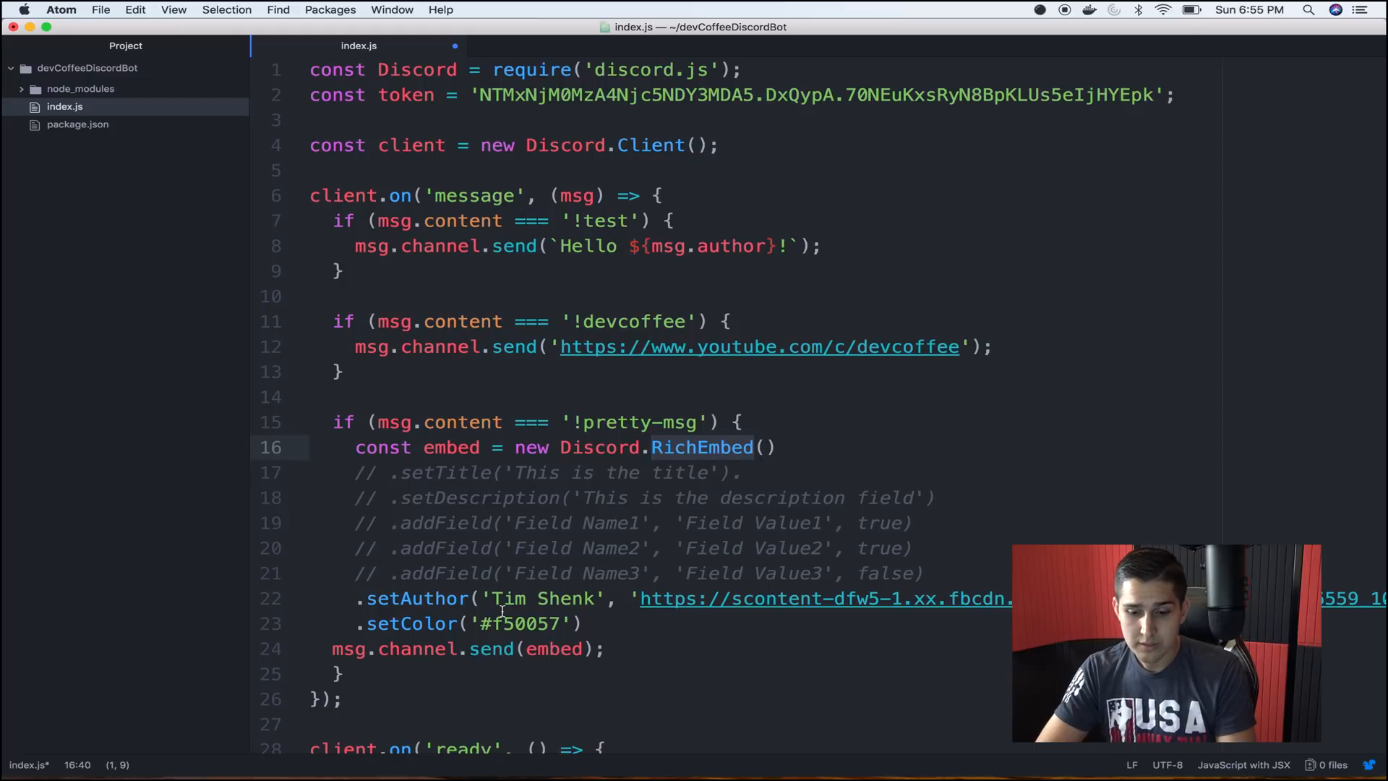
type("//")
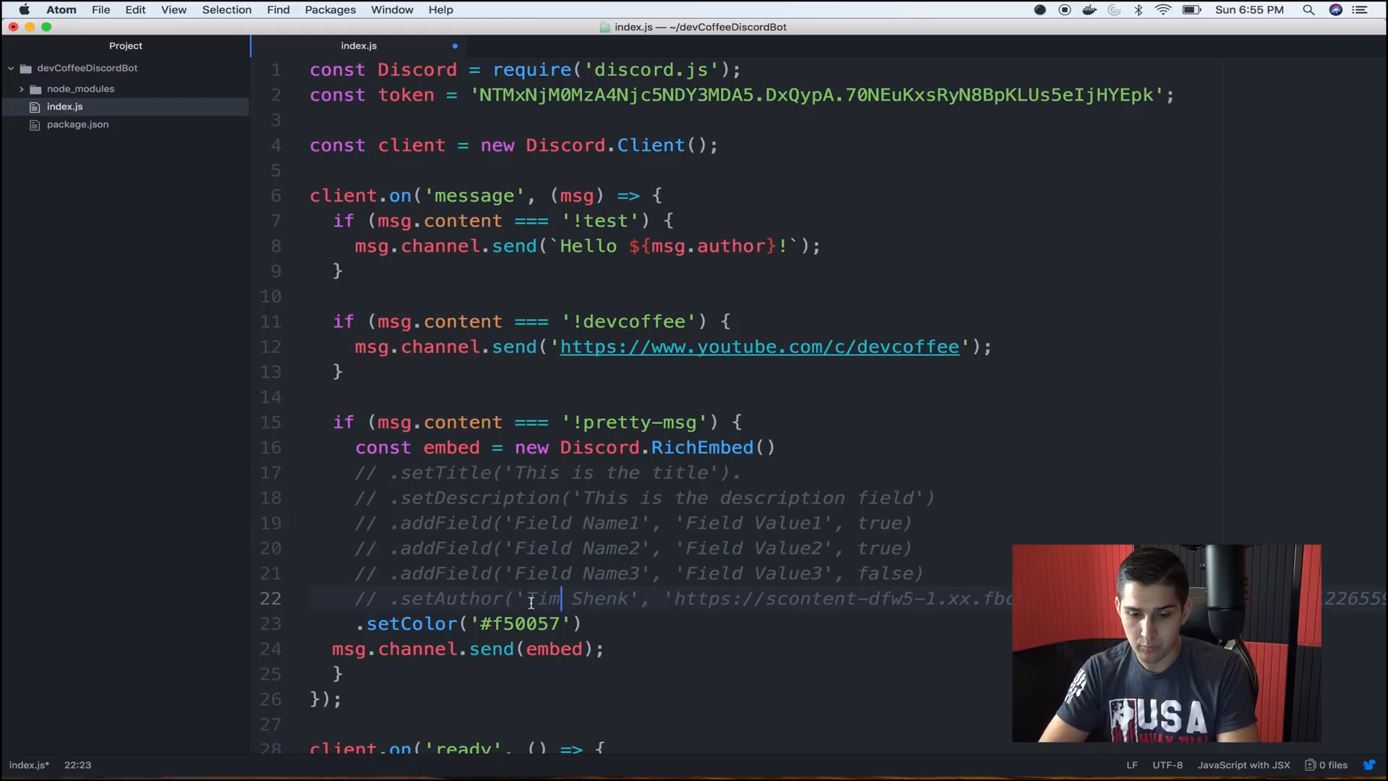
left_click(562, 472)
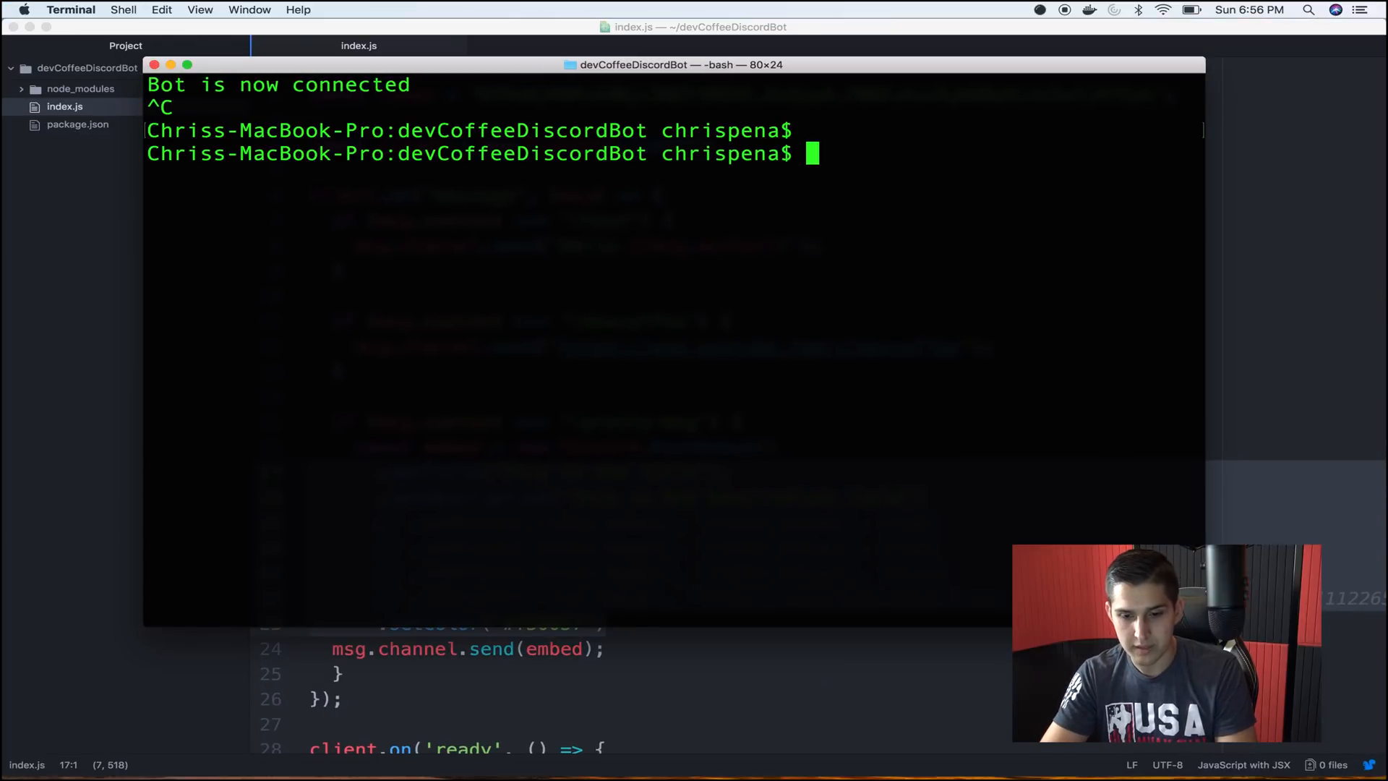
Relaunch the bot with node index.js and send !pretty-msg in #test.
type("nod")
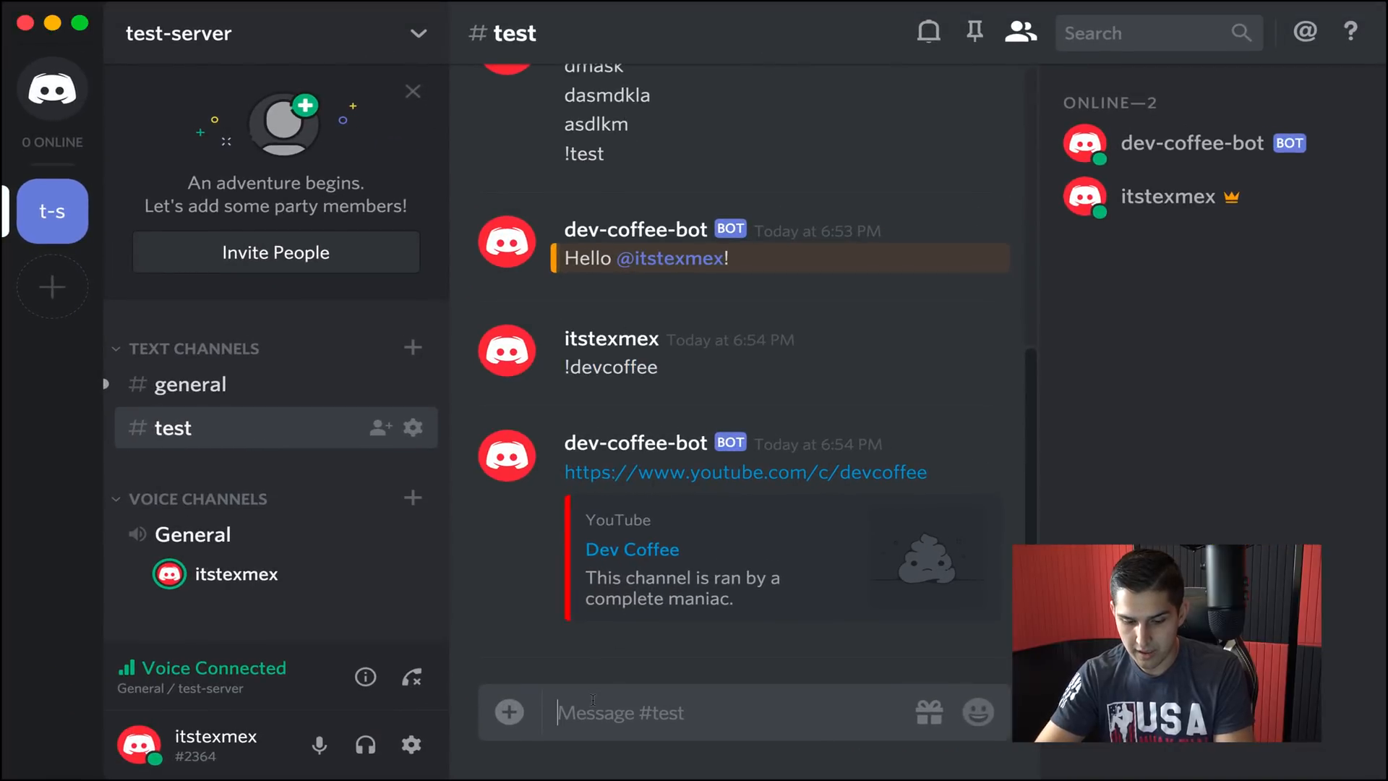
type("!pretty")
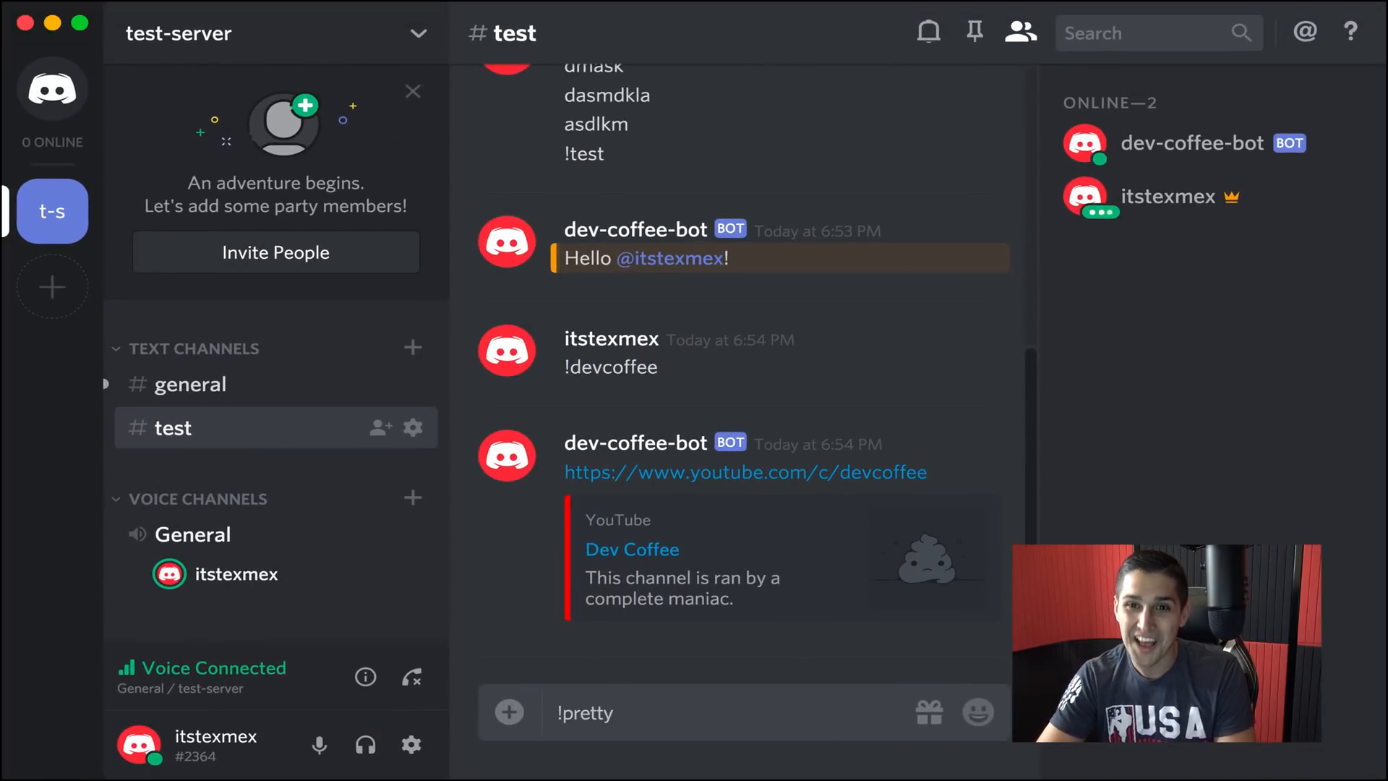
type("-msg")
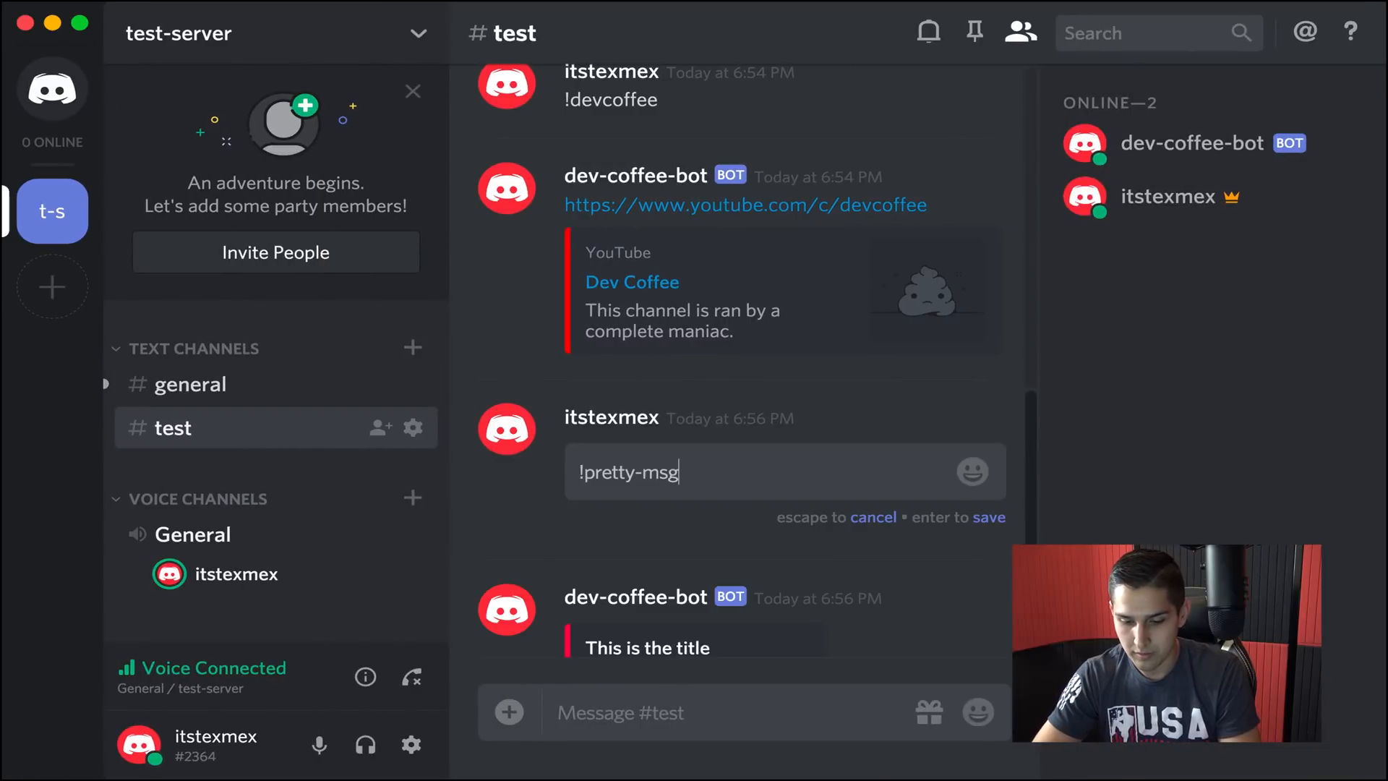
Send !pretty-msg twice in #test to receive the three-field embed.
type("!pre")
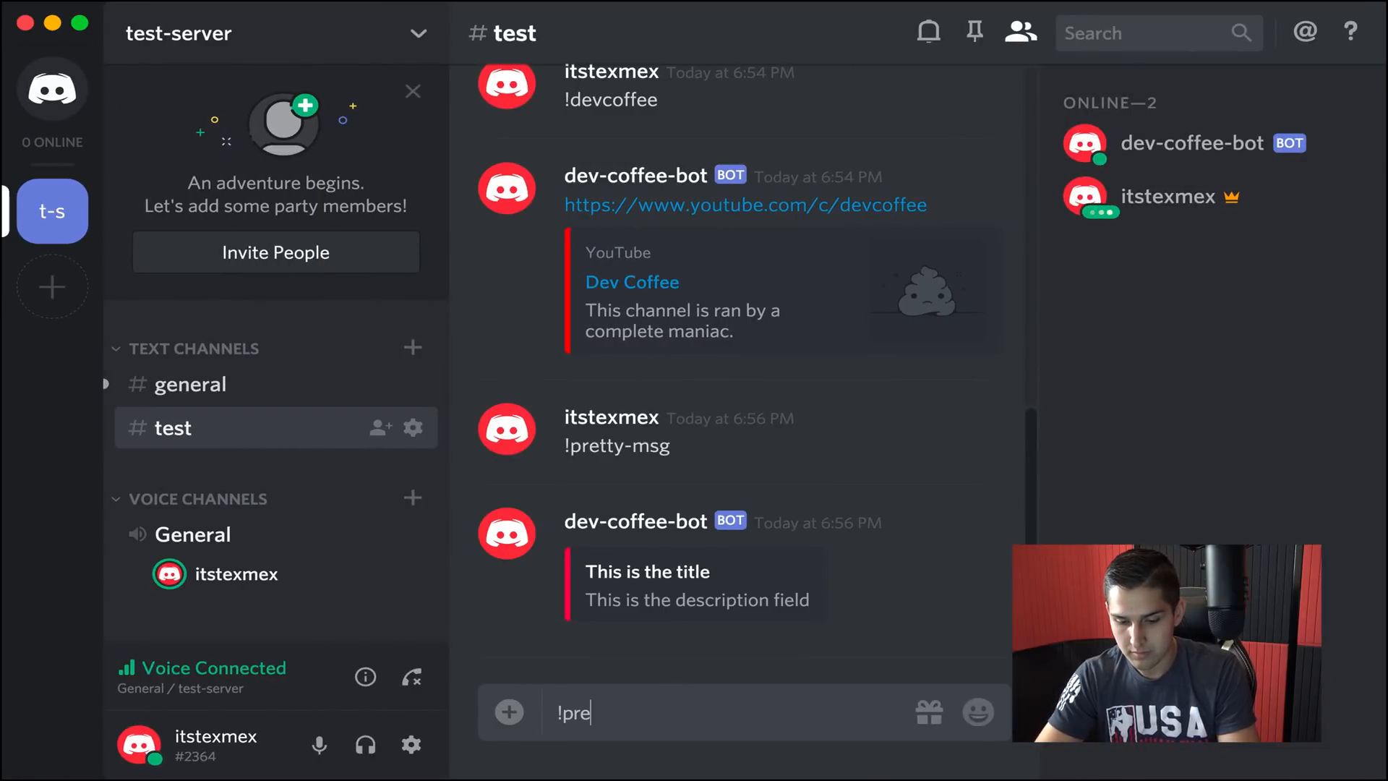
key("enter")
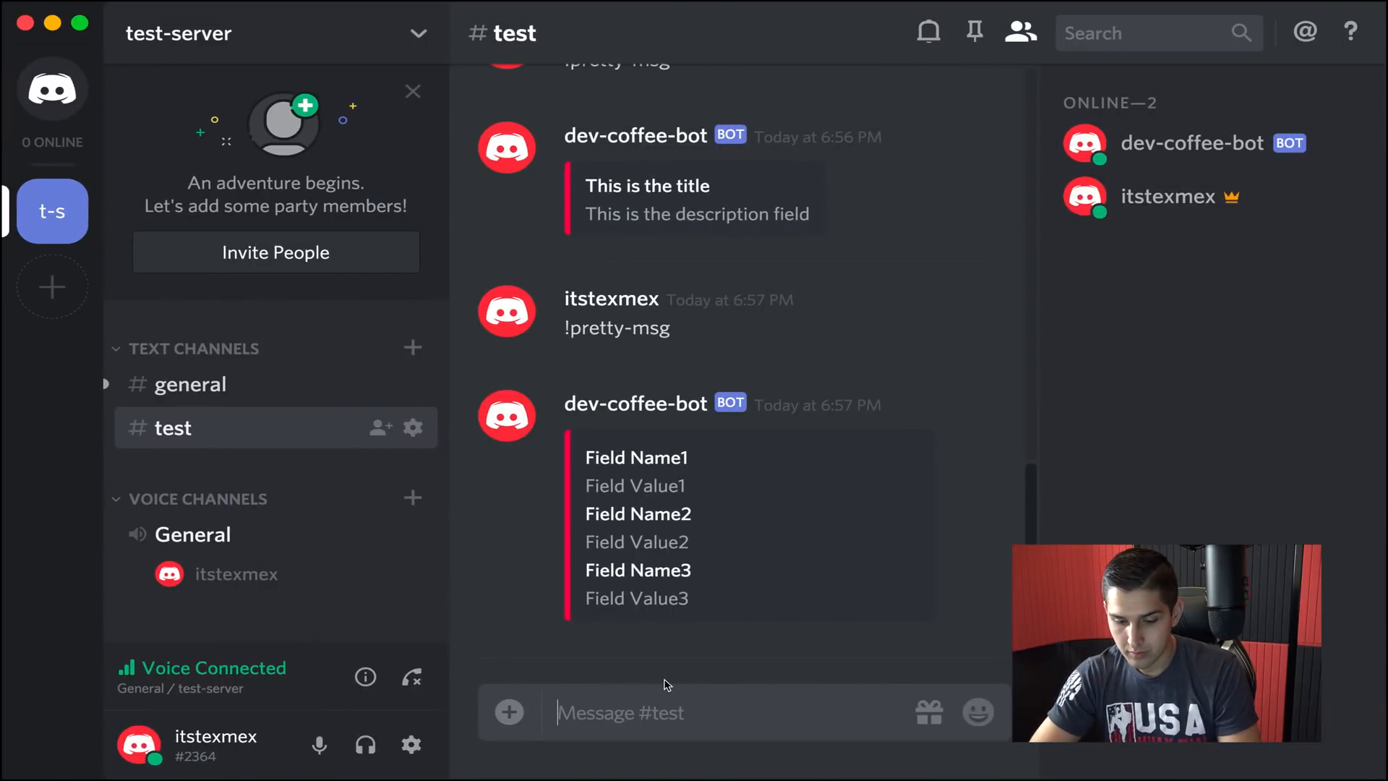
type("!pretty")
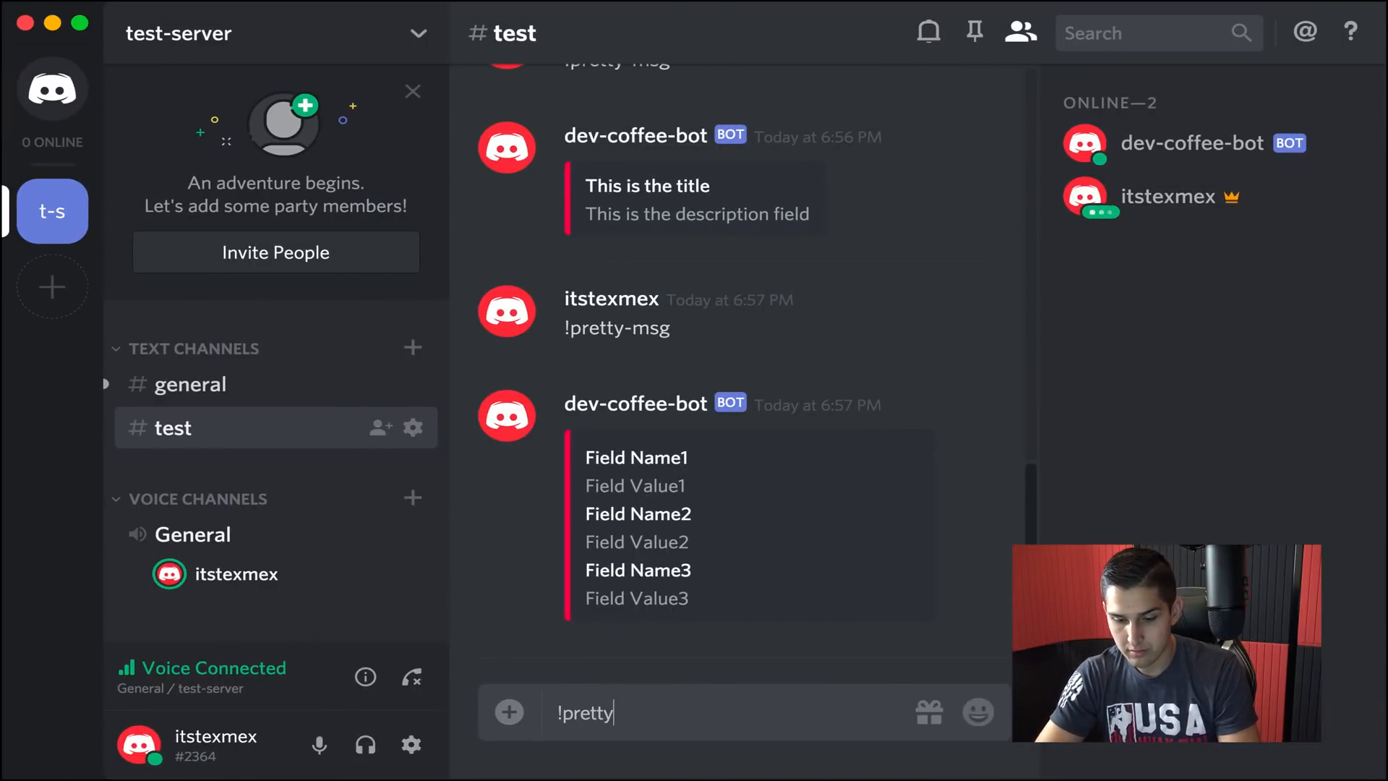
key("enter")
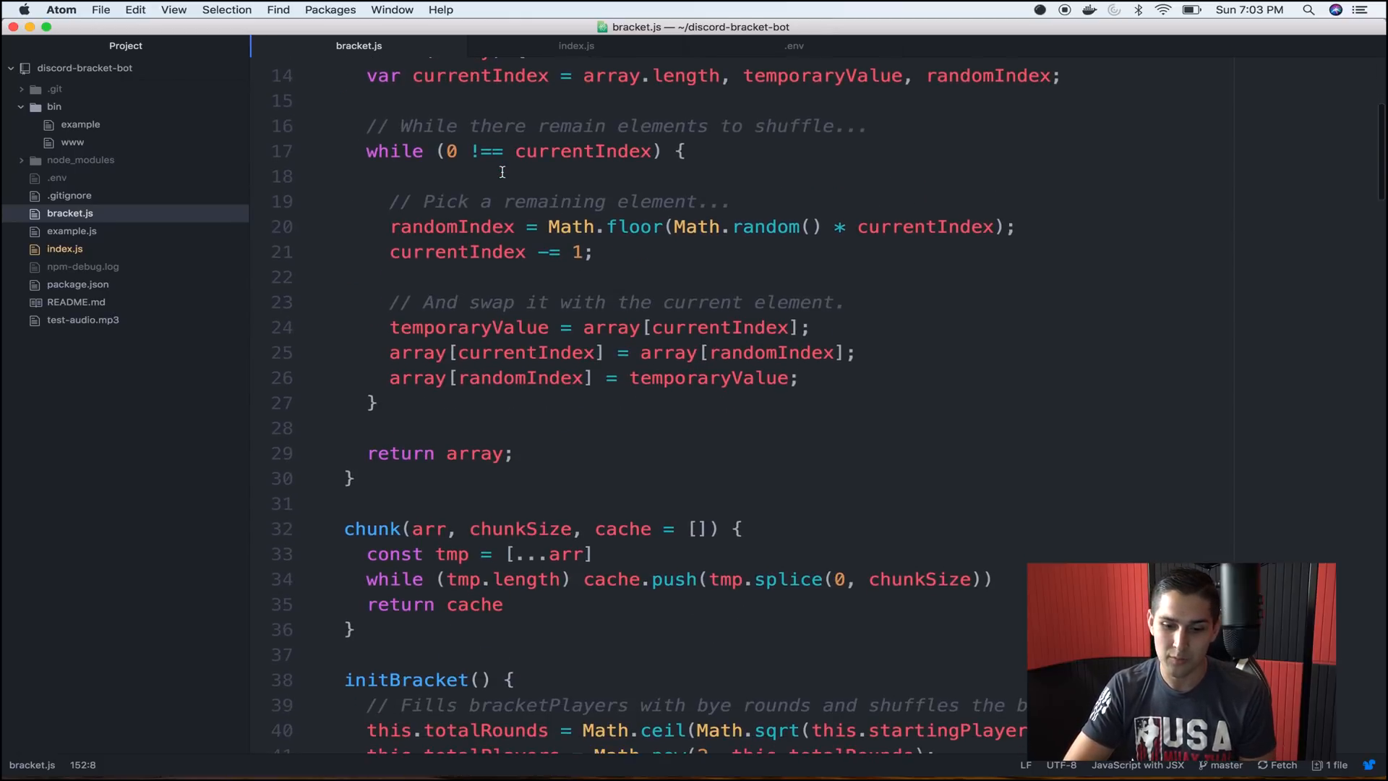
Scroll through bracket.js in the discord-bracket-bot project.
scroll("down", 3)
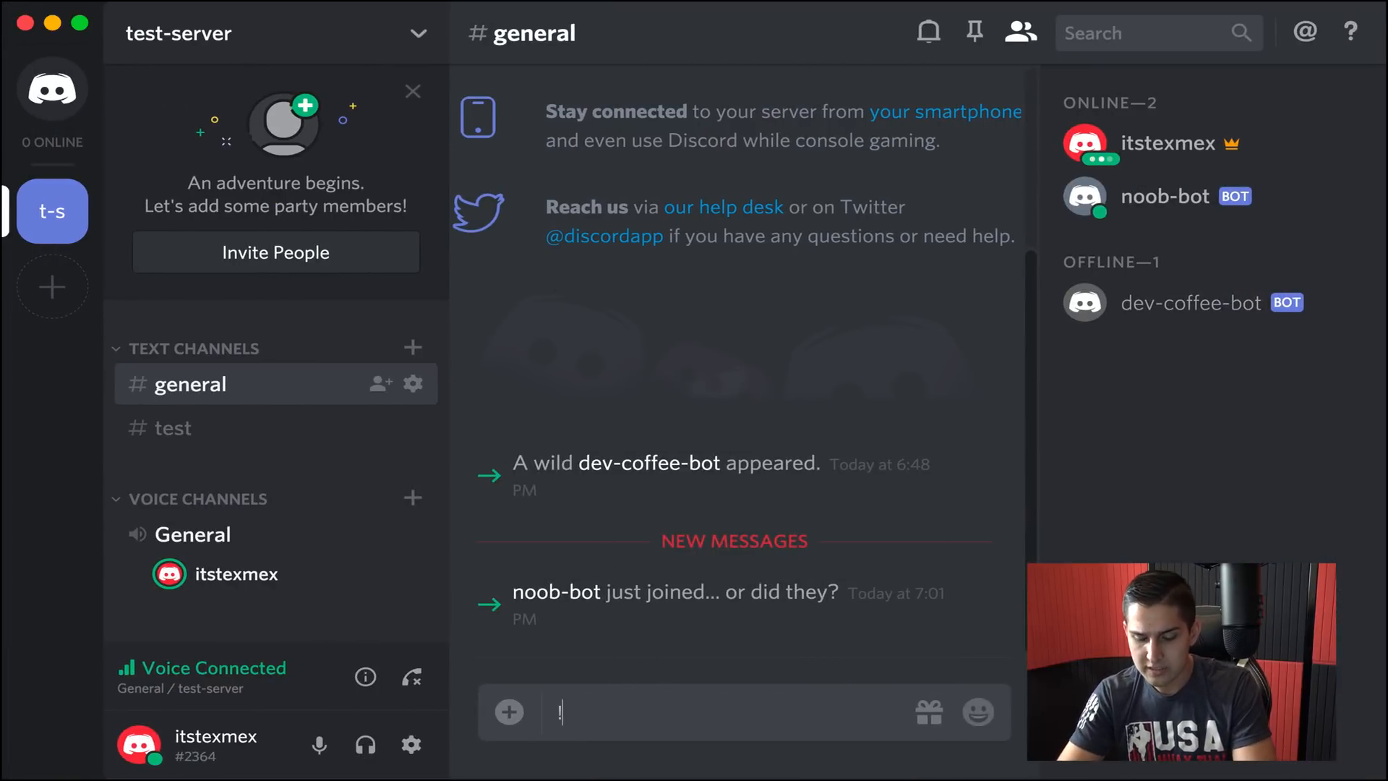
Send !join and type !start in #general to begin the bracket match.
key("Enter")
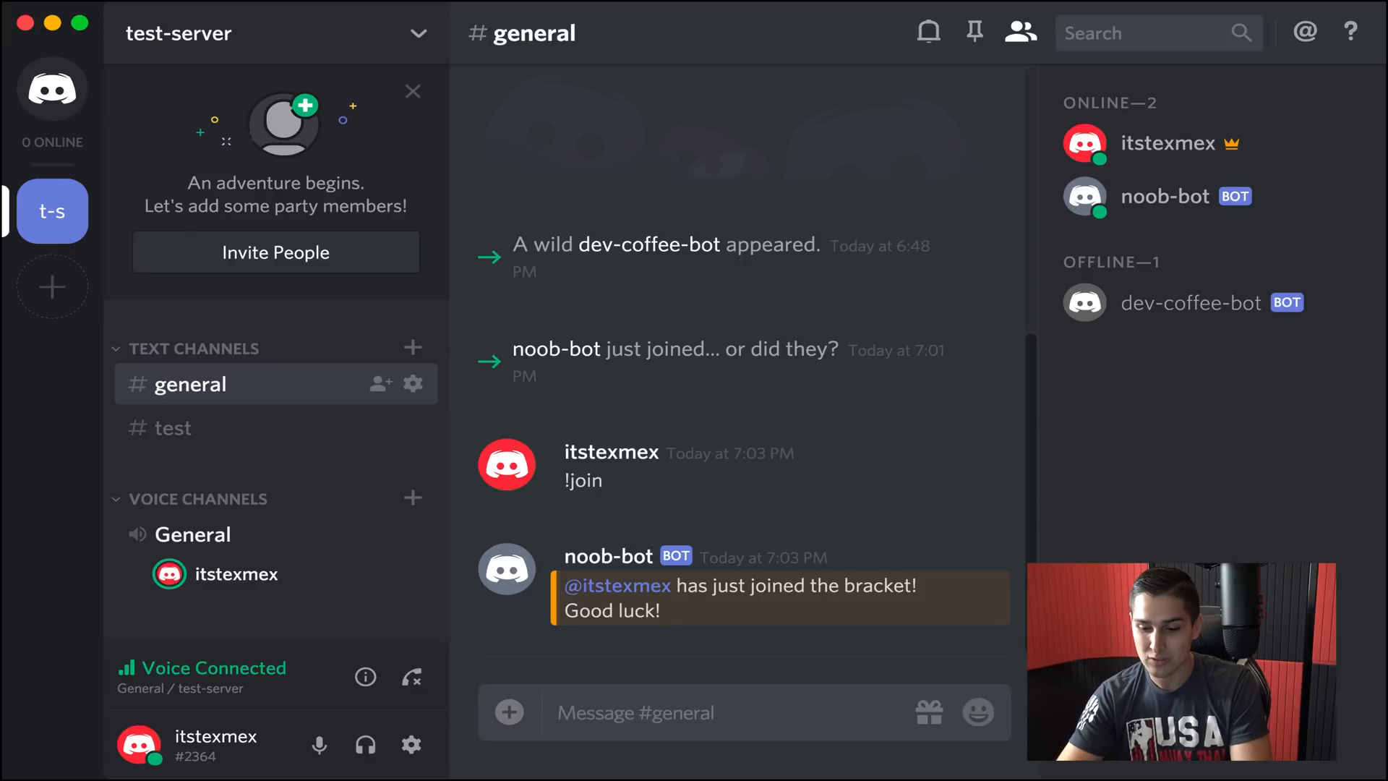
type("!")
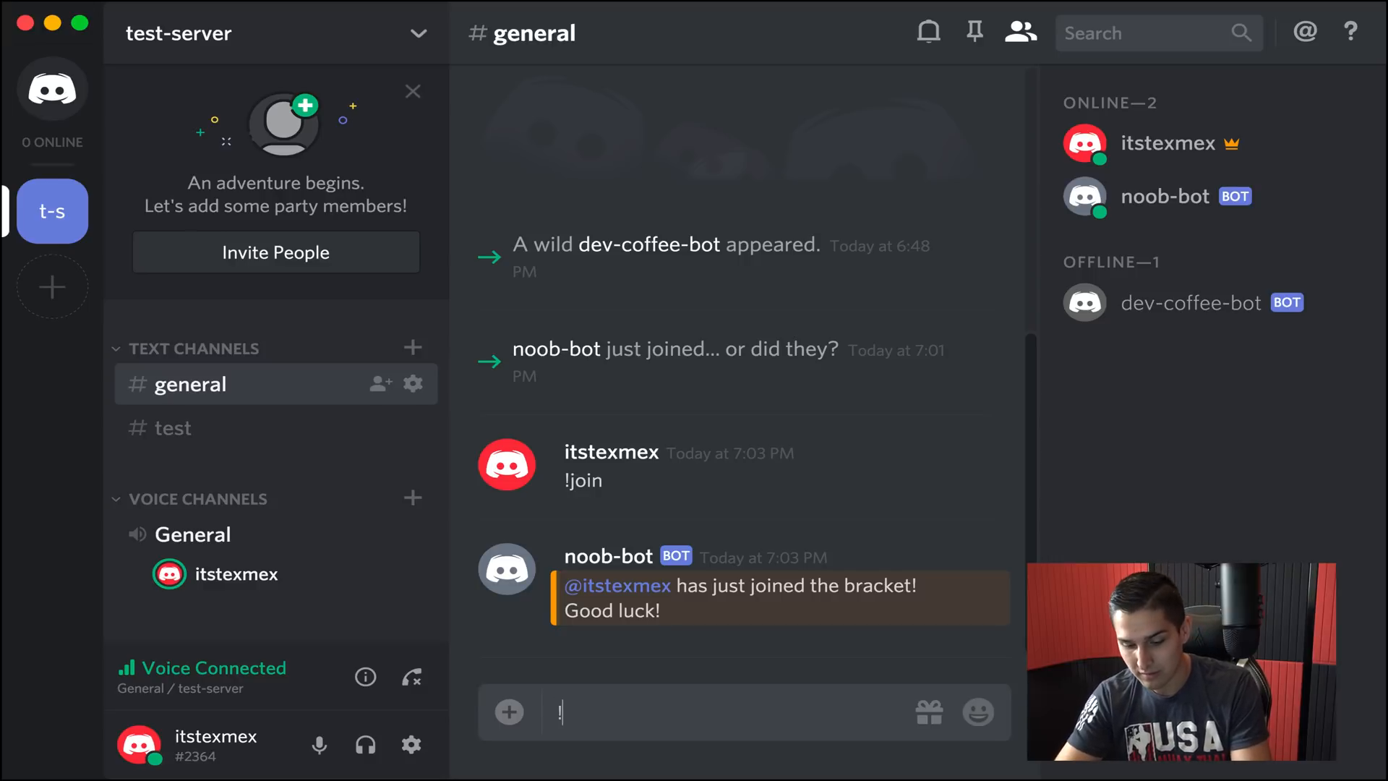
type("start")
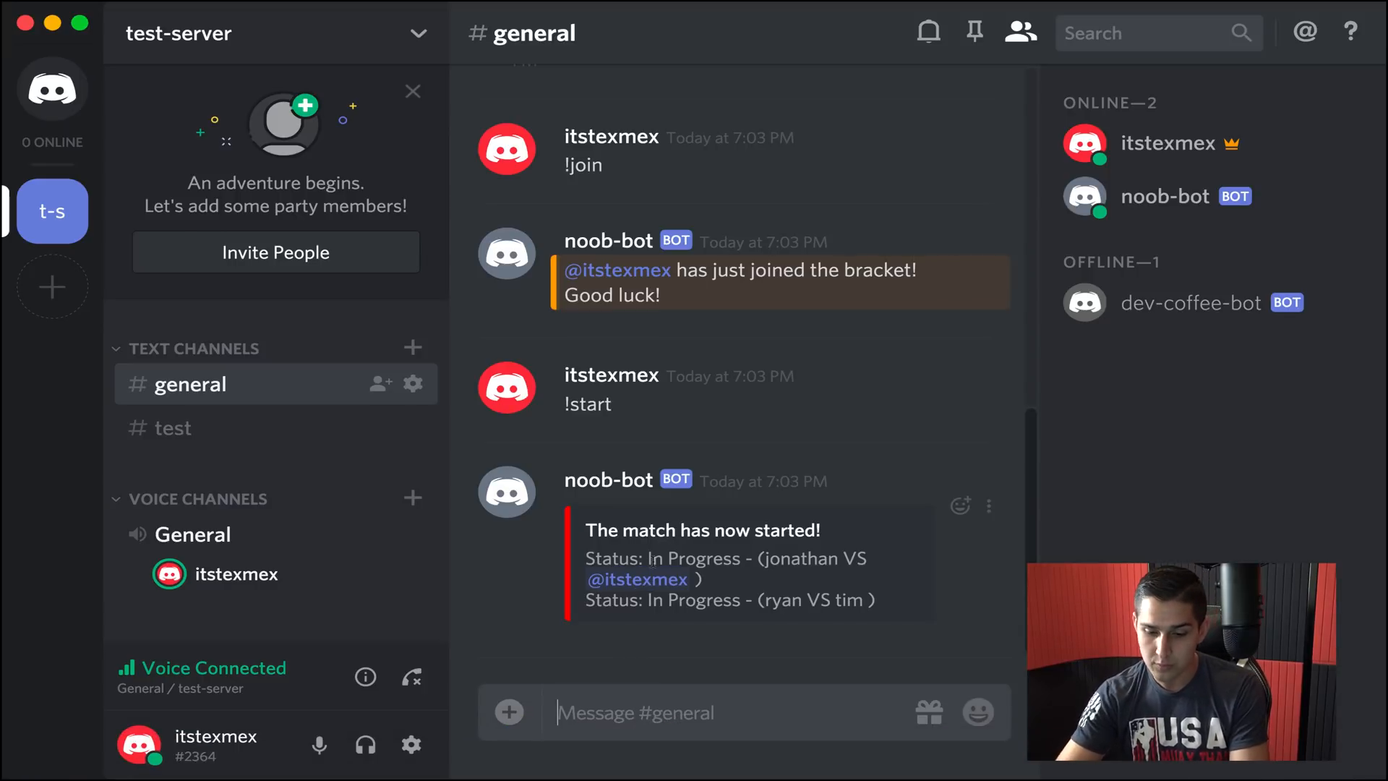
type("!winner")
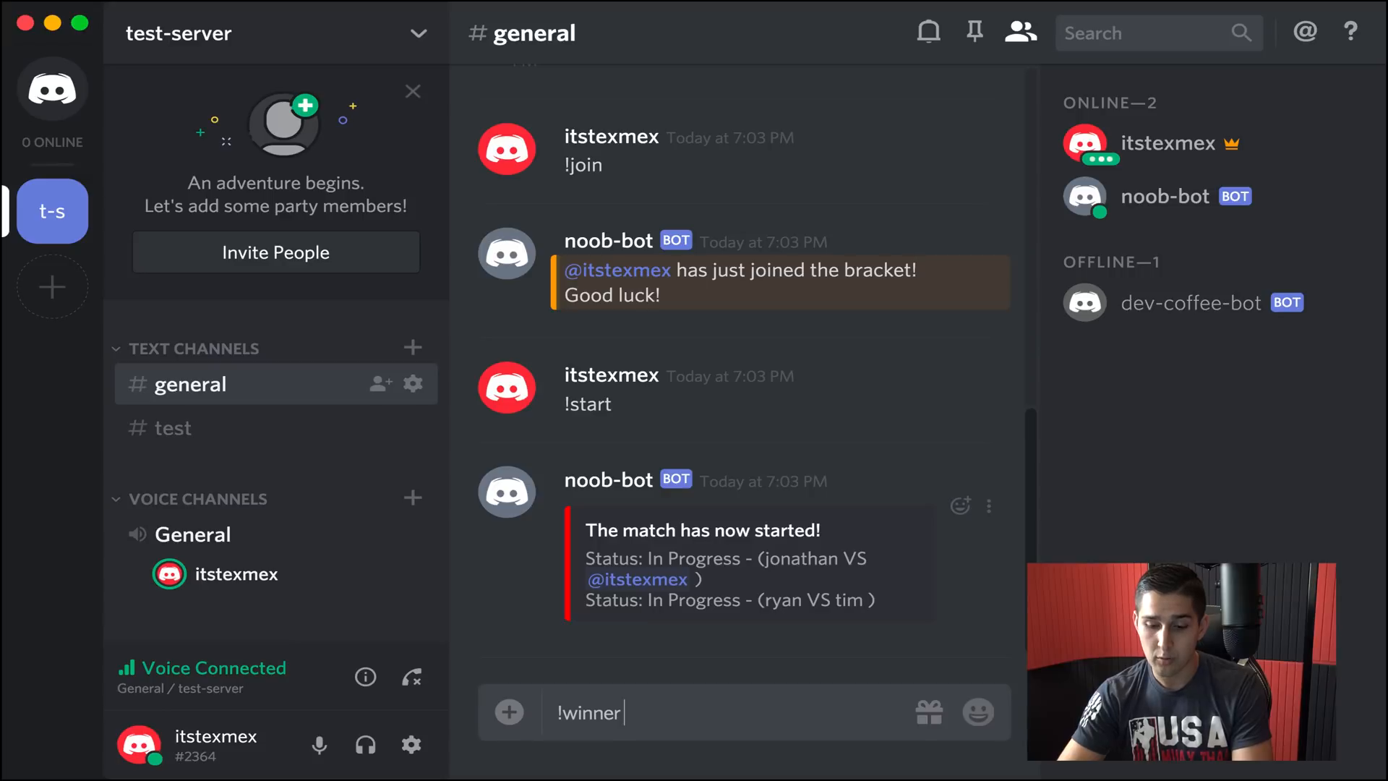
type("@itstex")
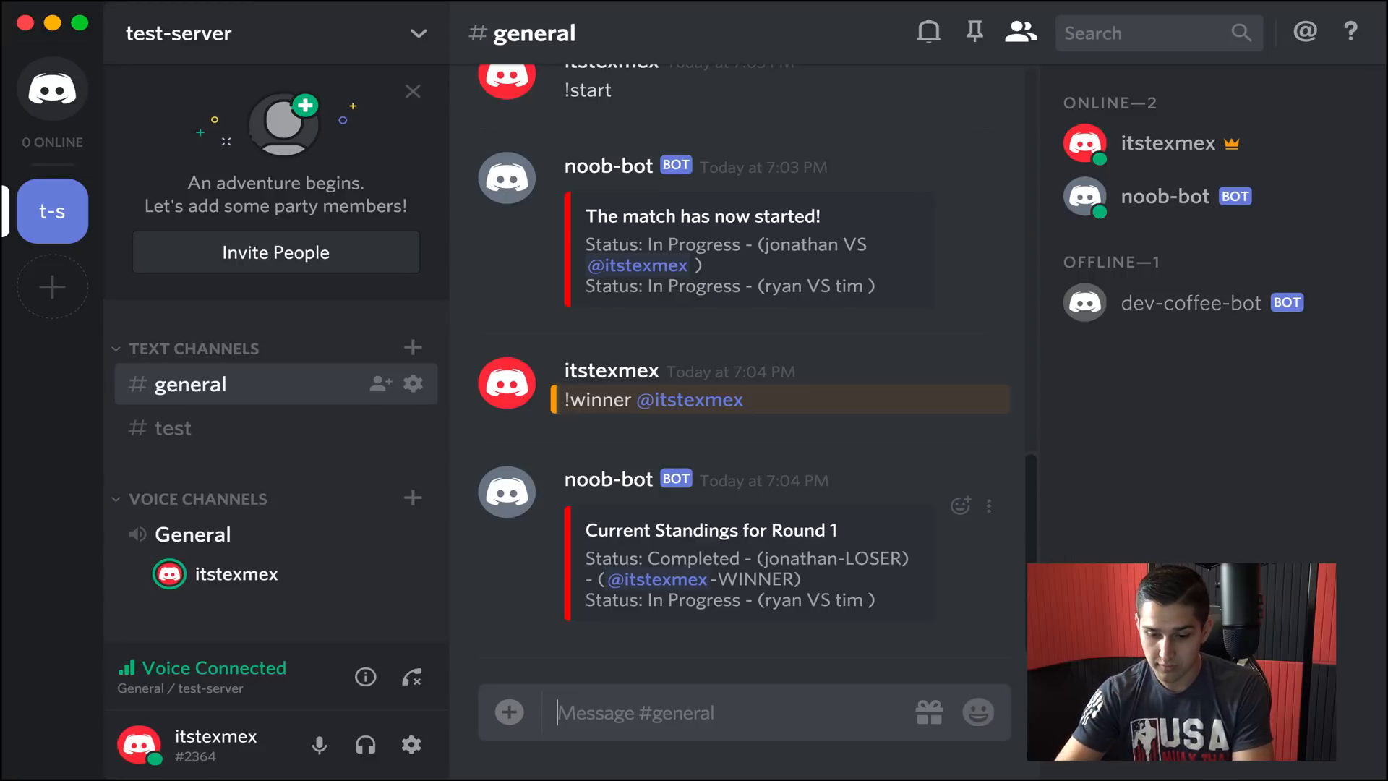
type("!win")
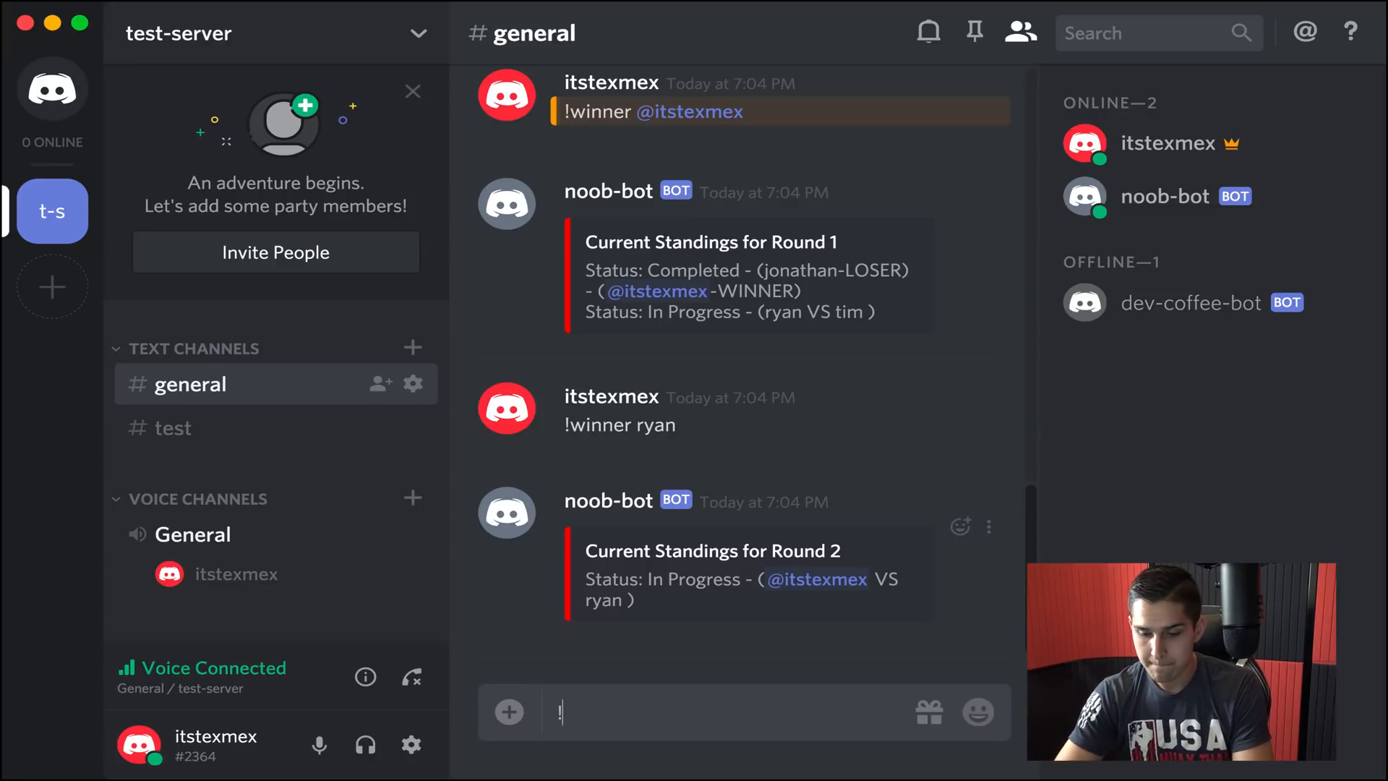
type("!winner @it")
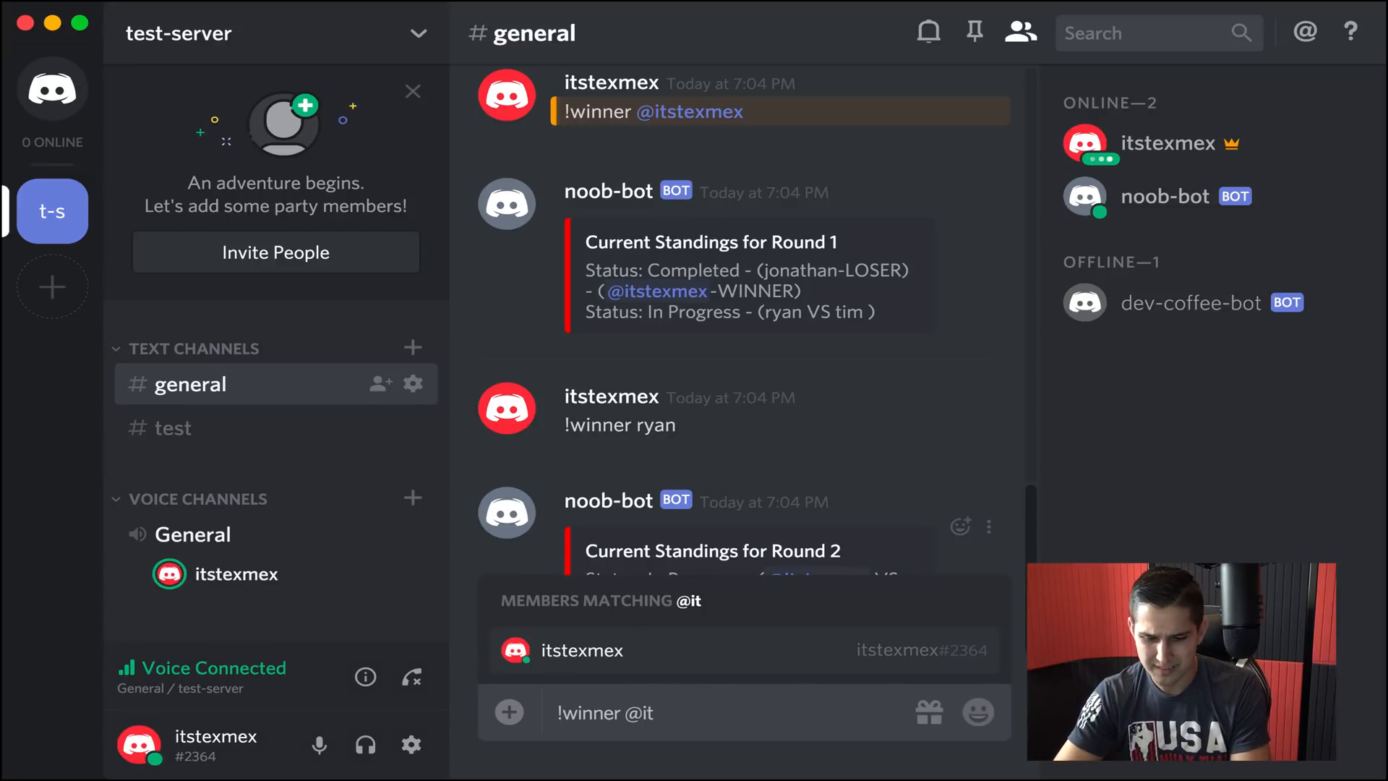
key("Enter")
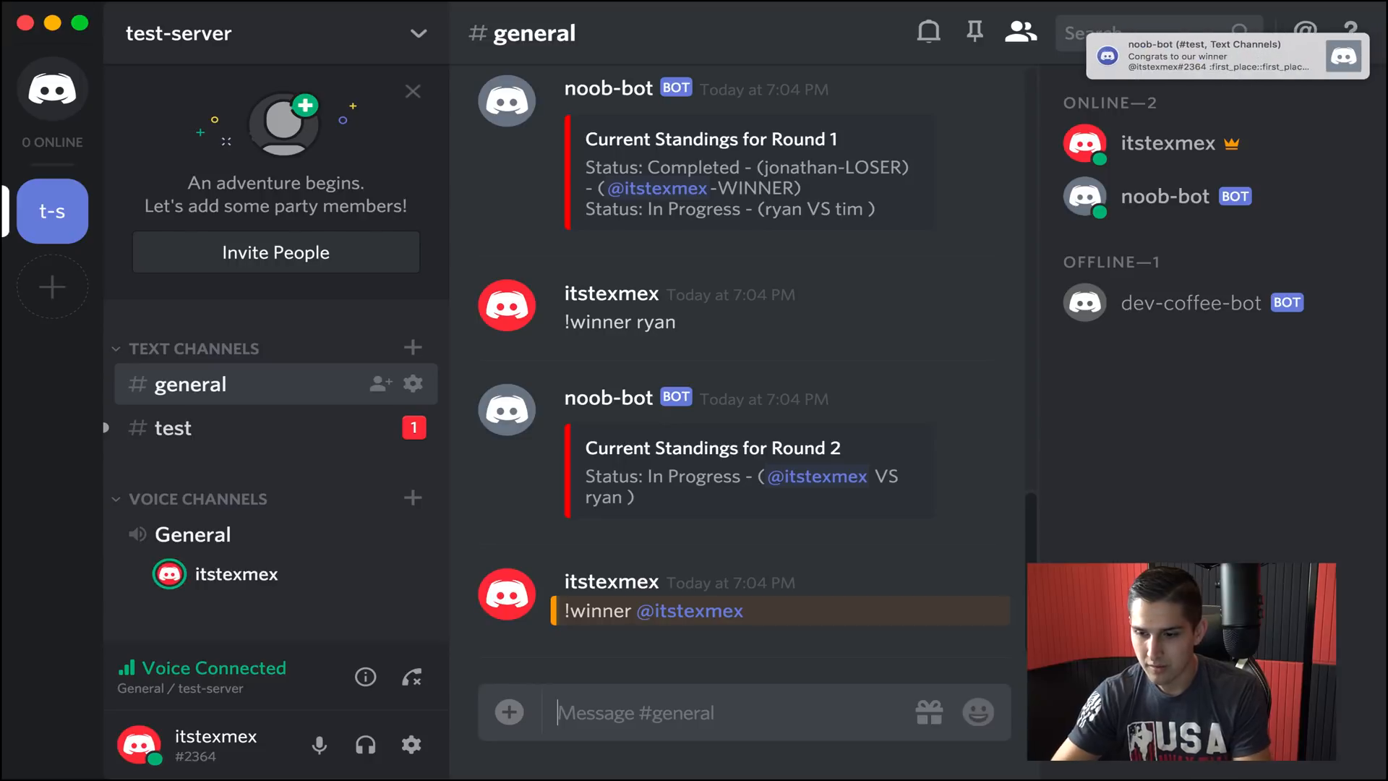